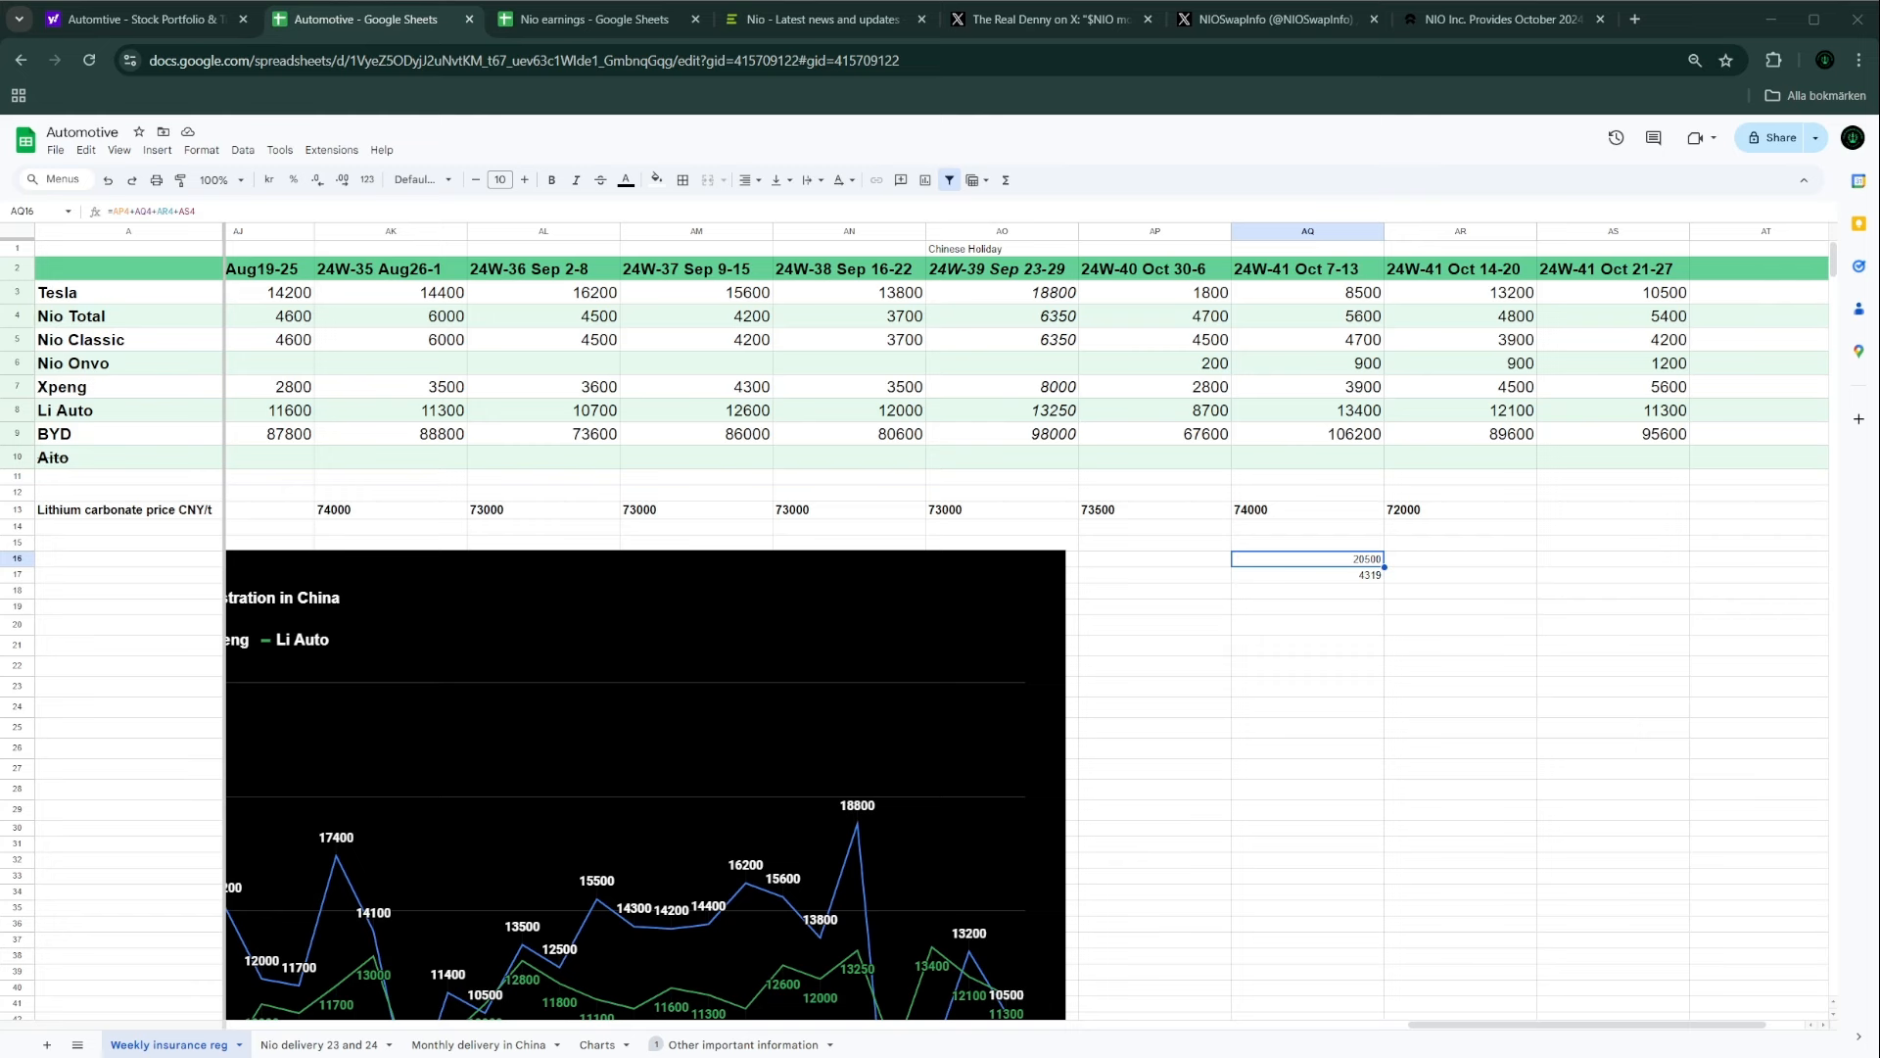
Step: Check the formulas behind the 20598 total and week-40 Nio Total, then view monthly deliveries
{"action": "left_click", "coordinate": [1154, 339]}
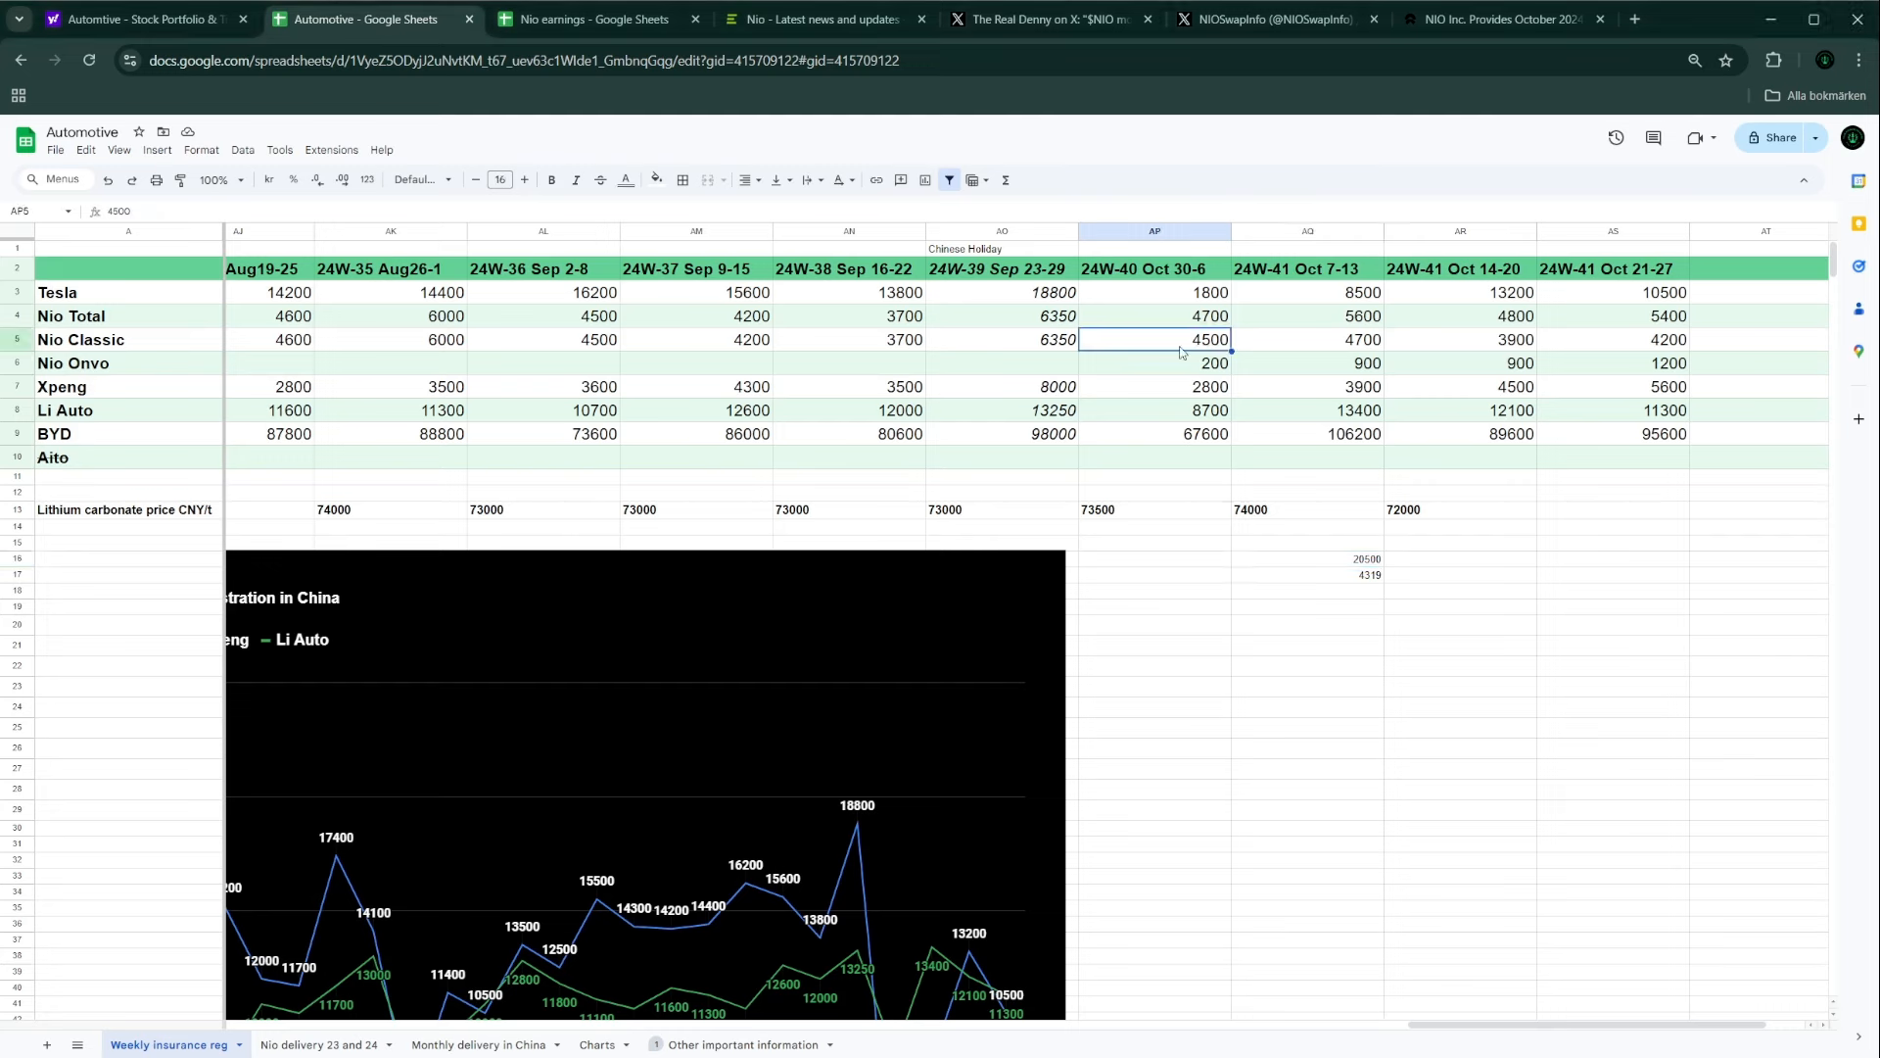
{"action": "left_click", "coordinate": [1153, 316]}
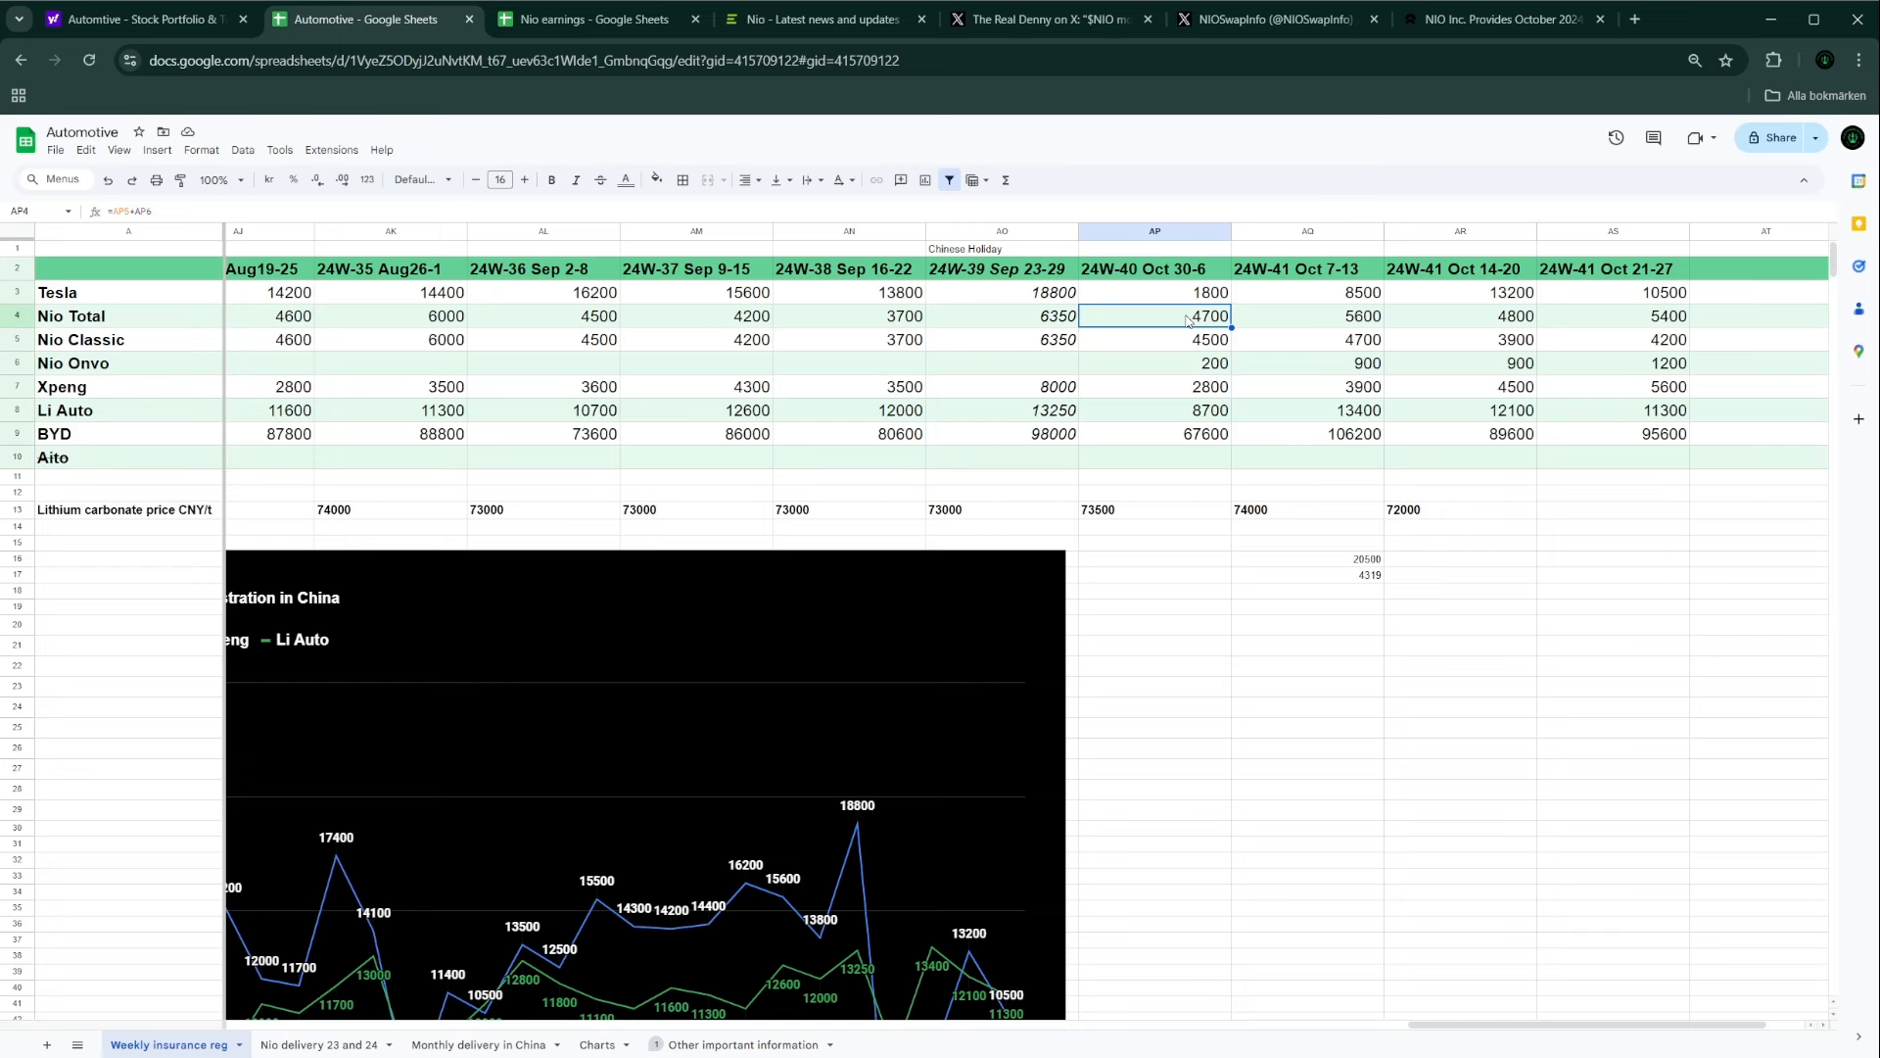
{"action": "mouse_move", "coordinate": [1160, 341]}
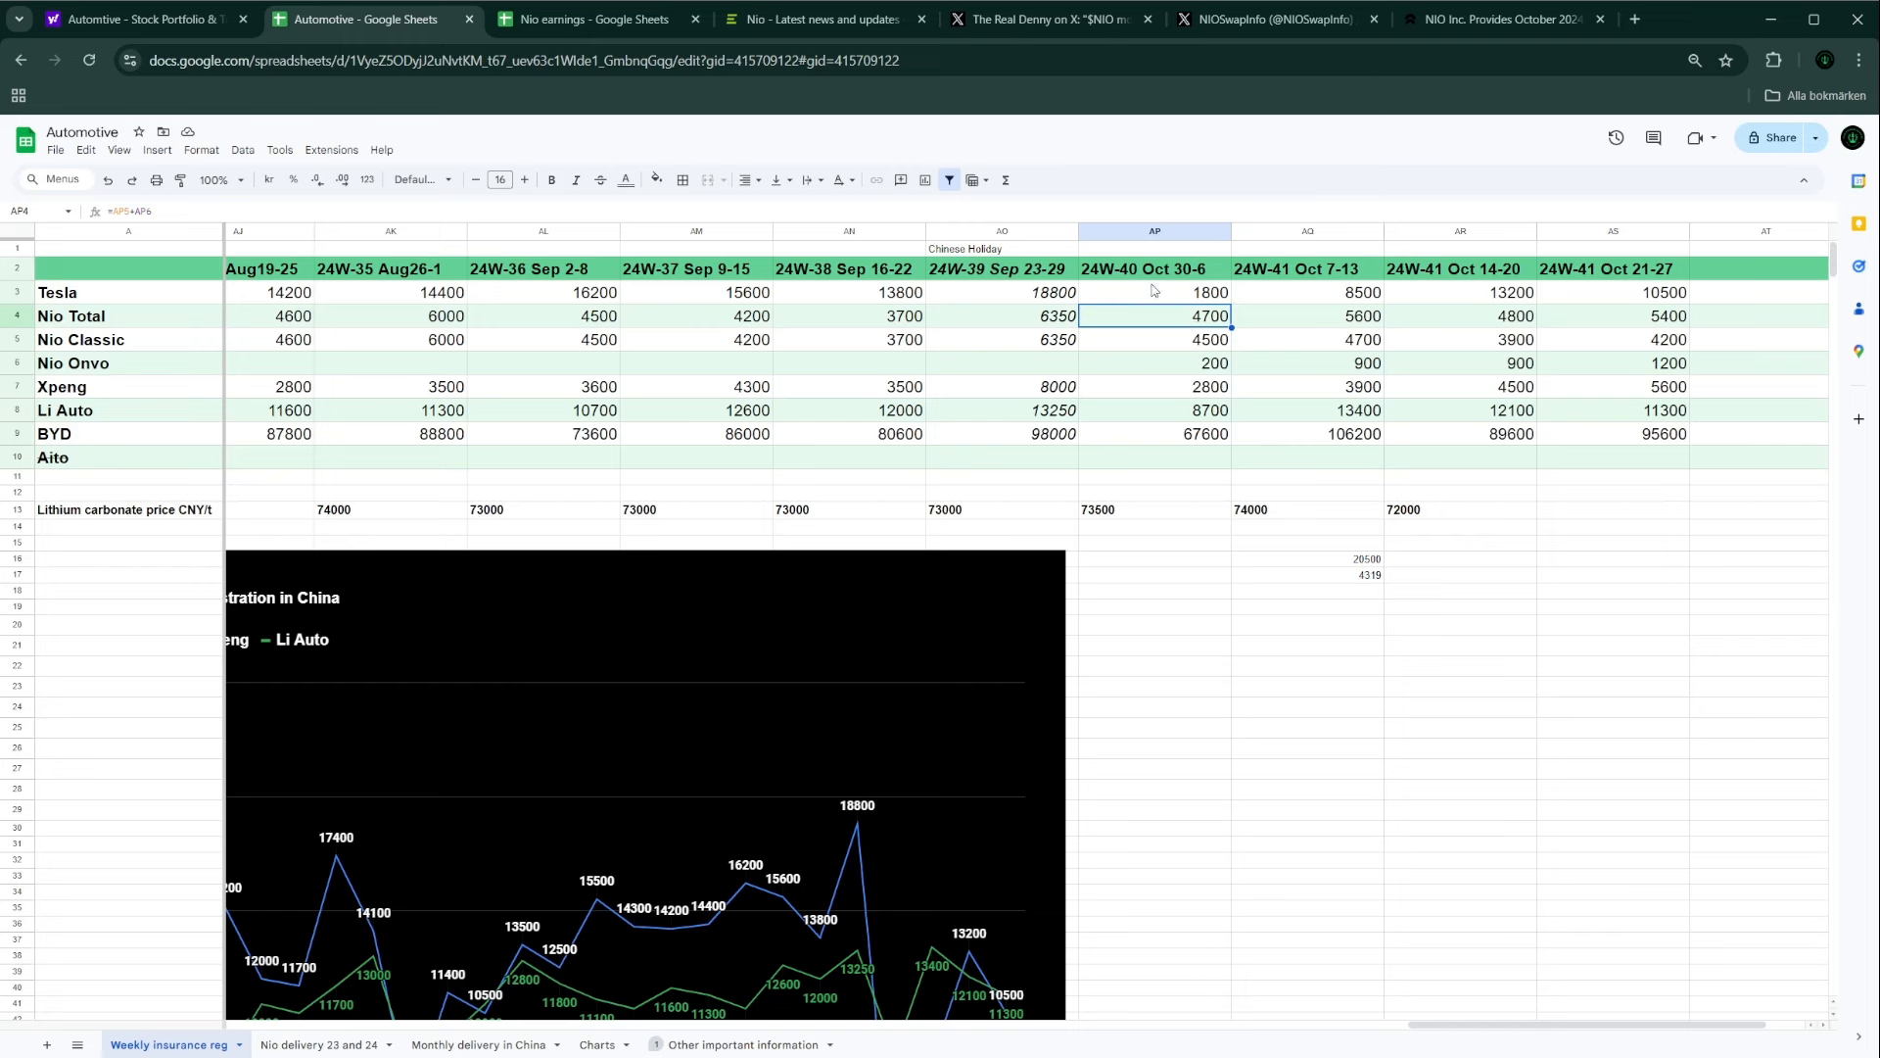
{"action": "mouse_move", "coordinate": [1176, 284]}
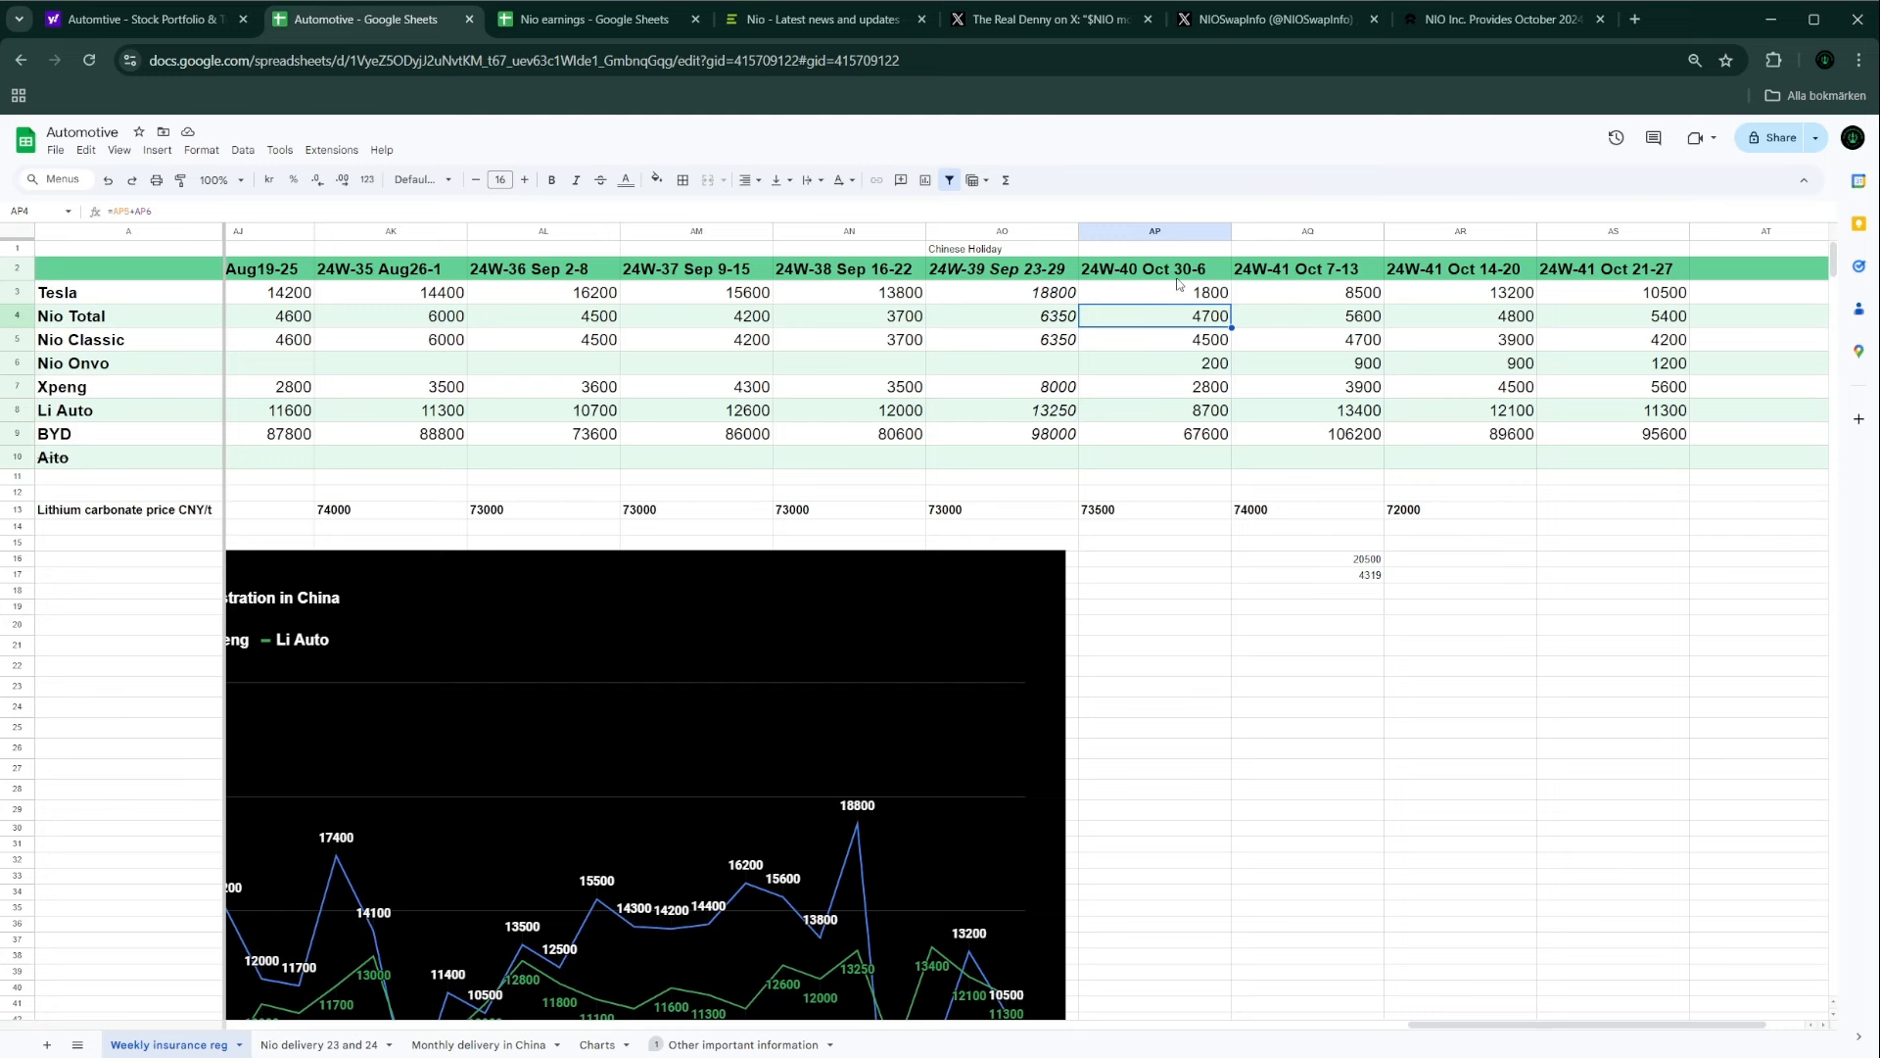
{"action": "mouse_move", "coordinate": [1176, 326]}
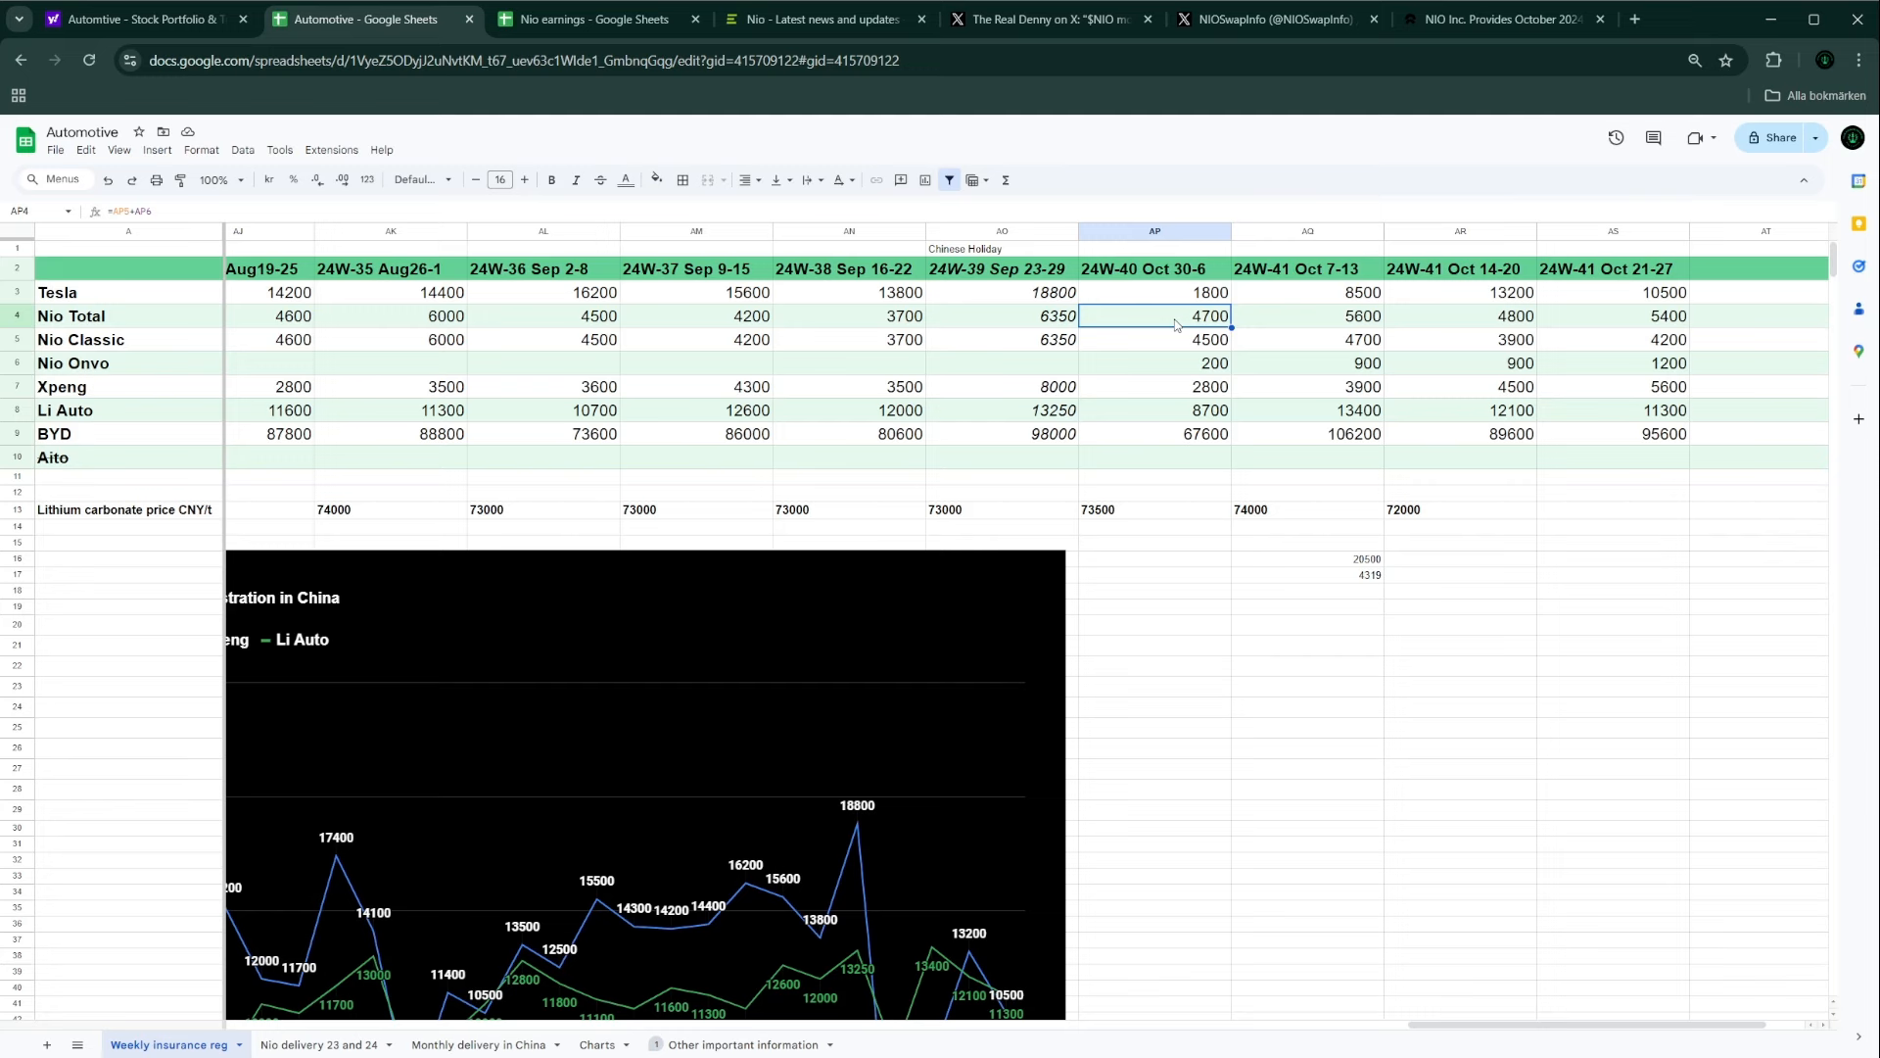
{"action": "mouse_move", "coordinate": [1284, 412]}
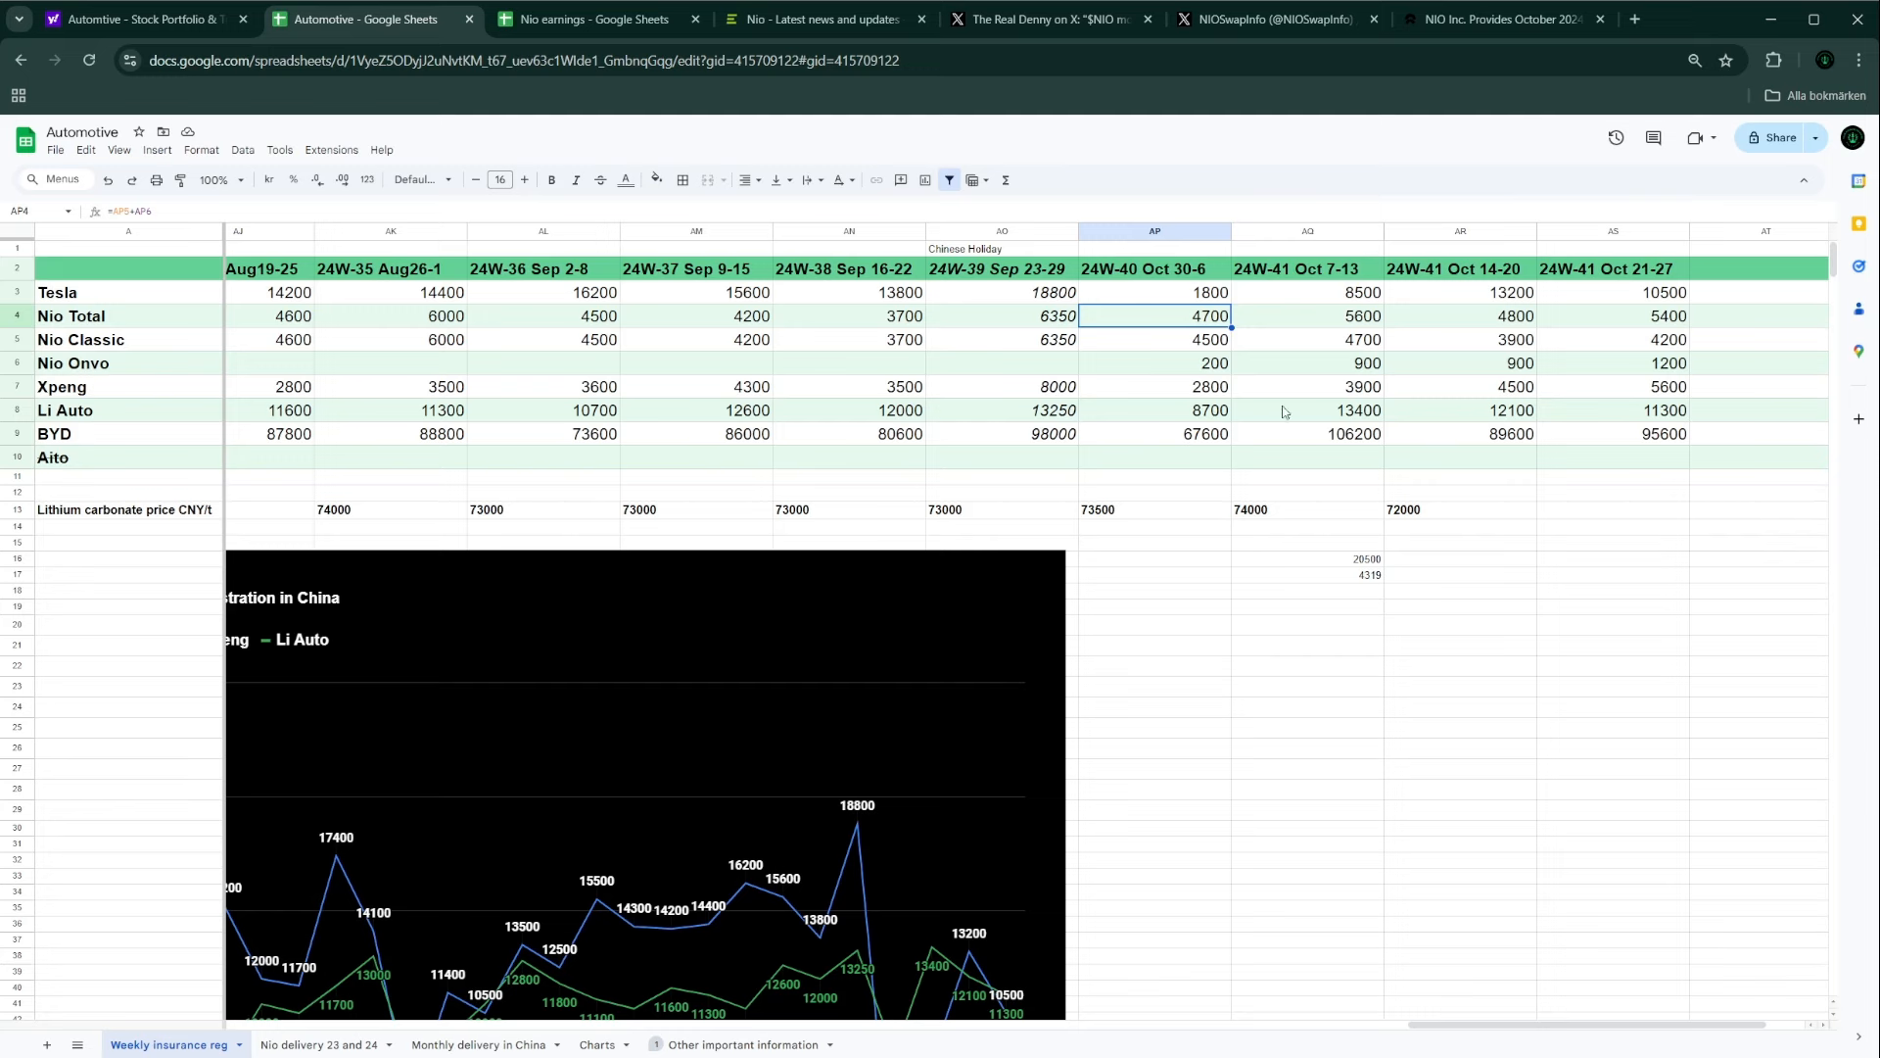
{"action": "mouse_move", "coordinate": [1541, 294]}
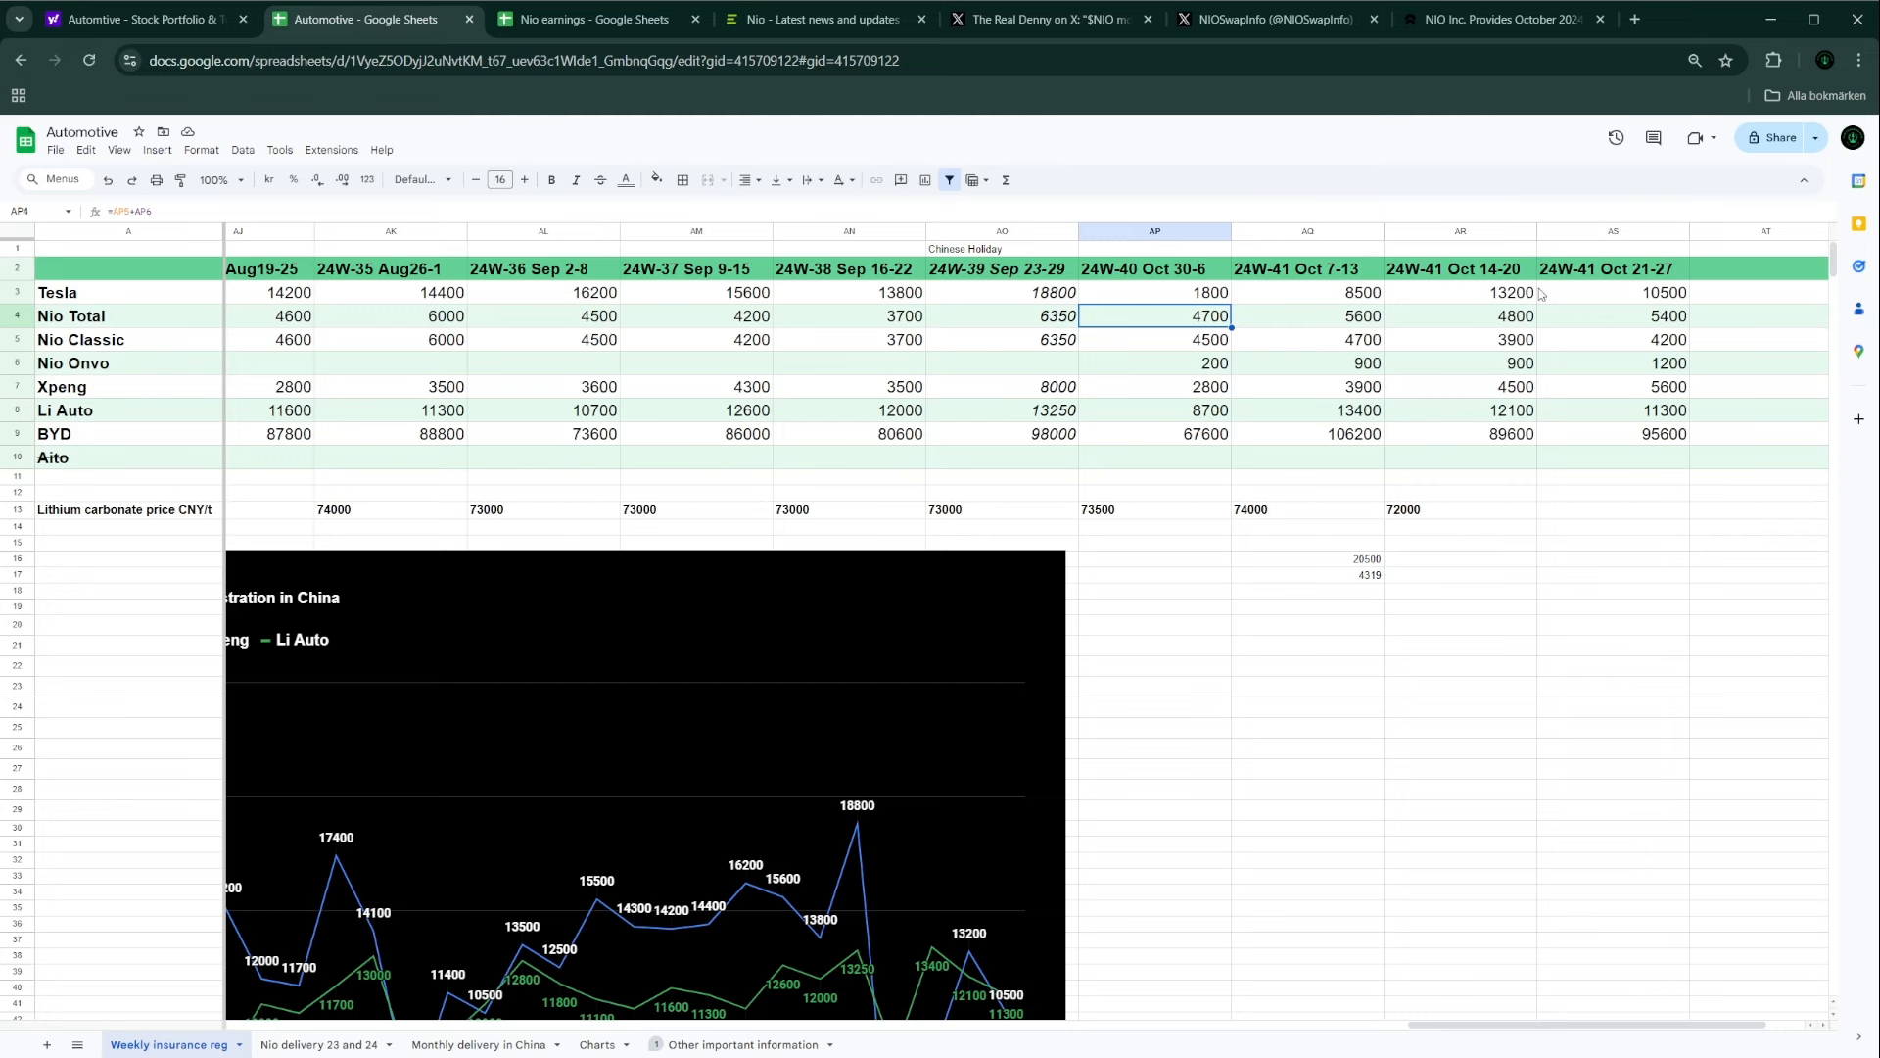
{"action": "mouse_move", "coordinate": [1367, 572]}
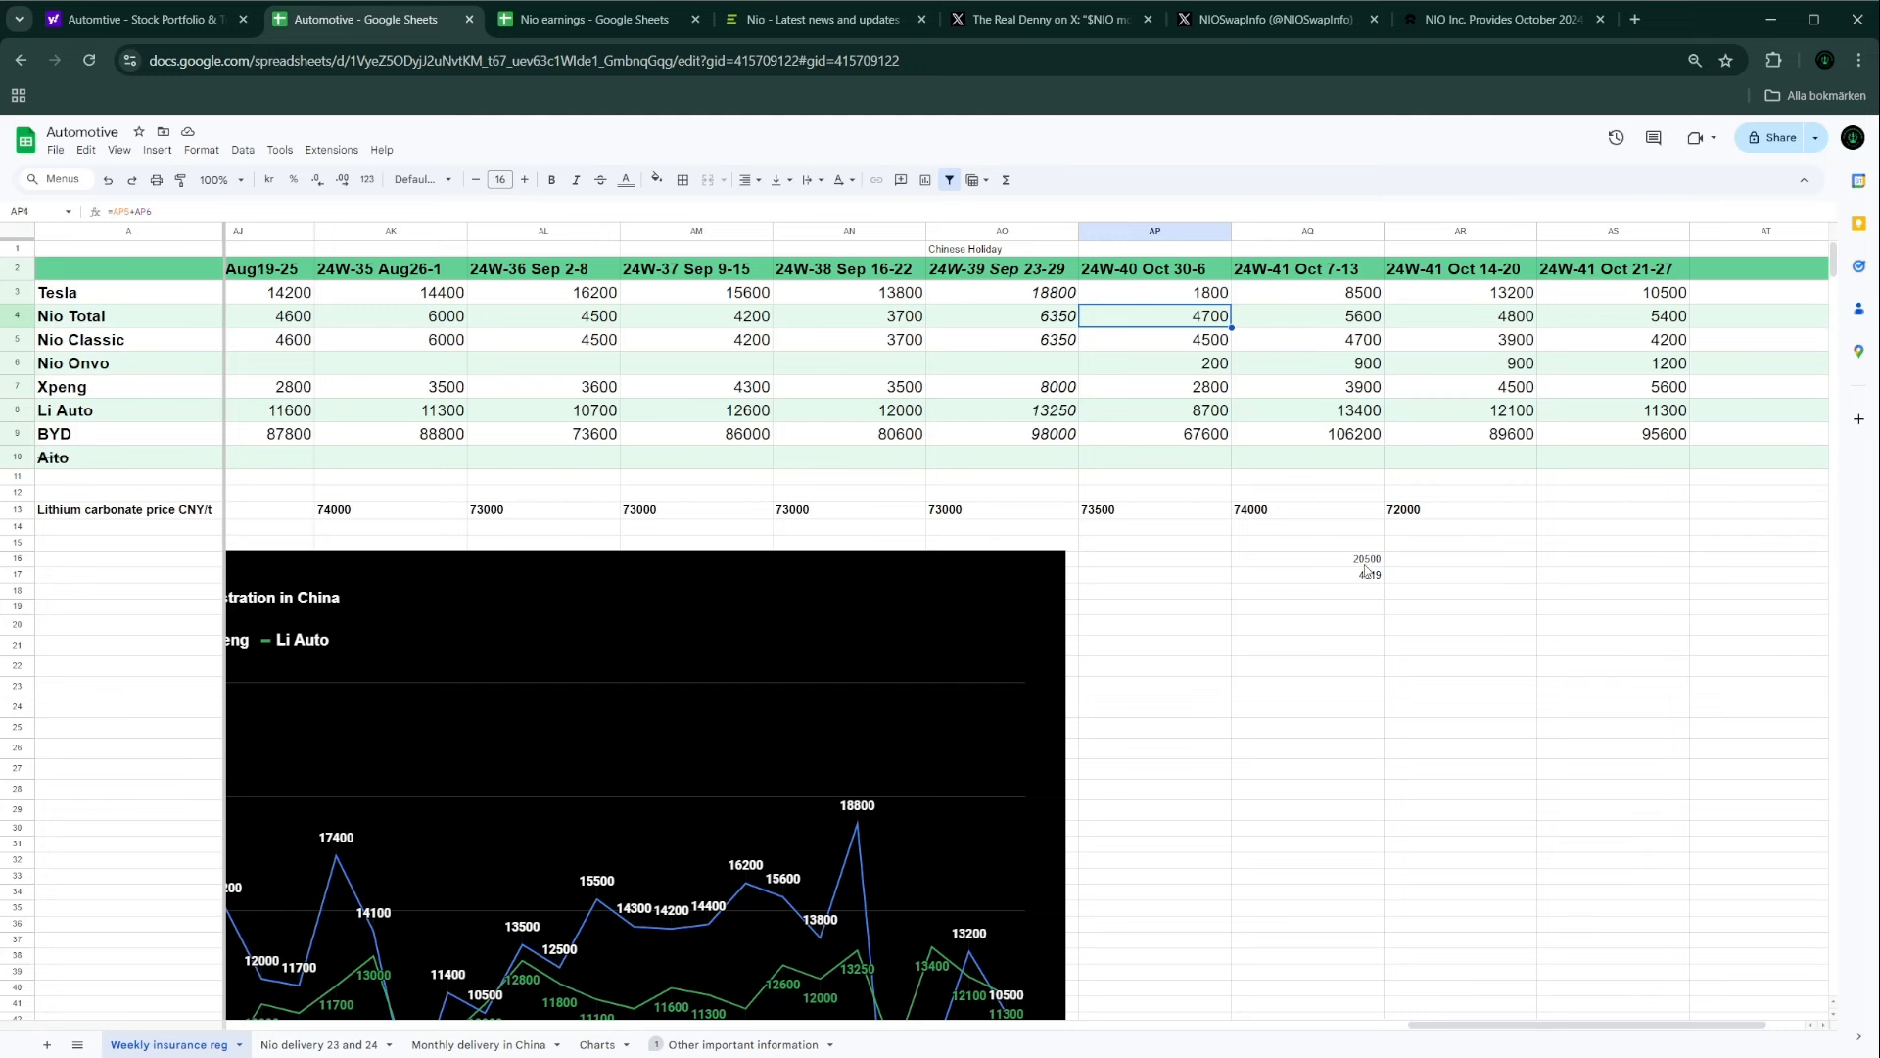
{"action": "mouse_move", "coordinate": [1367, 572]}
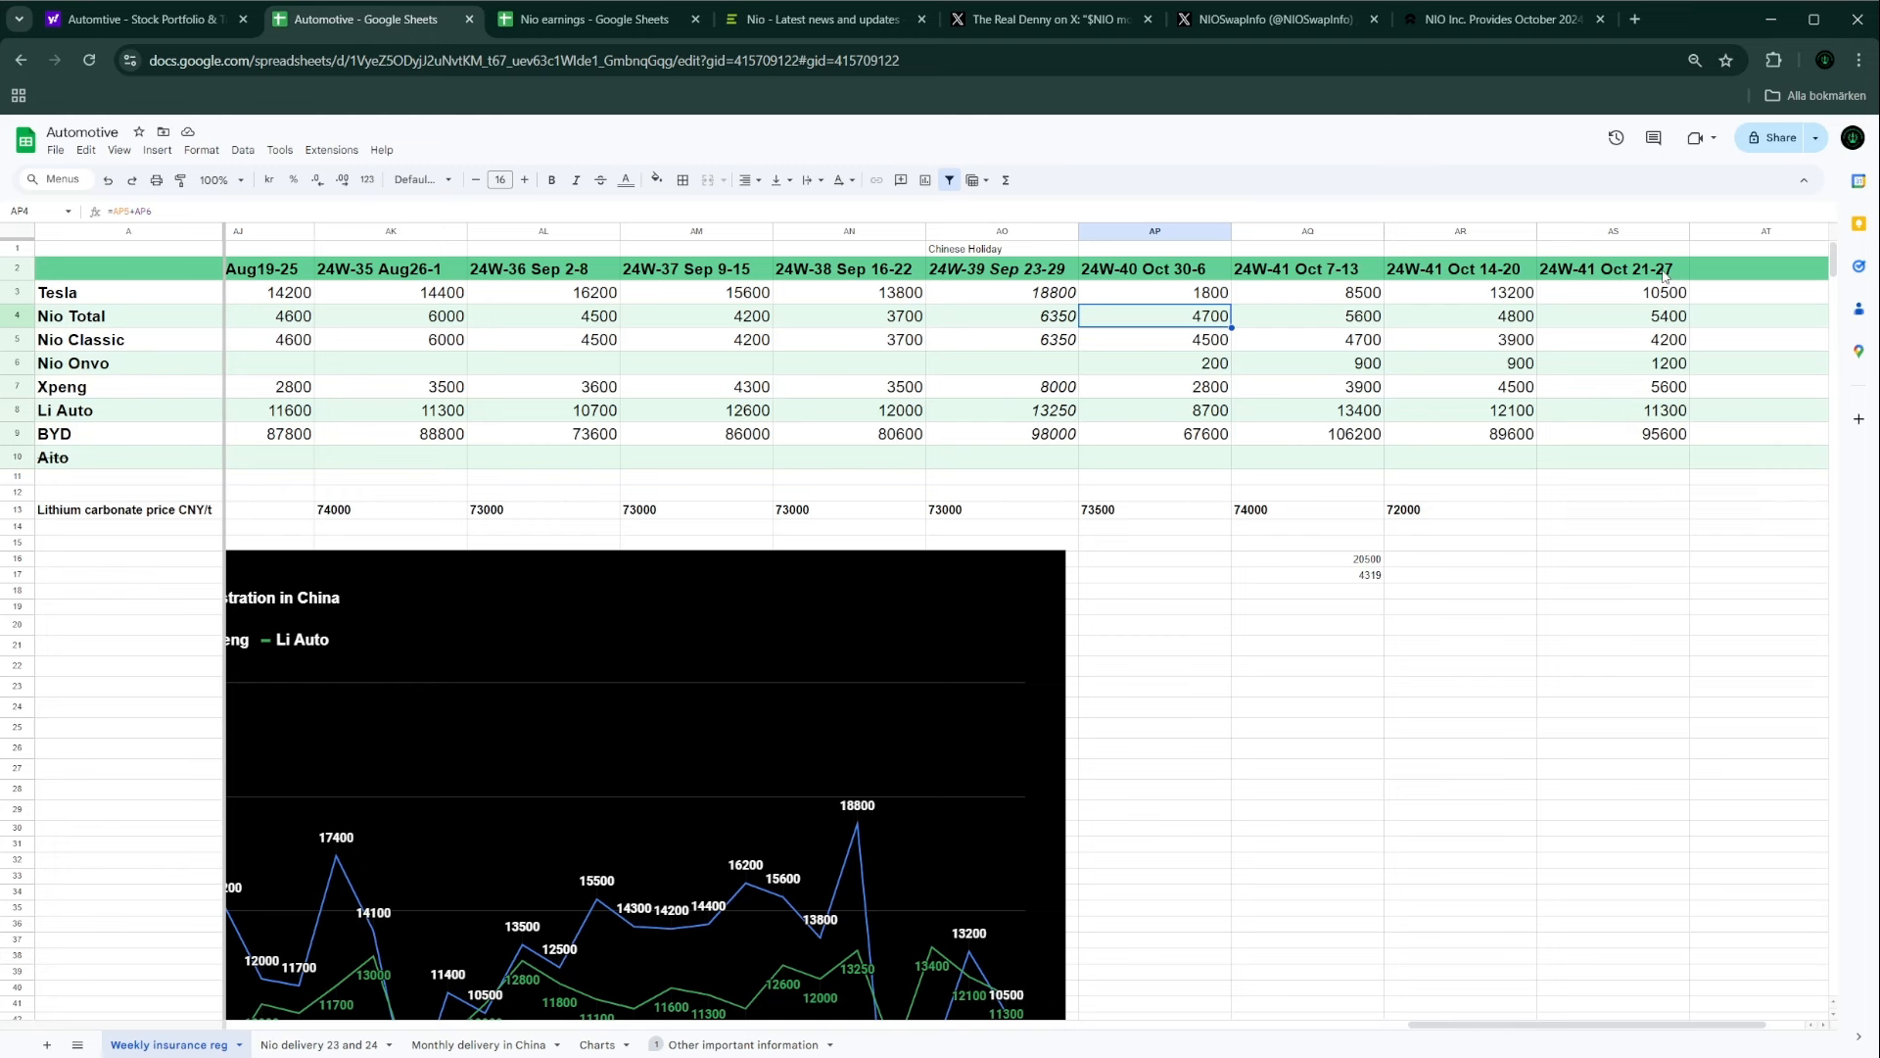
{"action": "mouse_move", "coordinate": [1508, 486]}
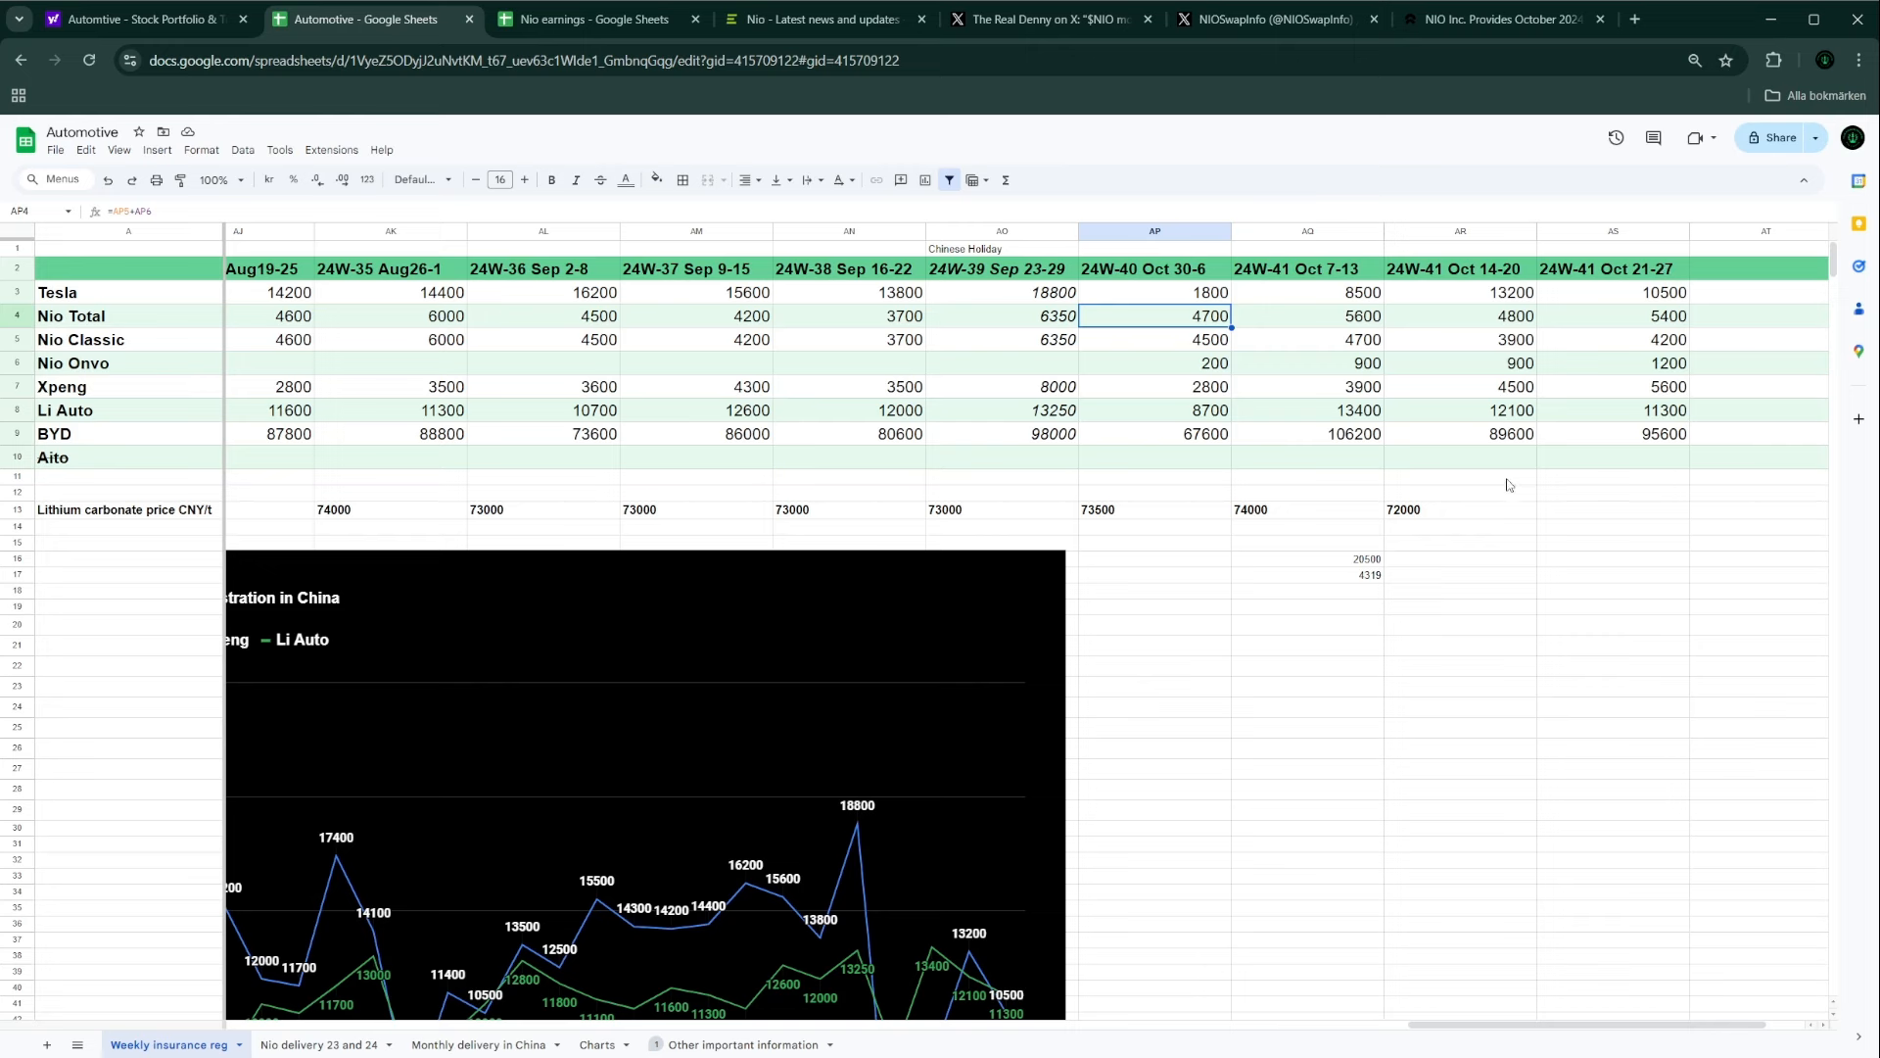
{"action": "mouse_move", "coordinate": [1375, 548]}
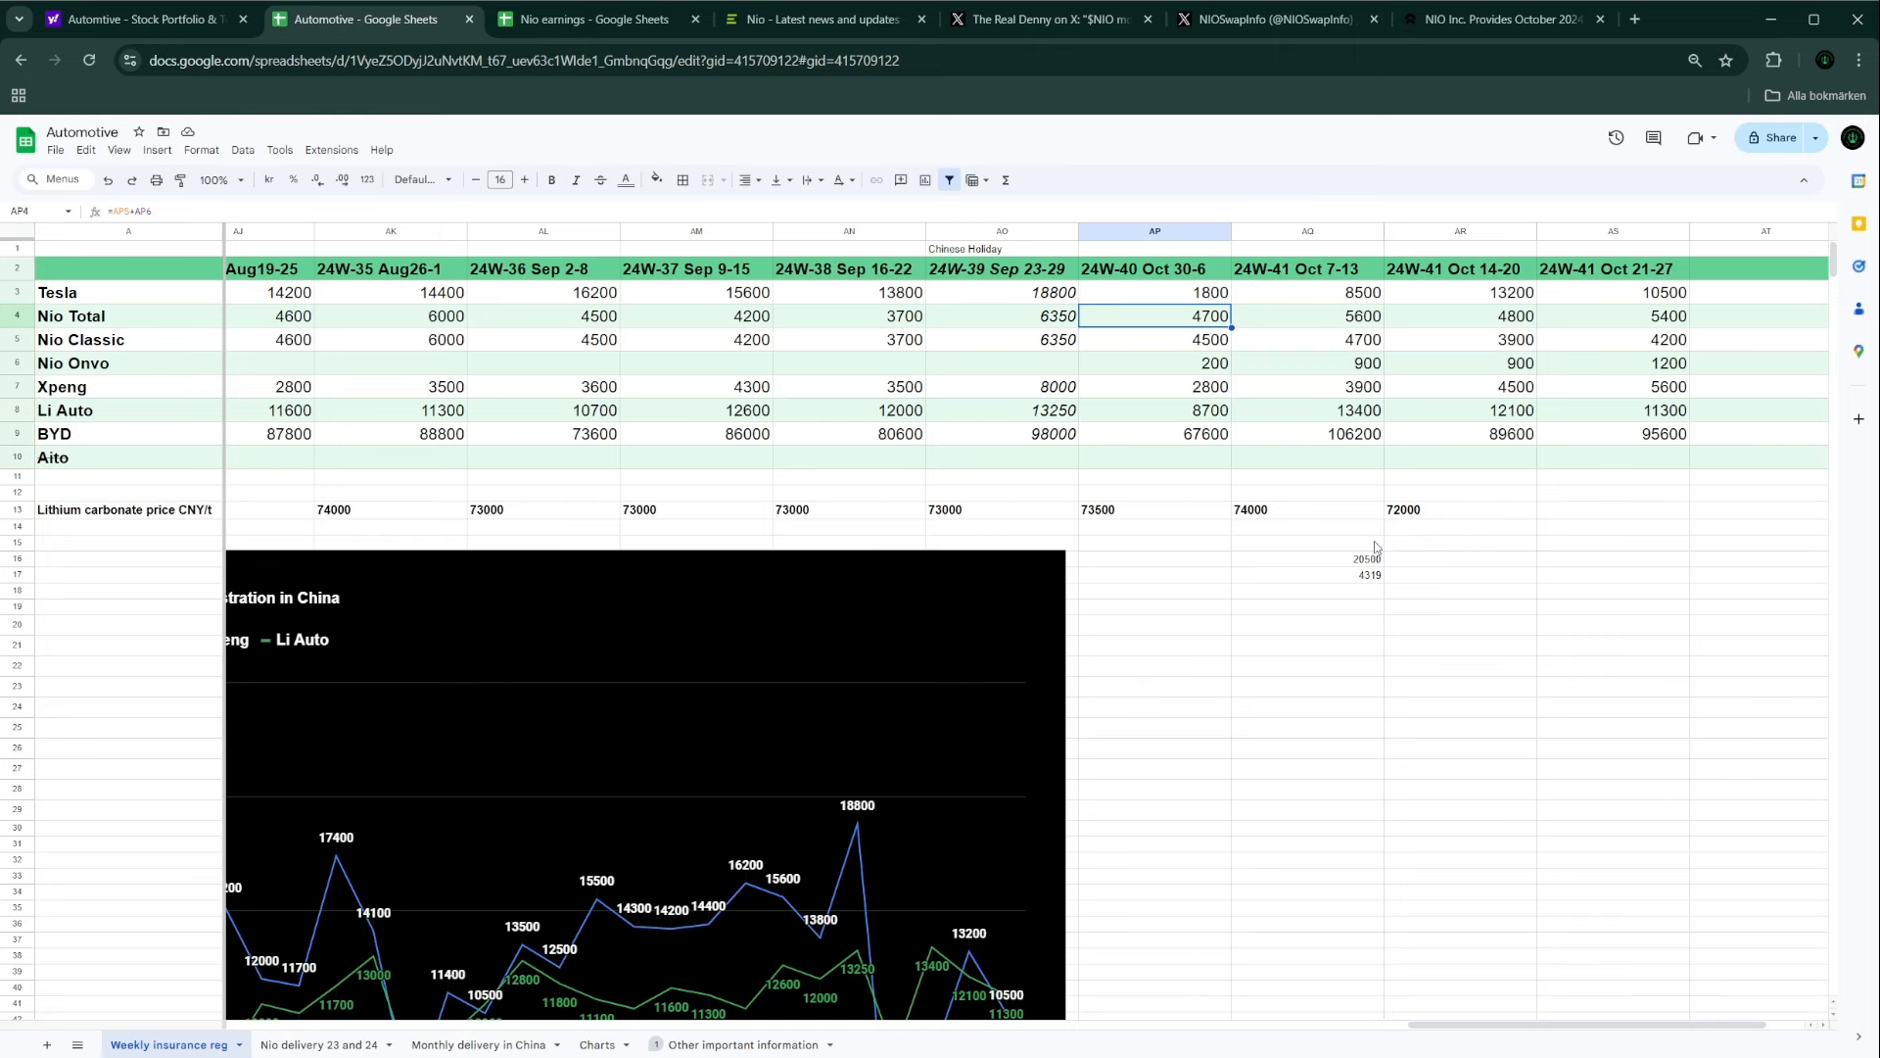
{"action": "mouse_move", "coordinate": [1363, 549]}
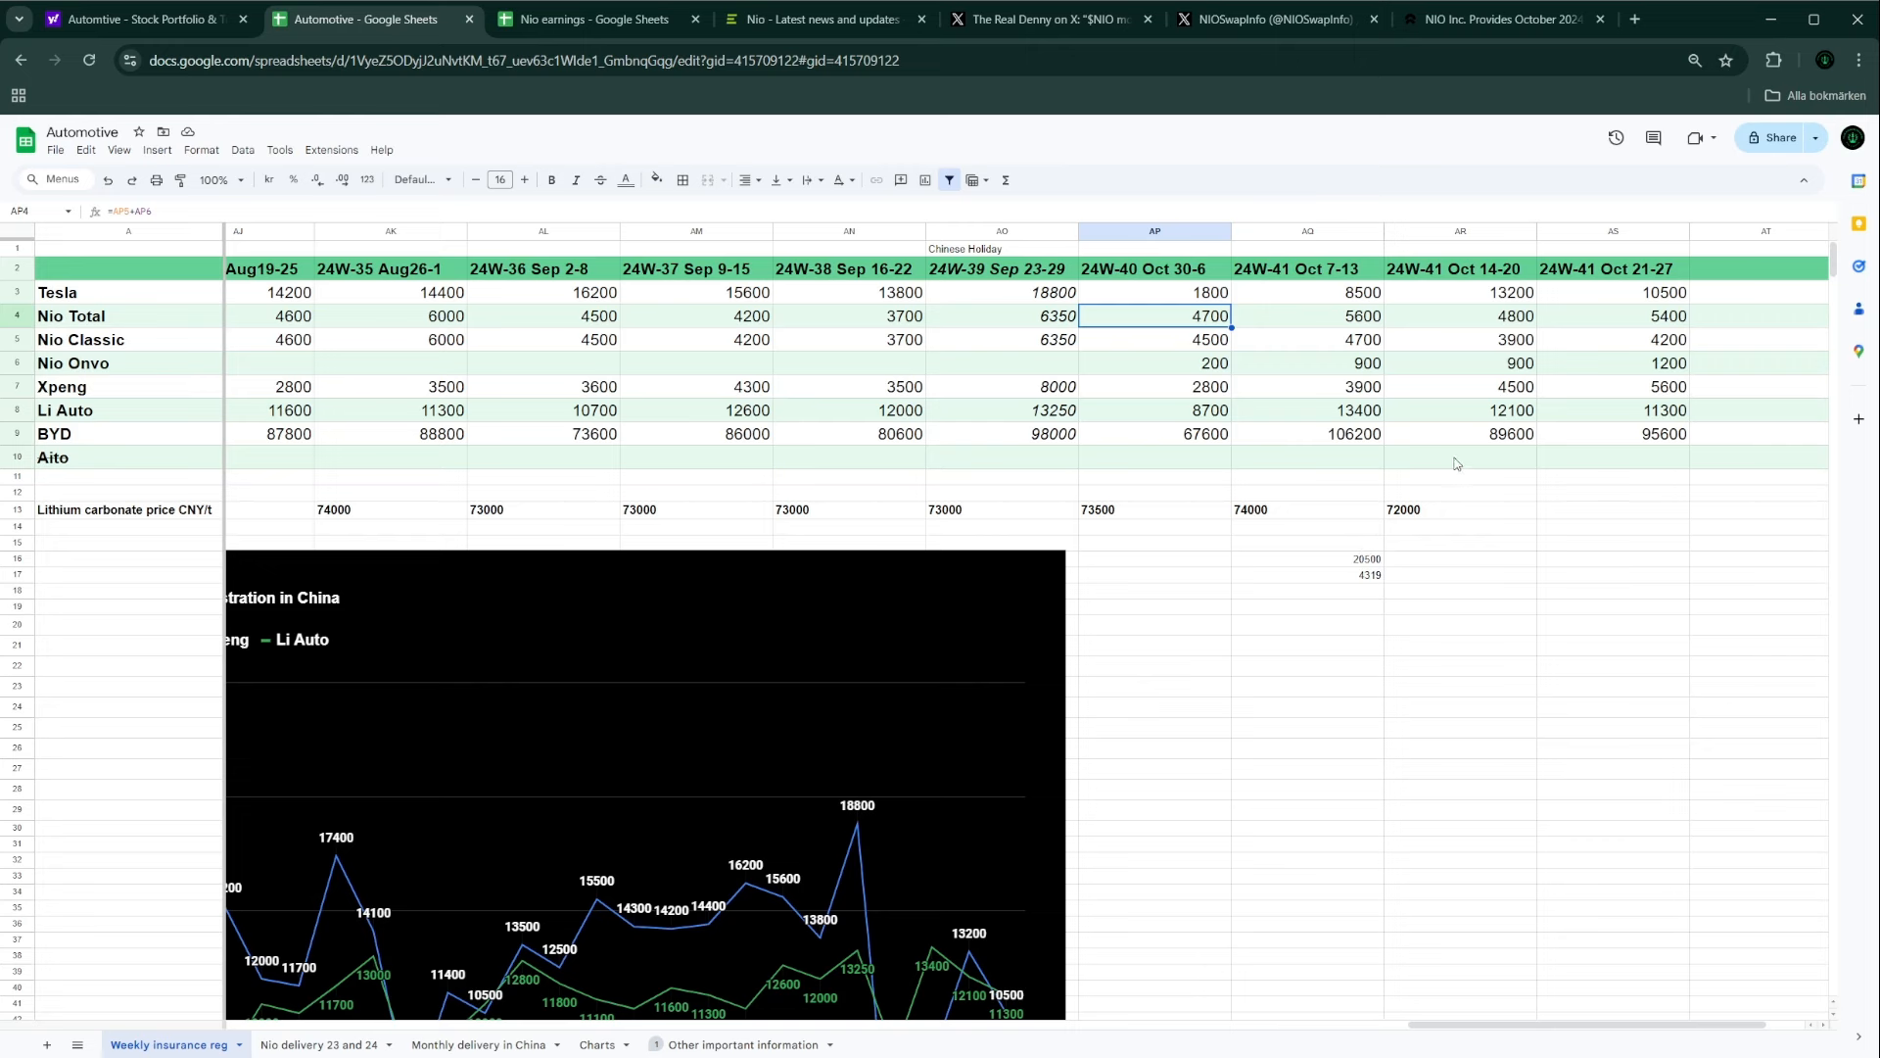
{"action": "mouse_move", "coordinate": [442, 1025]}
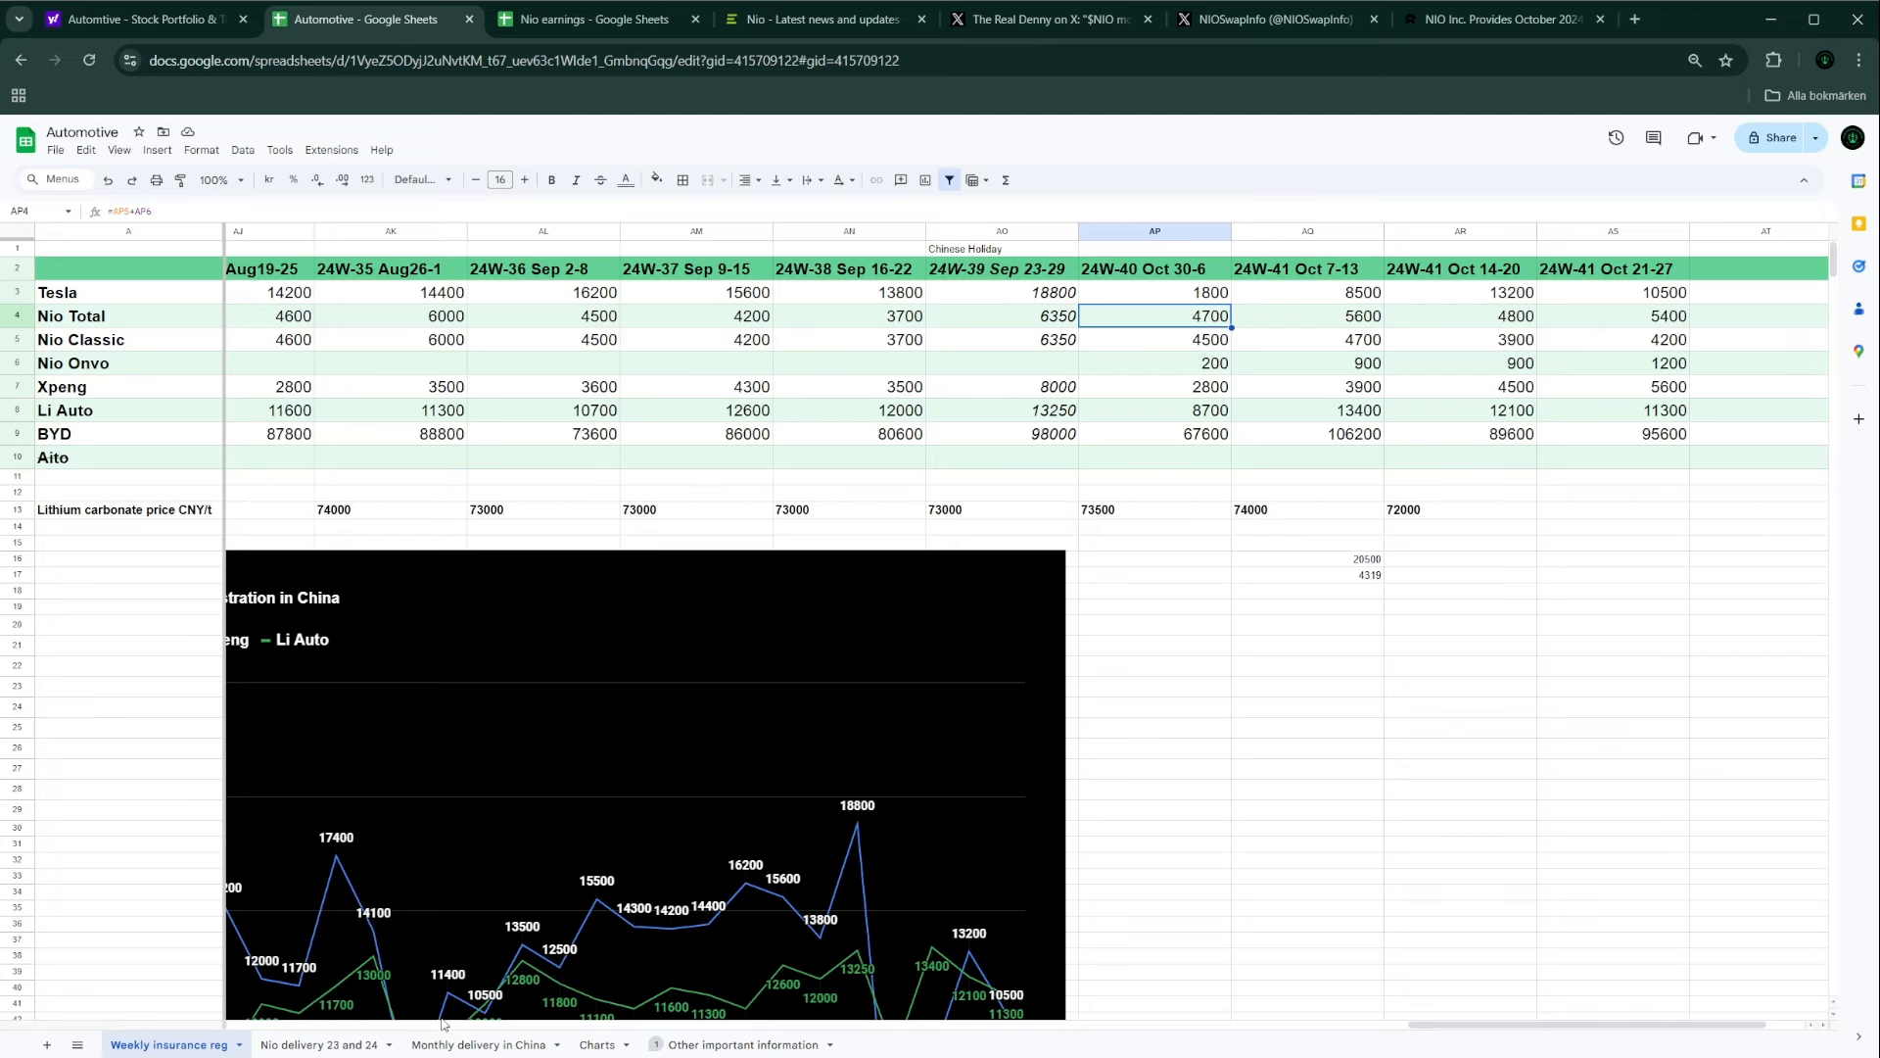
{"action": "left_click", "coordinate": [480, 1043]}
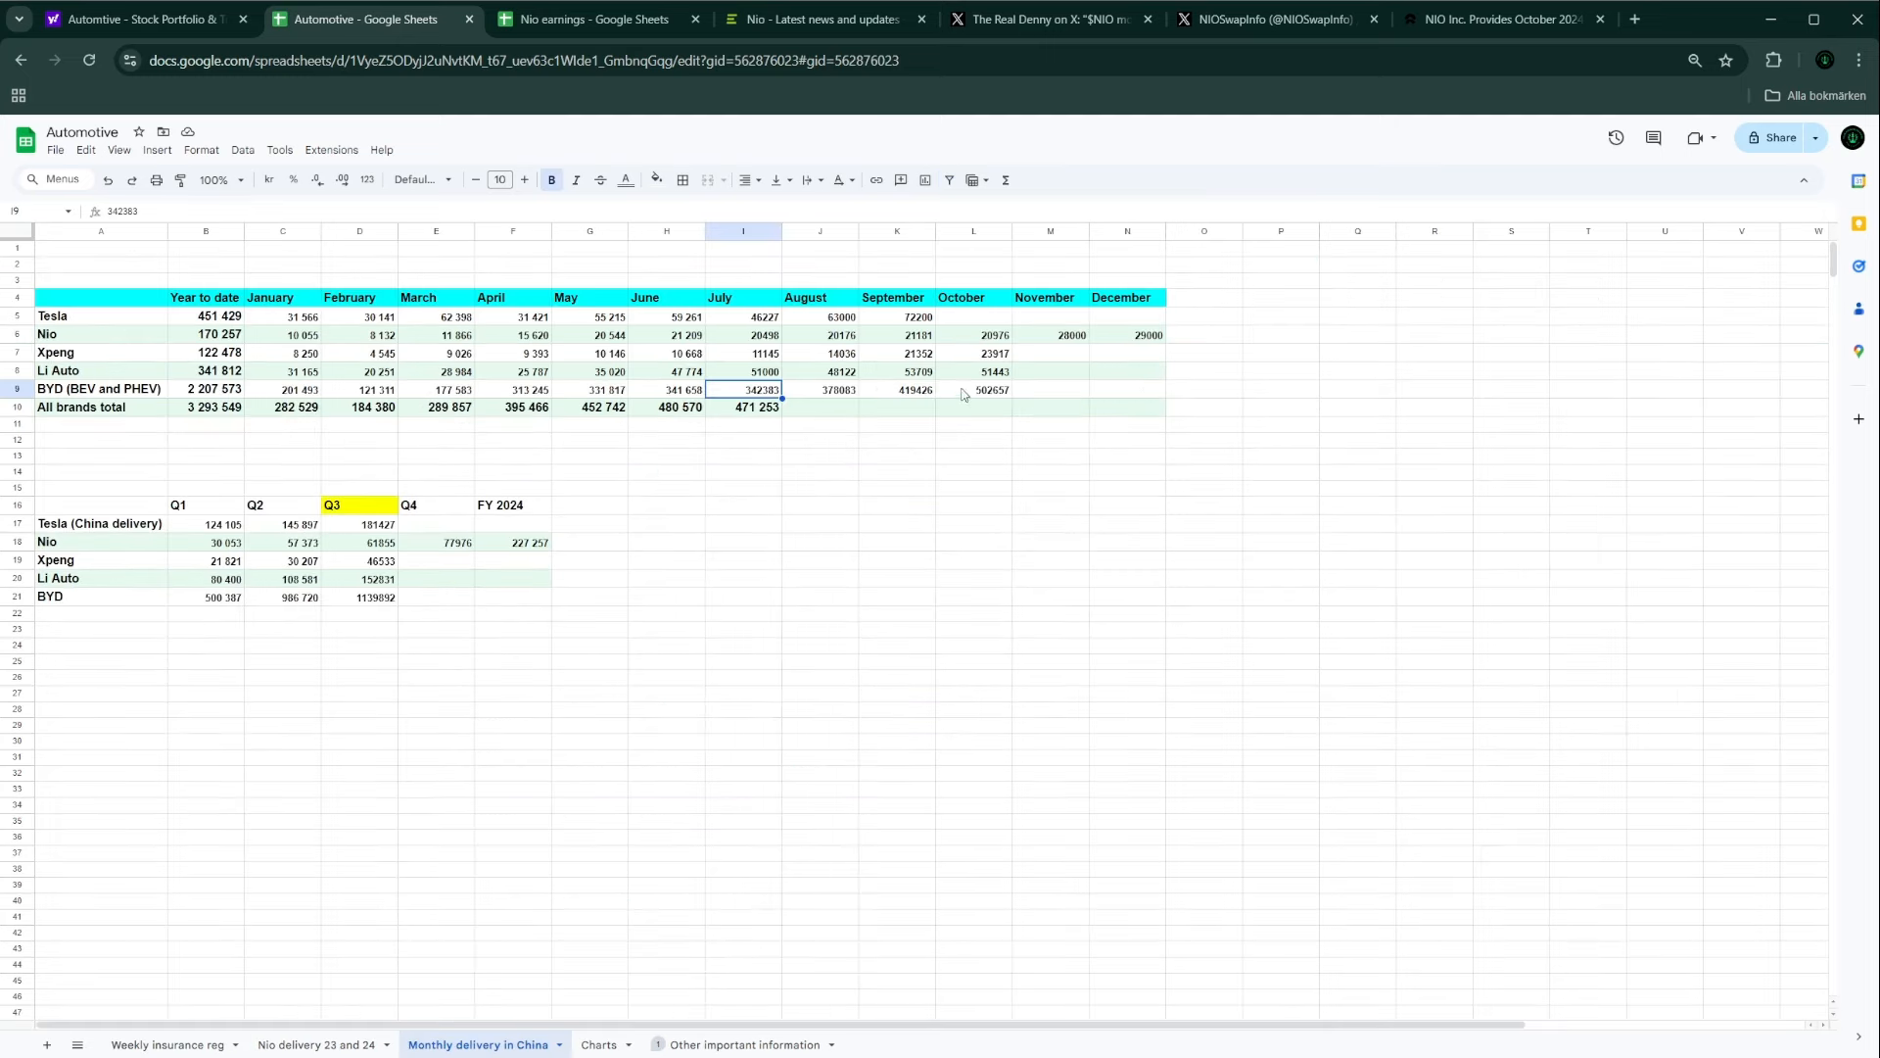
{"action": "mouse_move", "coordinate": [993, 312]}
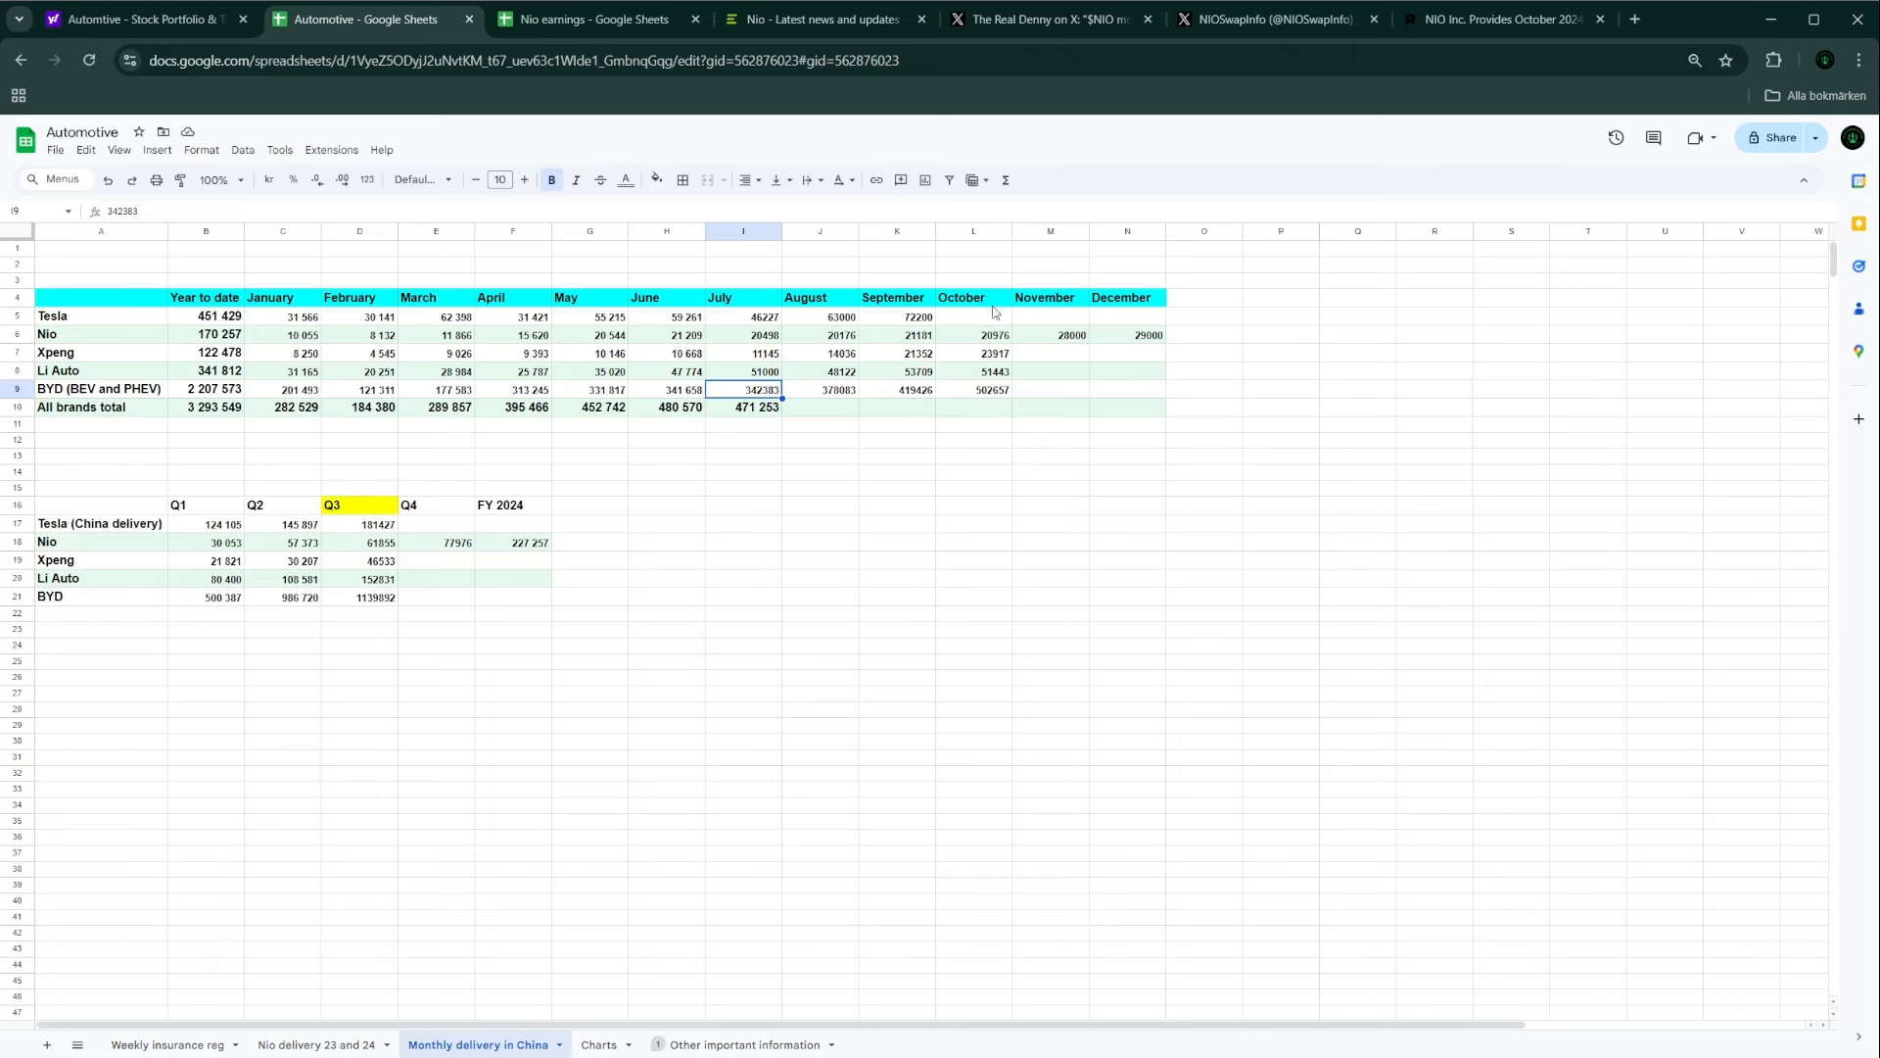
{"action": "mouse_move", "coordinate": [985, 343]}
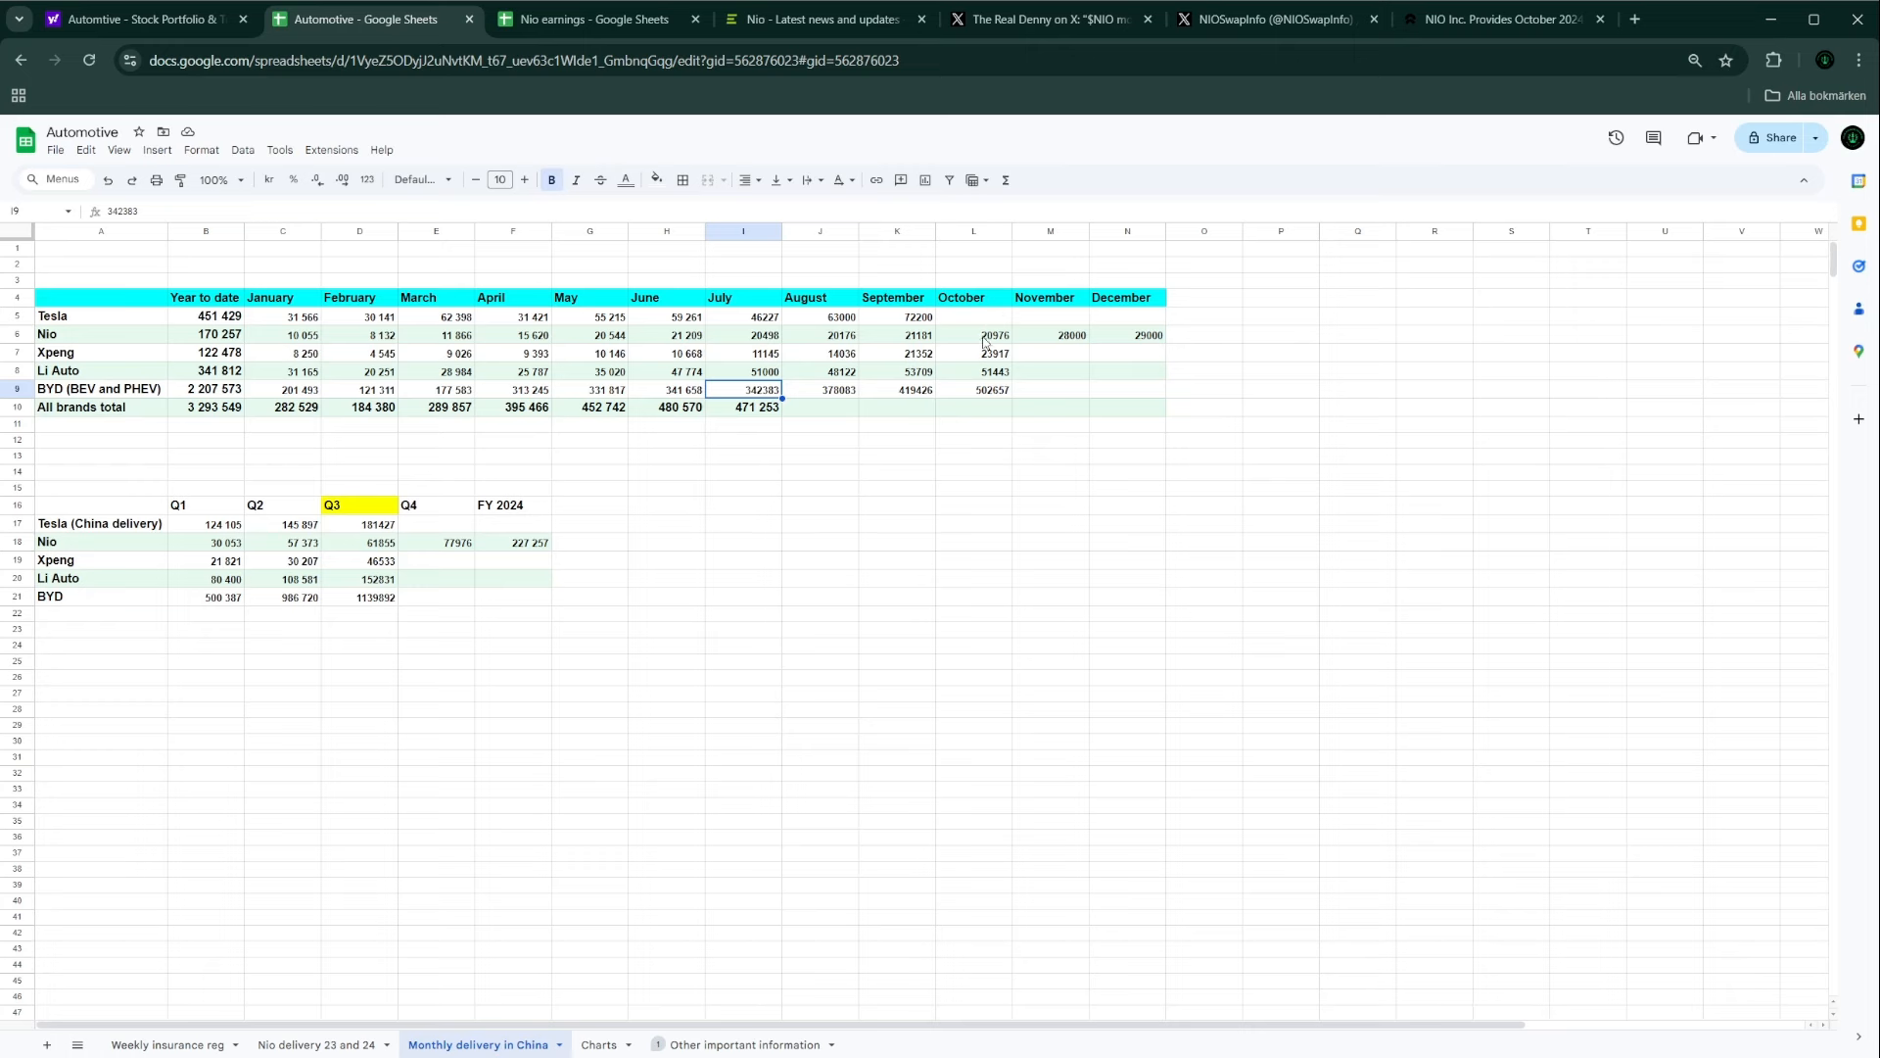
{"action": "mouse_move", "coordinate": [845, 493]}
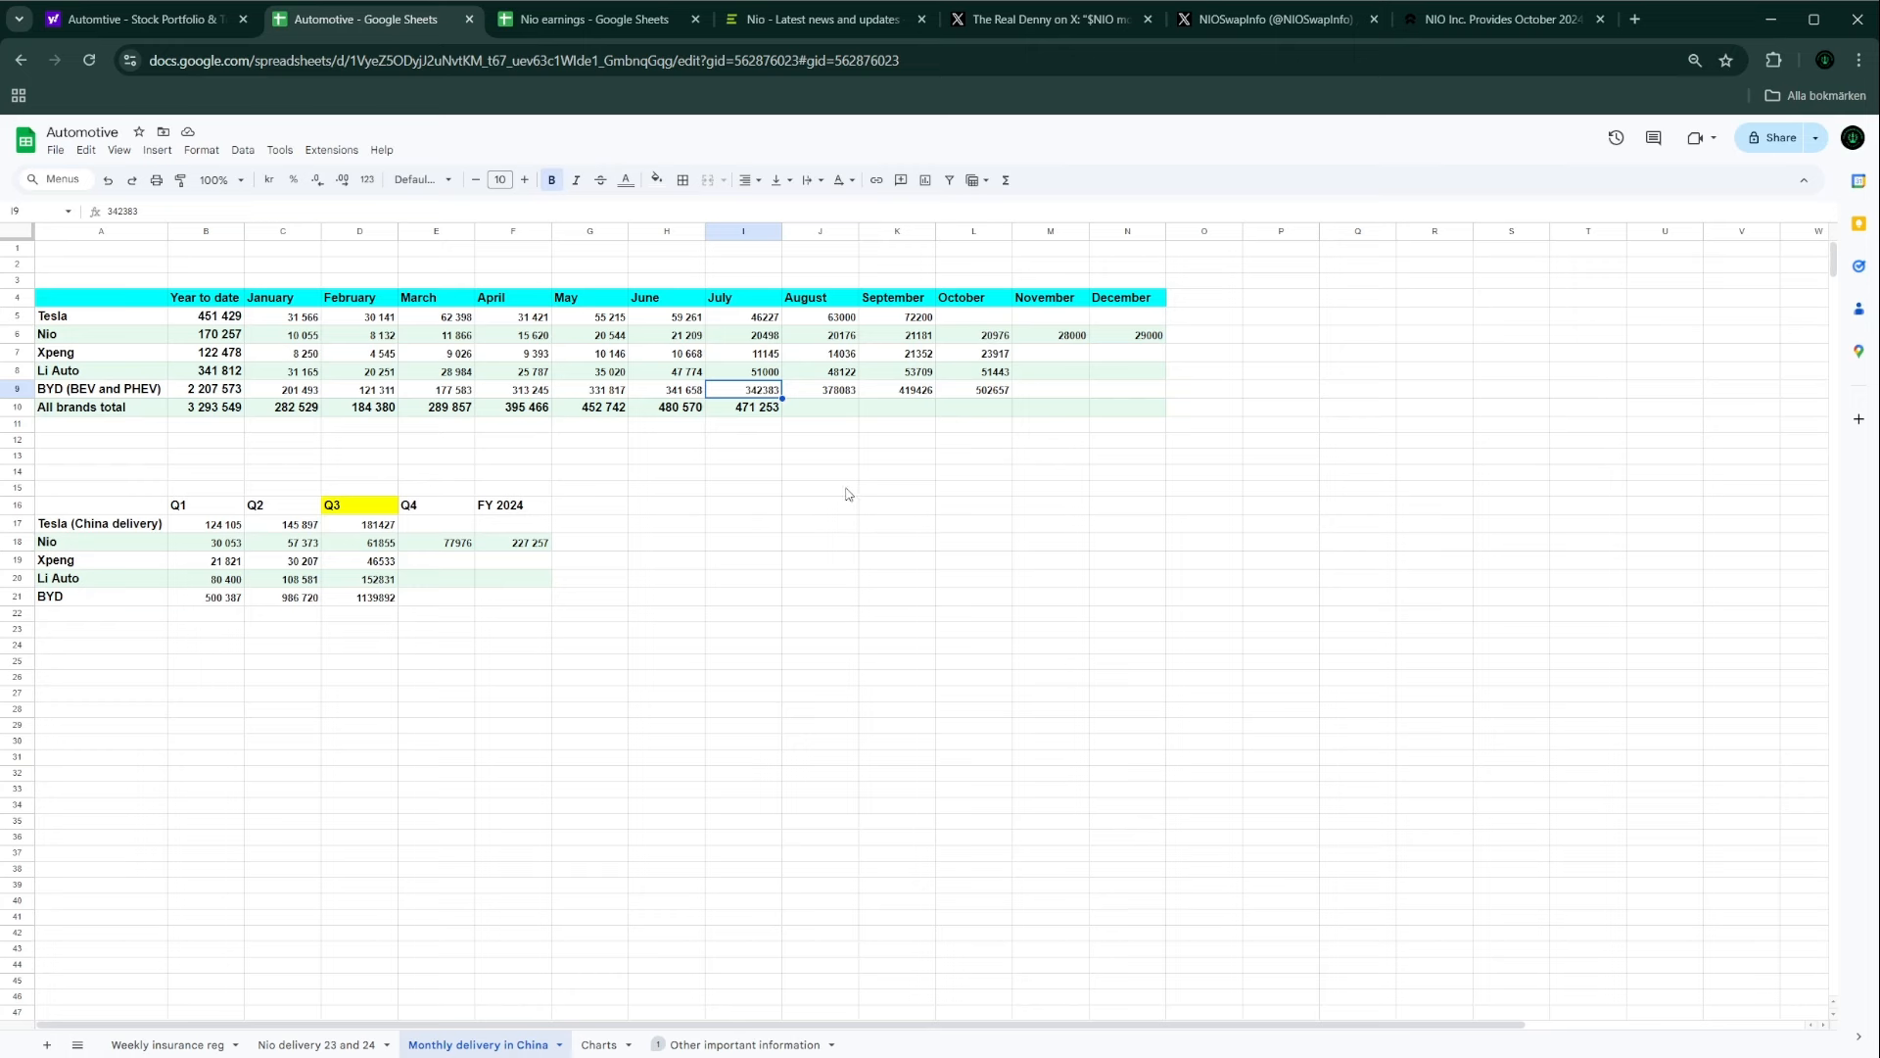
{"action": "mouse_move", "coordinate": [438, 795]}
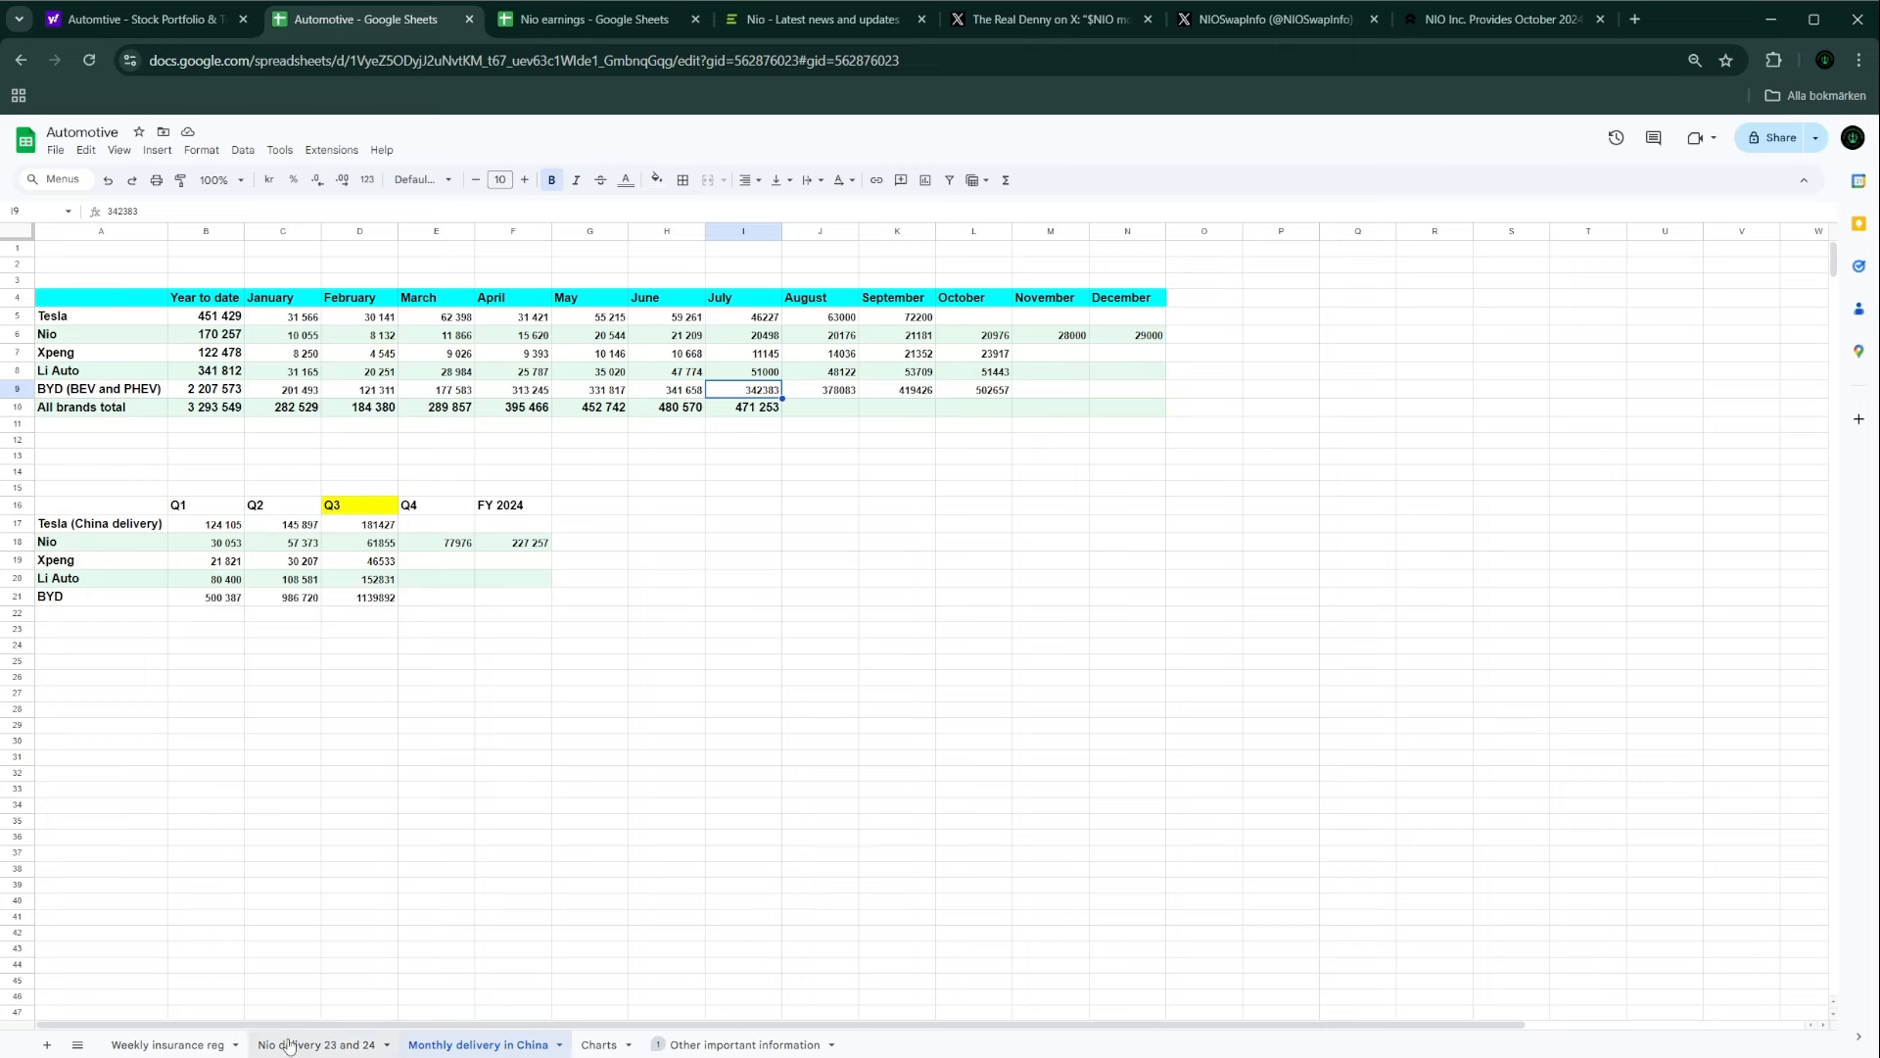
{"action": "mouse_move", "coordinate": [564, 859]}
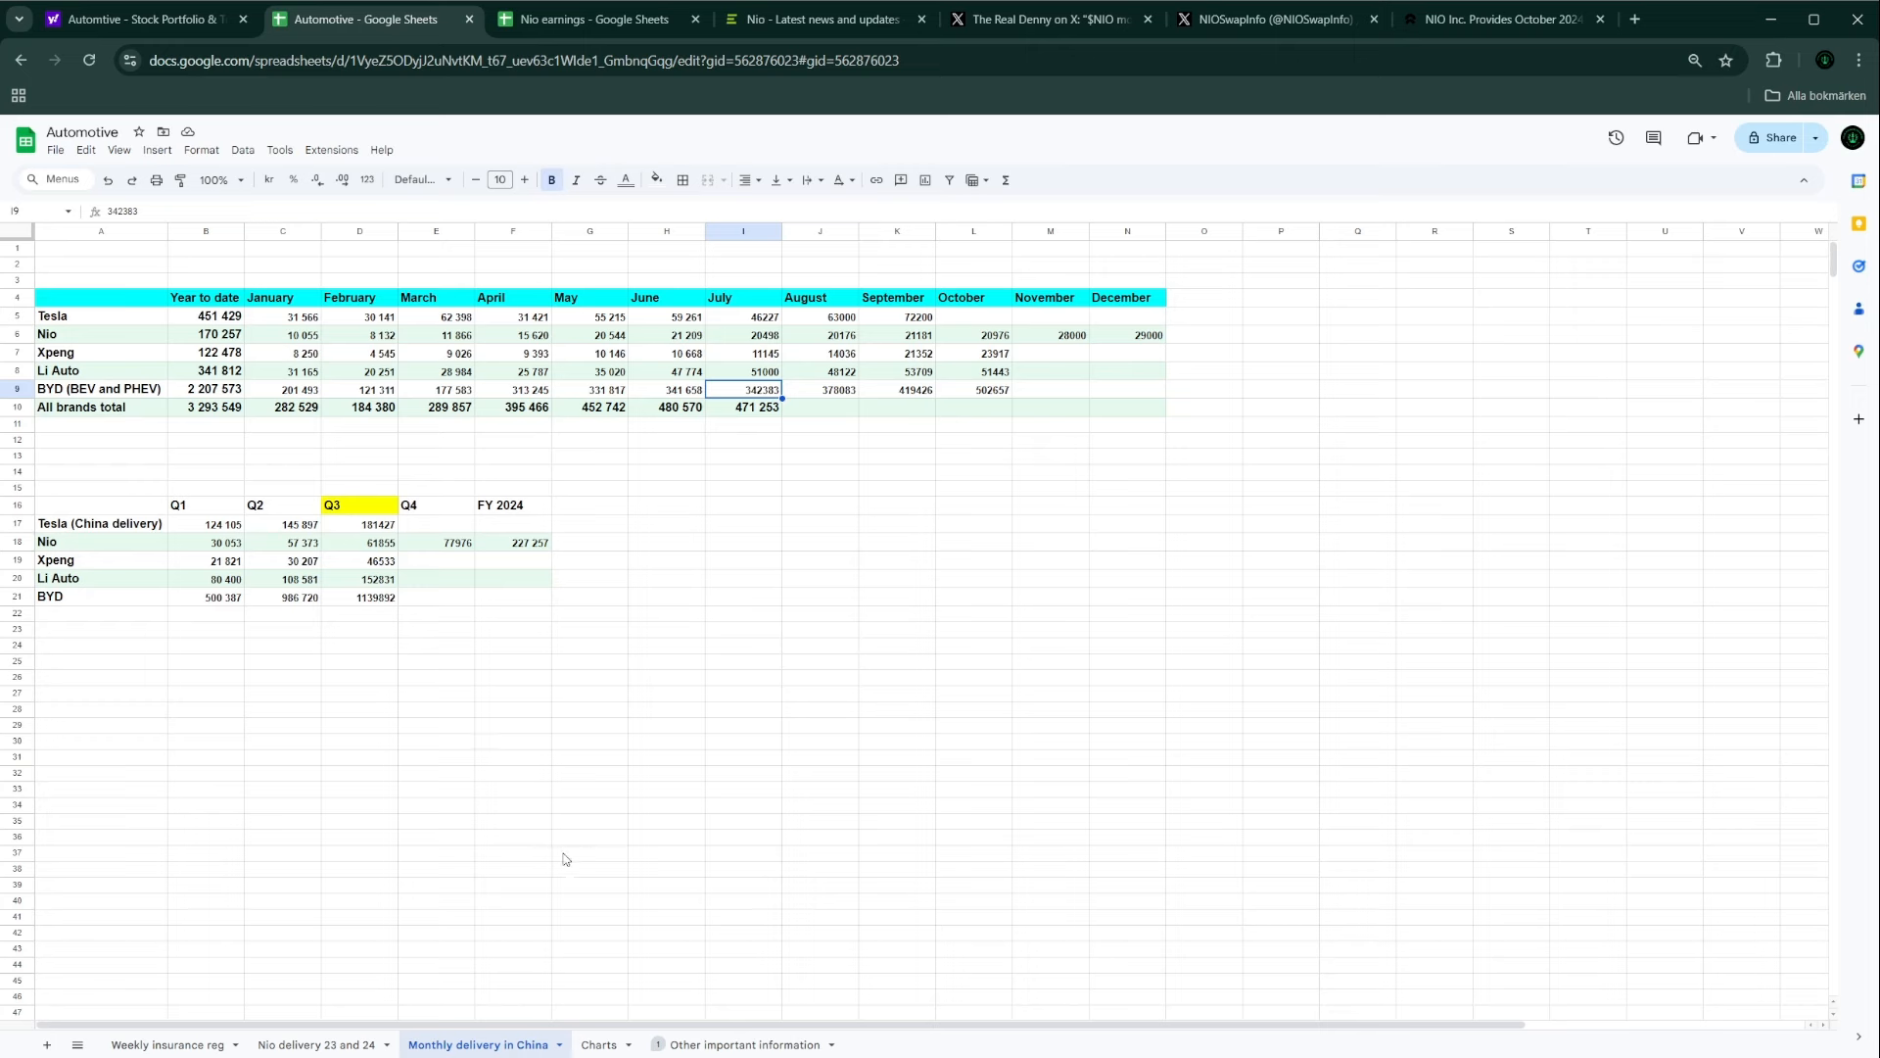
Step: Review the Weekly insurance reg brand figures, then switch browser tabs
{"action": "left_click", "coordinate": [169, 1043]}
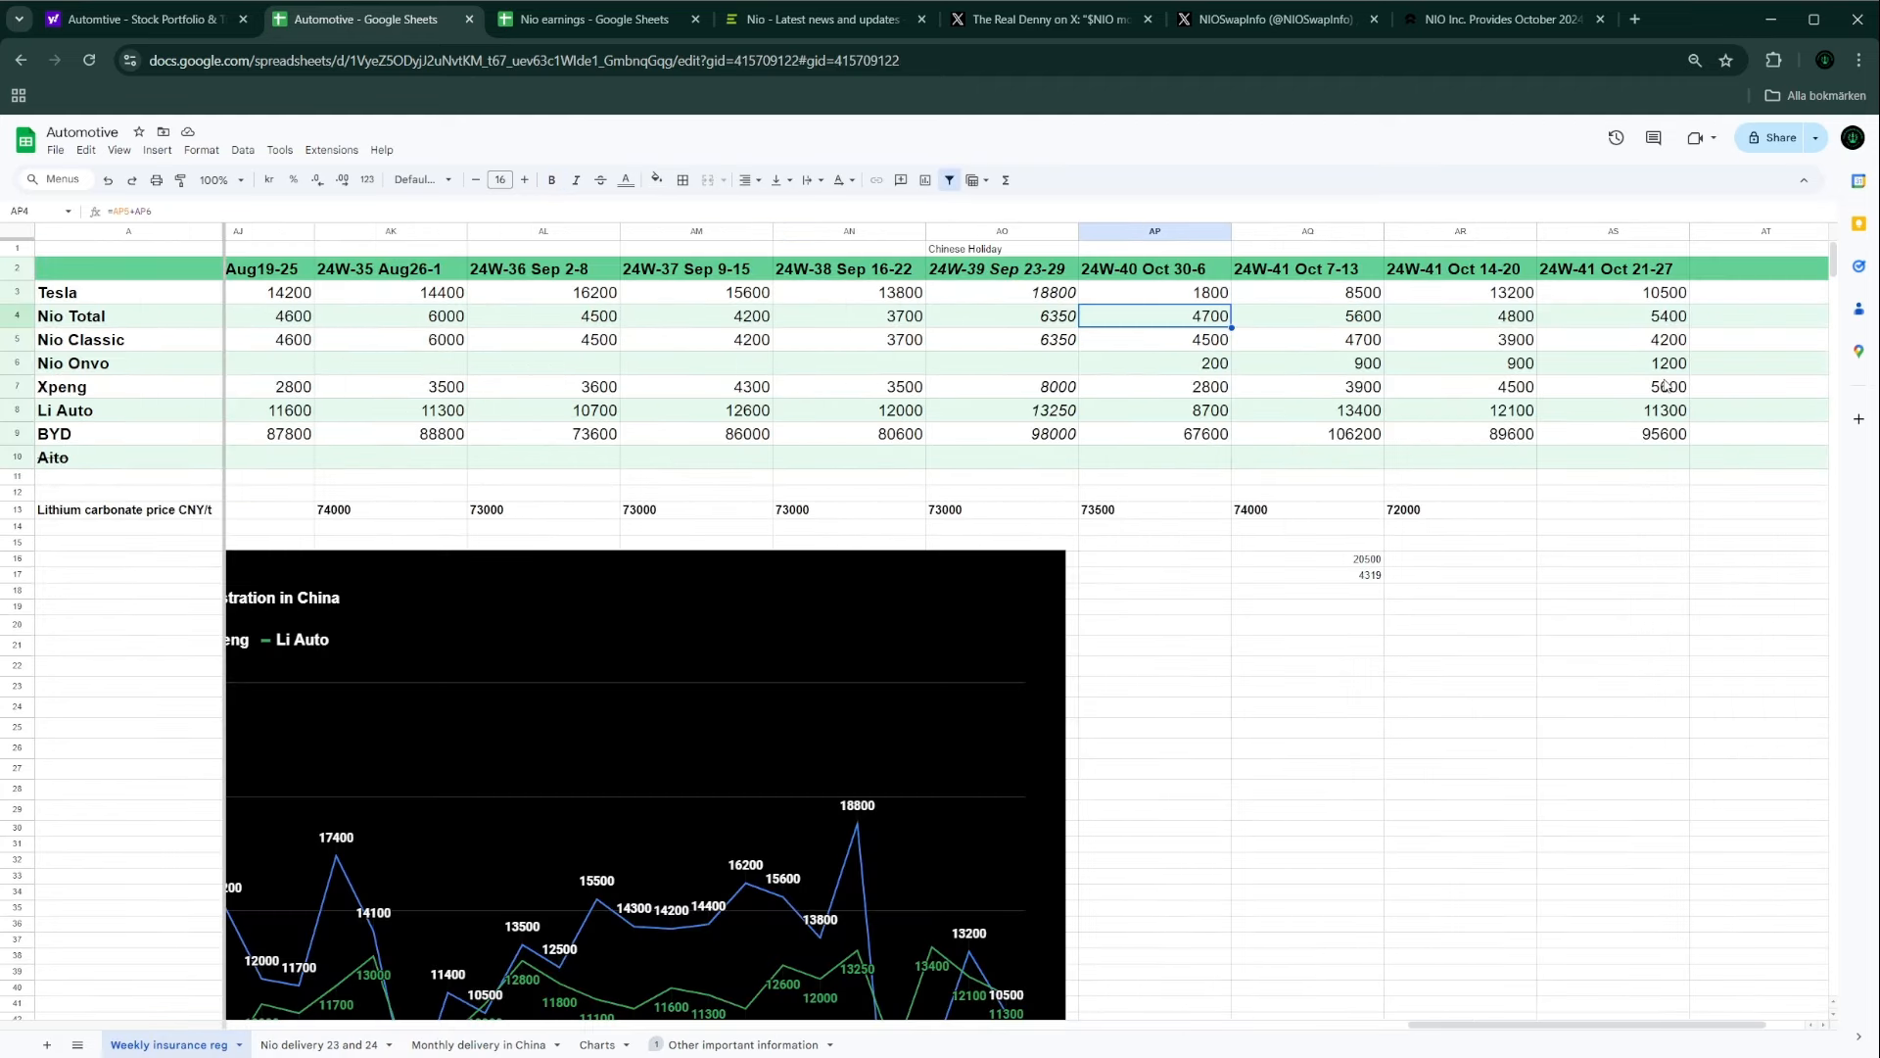
{"action": "mouse_move", "coordinate": [1706, 381]}
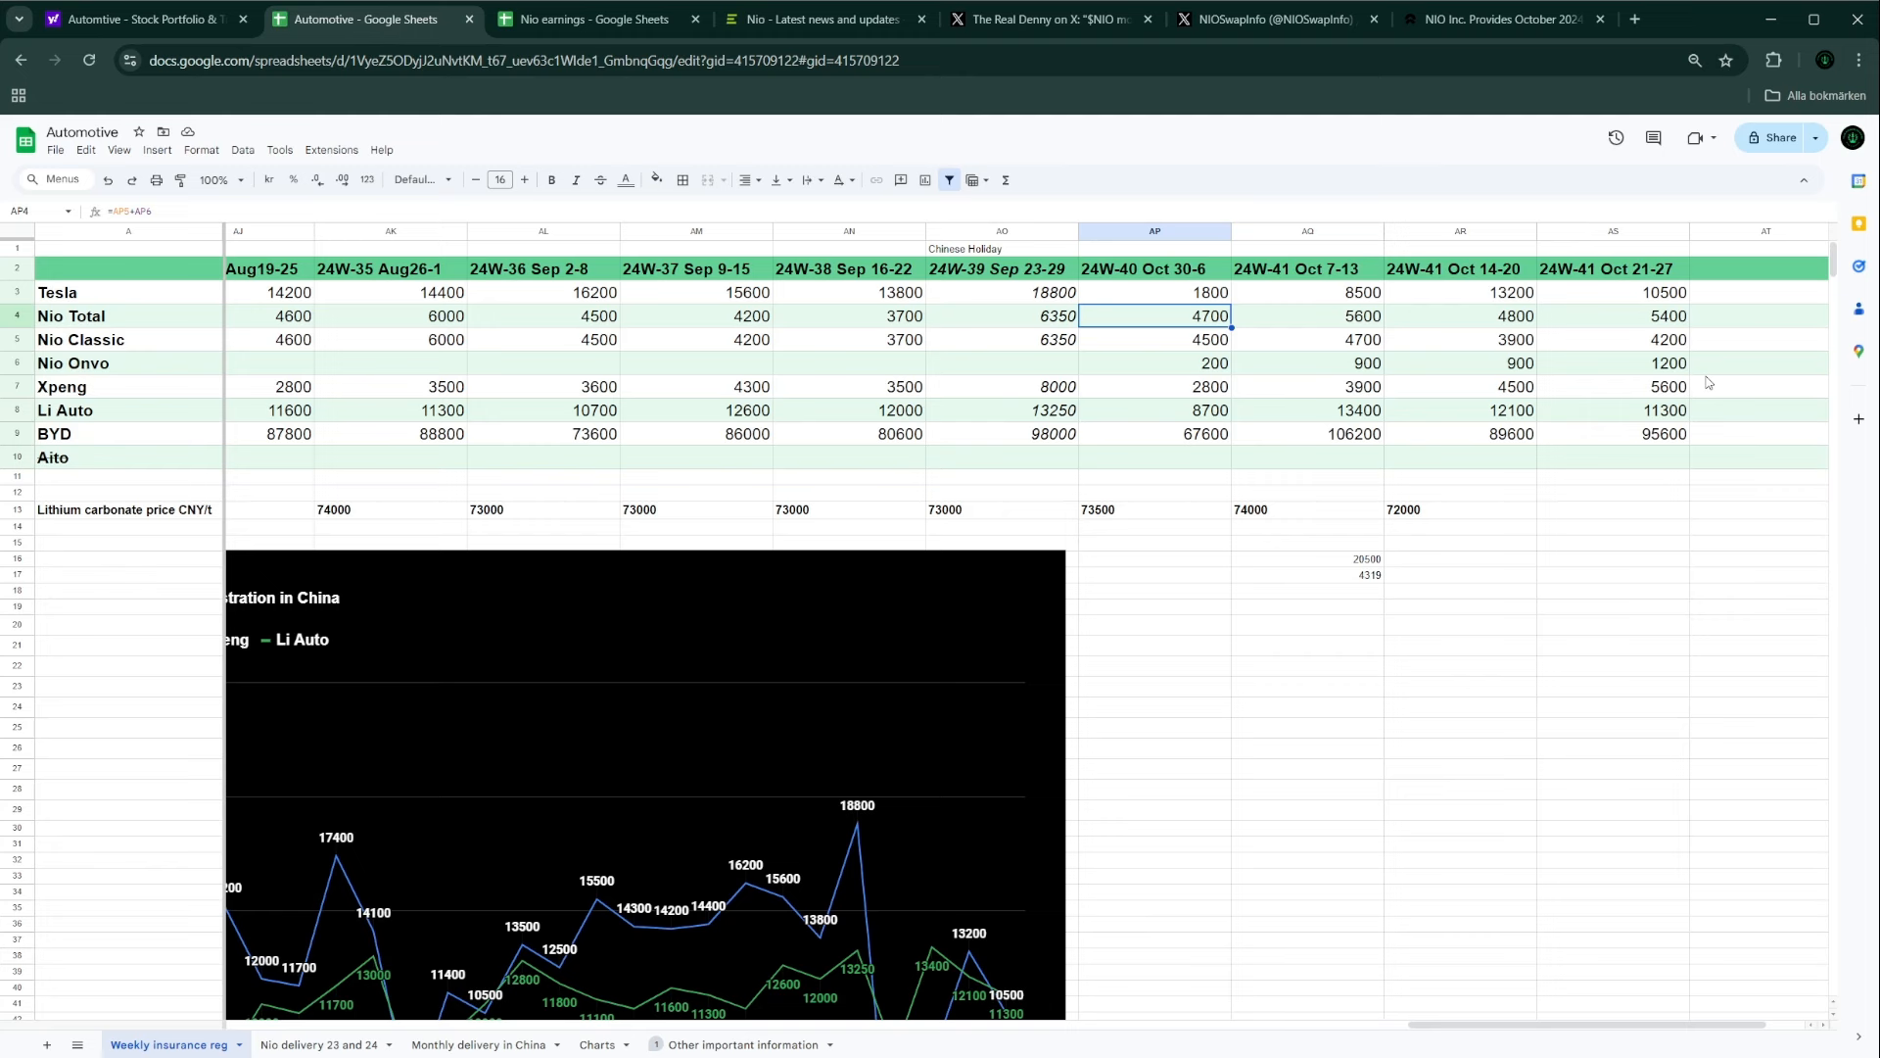
{"action": "mouse_move", "coordinate": [1377, 583]}
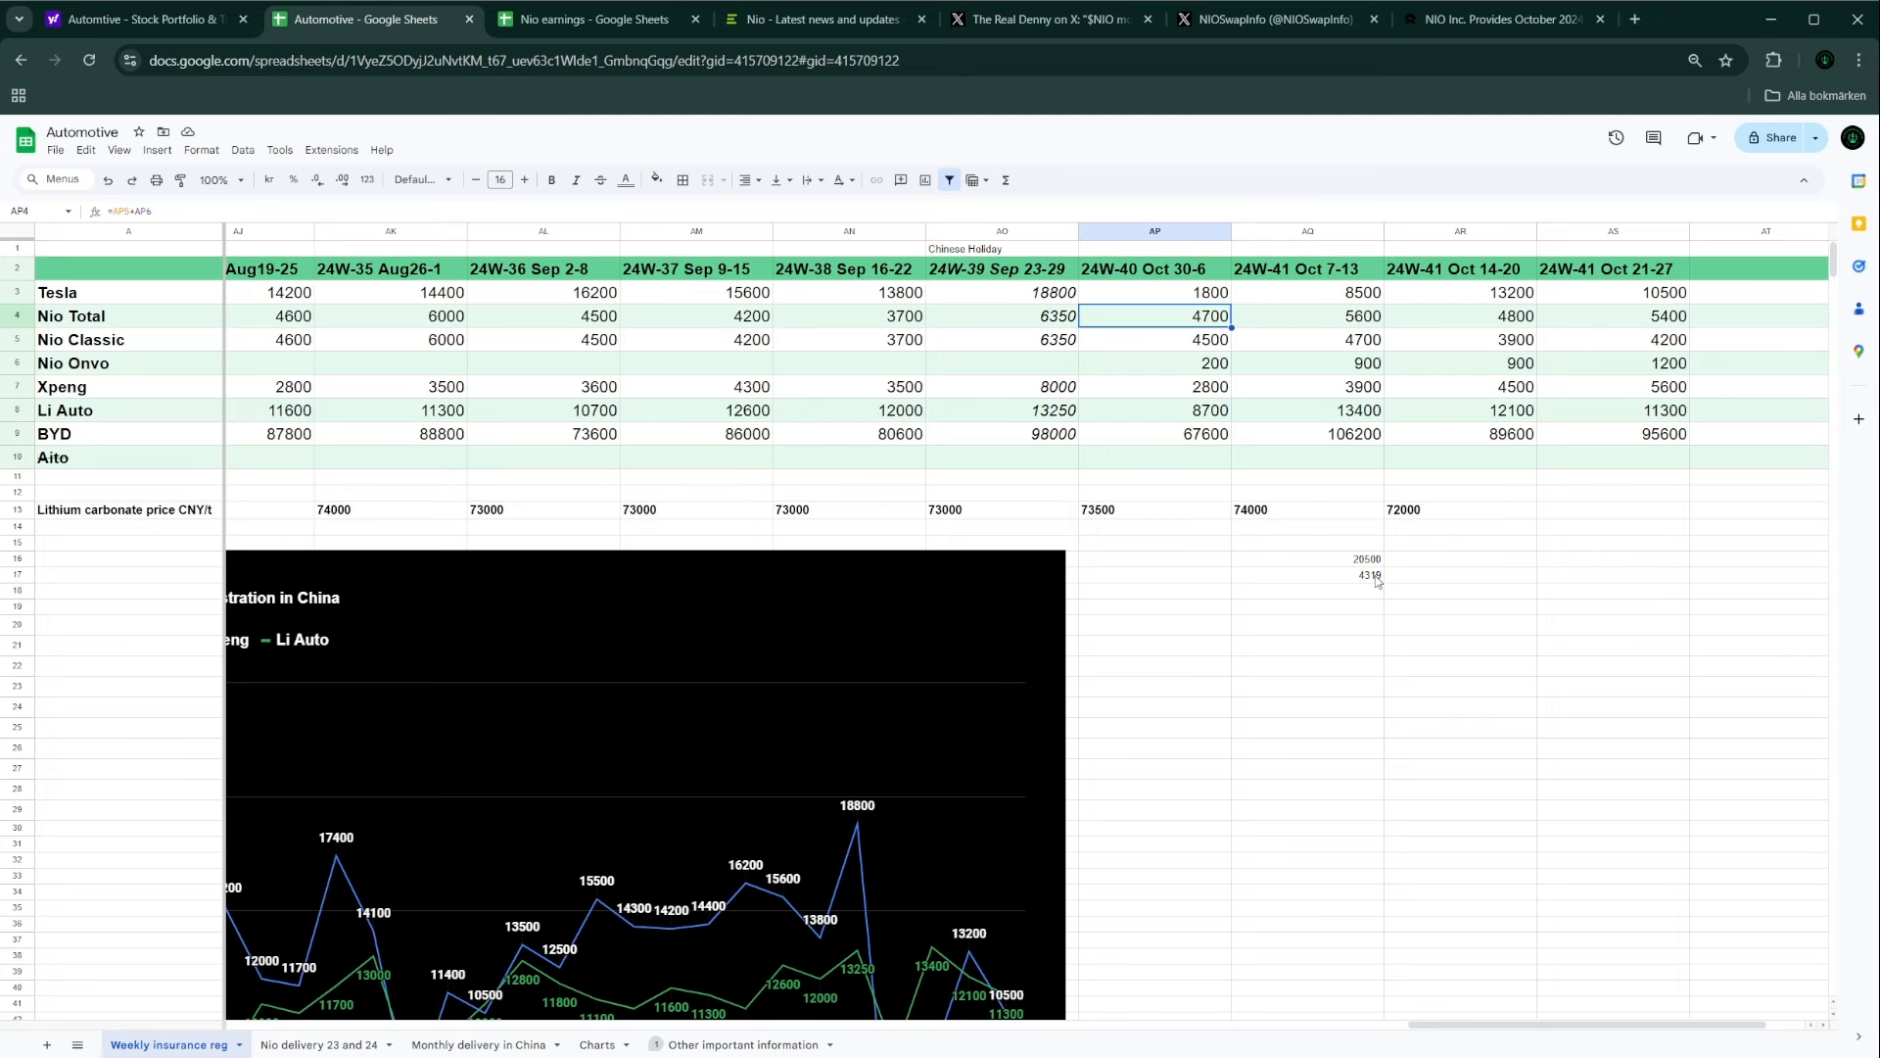
{"action": "mouse_move", "coordinate": [1363, 587]}
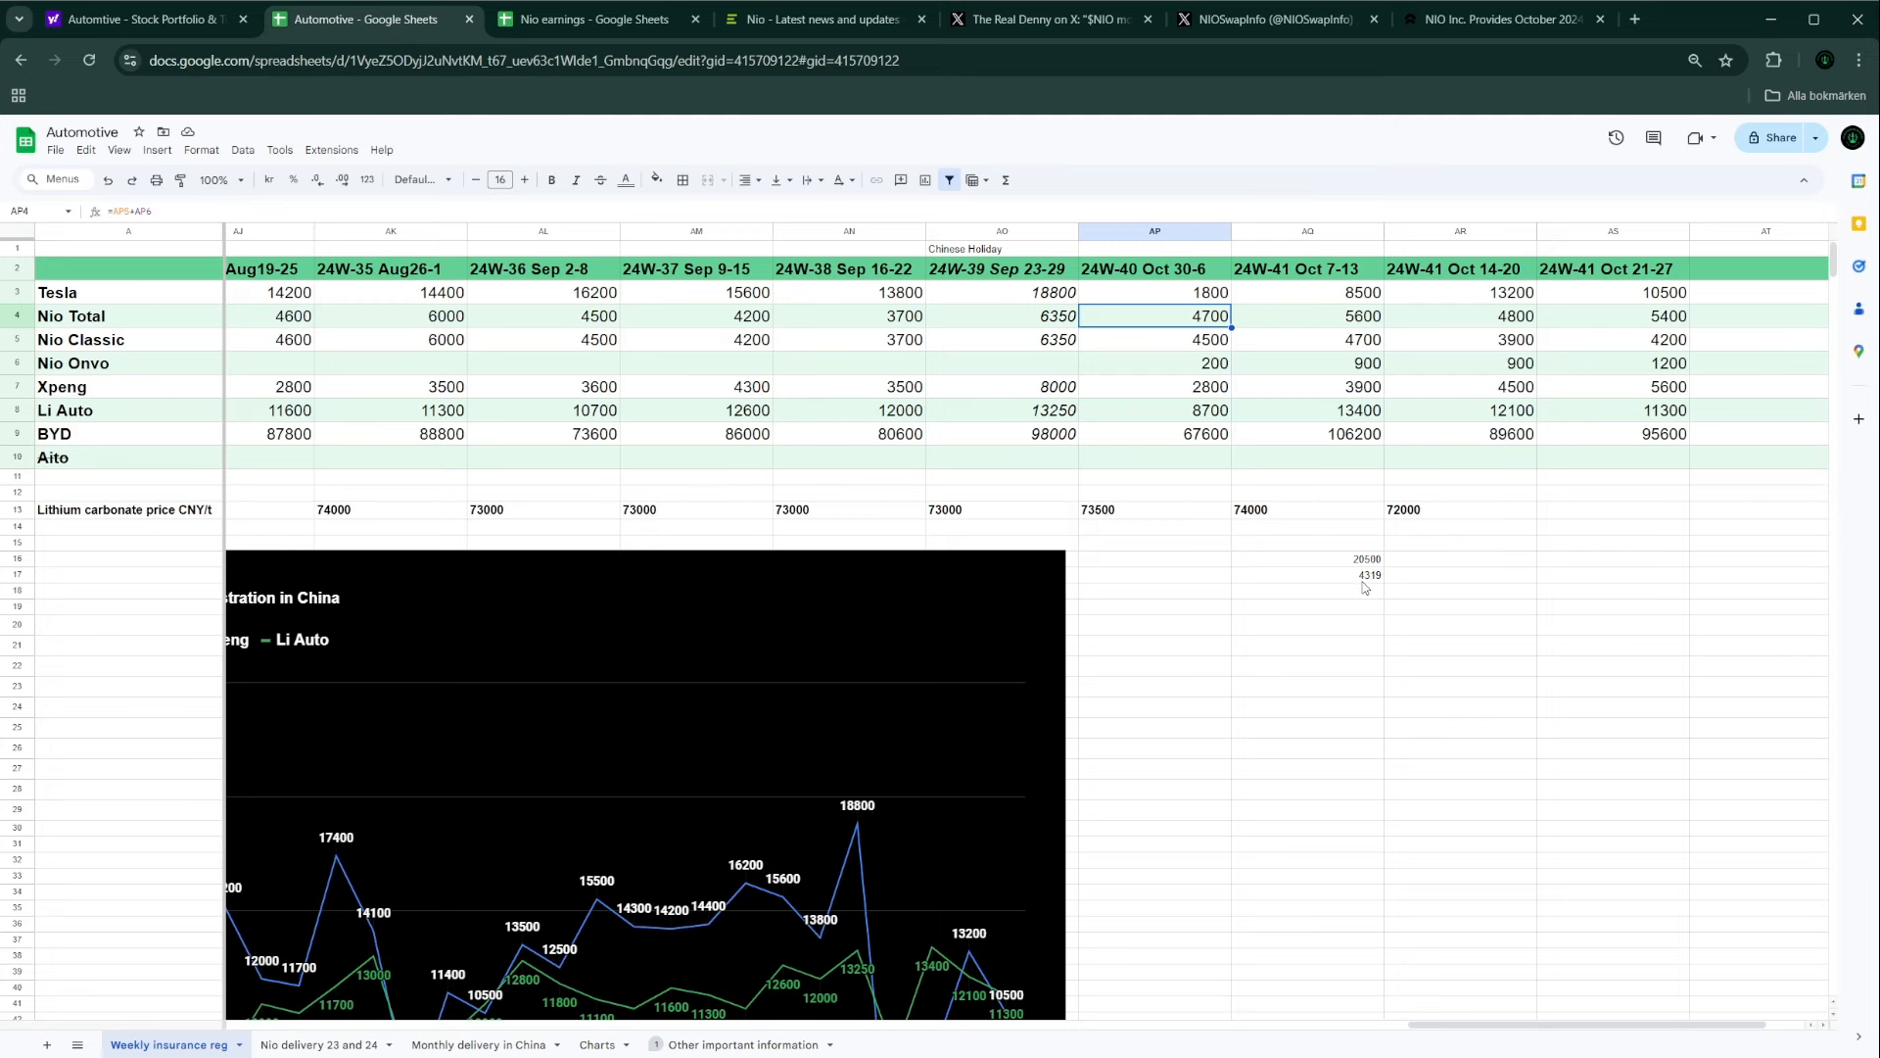
{"action": "left_click", "coordinate": [1500, 20]}
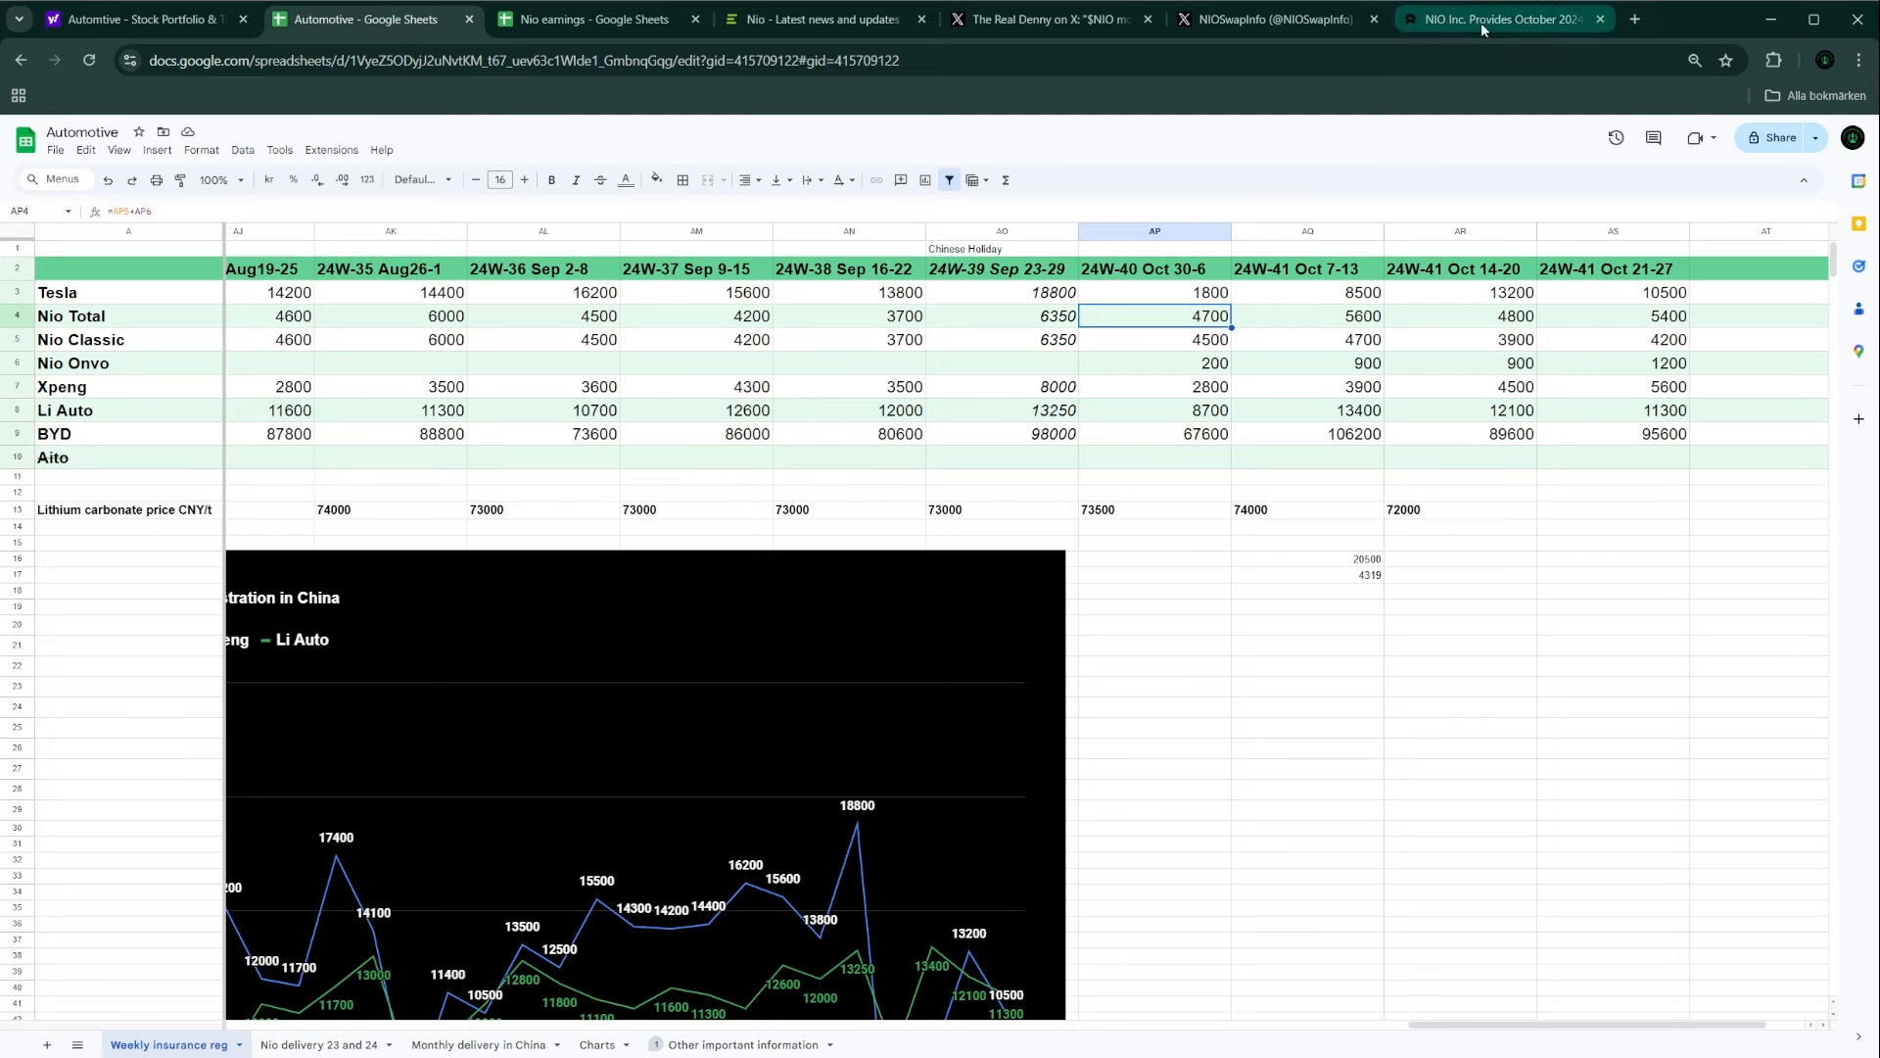
Step: Read NIO's October 2024 delivery update reporting 20,976 vehicles delivered
{"action": "left_click", "coordinate": [1502, 17]}
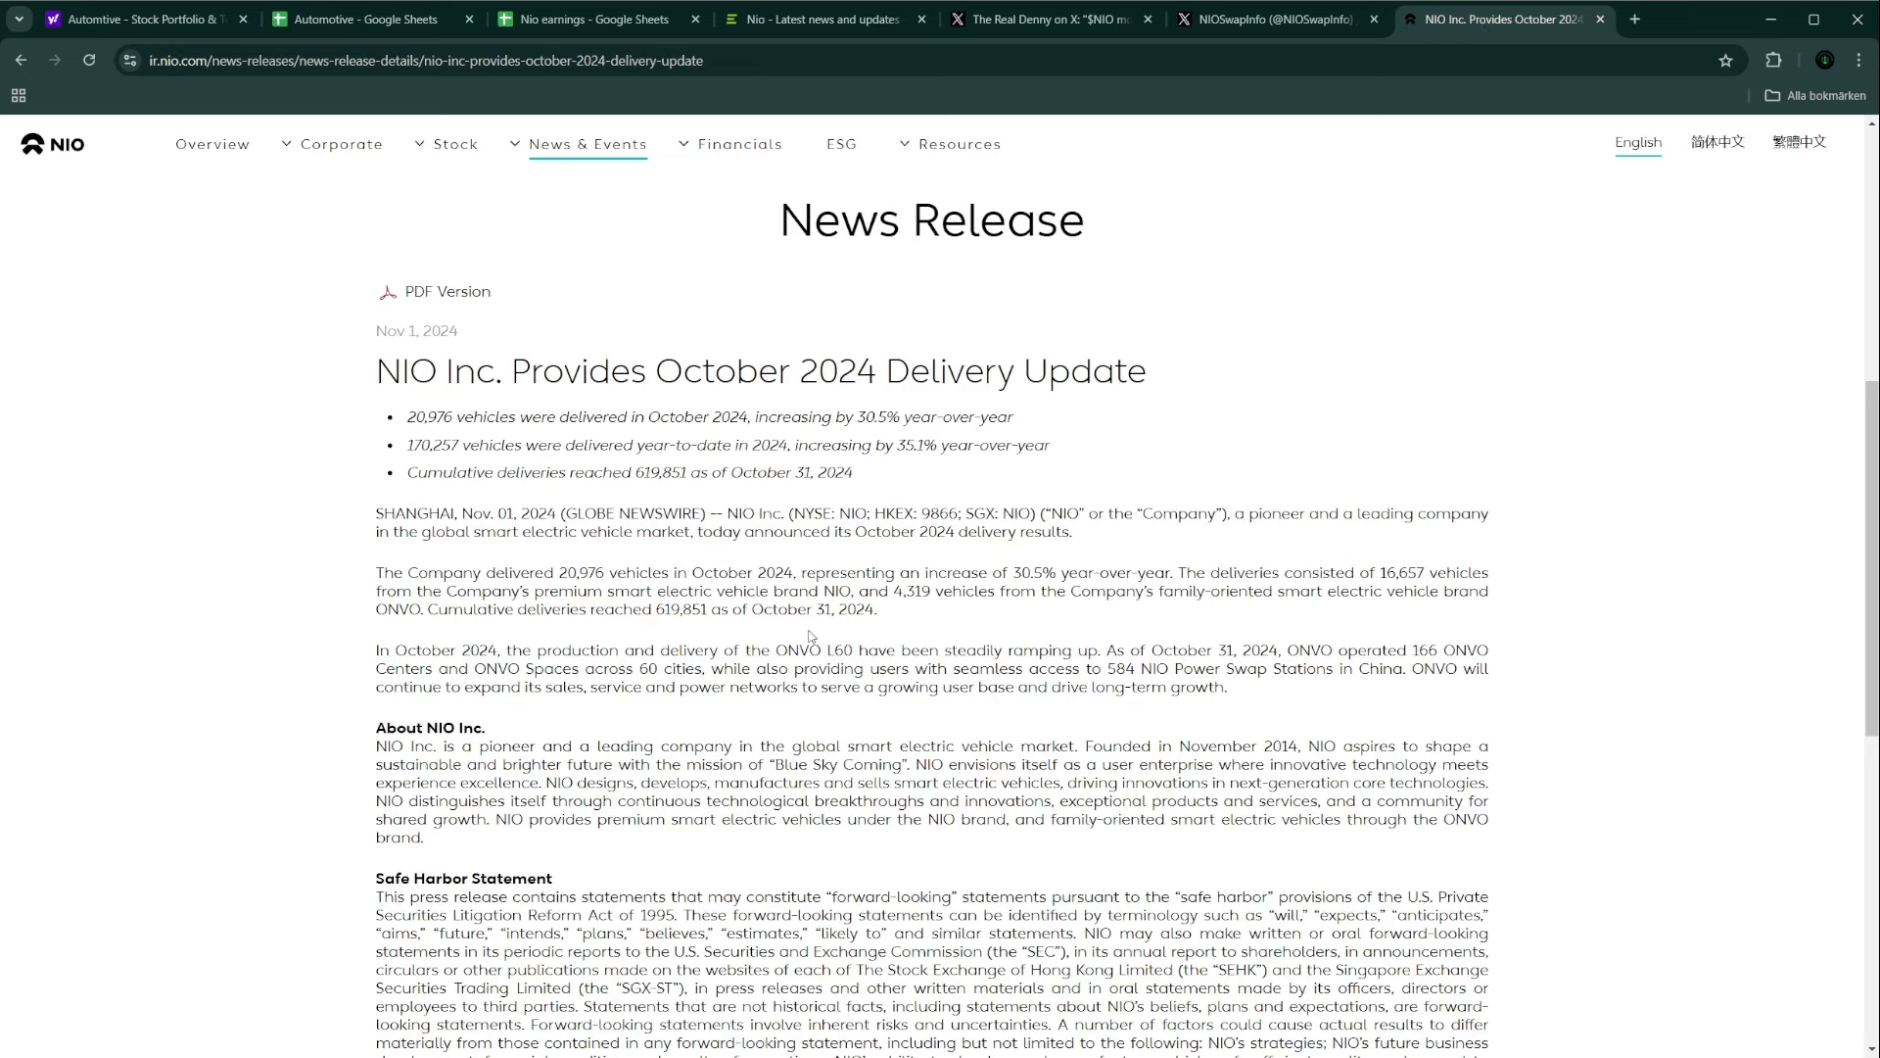
{"action": "mouse_move", "coordinate": [912, 474]}
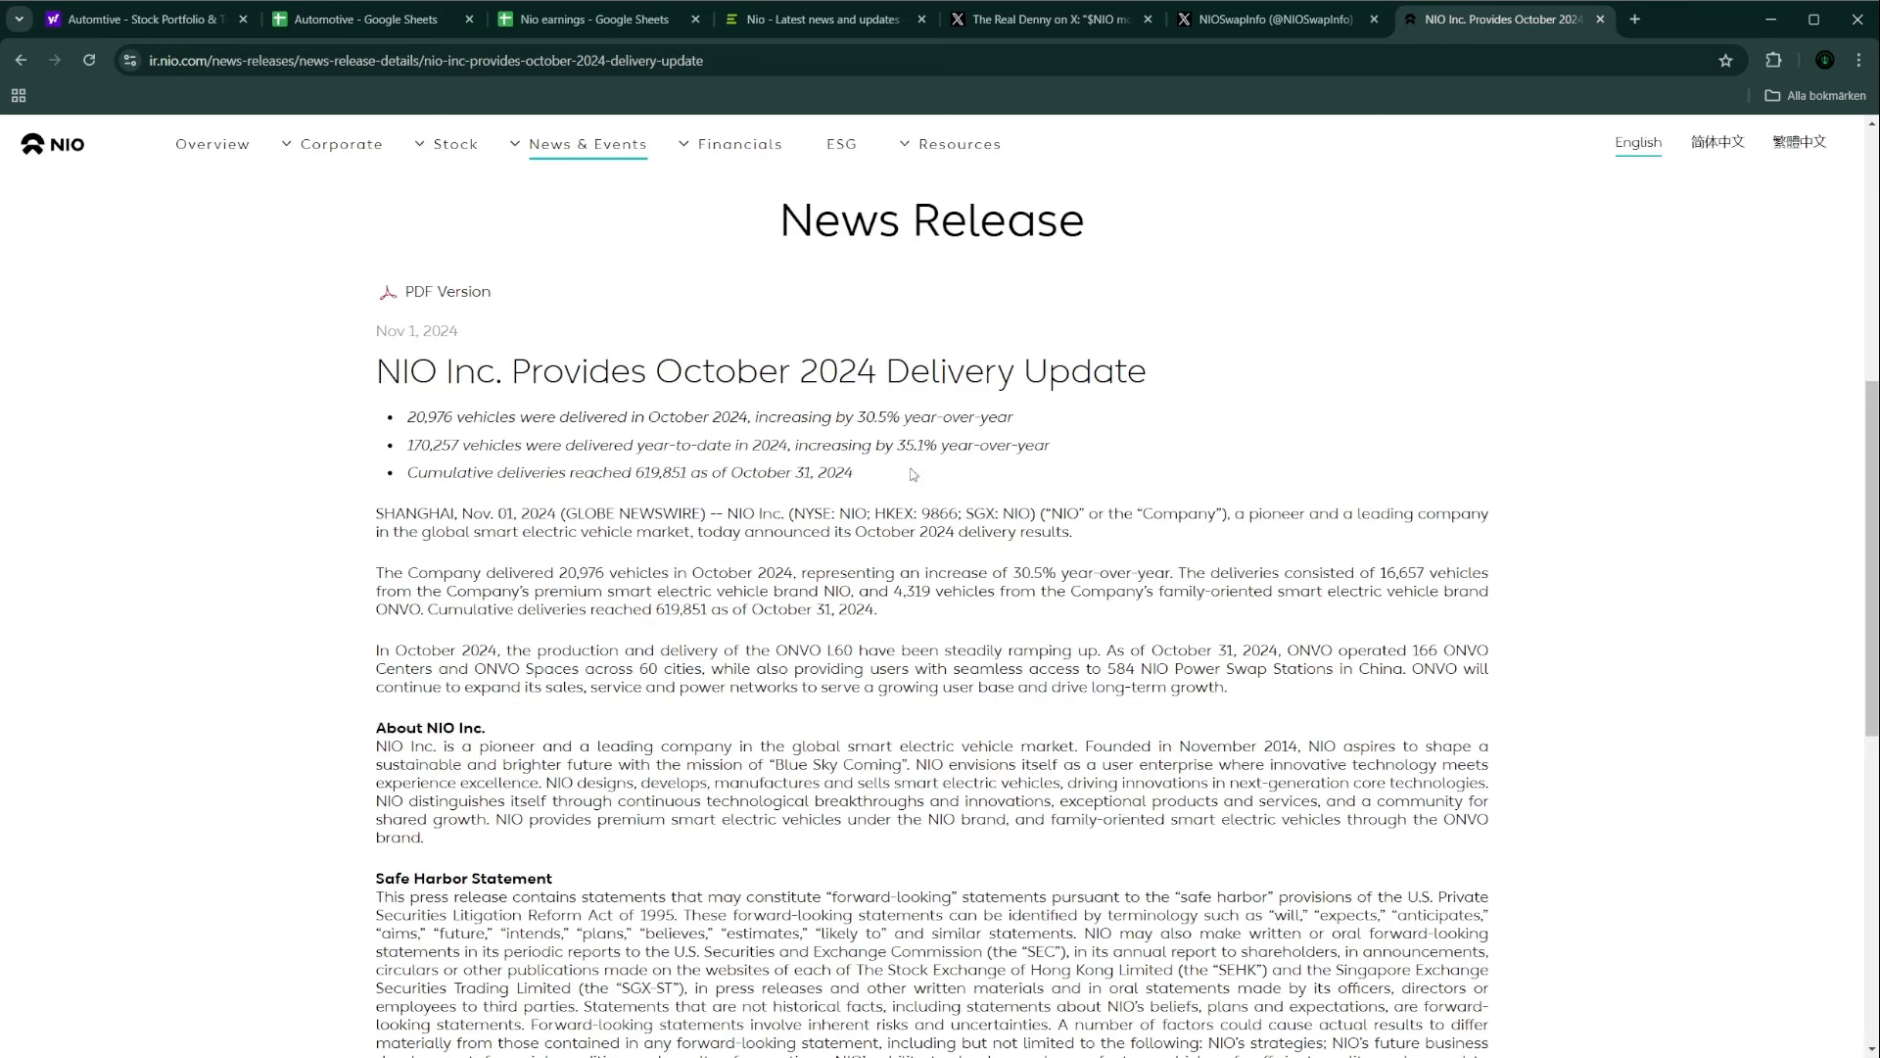
{"action": "mouse_move", "coordinate": [1181, 618]}
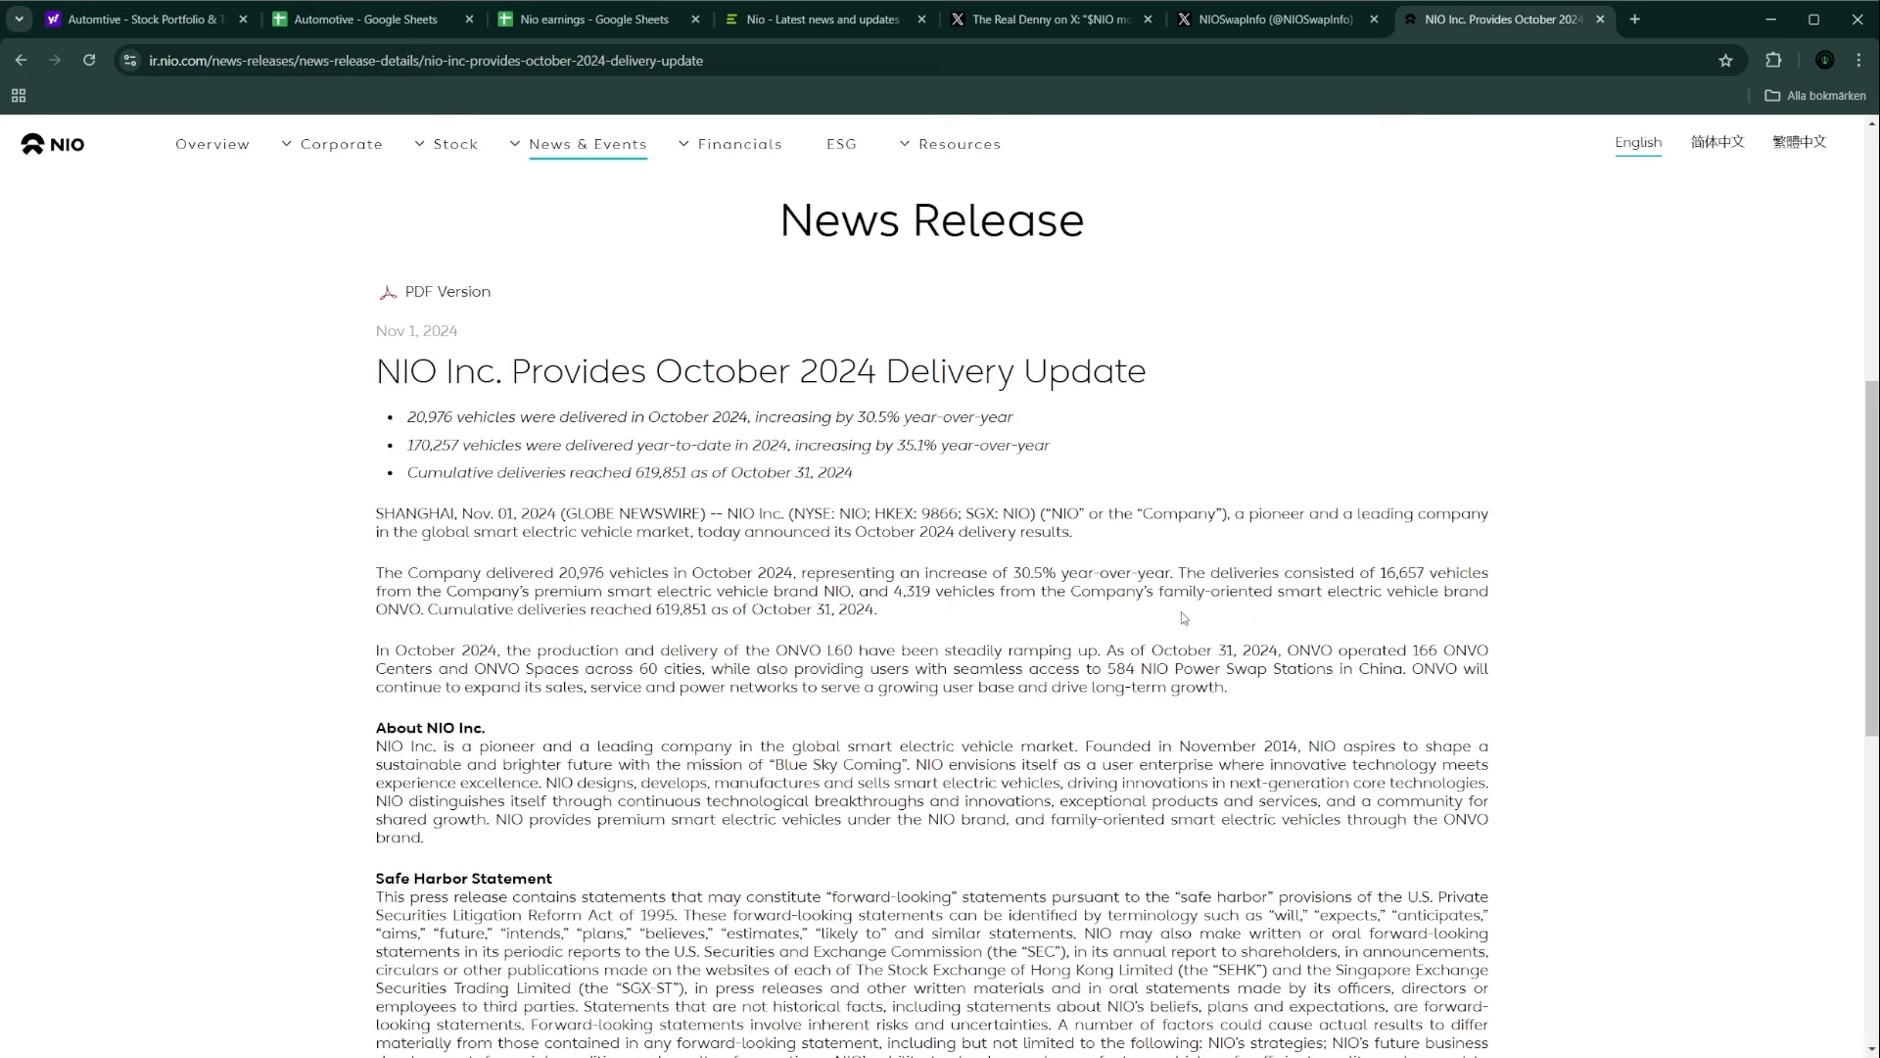
{"action": "mouse_move", "coordinate": [950, 620]}
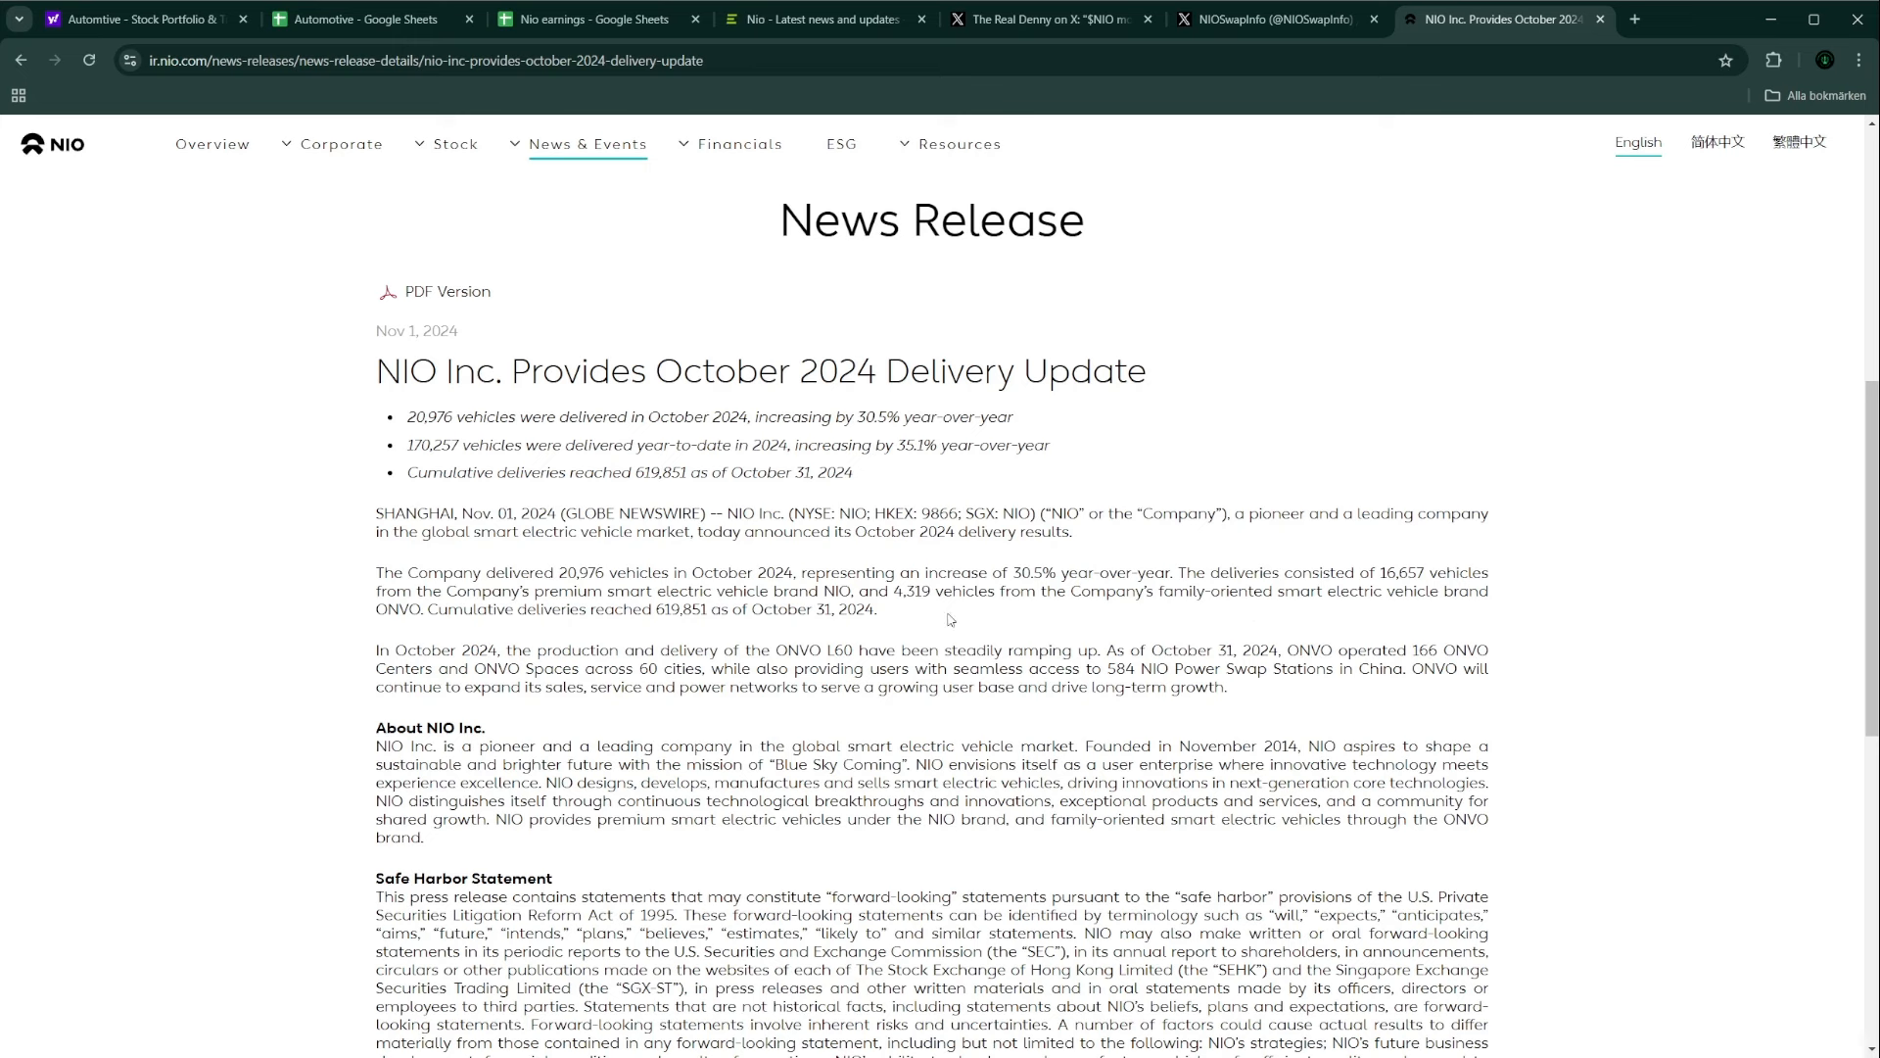
{"action": "mouse_move", "coordinate": [1519, 516]}
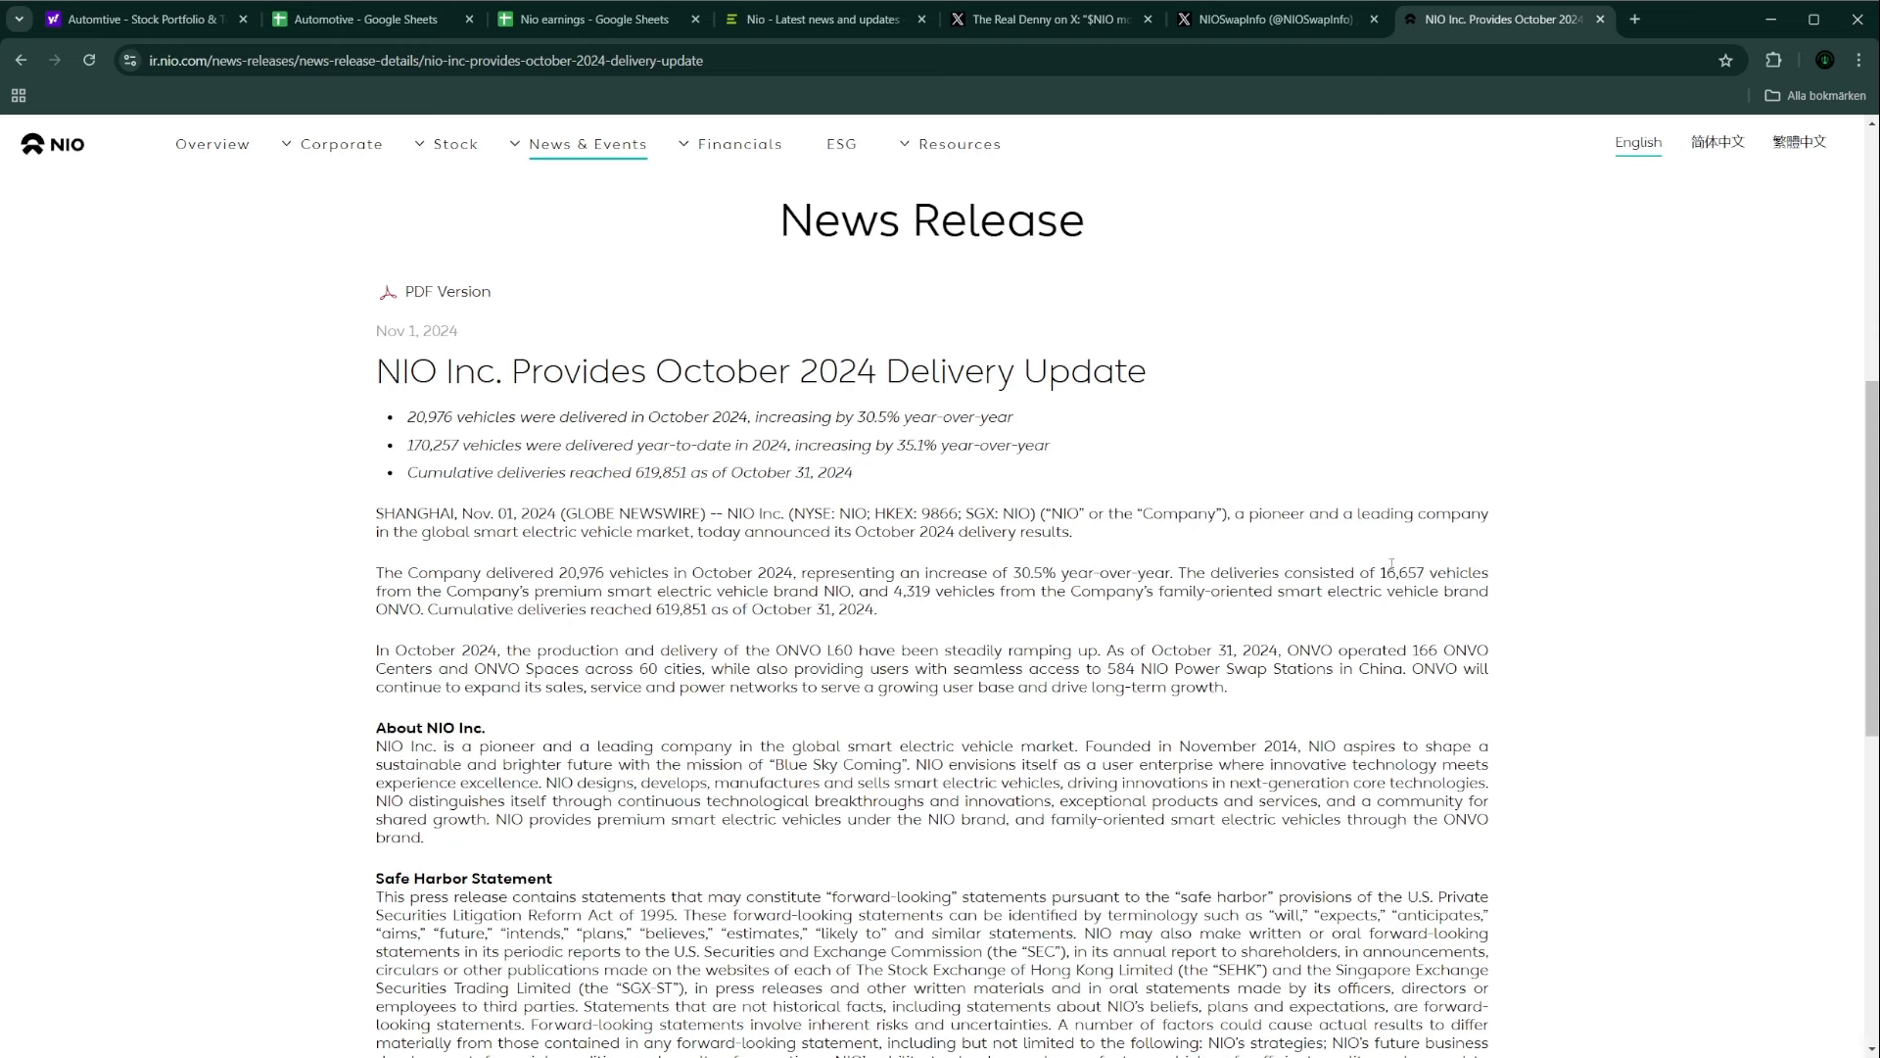
{"action": "mouse_move", "coordinate": [1423, 608]}
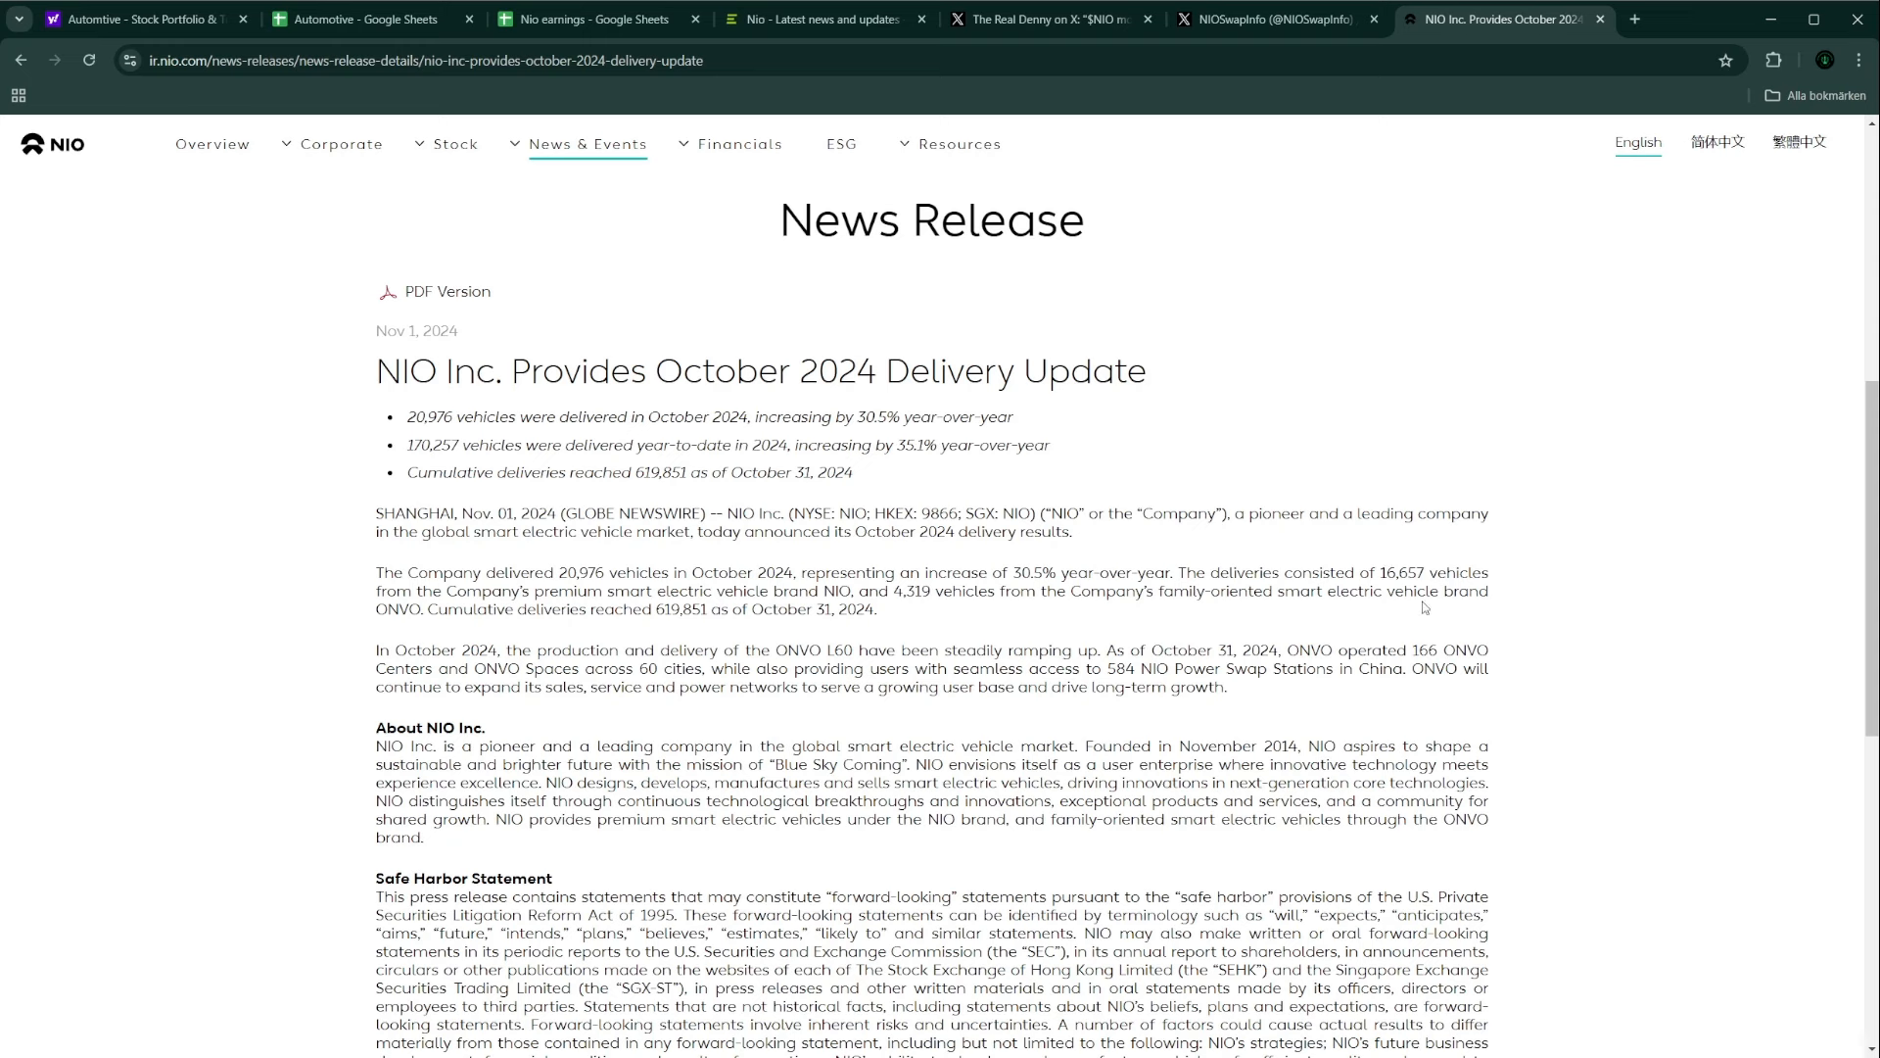
{"action": "mouse_move", "coordinate": [1421, 605]}
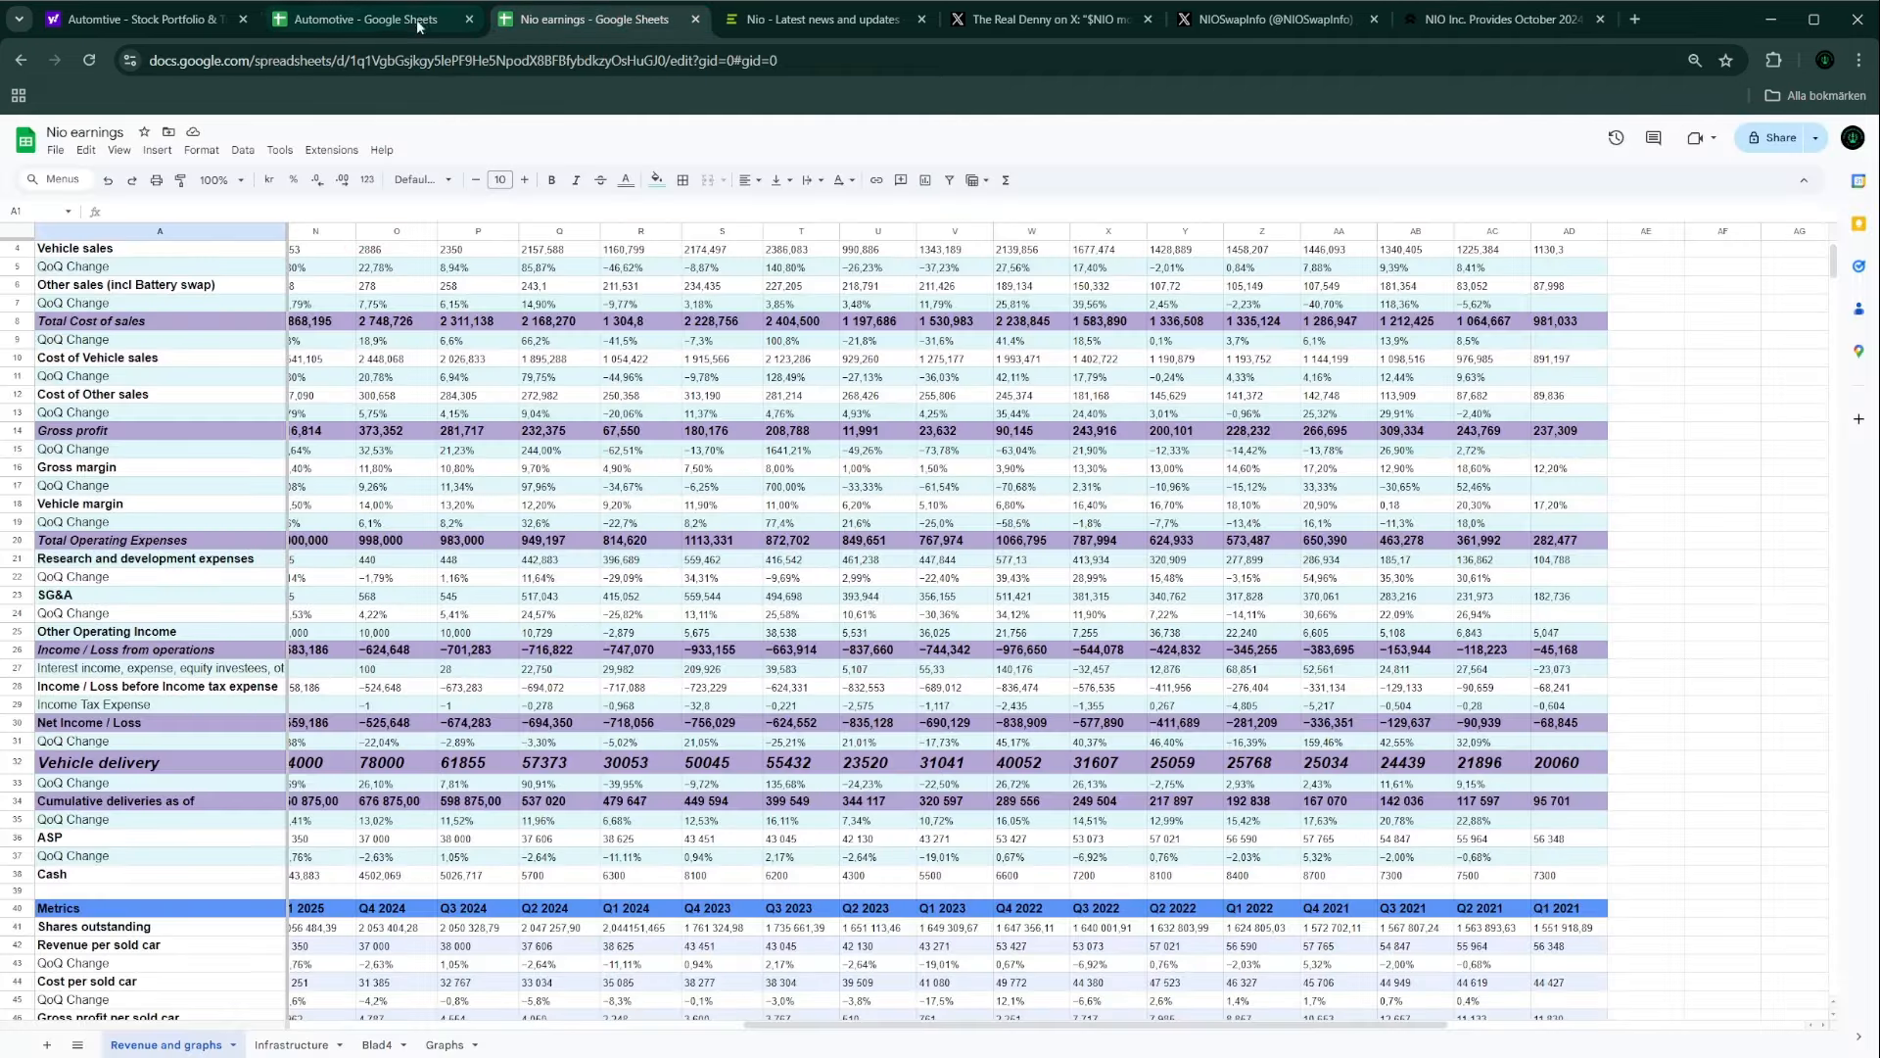
Step: View the Automotive spreadsheet's Nio delivery 23 and 24 chart, October 2024 at 20,967
{"action": "left_click", "coordinate": [359, 20]}
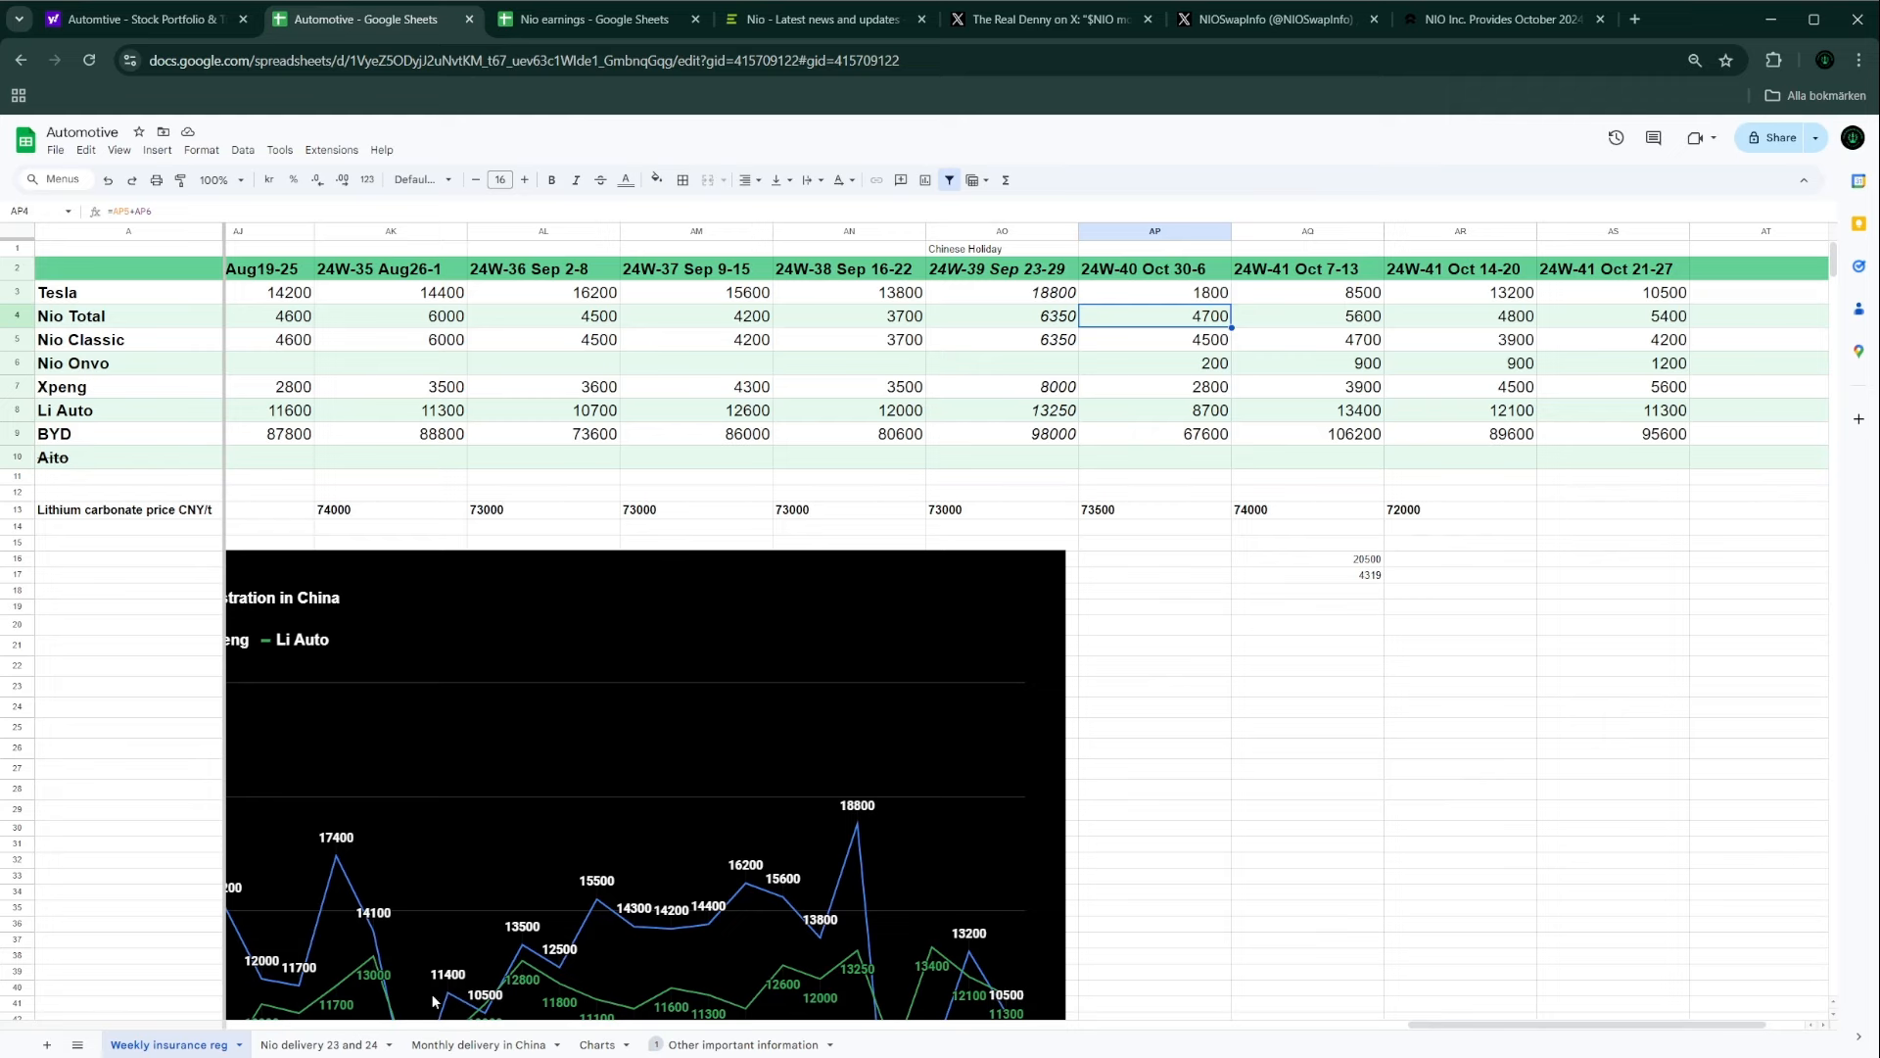
{"action": "left_click", "coordinate": [320, 1045]}
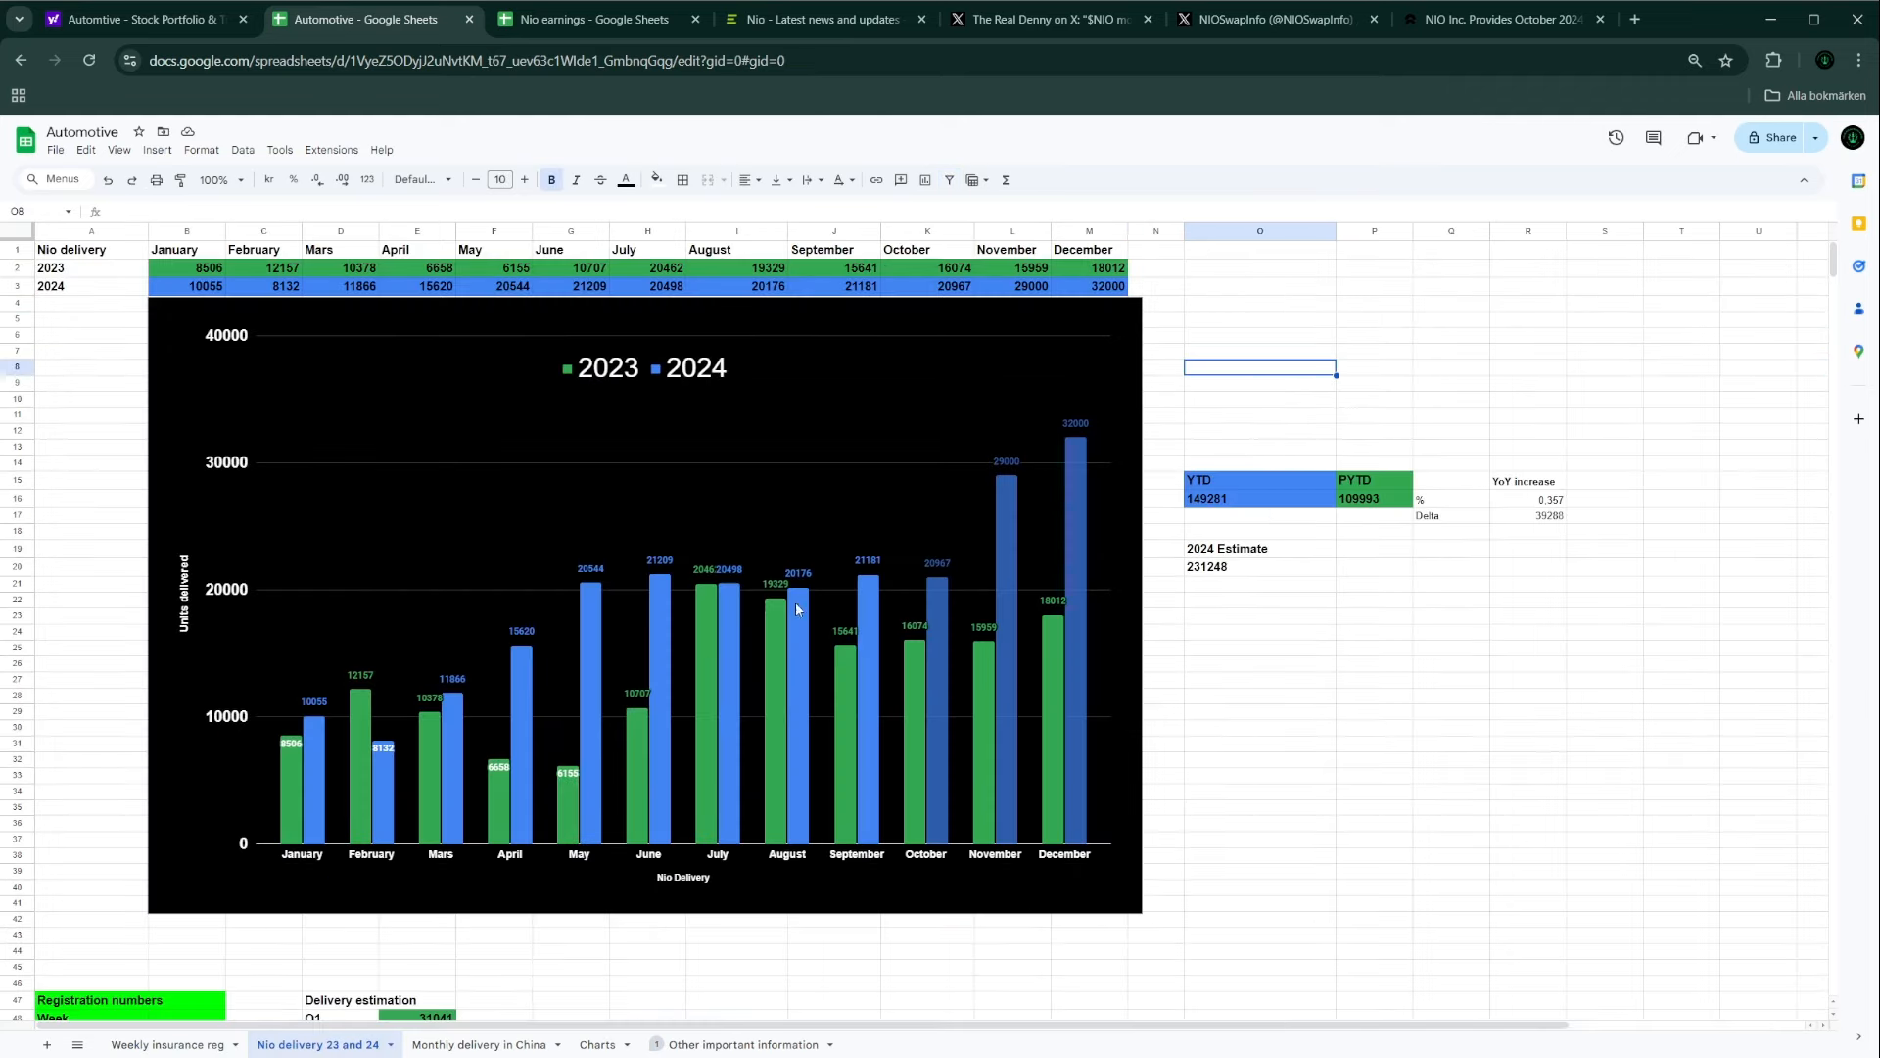
{"action": "mouse_move", "coordinate": [878, 669]}
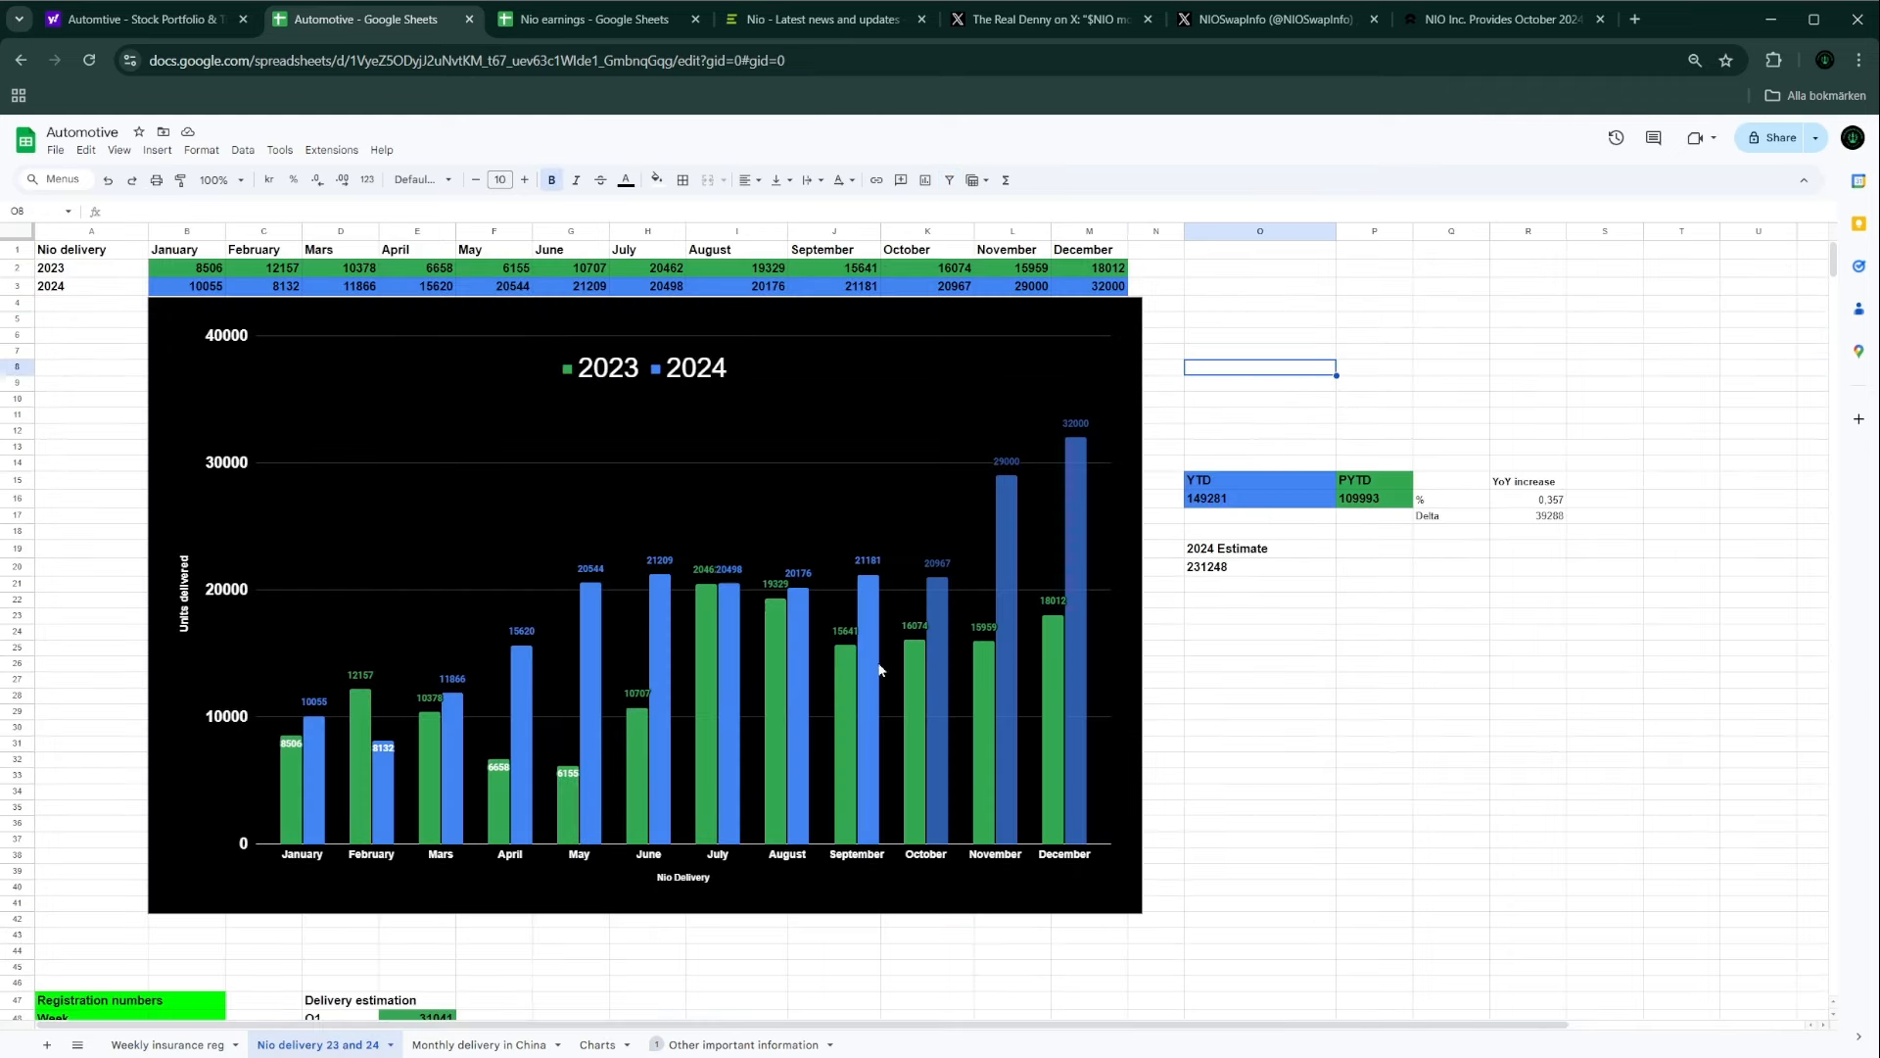
{"action": "mouse_move", "coordinate": [934, 623]}
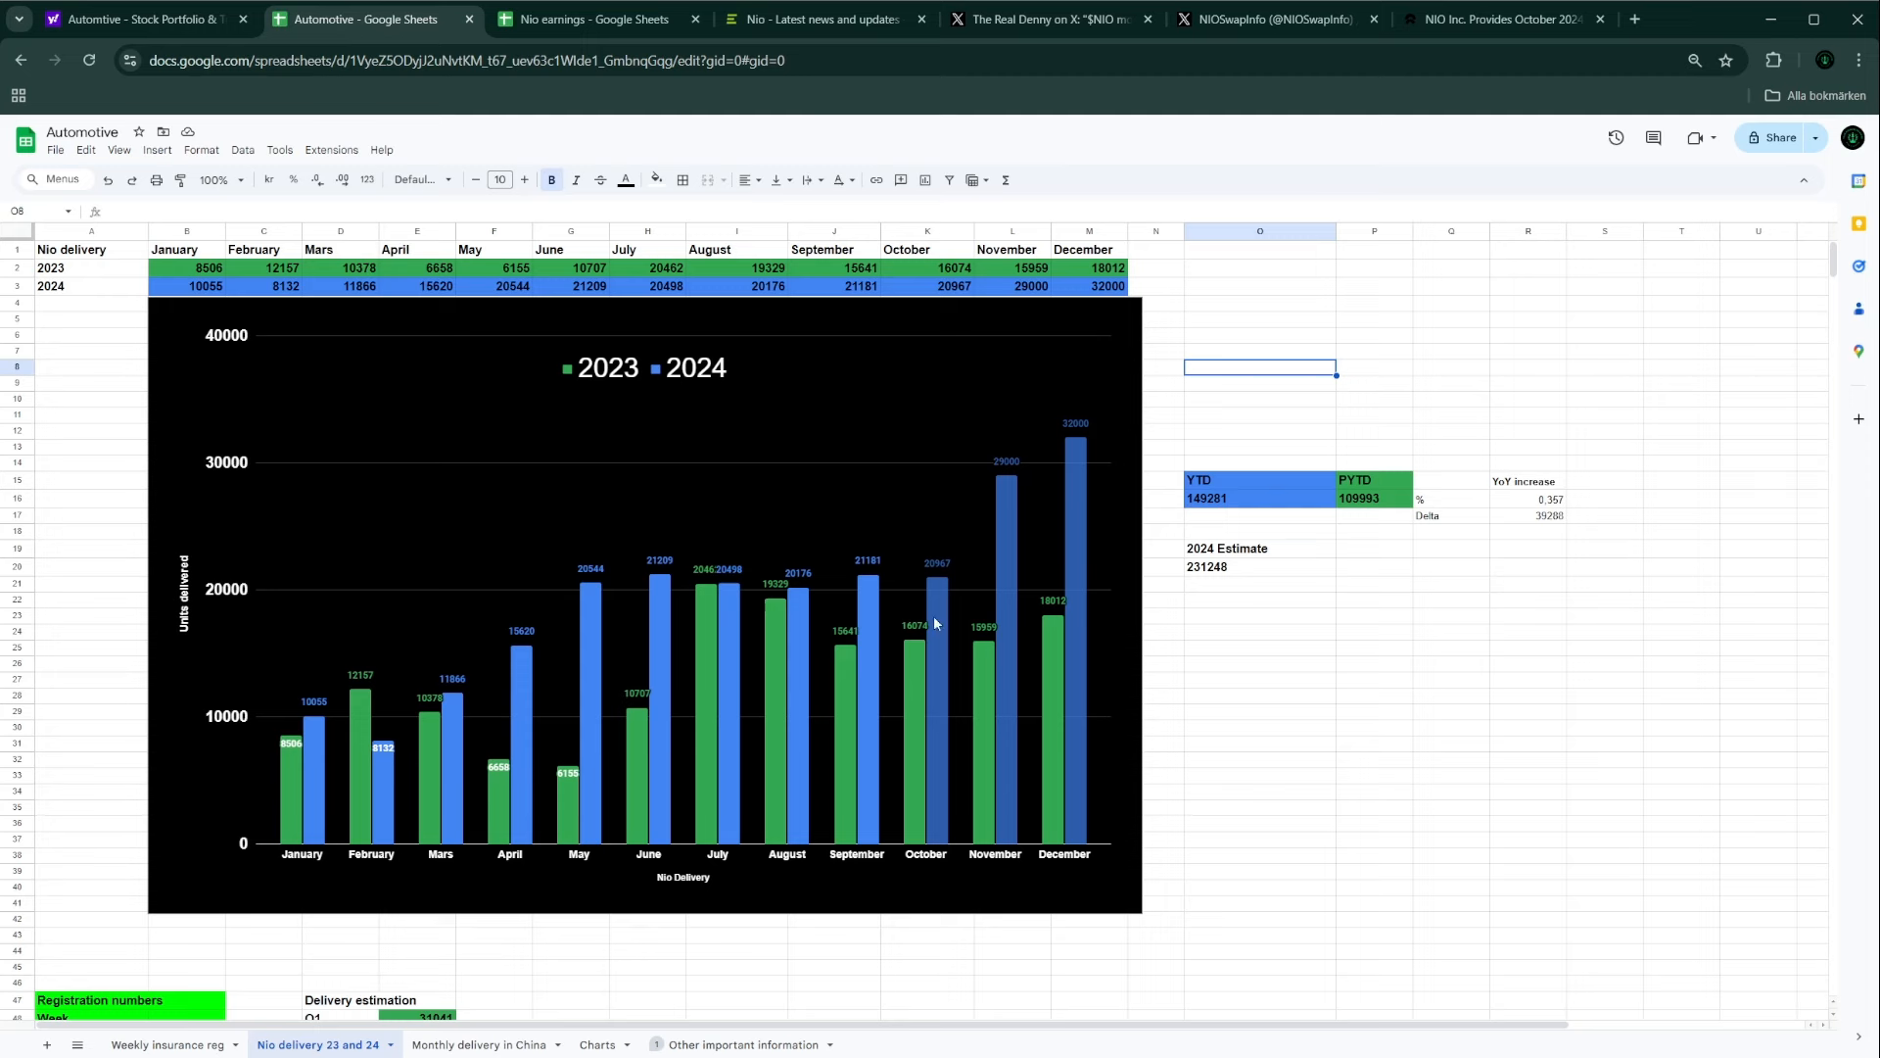
{"action": "mouse_move", "coordinate": [940, 618]}
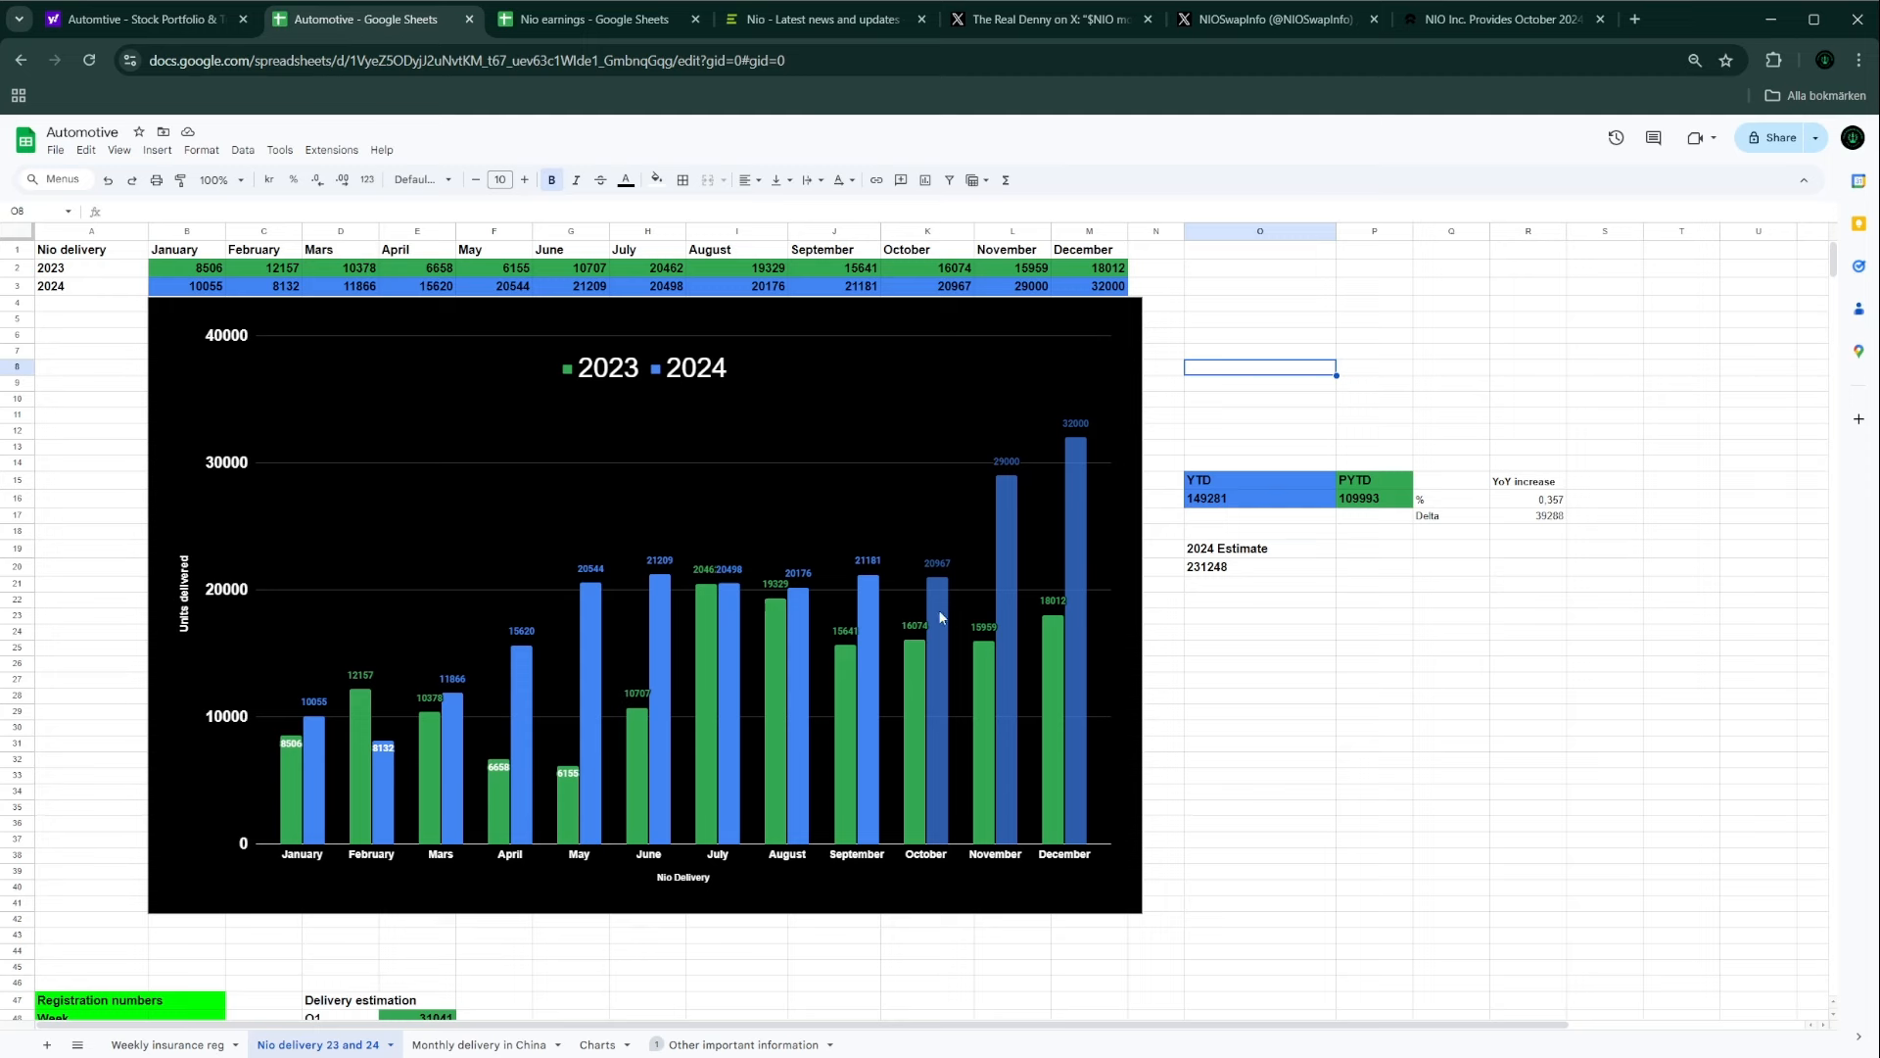
{"action": "mouse_move", "coordinate": [959, 605]}
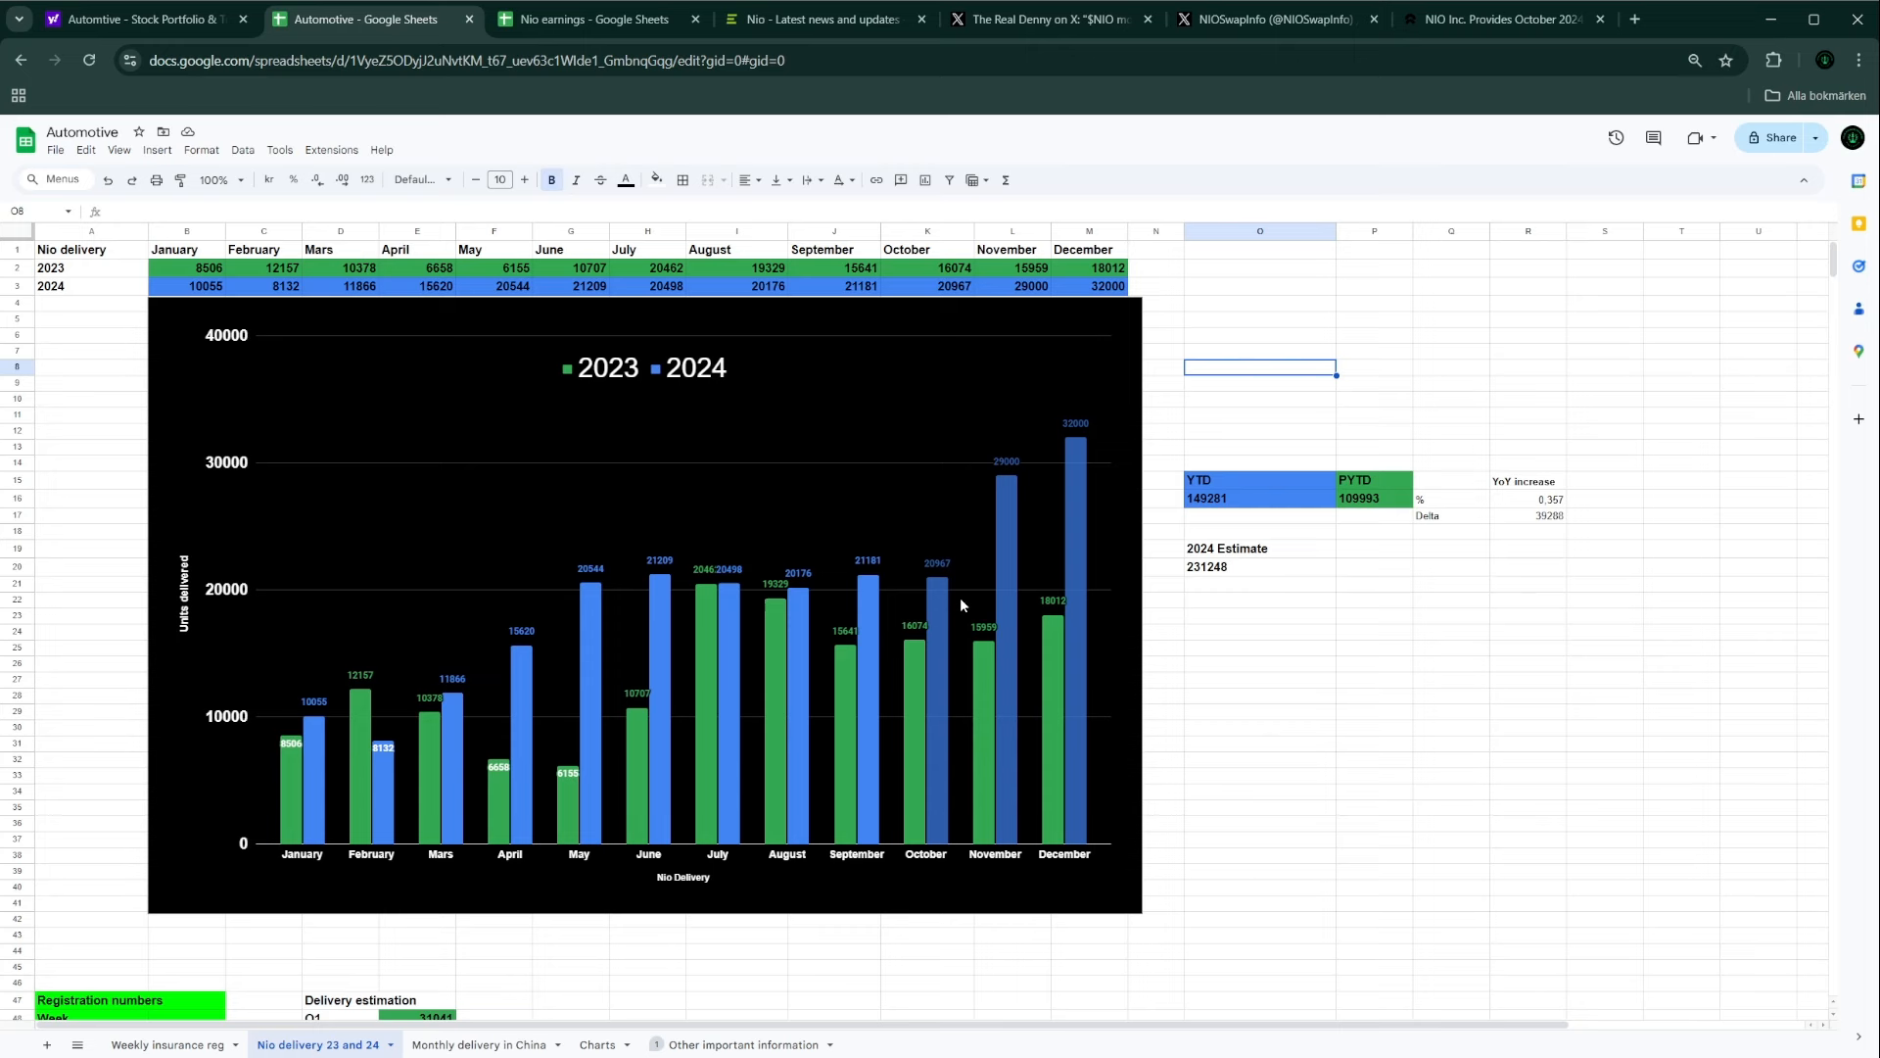
{"action": "mouse_move", "coordinate": [530, 786]}
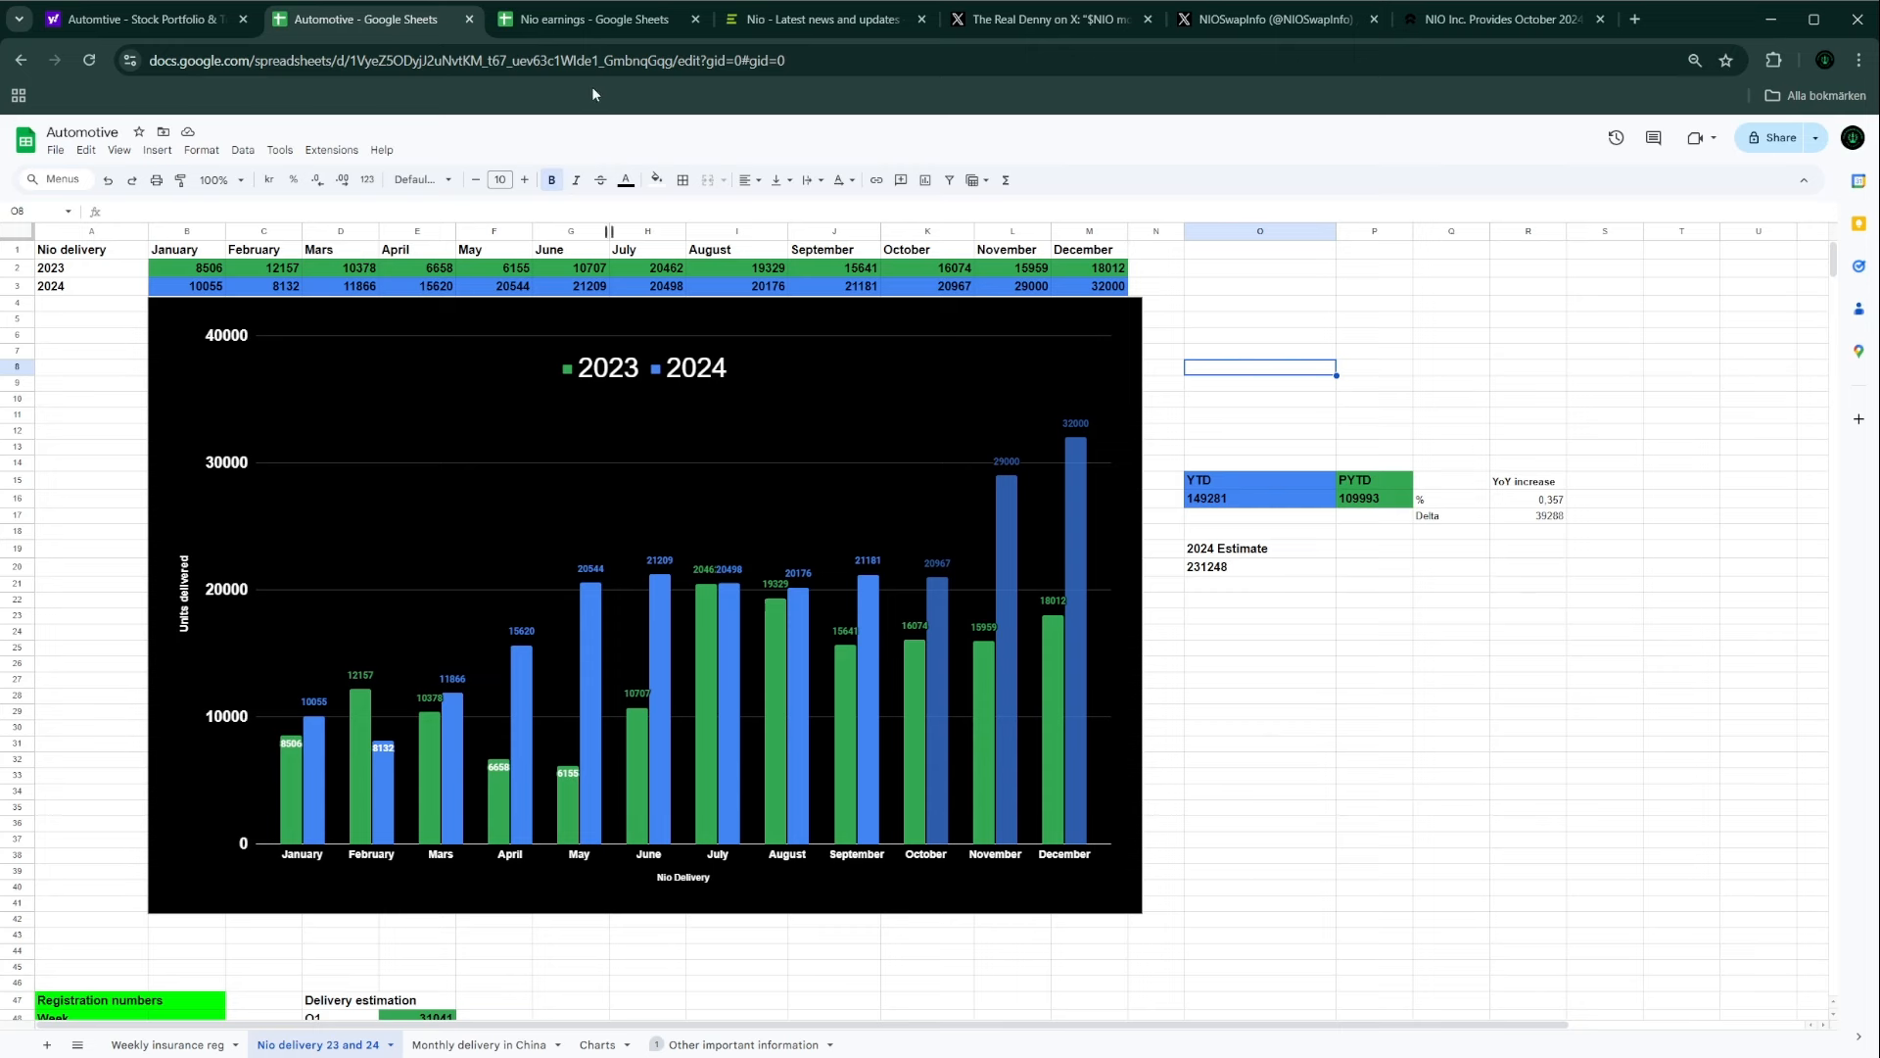
Step: Inspect Xpeng's October delivery of 23,917 in cell L7 of Monthly delivery in China
{"action": "left_click", "coordinate": [481, 1045]}
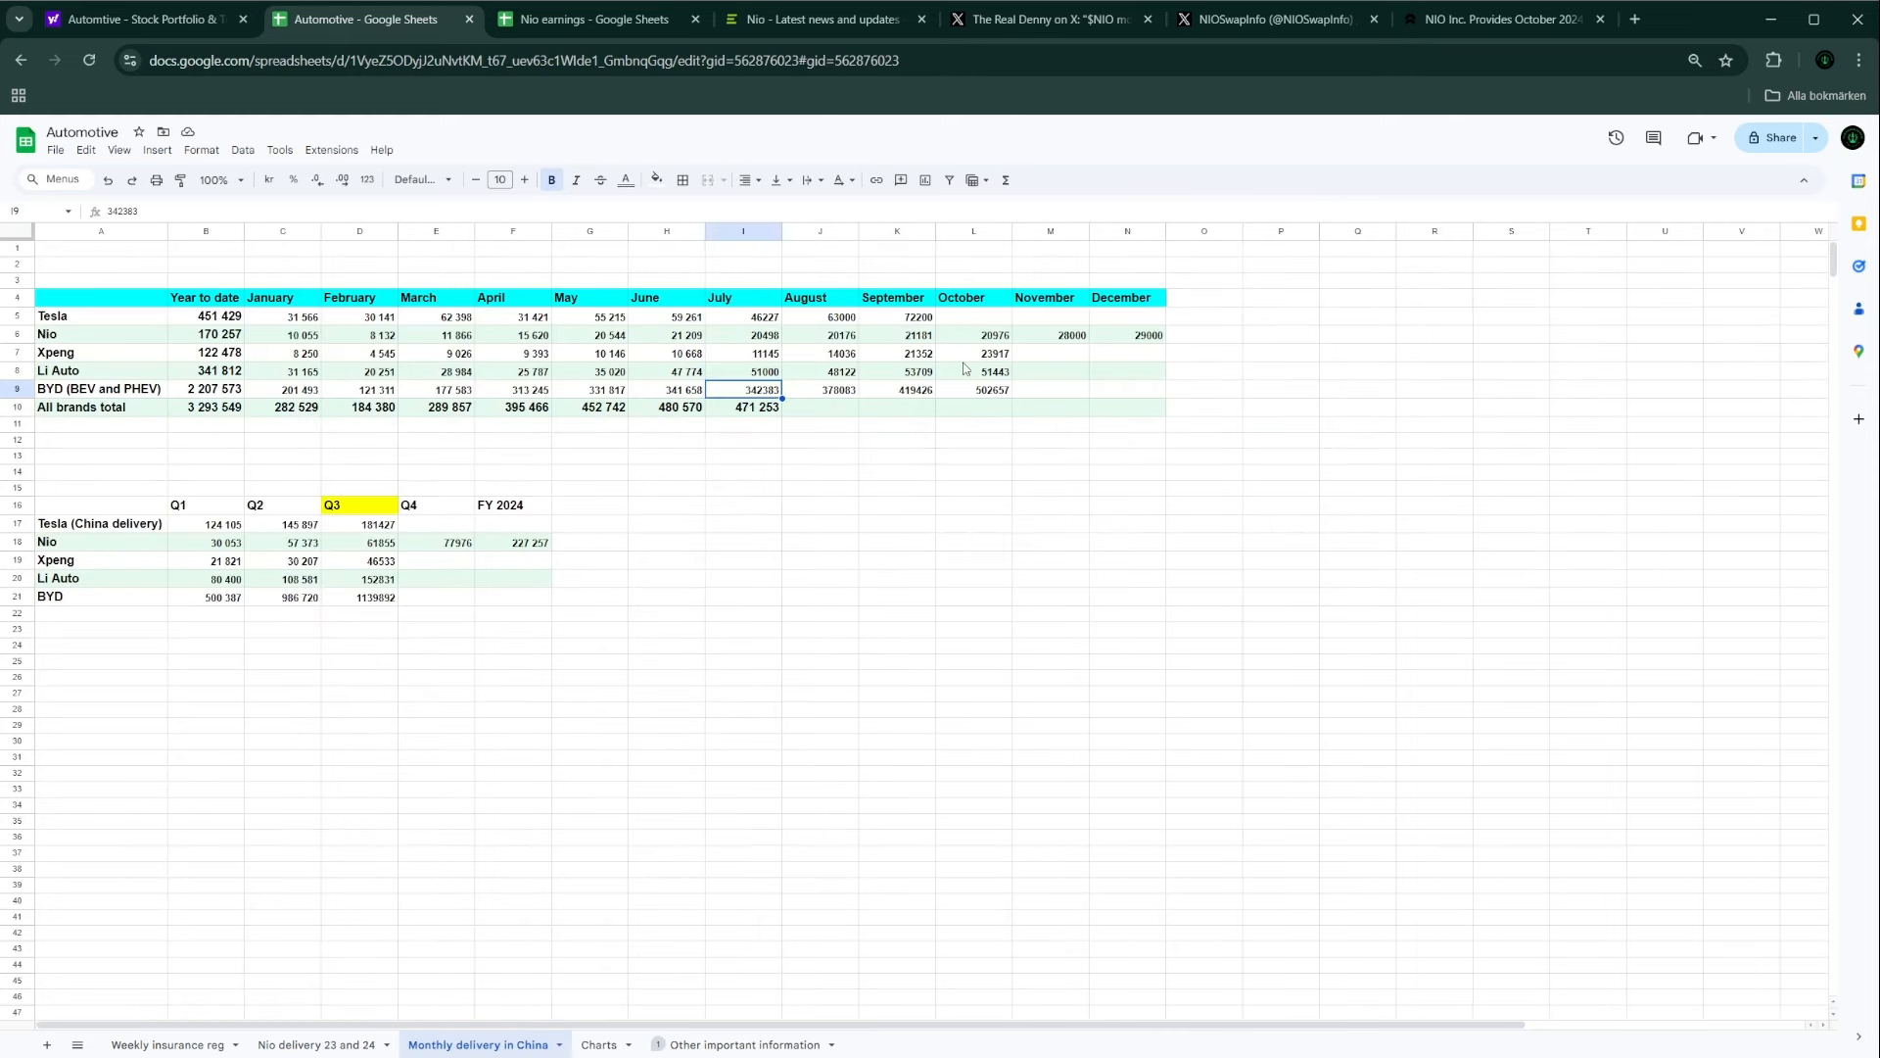
{"action": "left_click", "coordinate": [973, 353]}
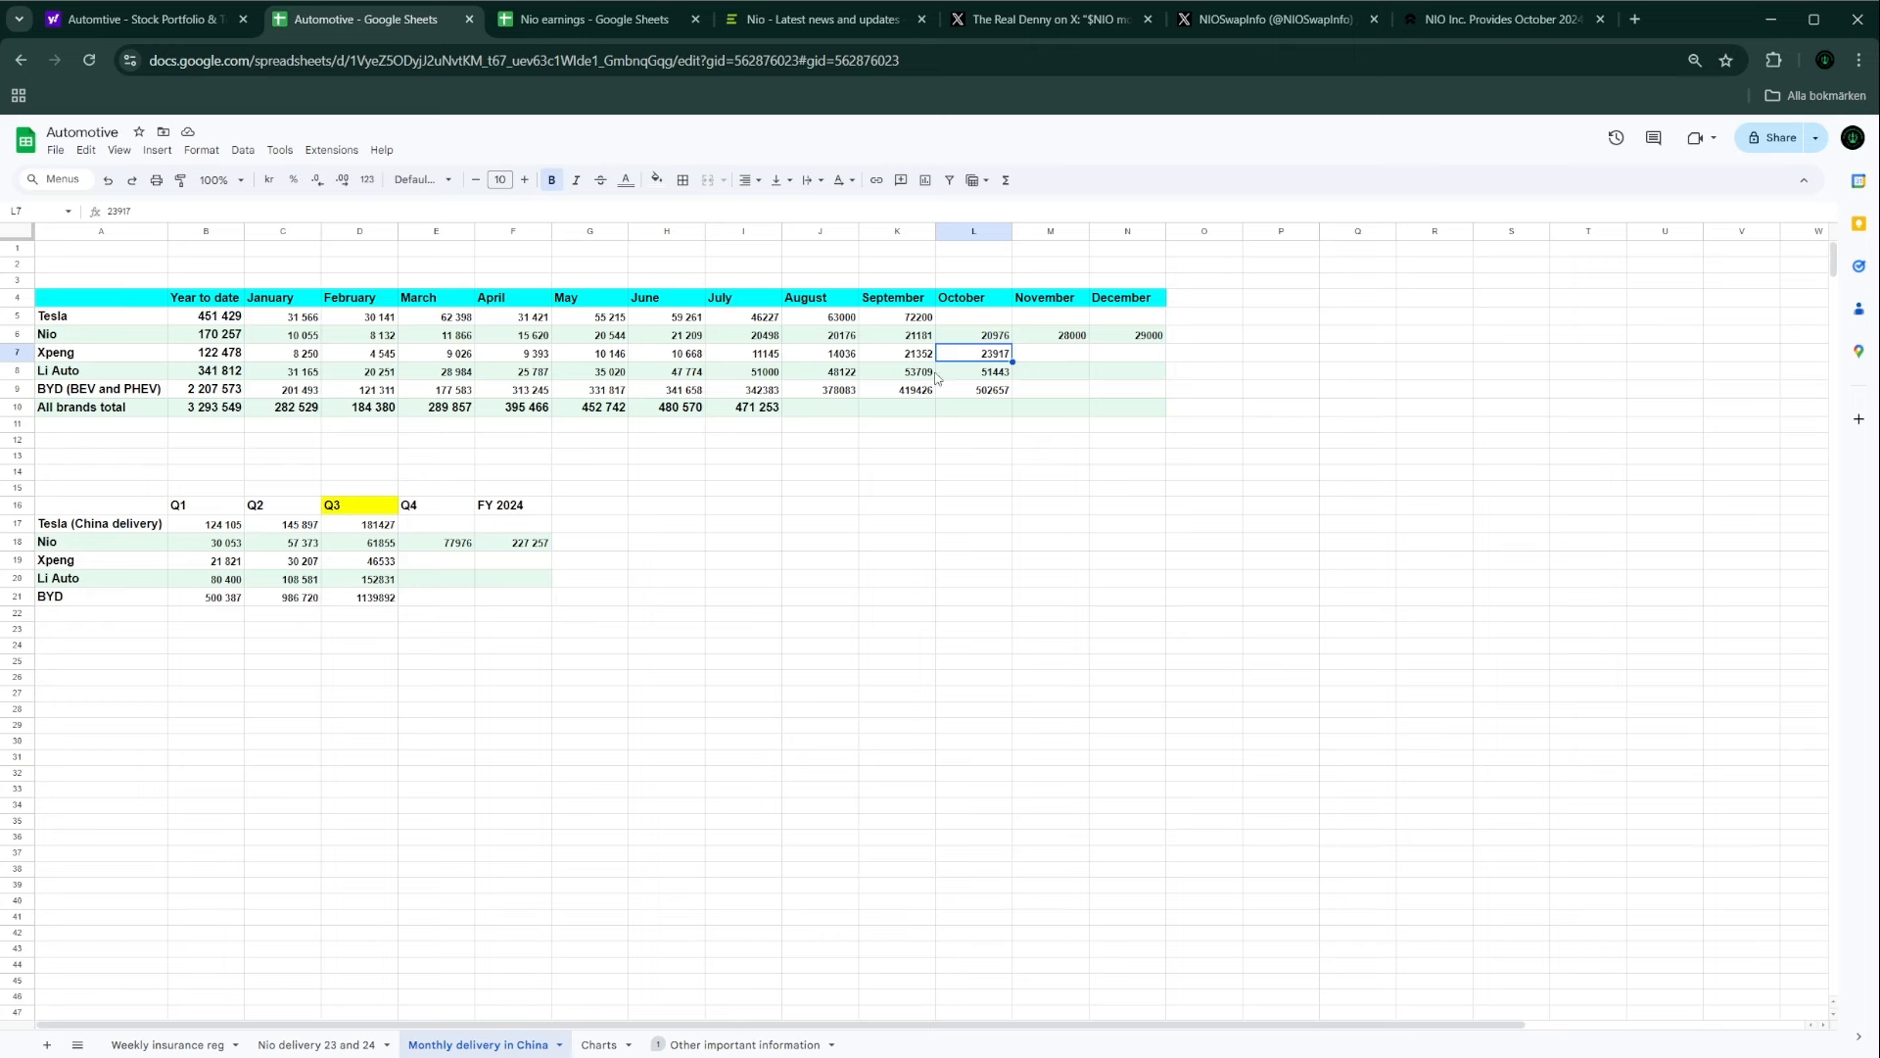
{"action": "mouse_move", "coordinate": [956, 376]}
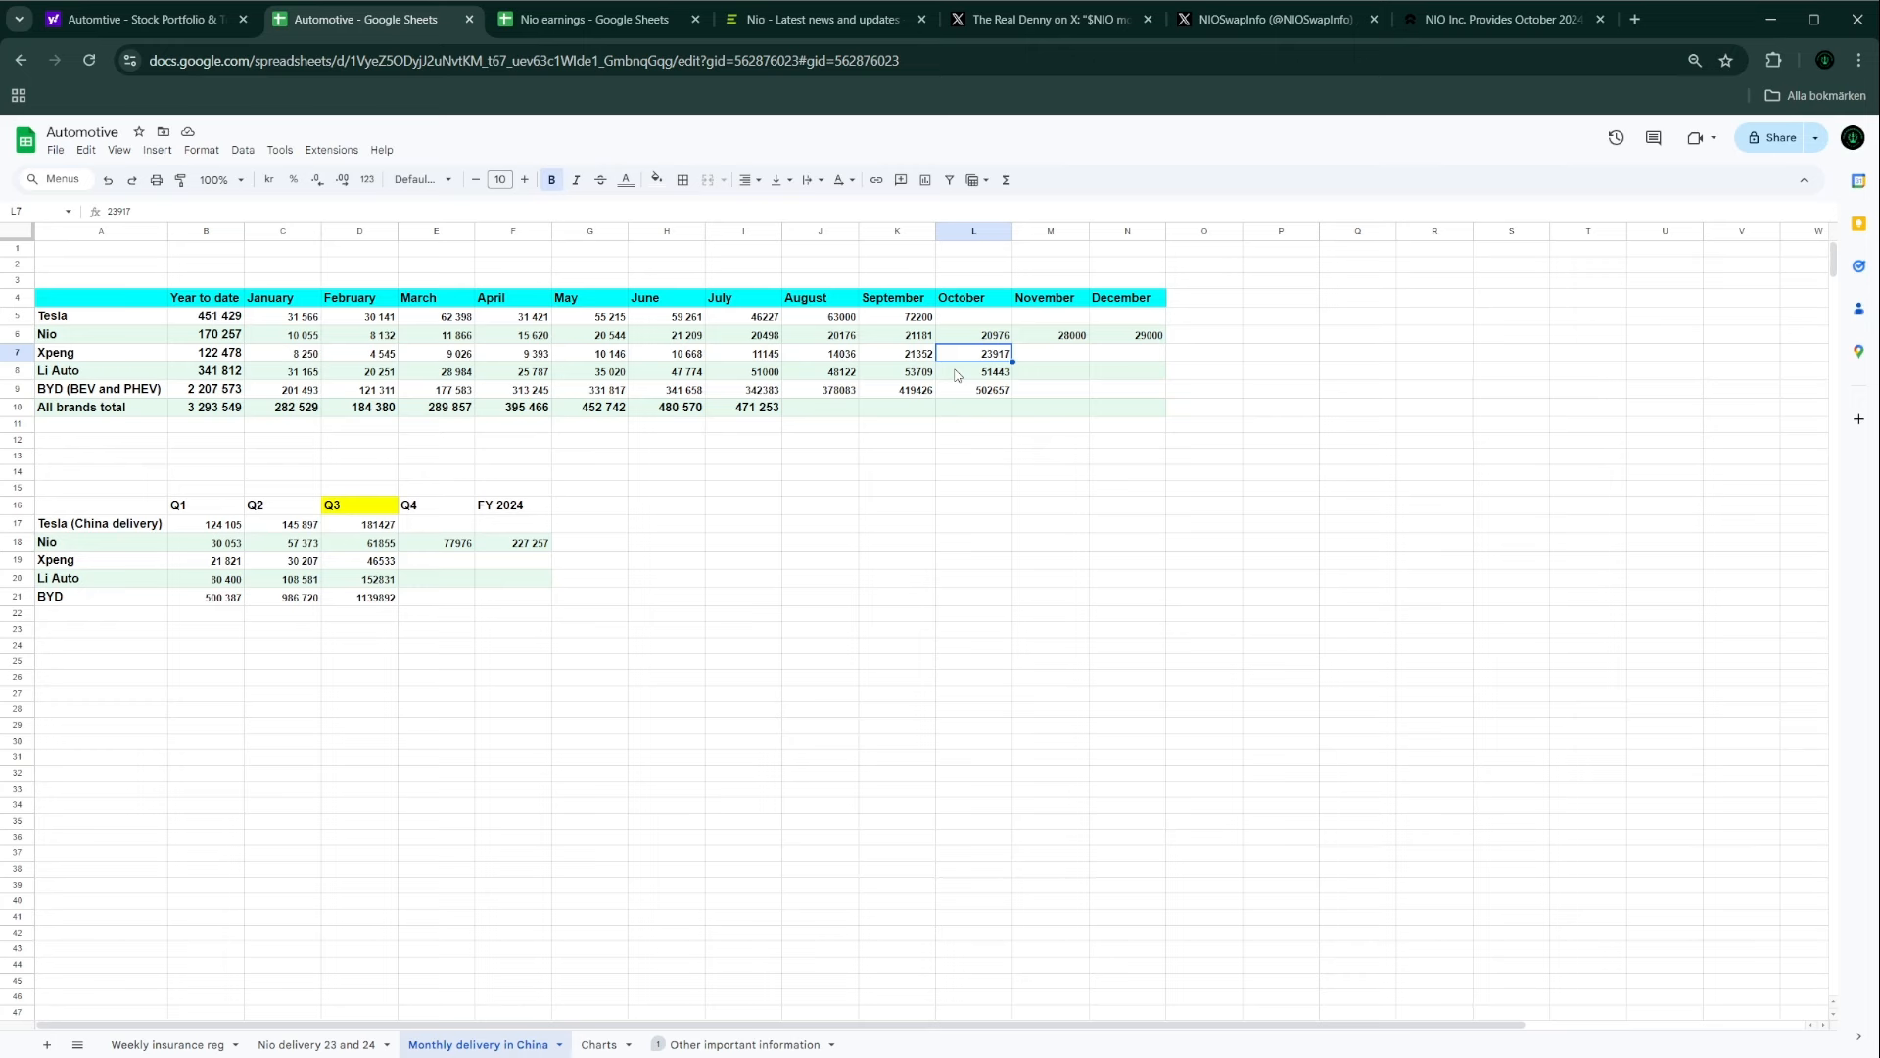
{"action": "mouse_move", "coordinate": [929, 404]}
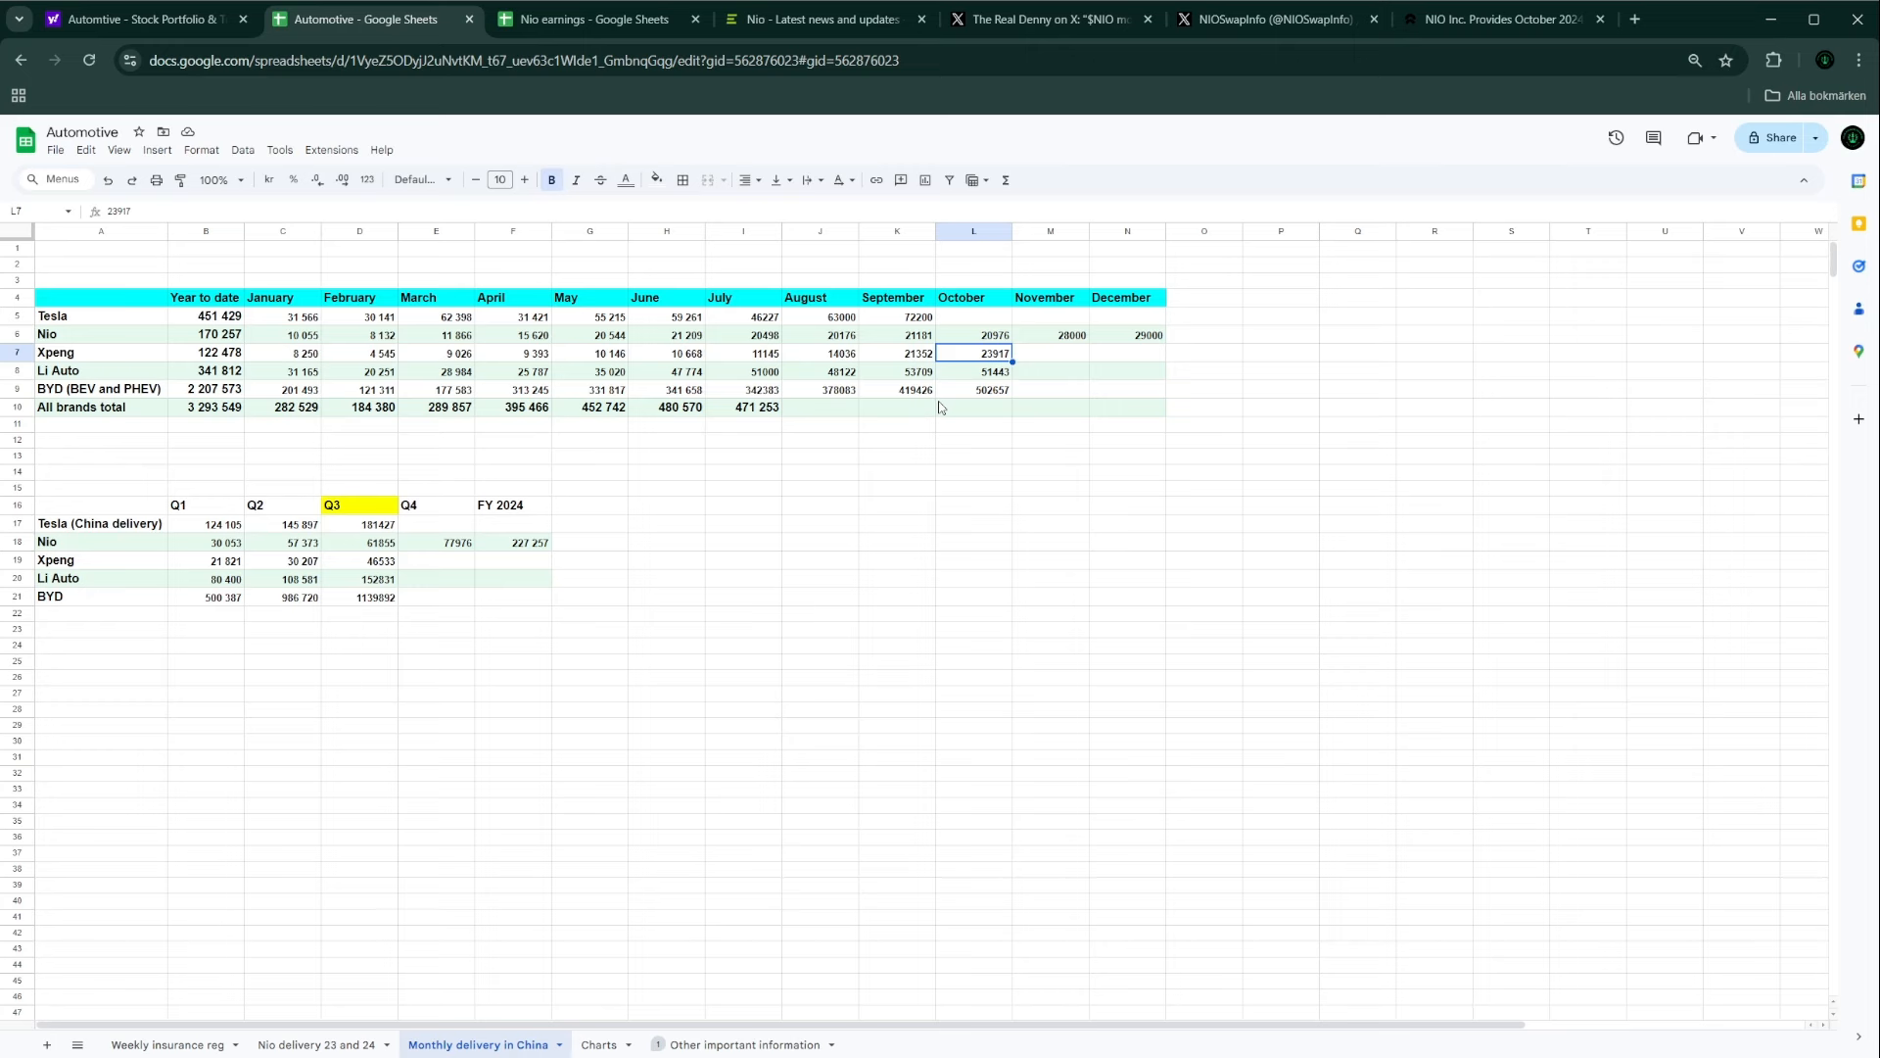
{"action": "mouse_move", "coordinate": [956, 337]}
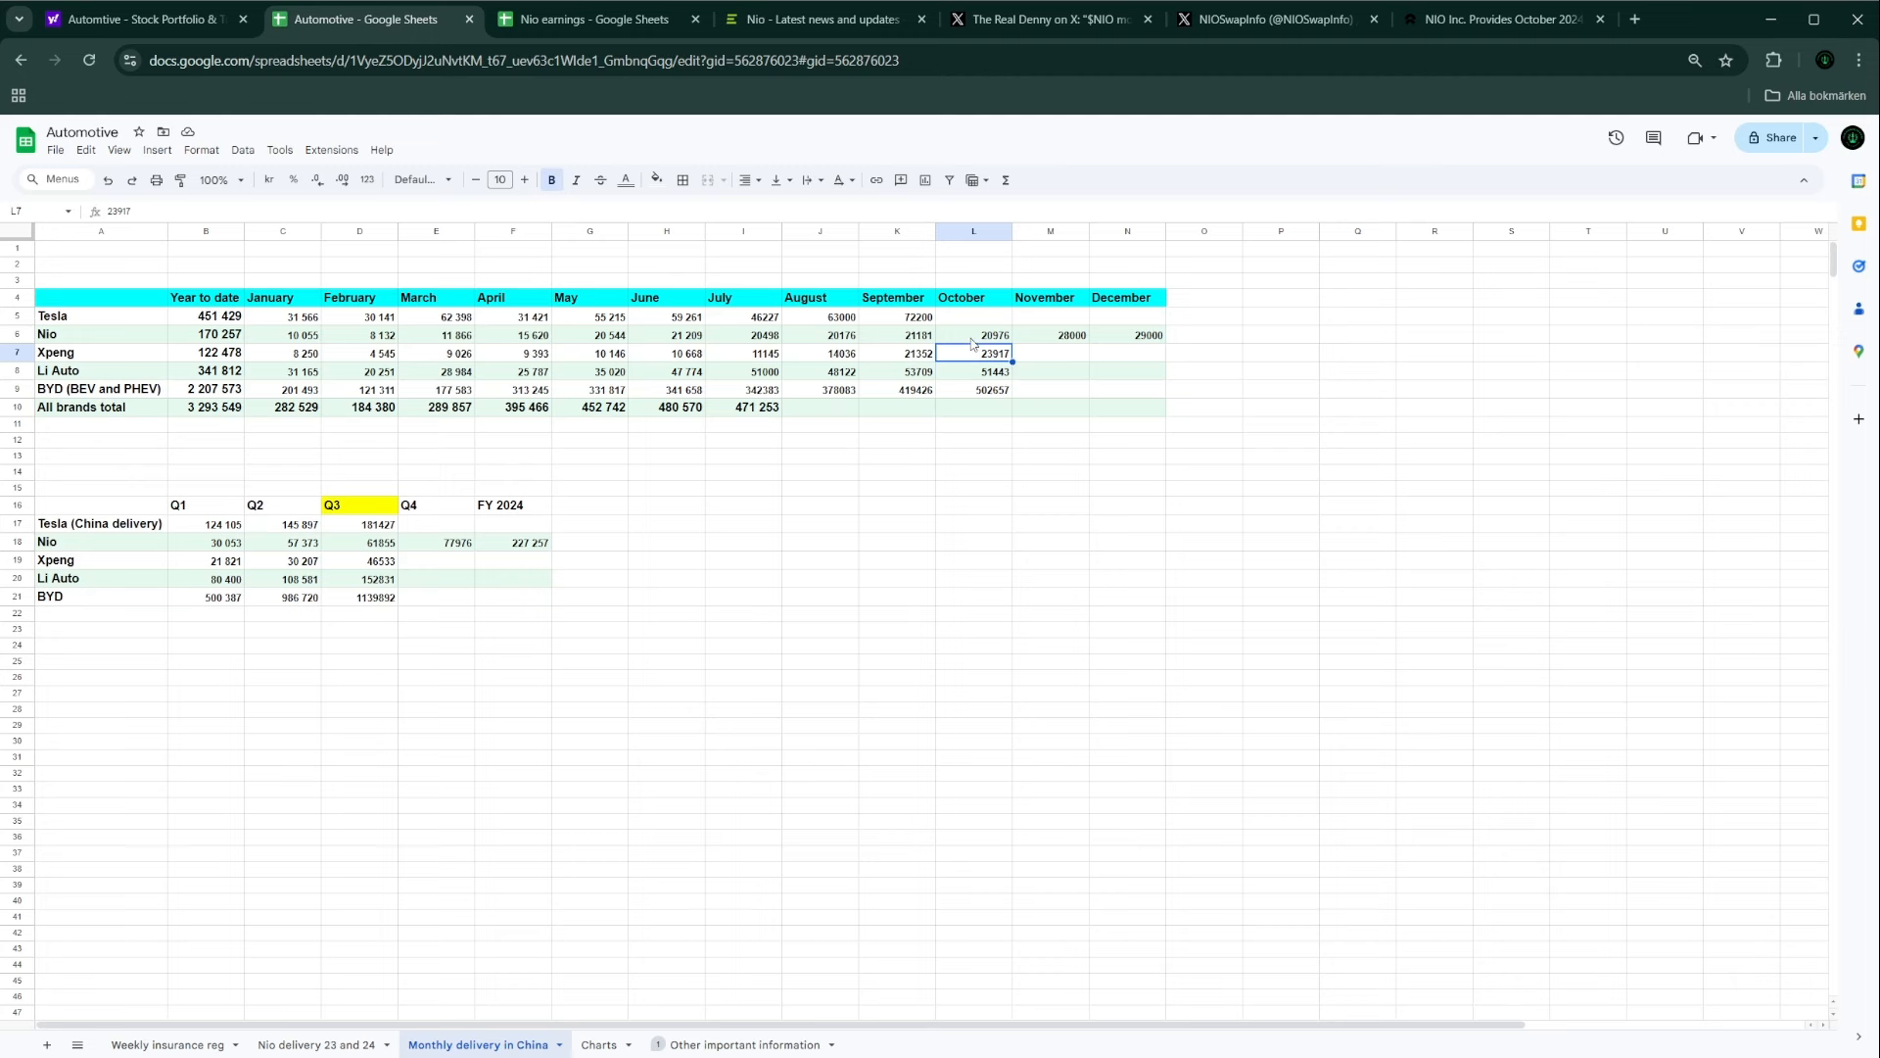
{"action": "mouse_move", "coordinate": [1062, 353]}
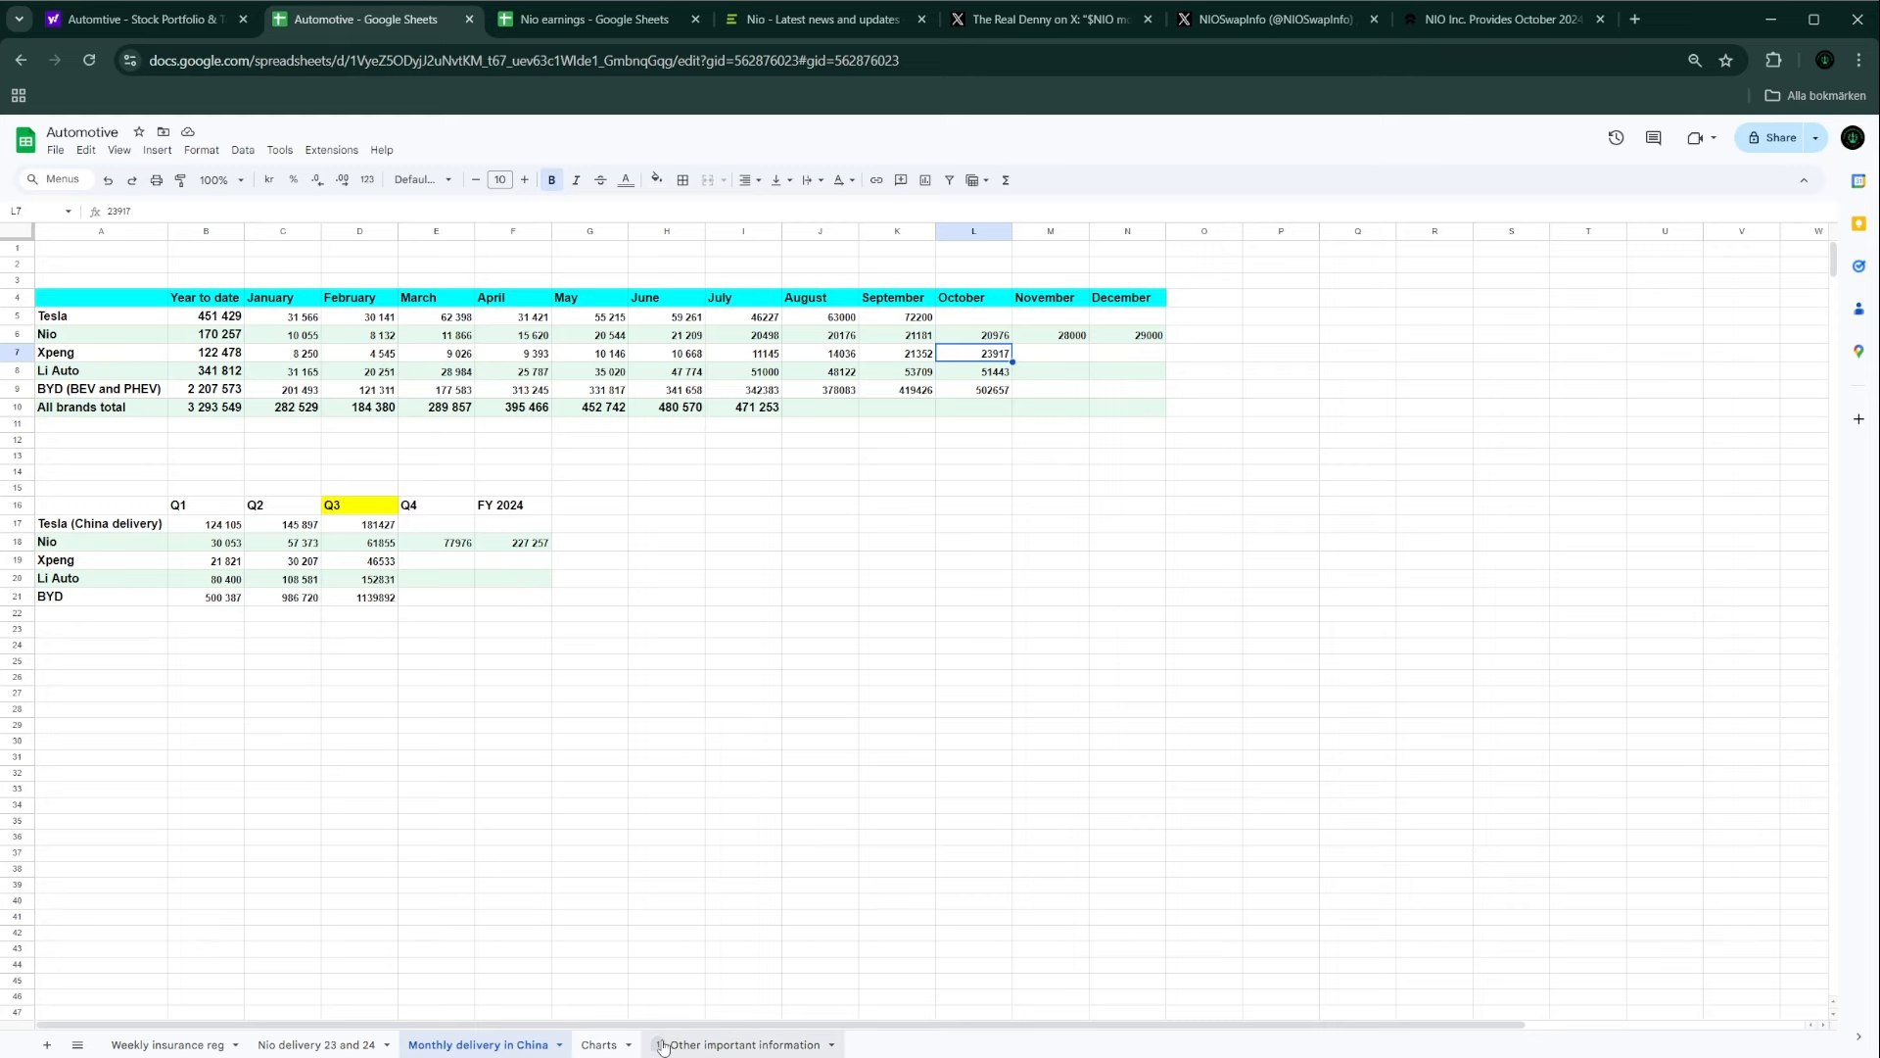
Step: View the NIO CEO production target note (October 5k through March 20k) in Other important information
{"action": "left_click", "coordinate": [742, 1043]}
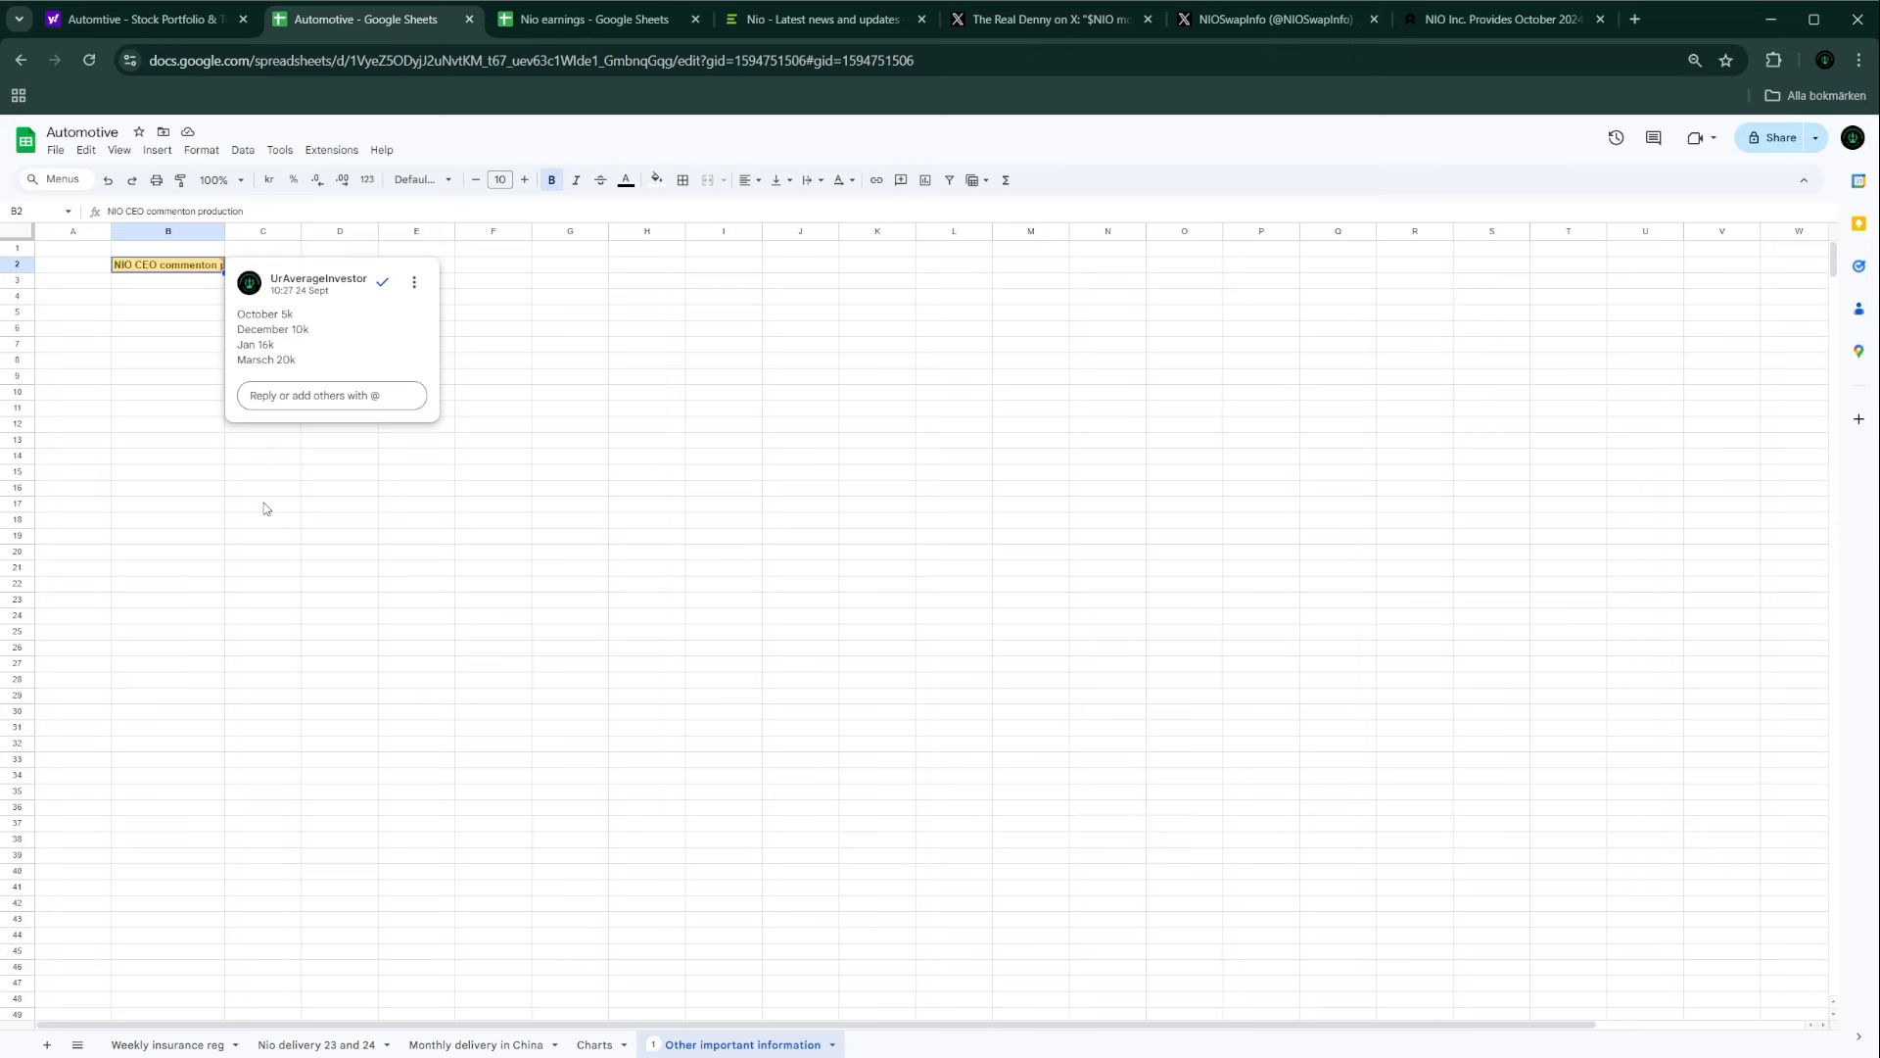
{"action": "mouse_move", "coordinate": [244, 373]}
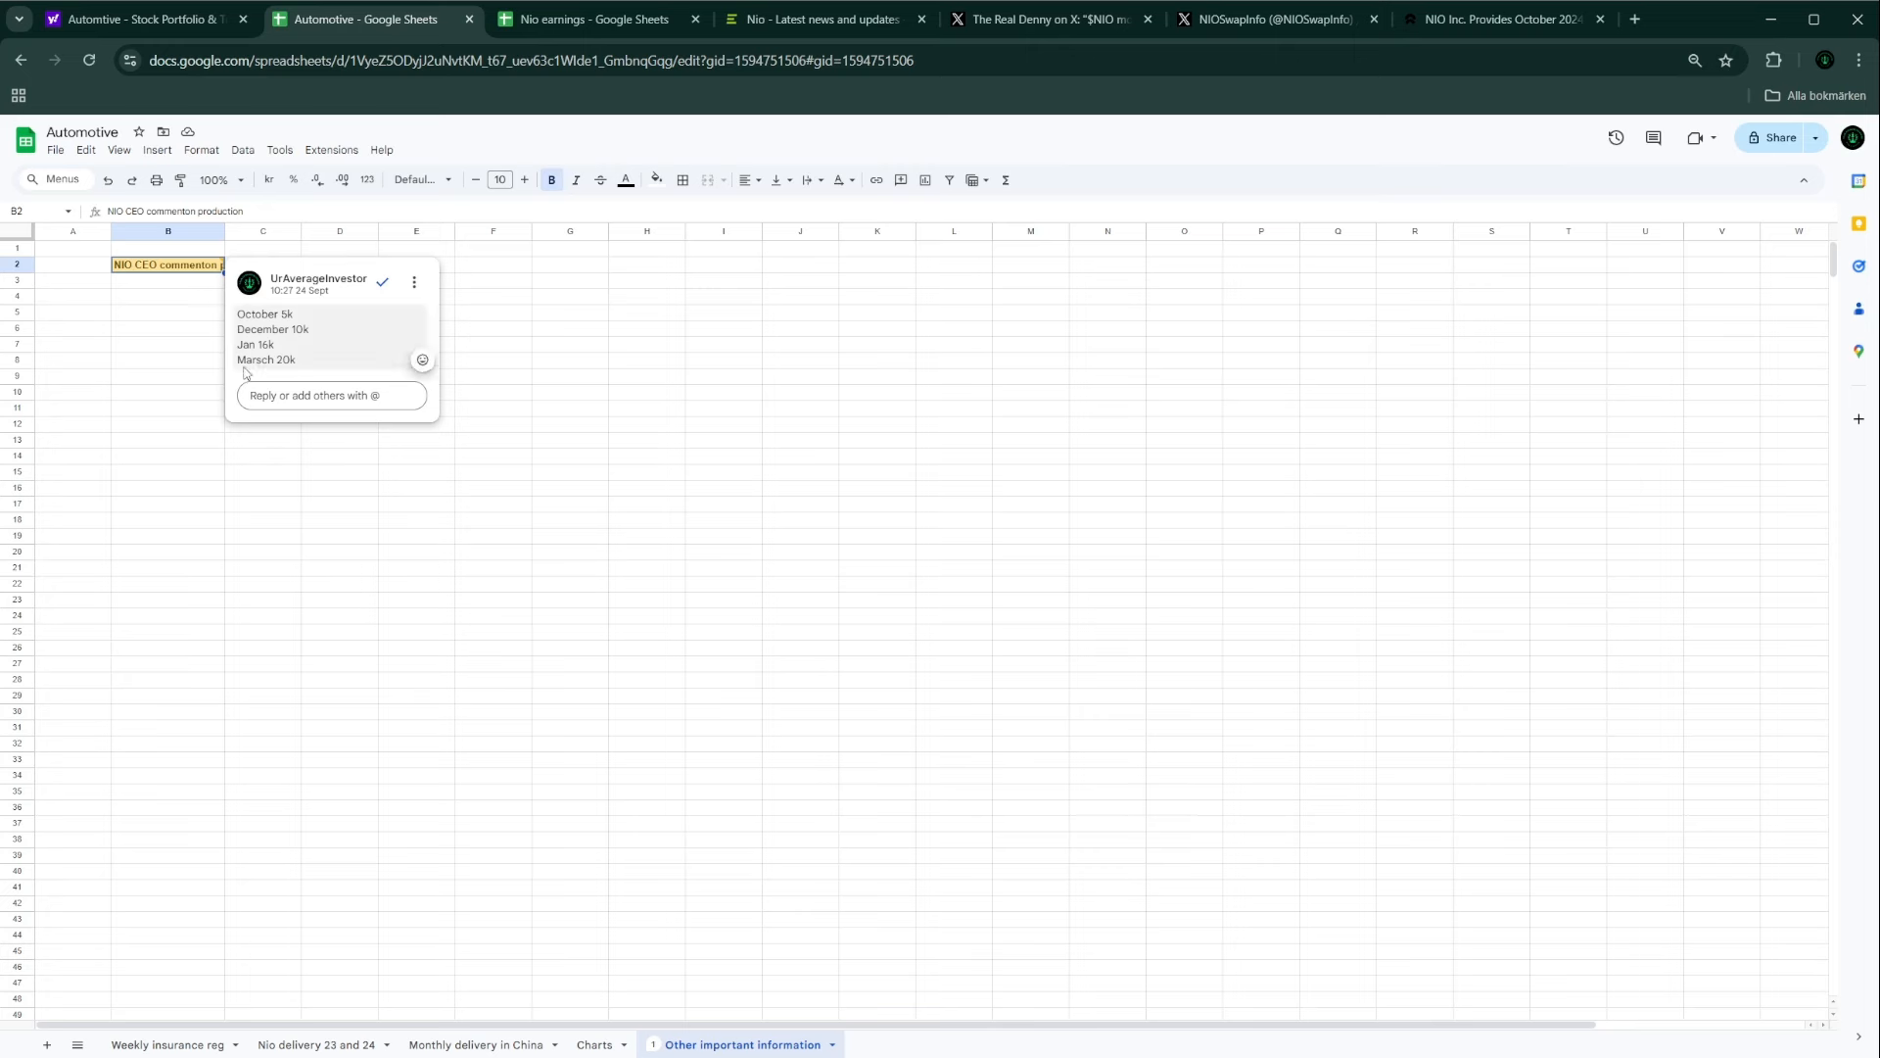
{"action": "mouse_move", "coordinate": [292, 342]}
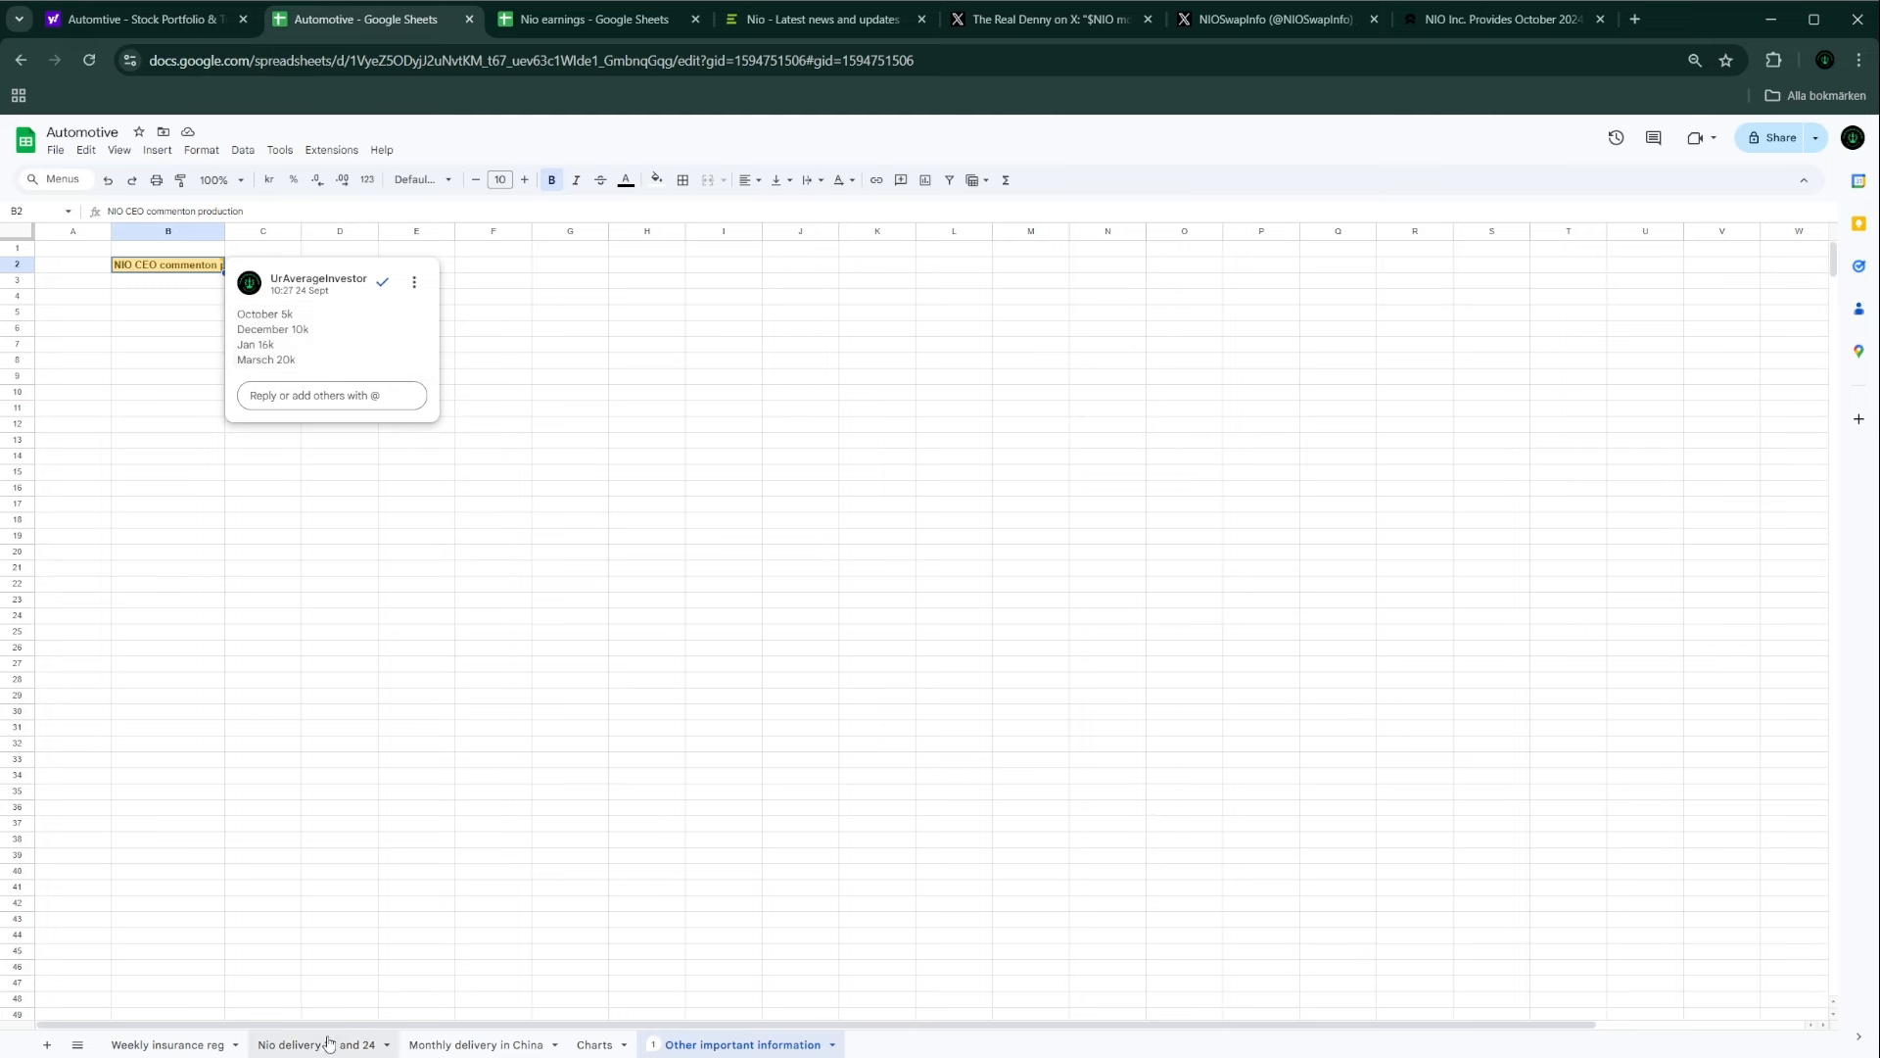
Step: Switch to the Weekly insurance reg sheet showing week-40 Nio Total of 4,700
{"action": "left_click", "coordinate": [166, 1045]}
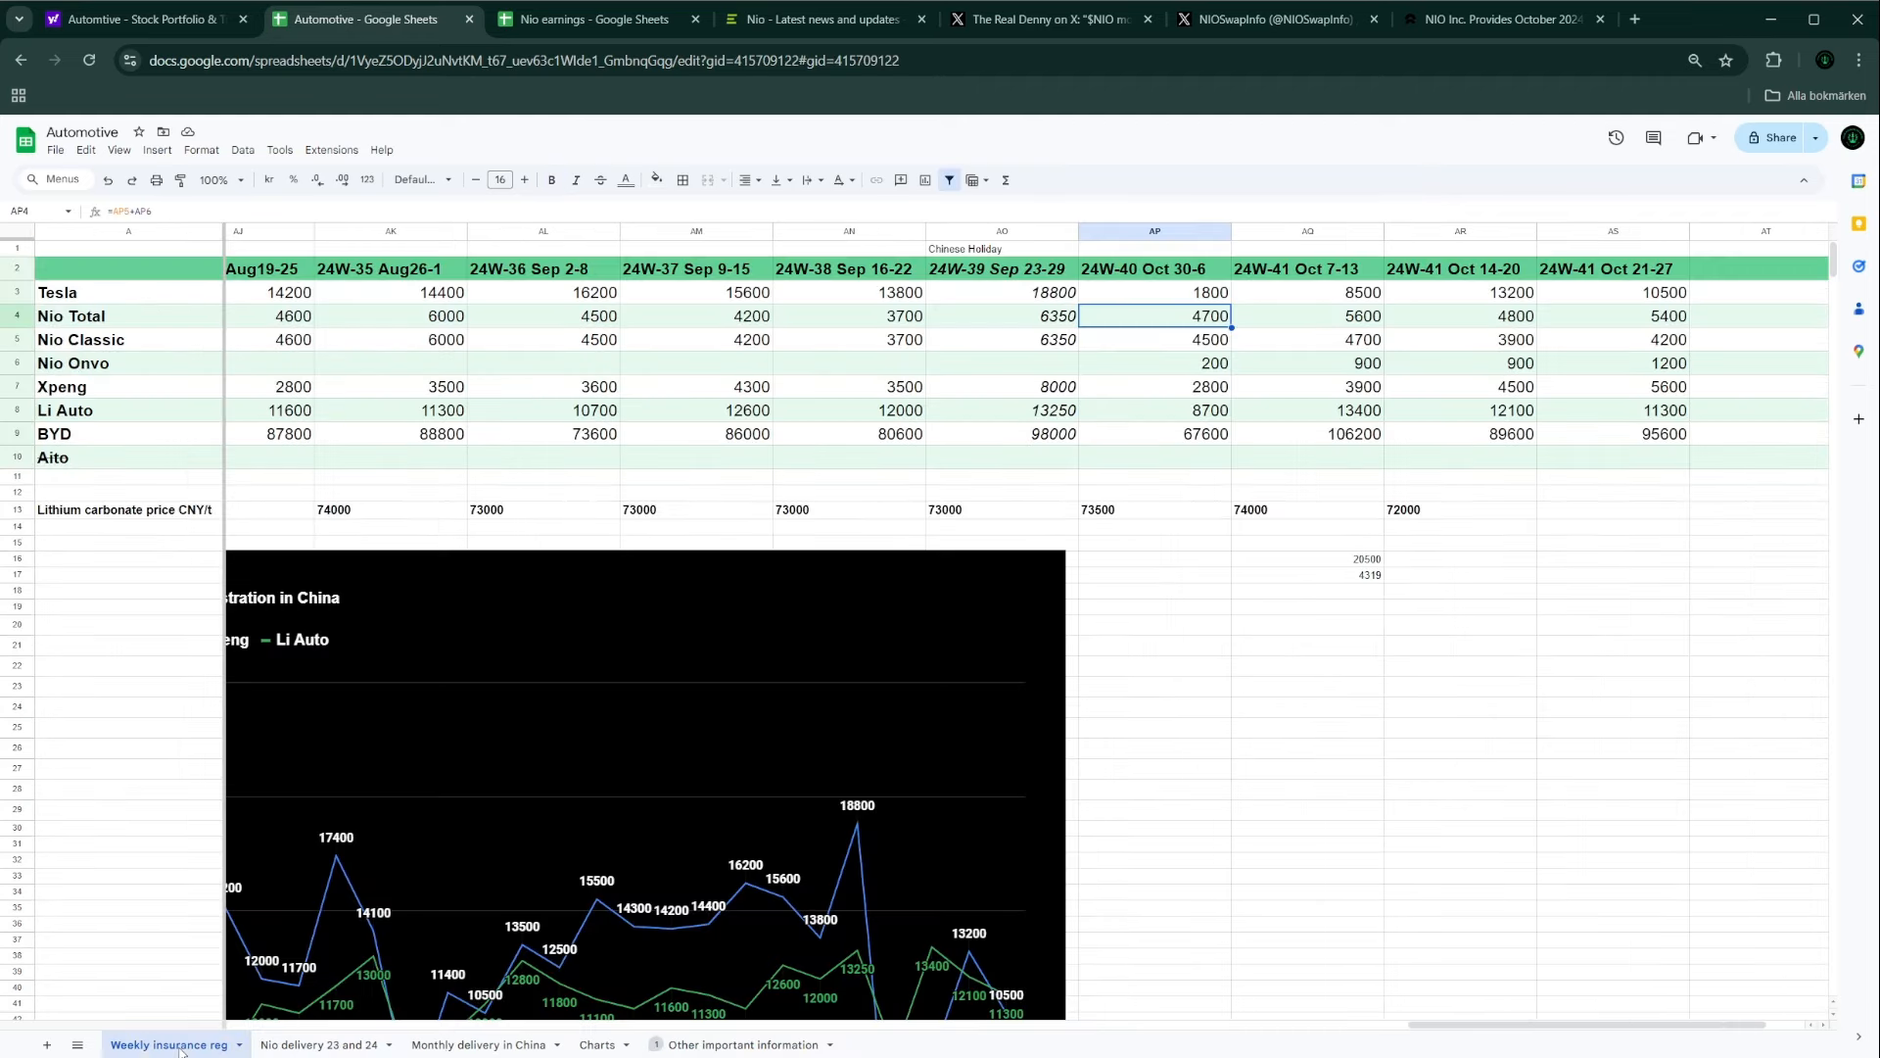
{"action": "mouse_move", "coordinate": [1517, 497]}
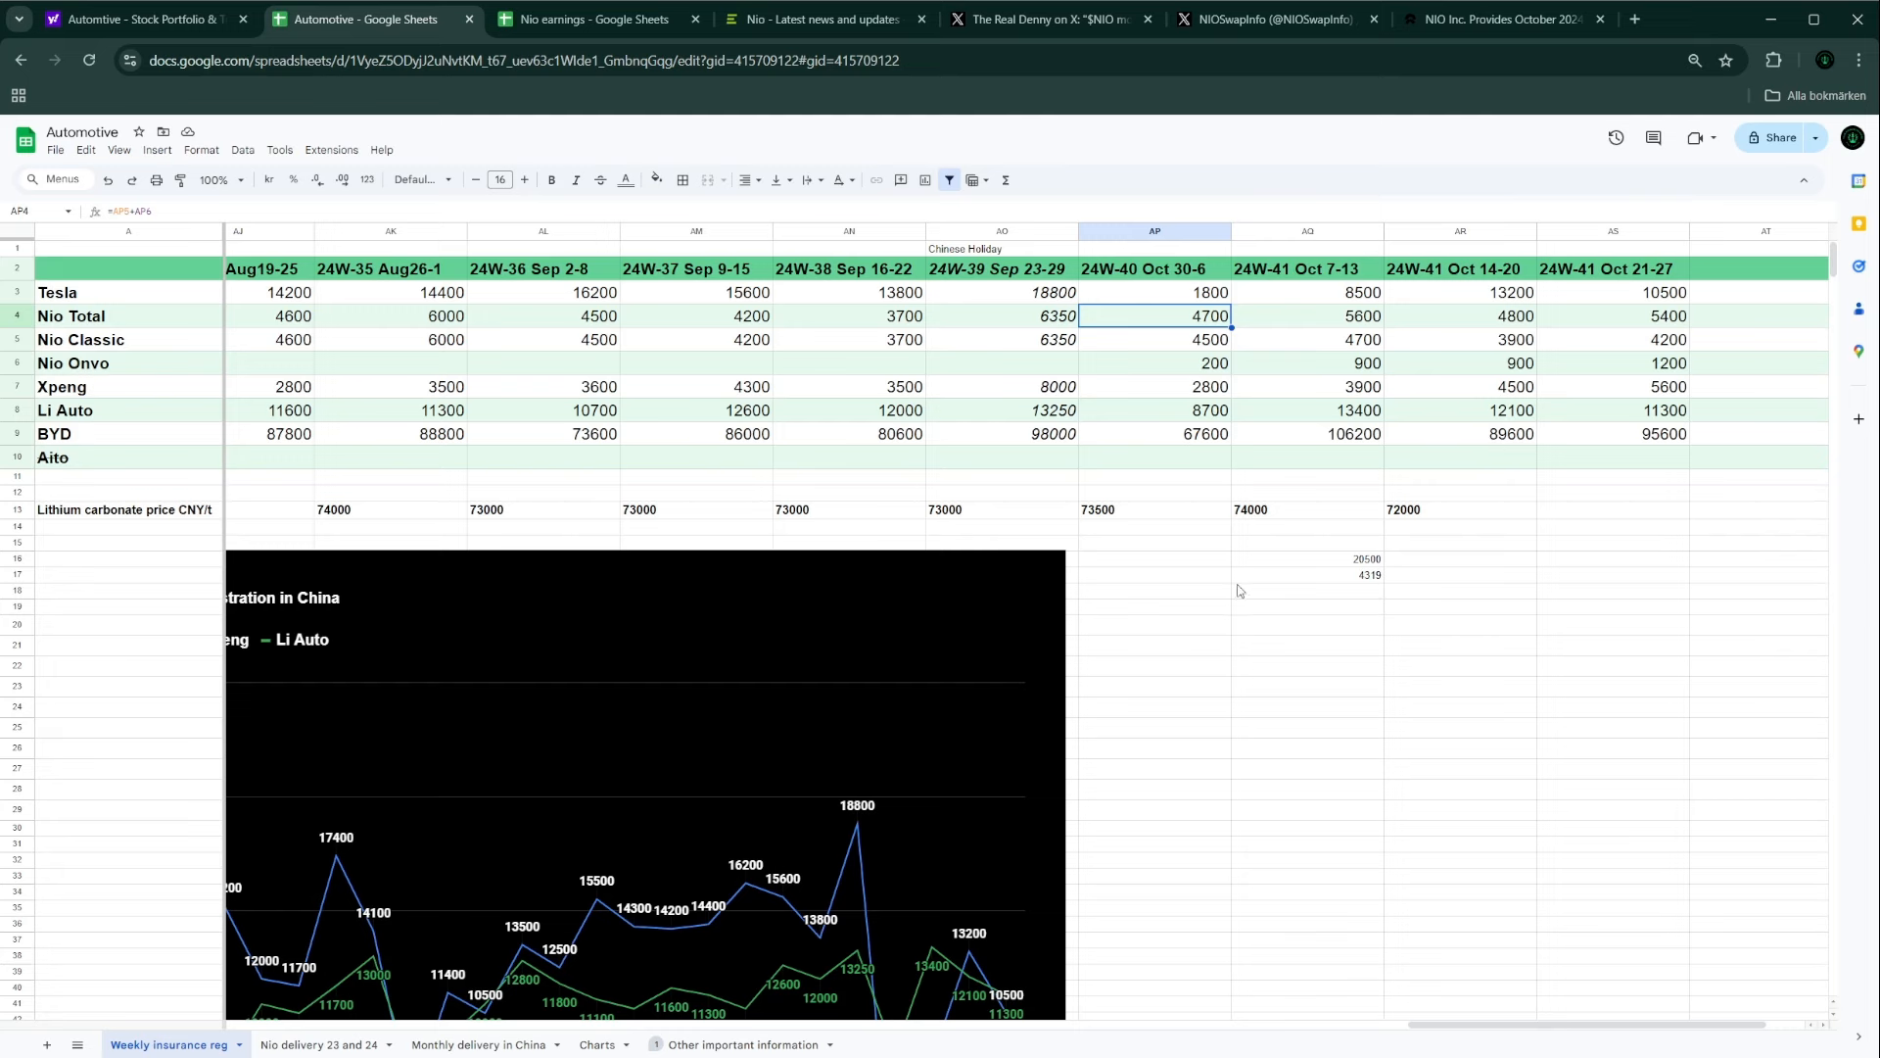
{"action": "mouse_move", "coordinate": [1447, 532]}
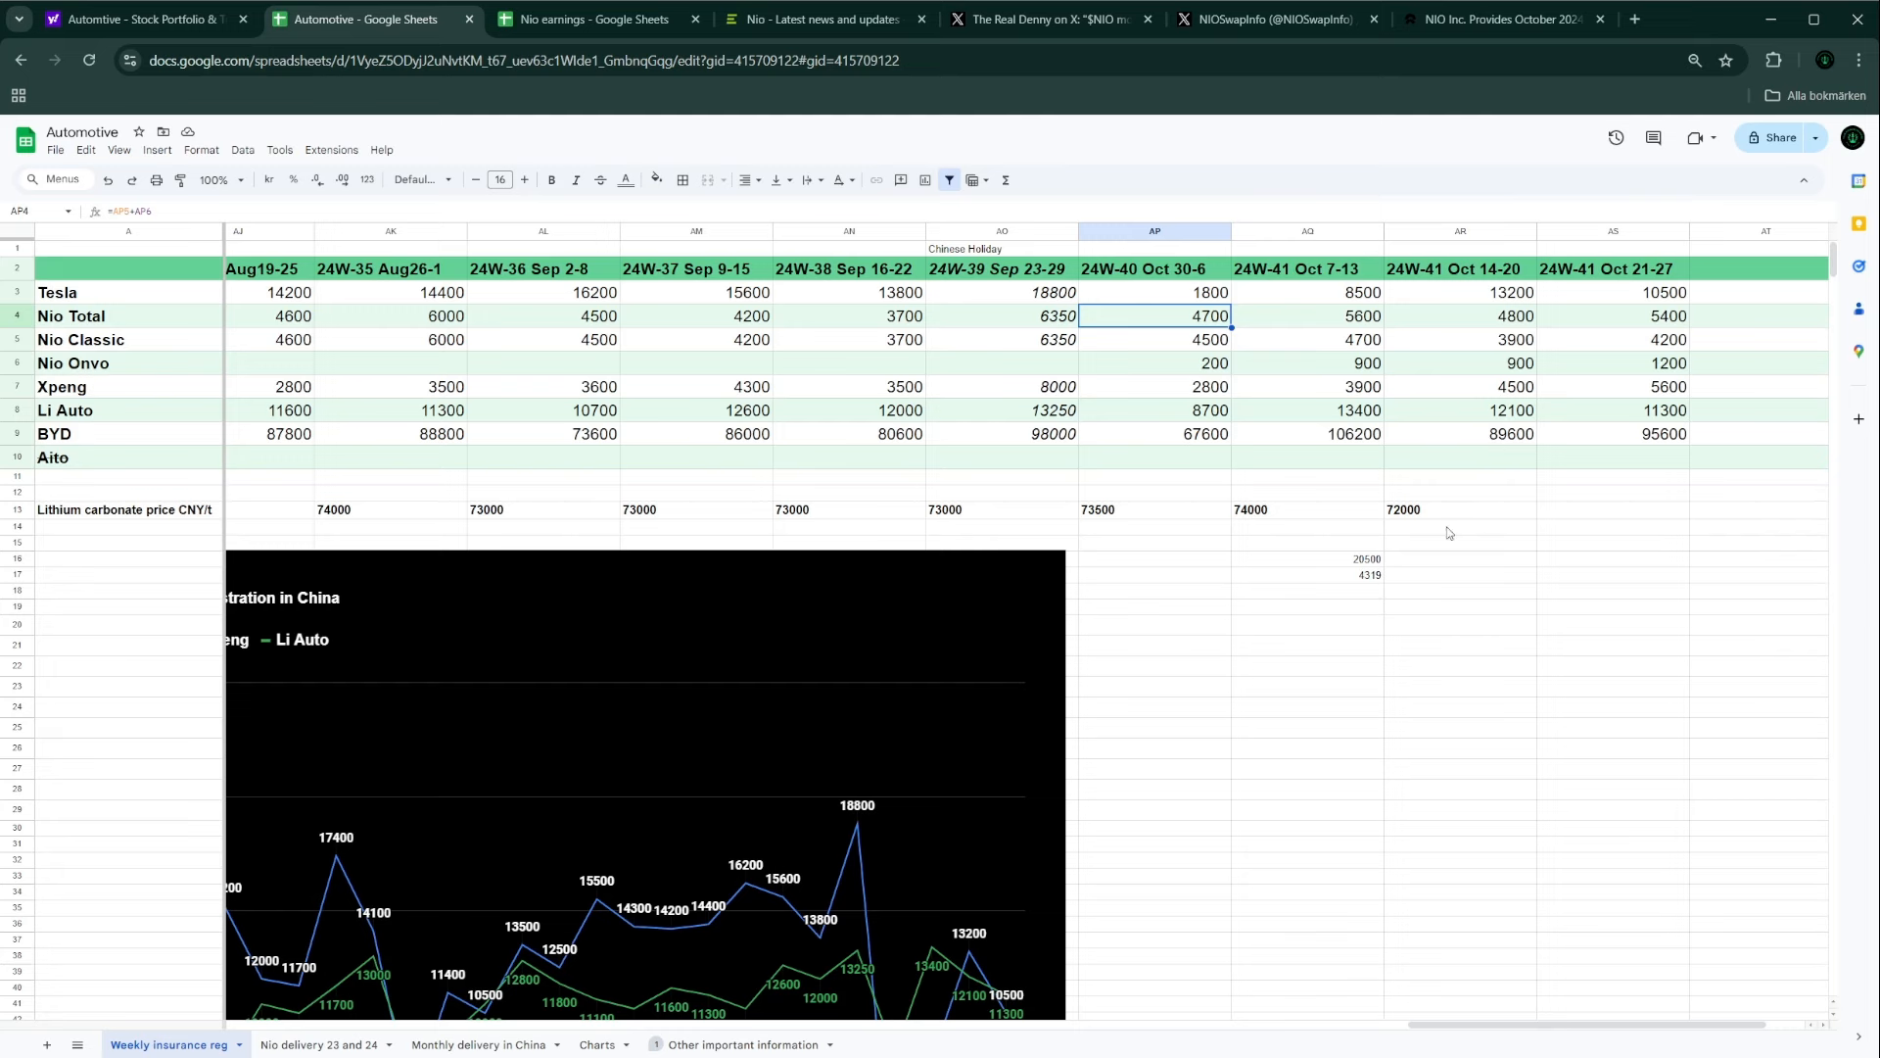
{"action": "mouse_move", "coordinate": [1332, 500]}
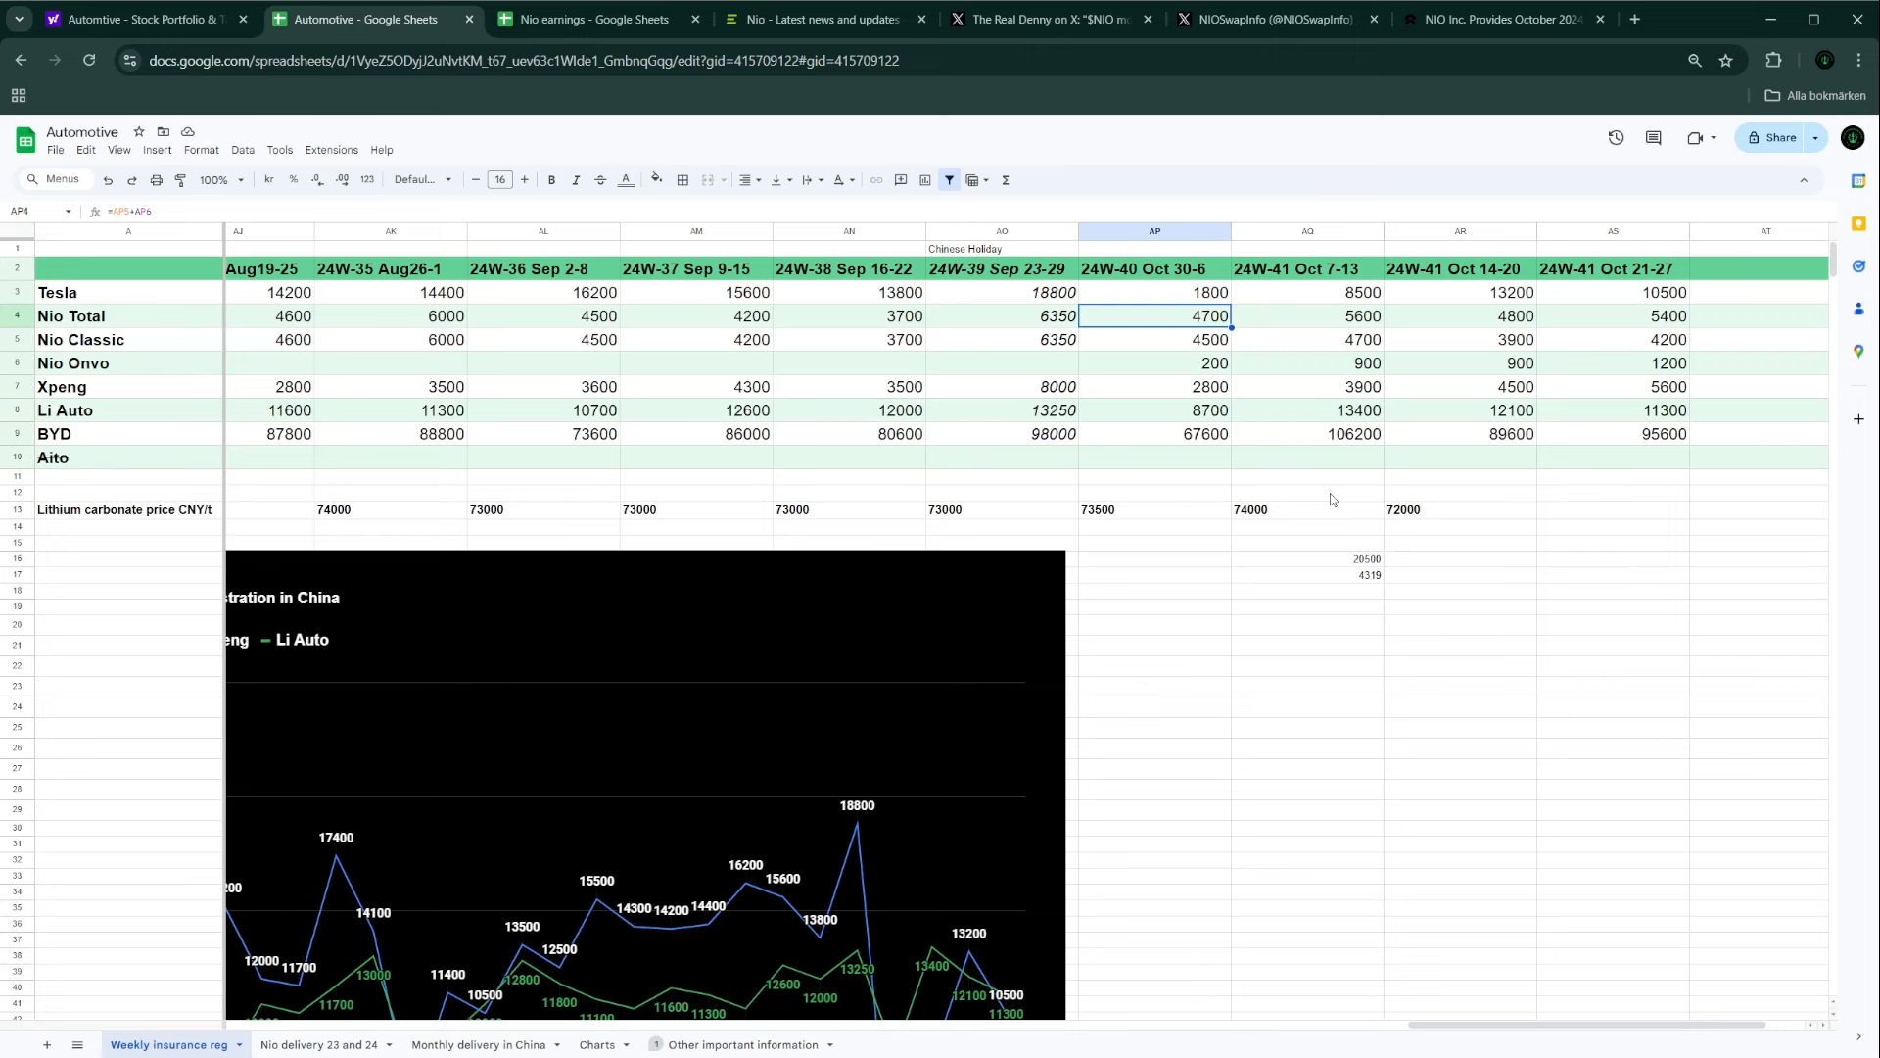
{"action": "left_click", "coordinate": [1502, 18]}
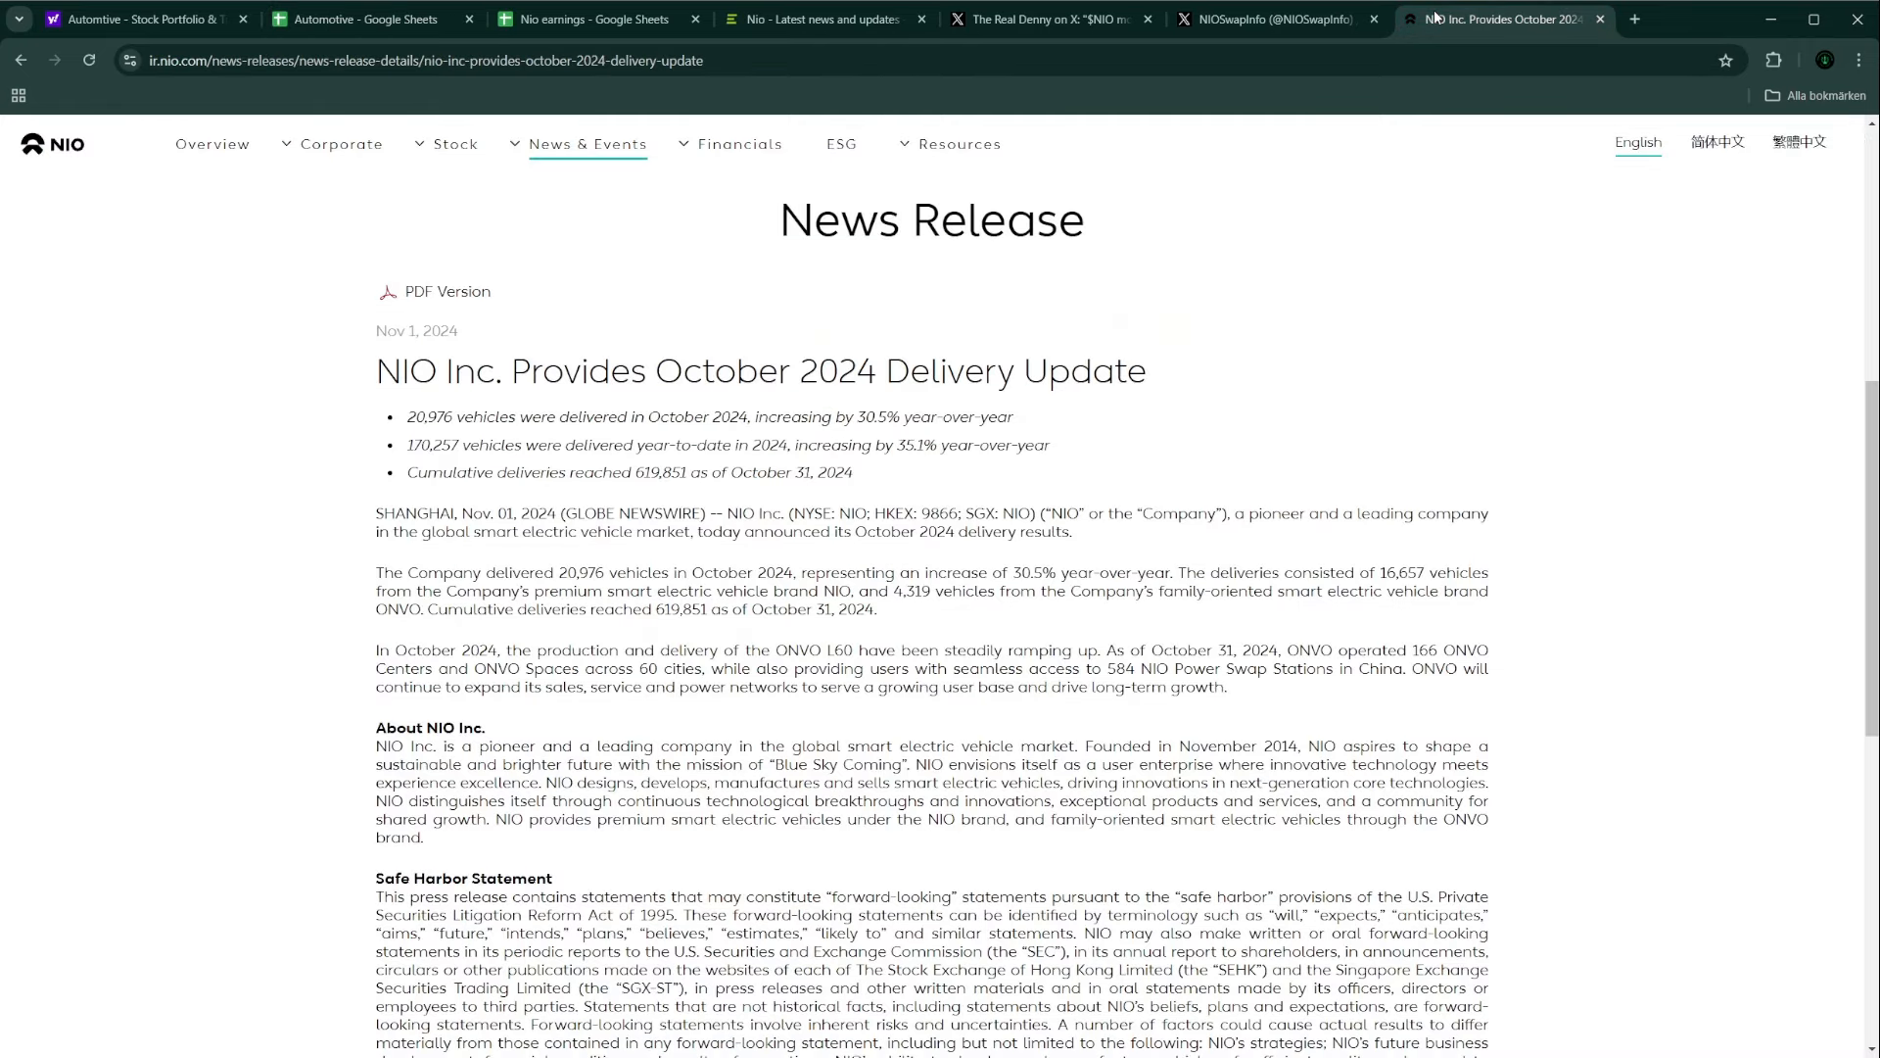
{"action": "mouse_move", "coordinate": [1412, 233]}
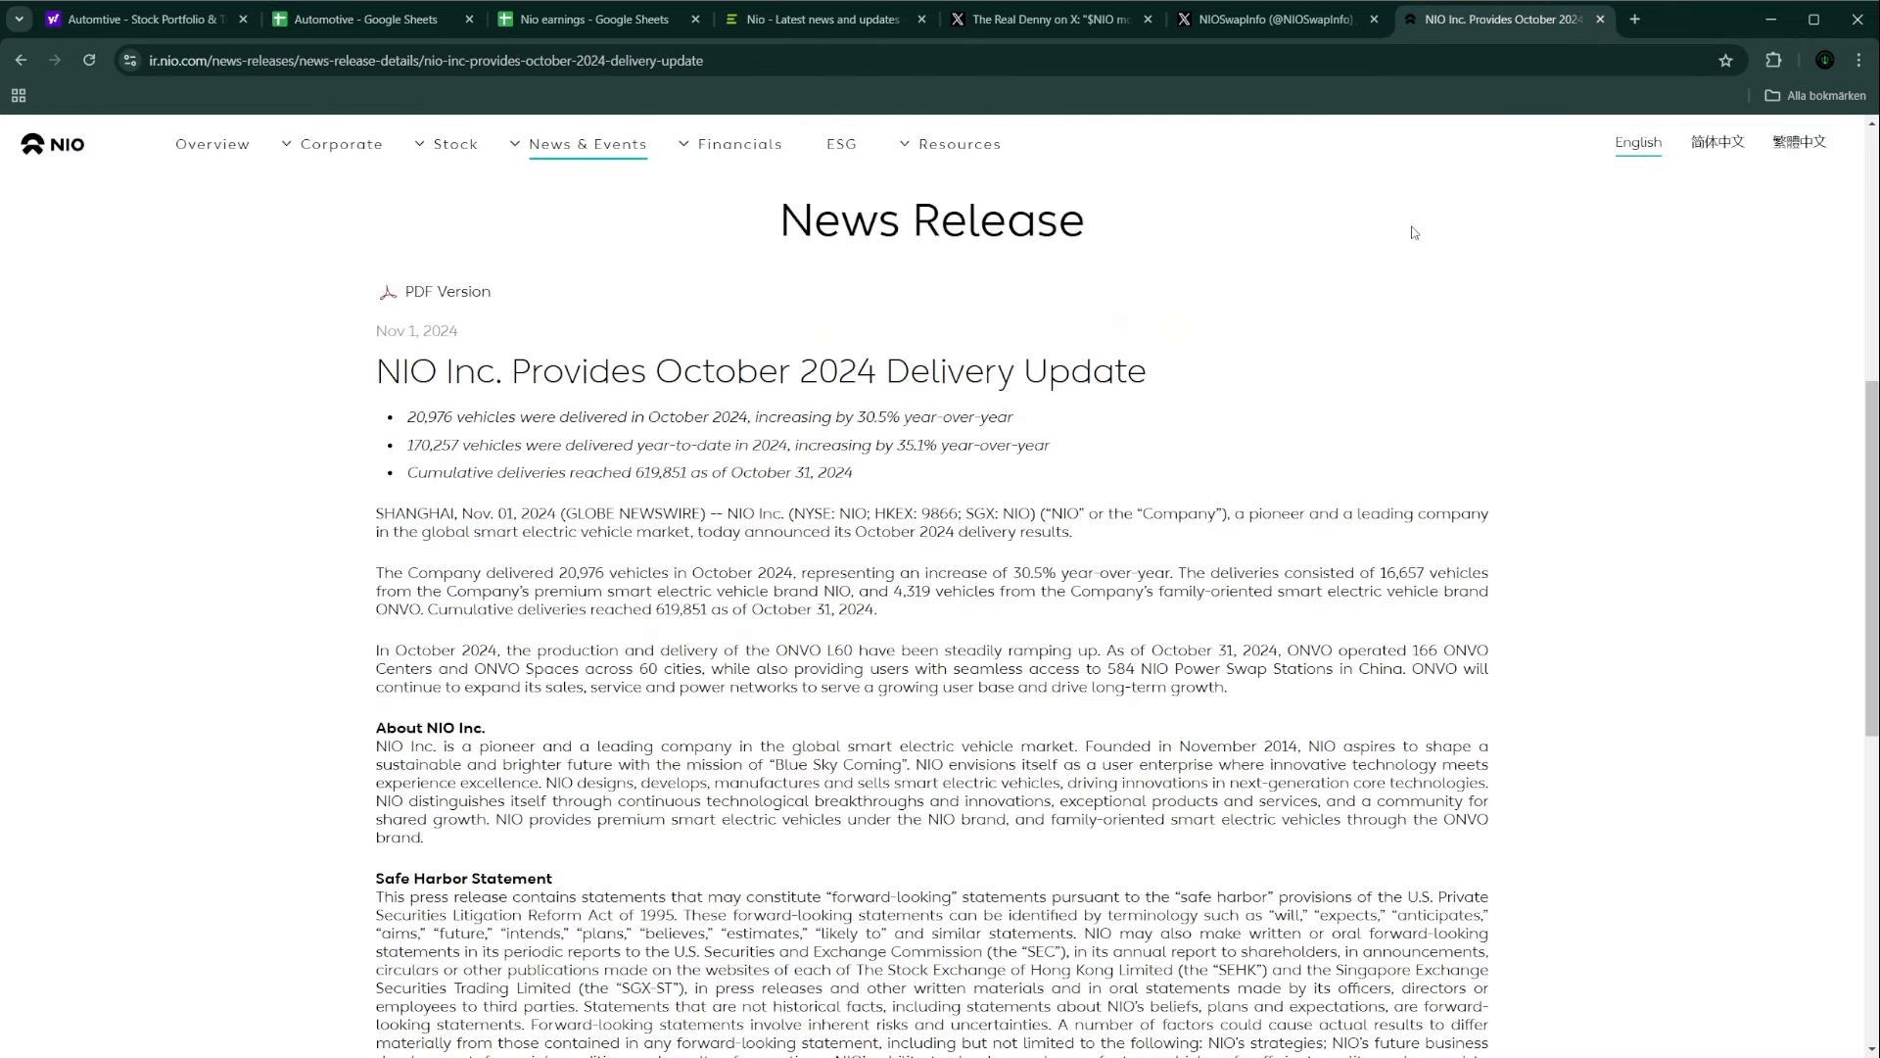
{"action": "mouse_move", "coordinate": [1390, 505]}
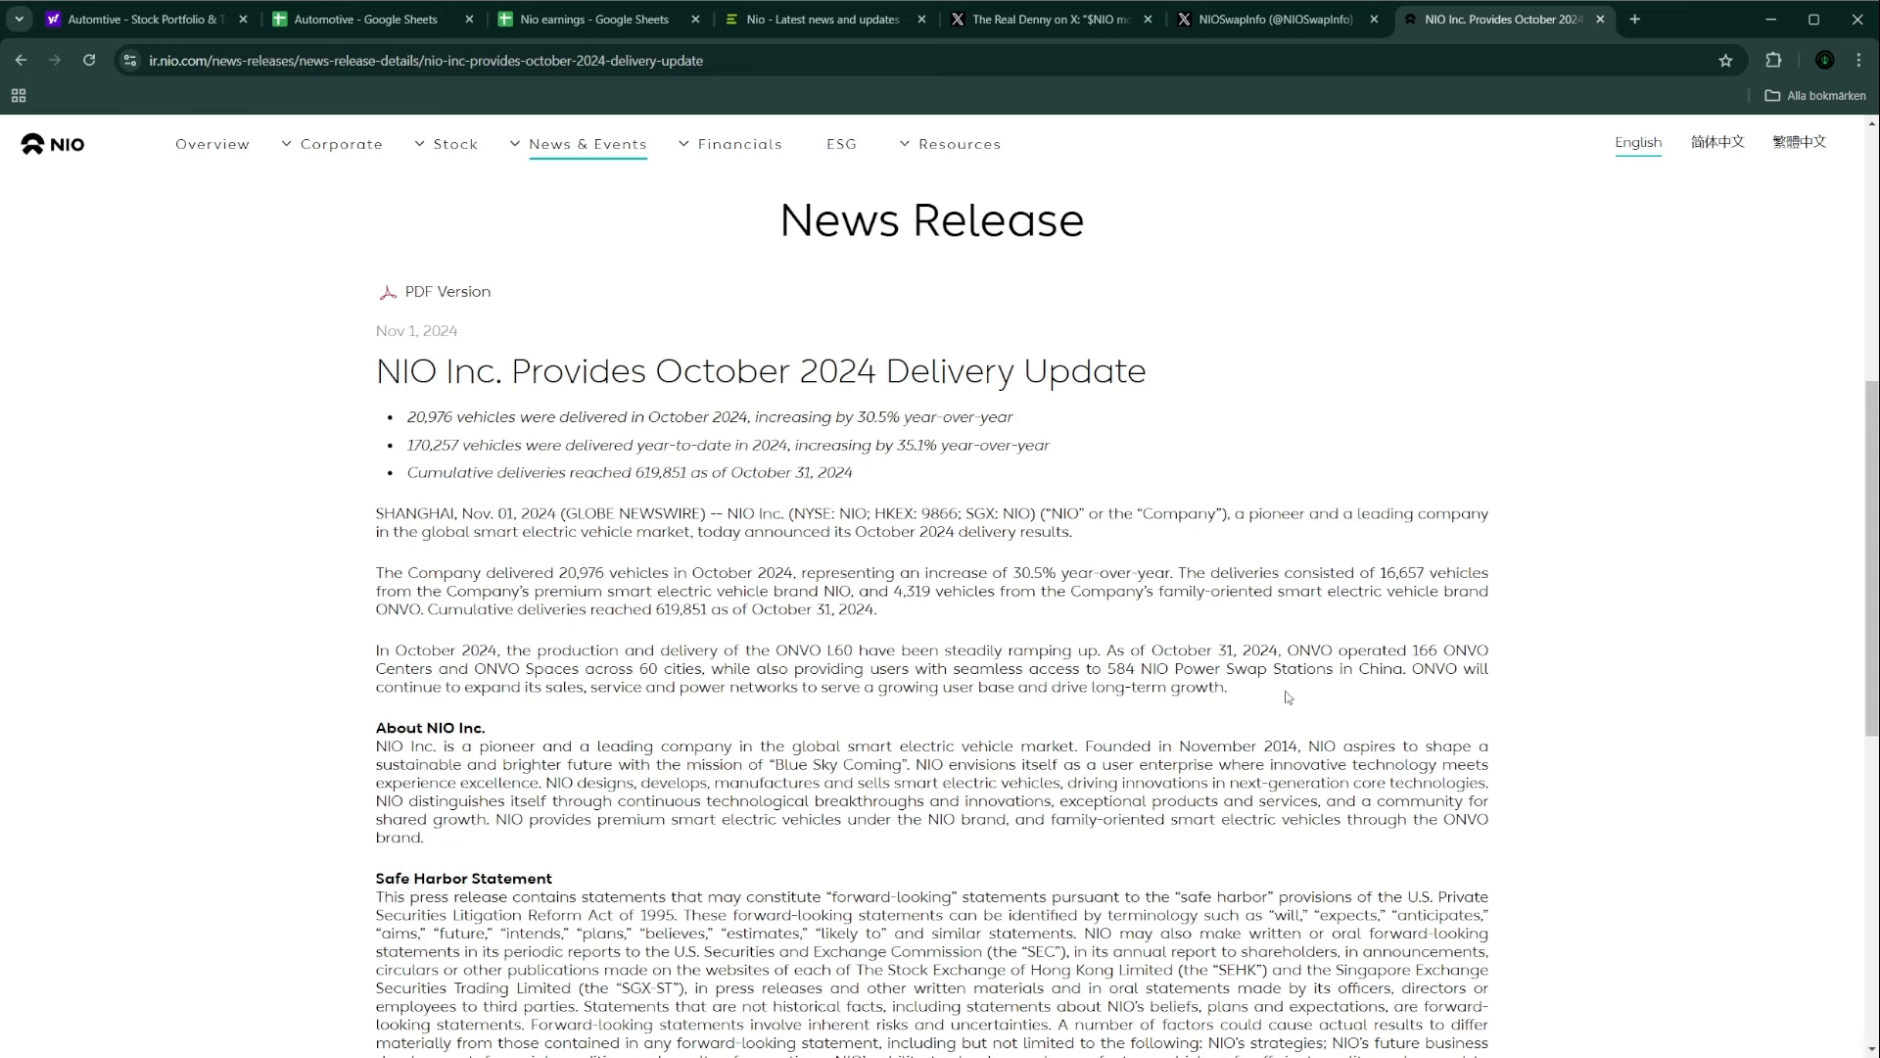
{"action": "mouse_move", "coordinate": [1337, 642]}
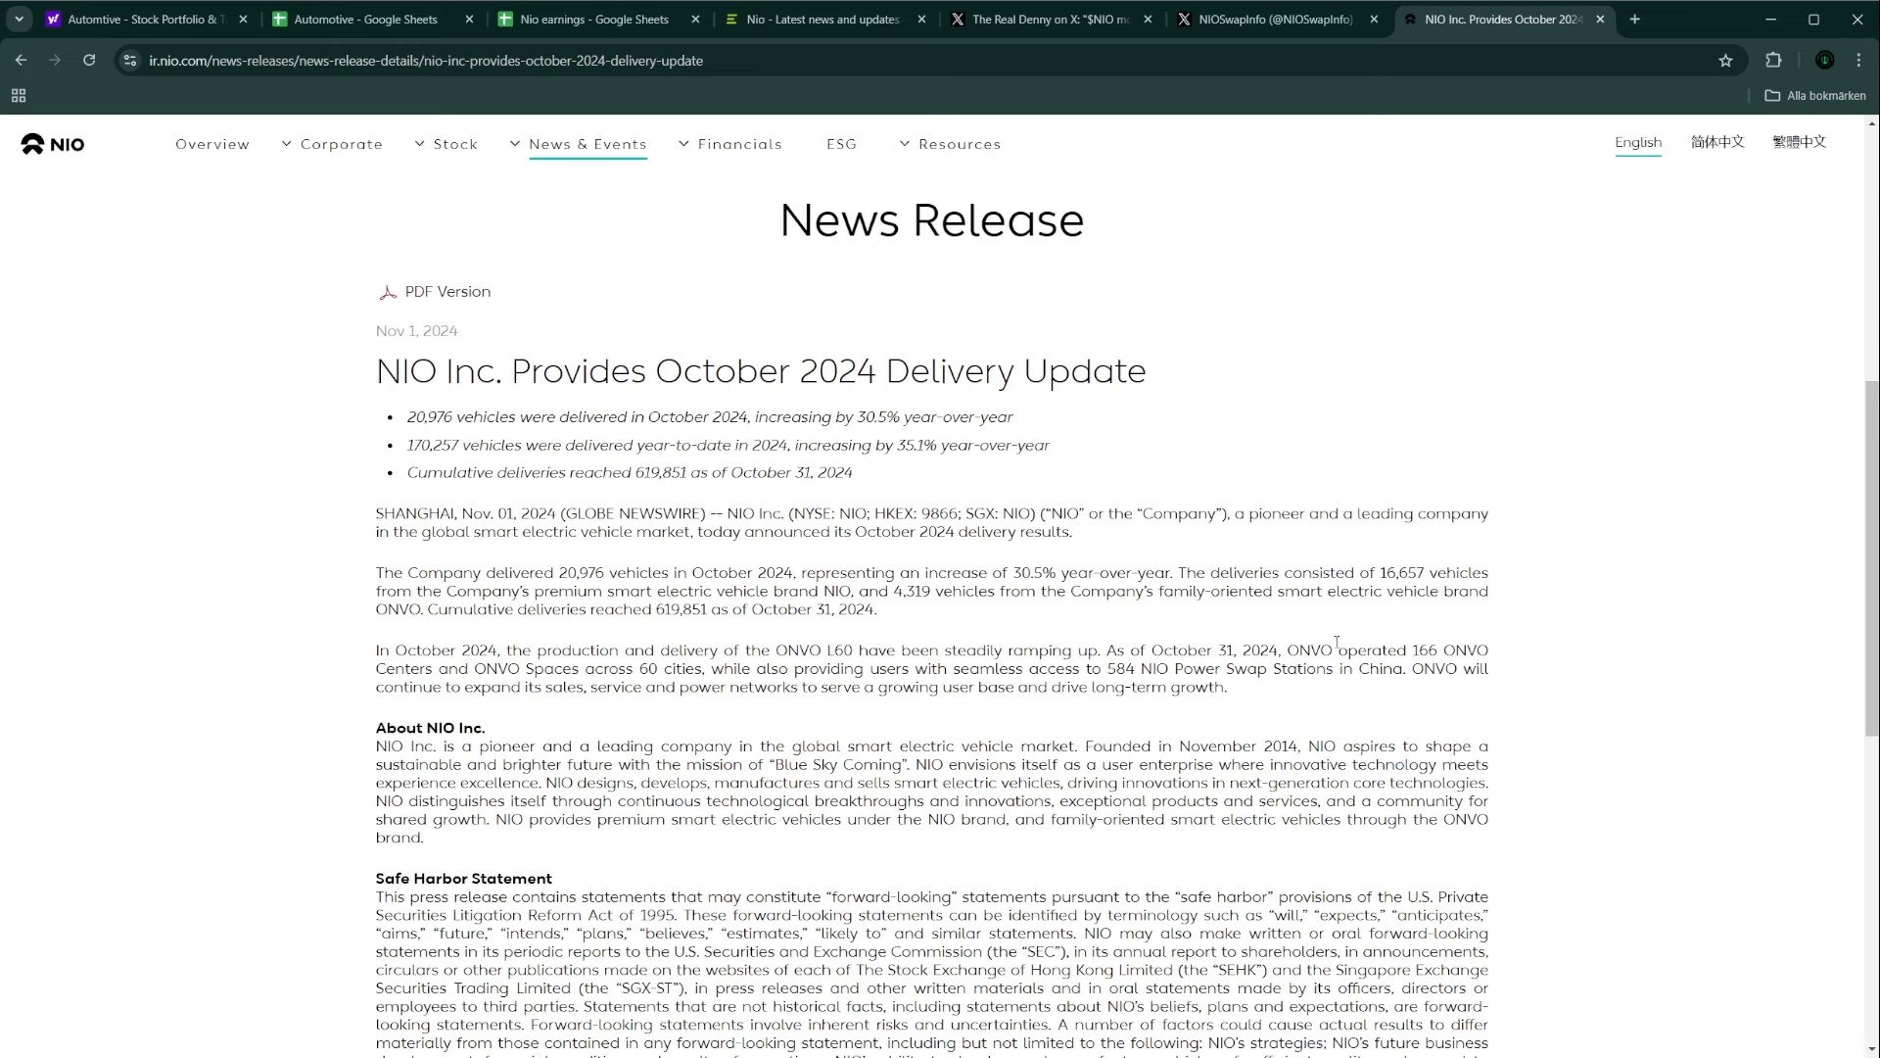
{"action": "mouse_move", "coordinate": [1332, 642]}
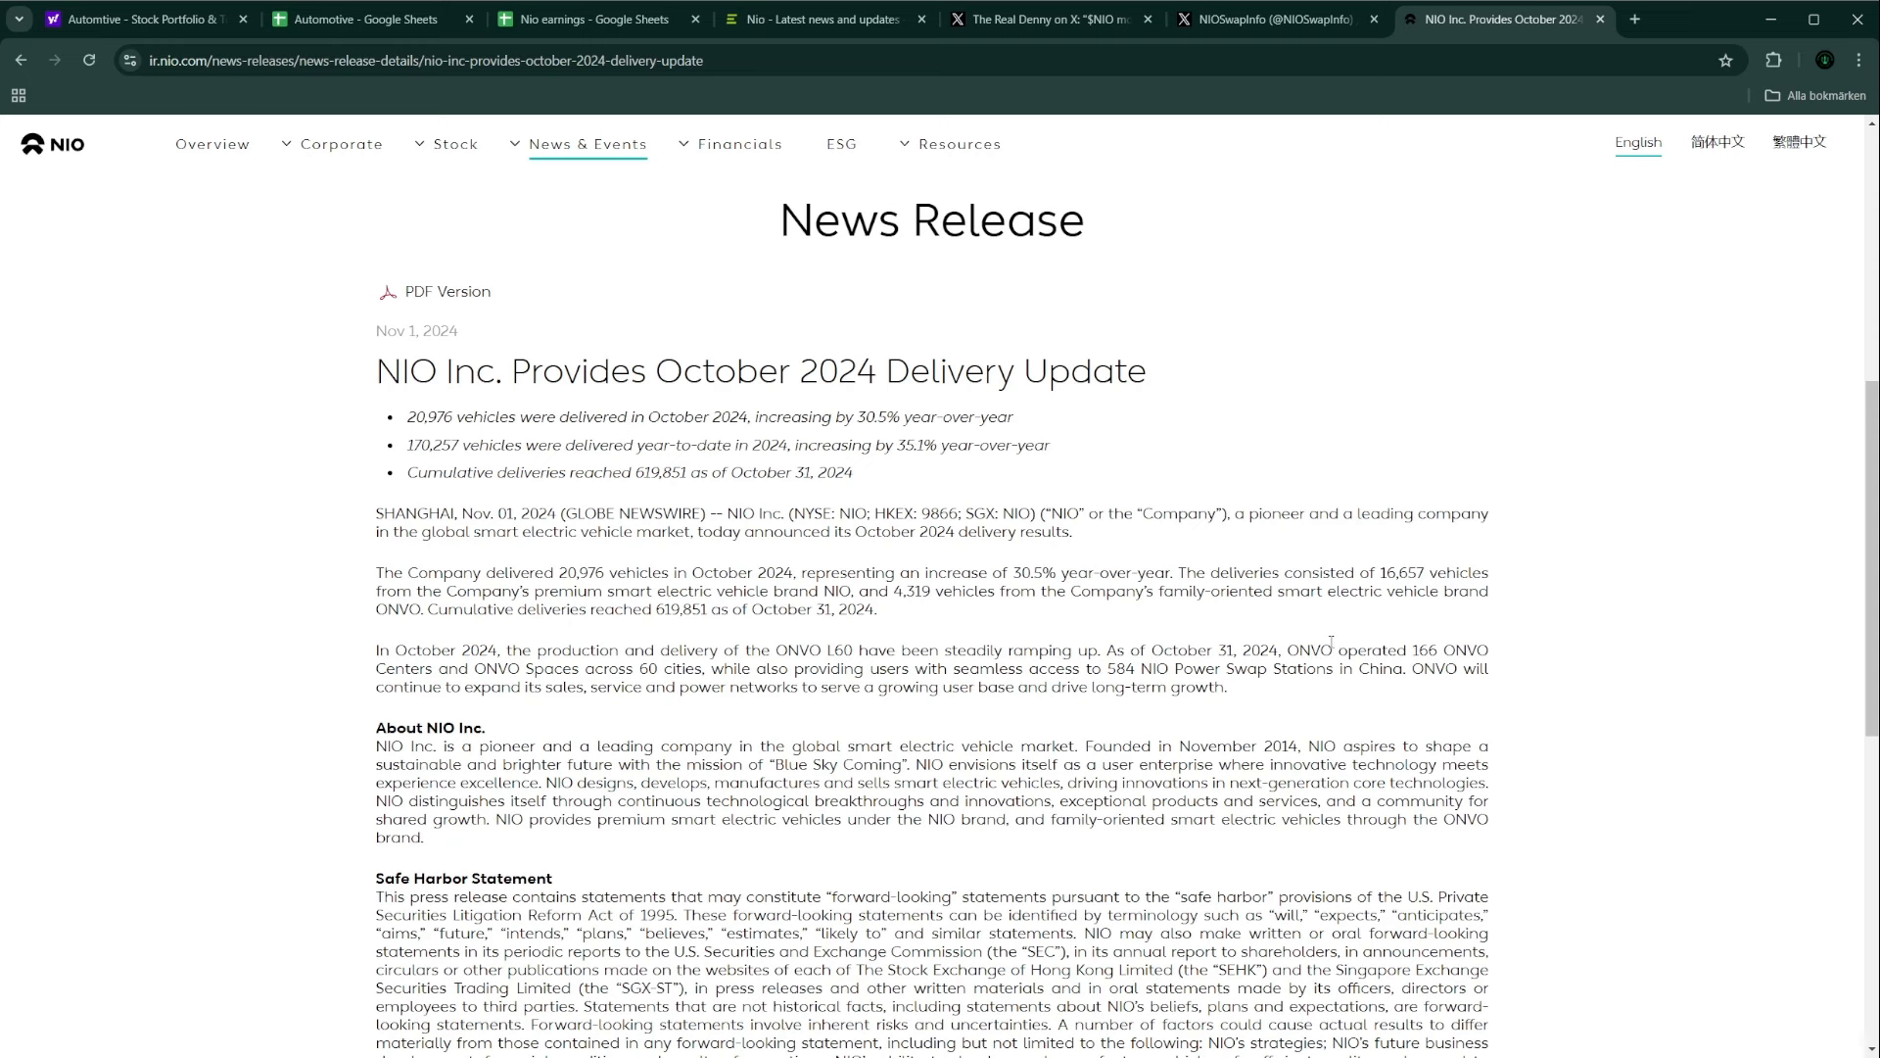
{"action": "mouse_move", "coordinate": [1331, 641]}
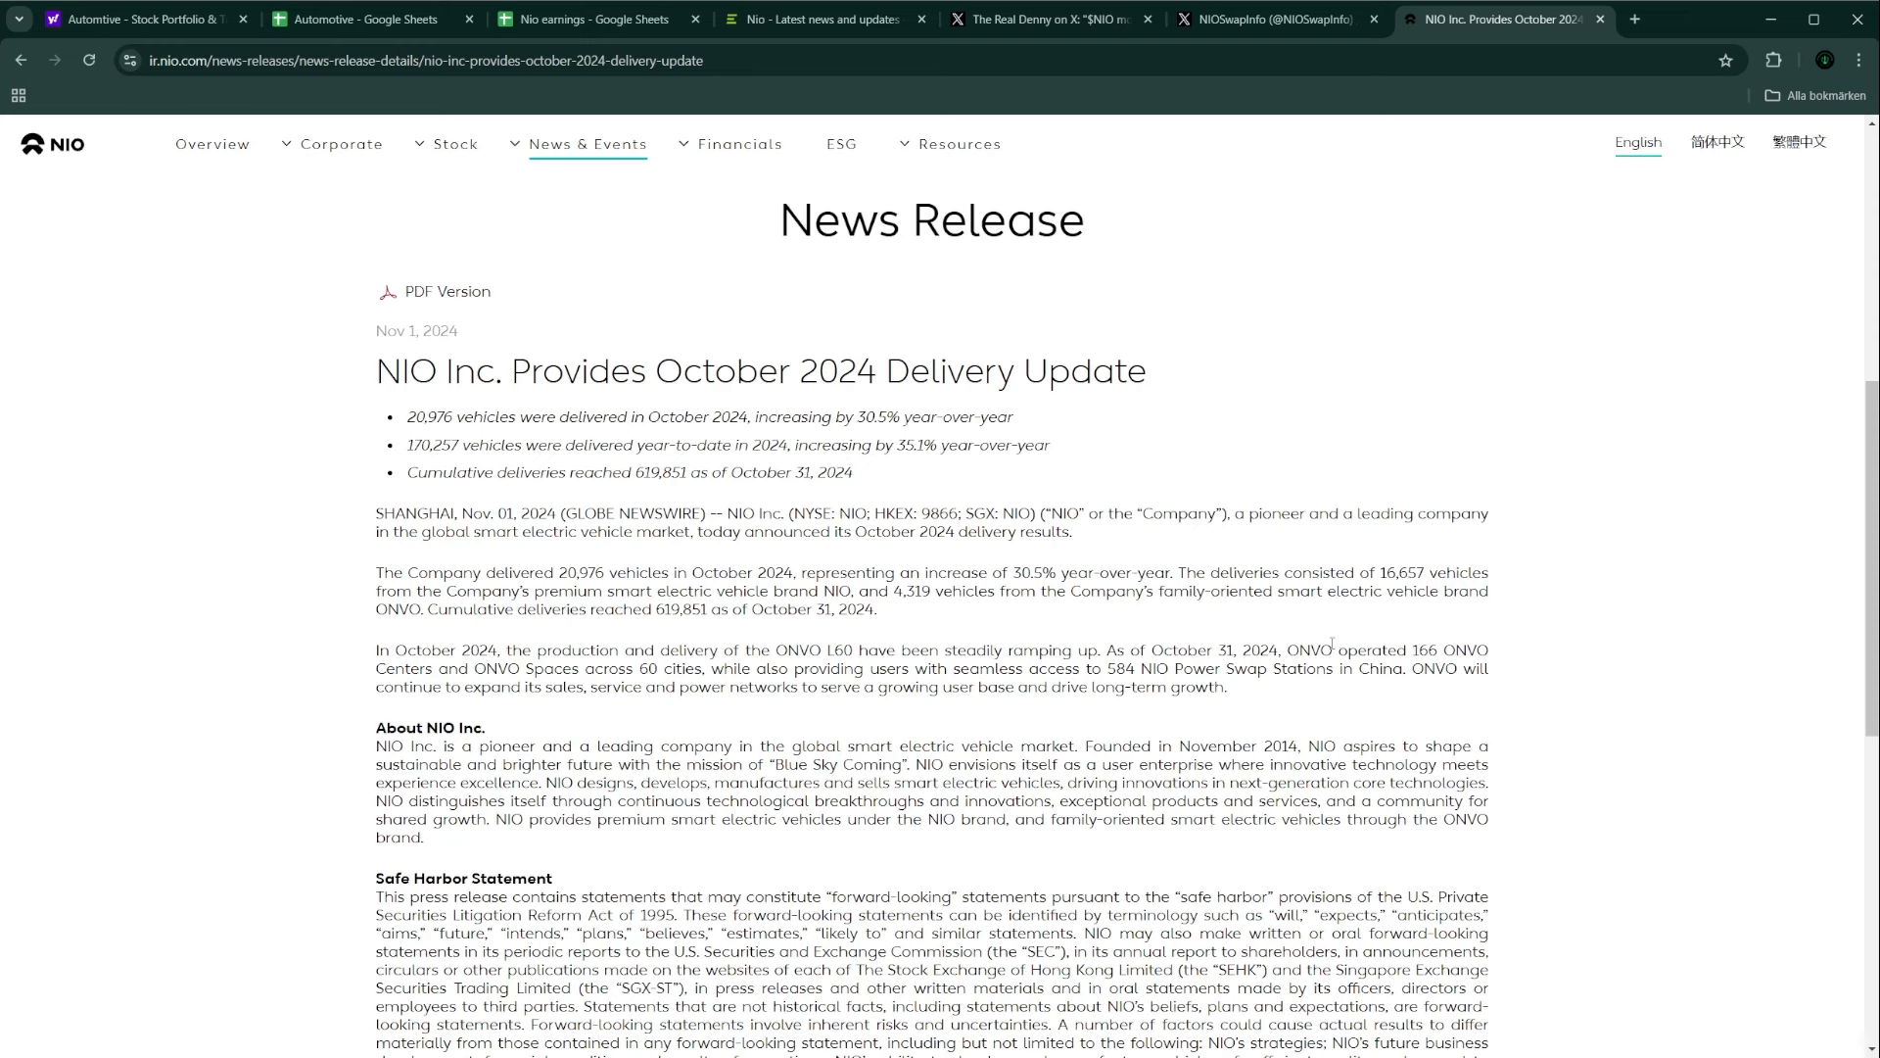
{"action": "mouse_move", "coordinate": [1412, 620]}
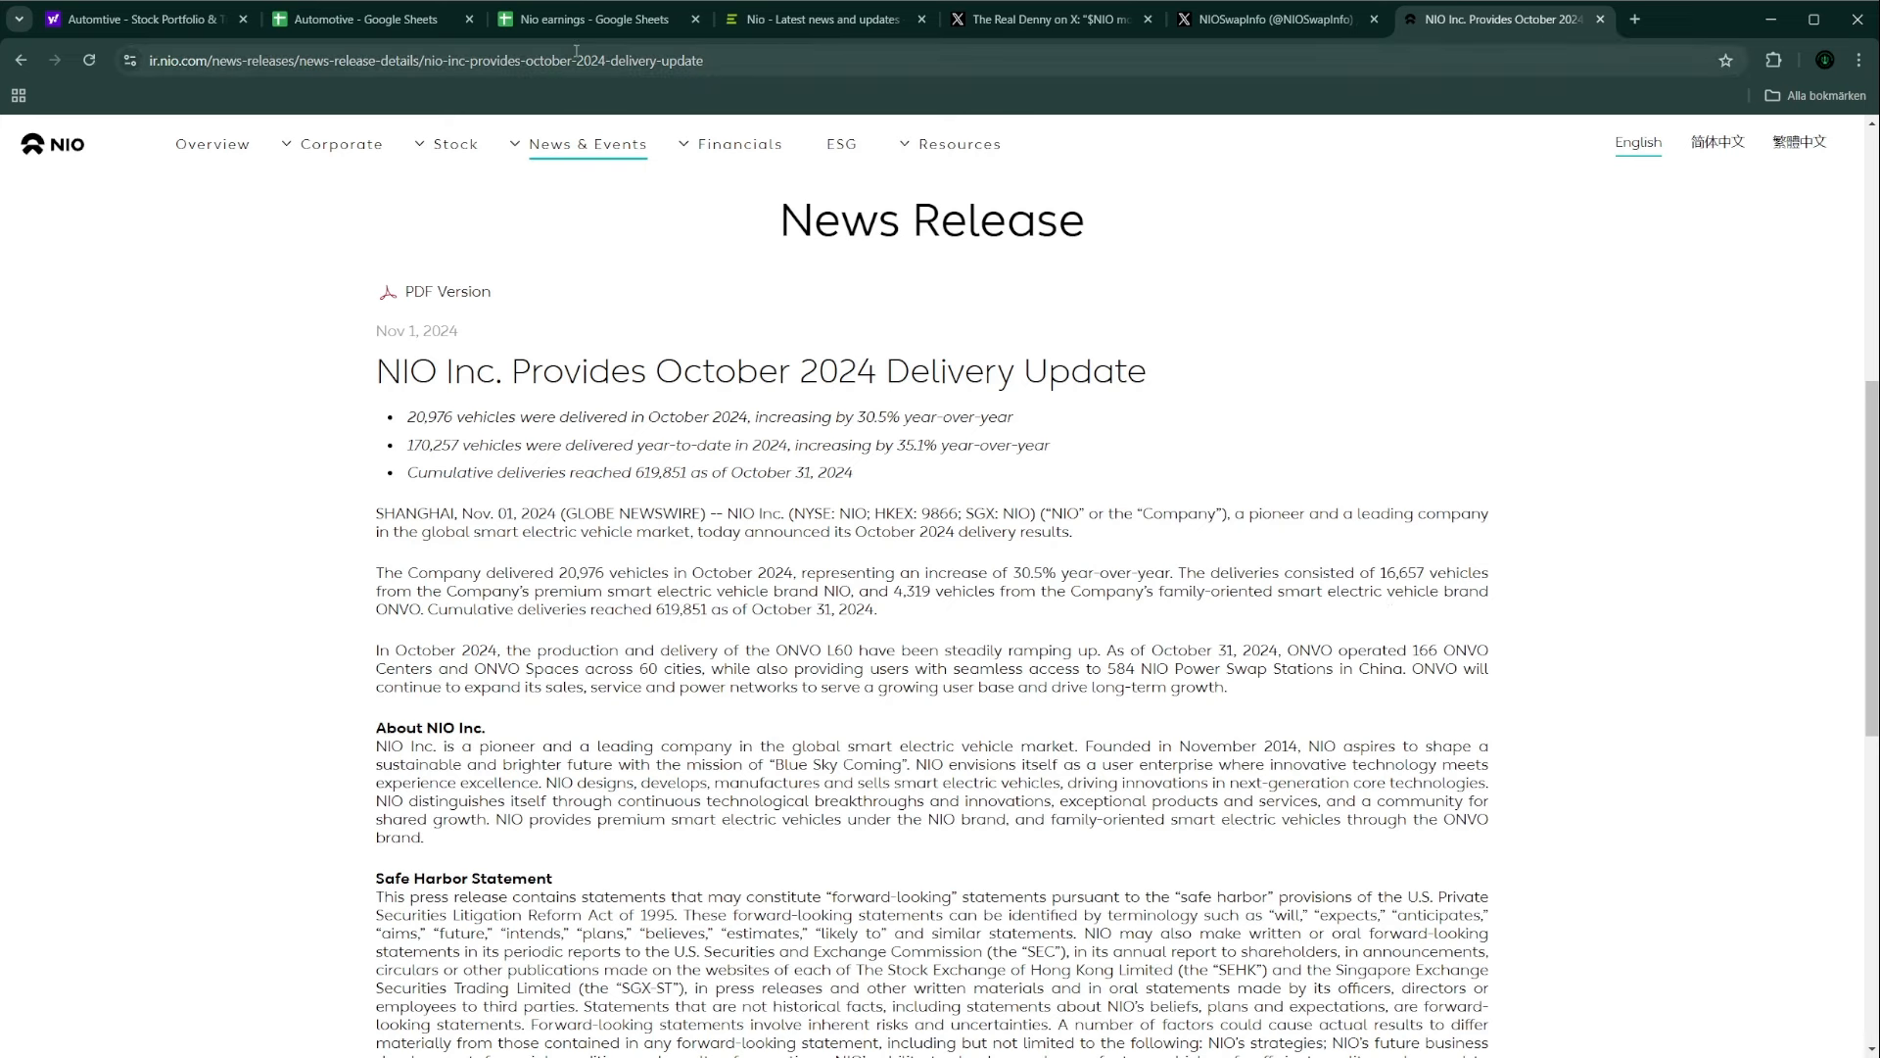
Step: Select cell AT4 after the latest Nio Total on the Automotive Weekly insurance reg sheet
{"action": "left_click", "coordinate": [587, 18]}
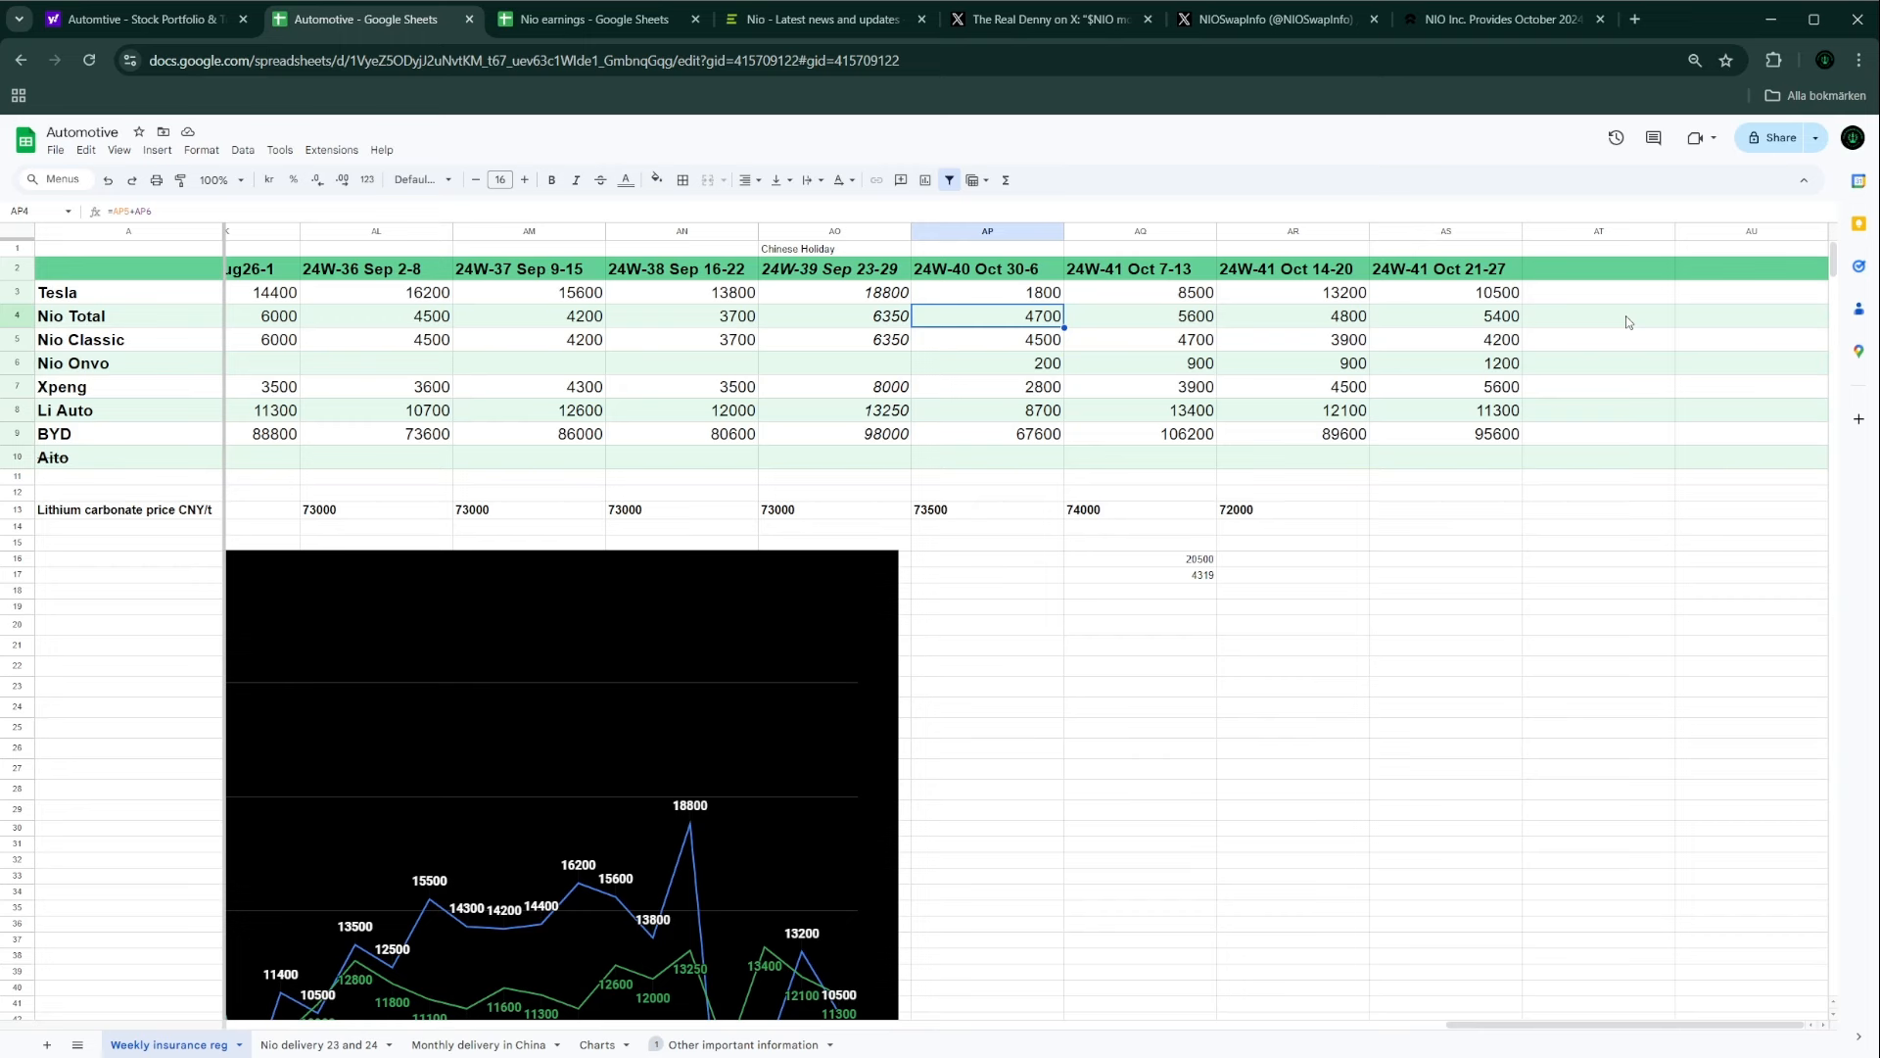
{"action": "left_click", "coordinate": [1597, 315]}
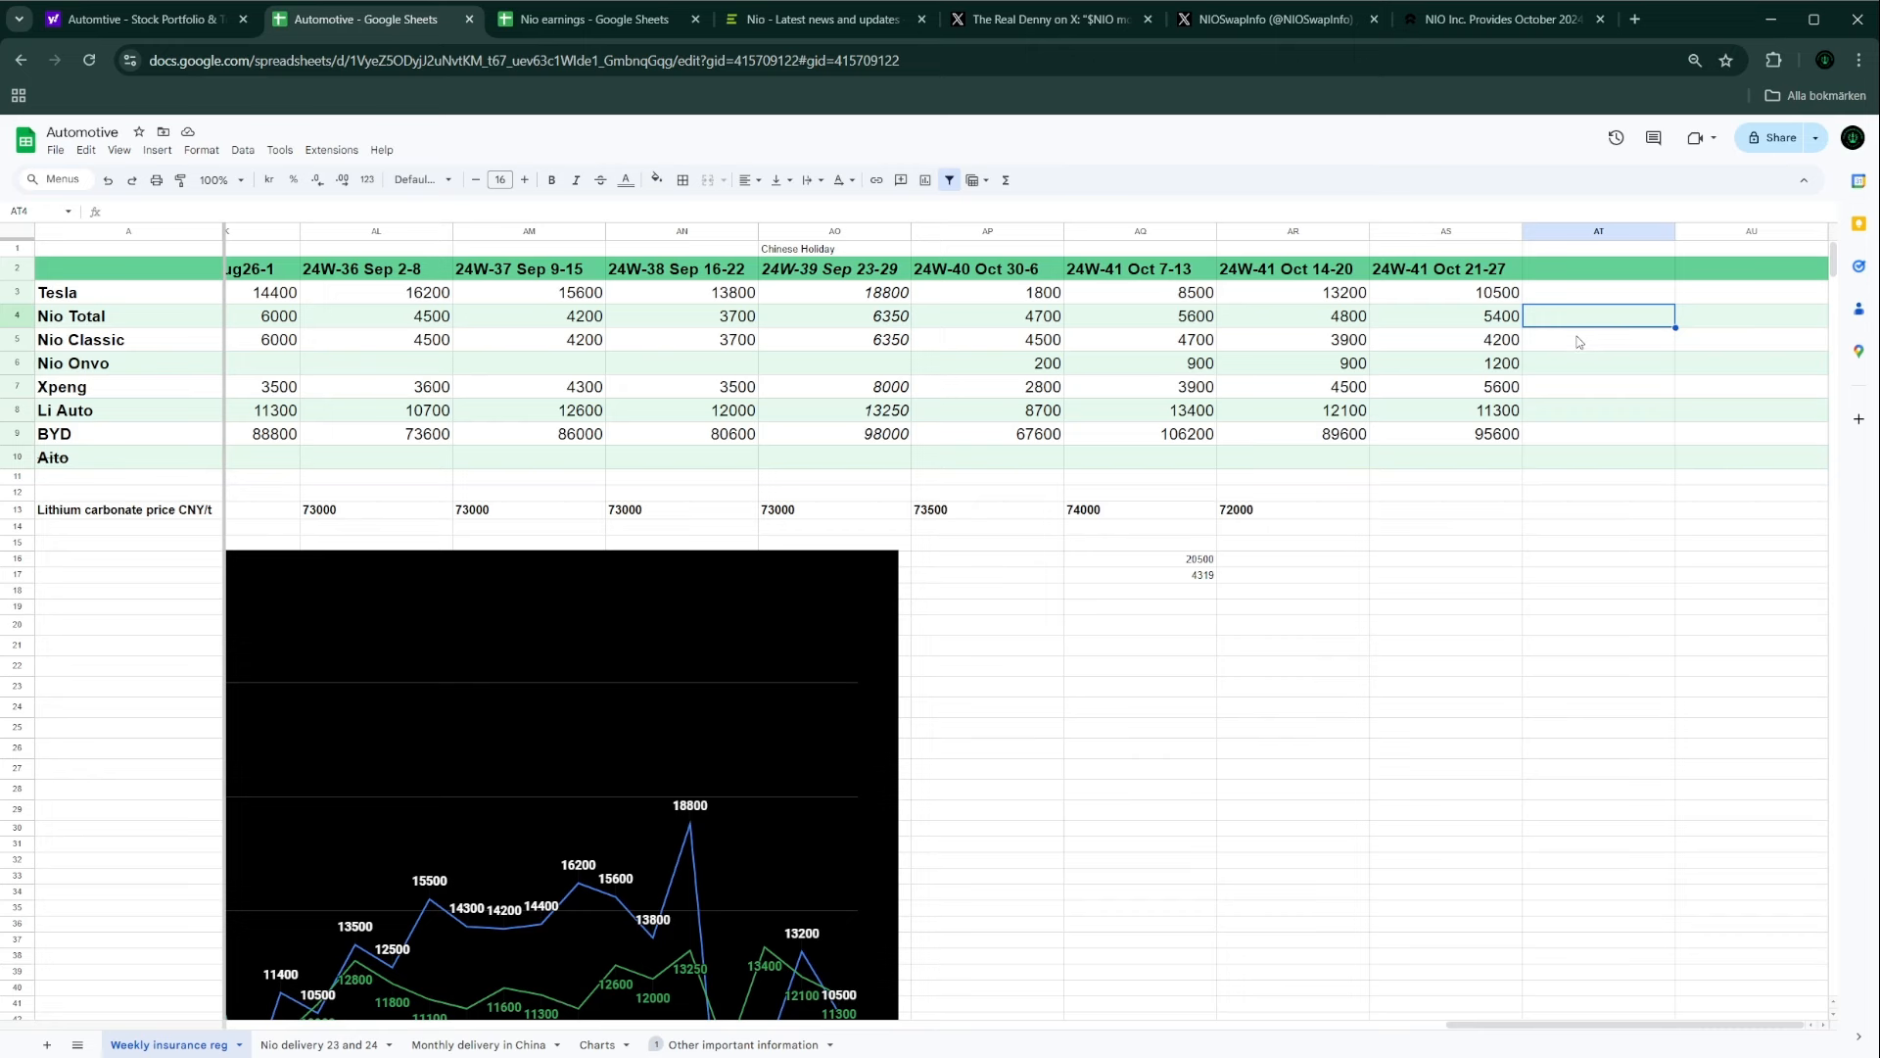
{"action": "mouse_move", "coordinate": [1640, 322]}
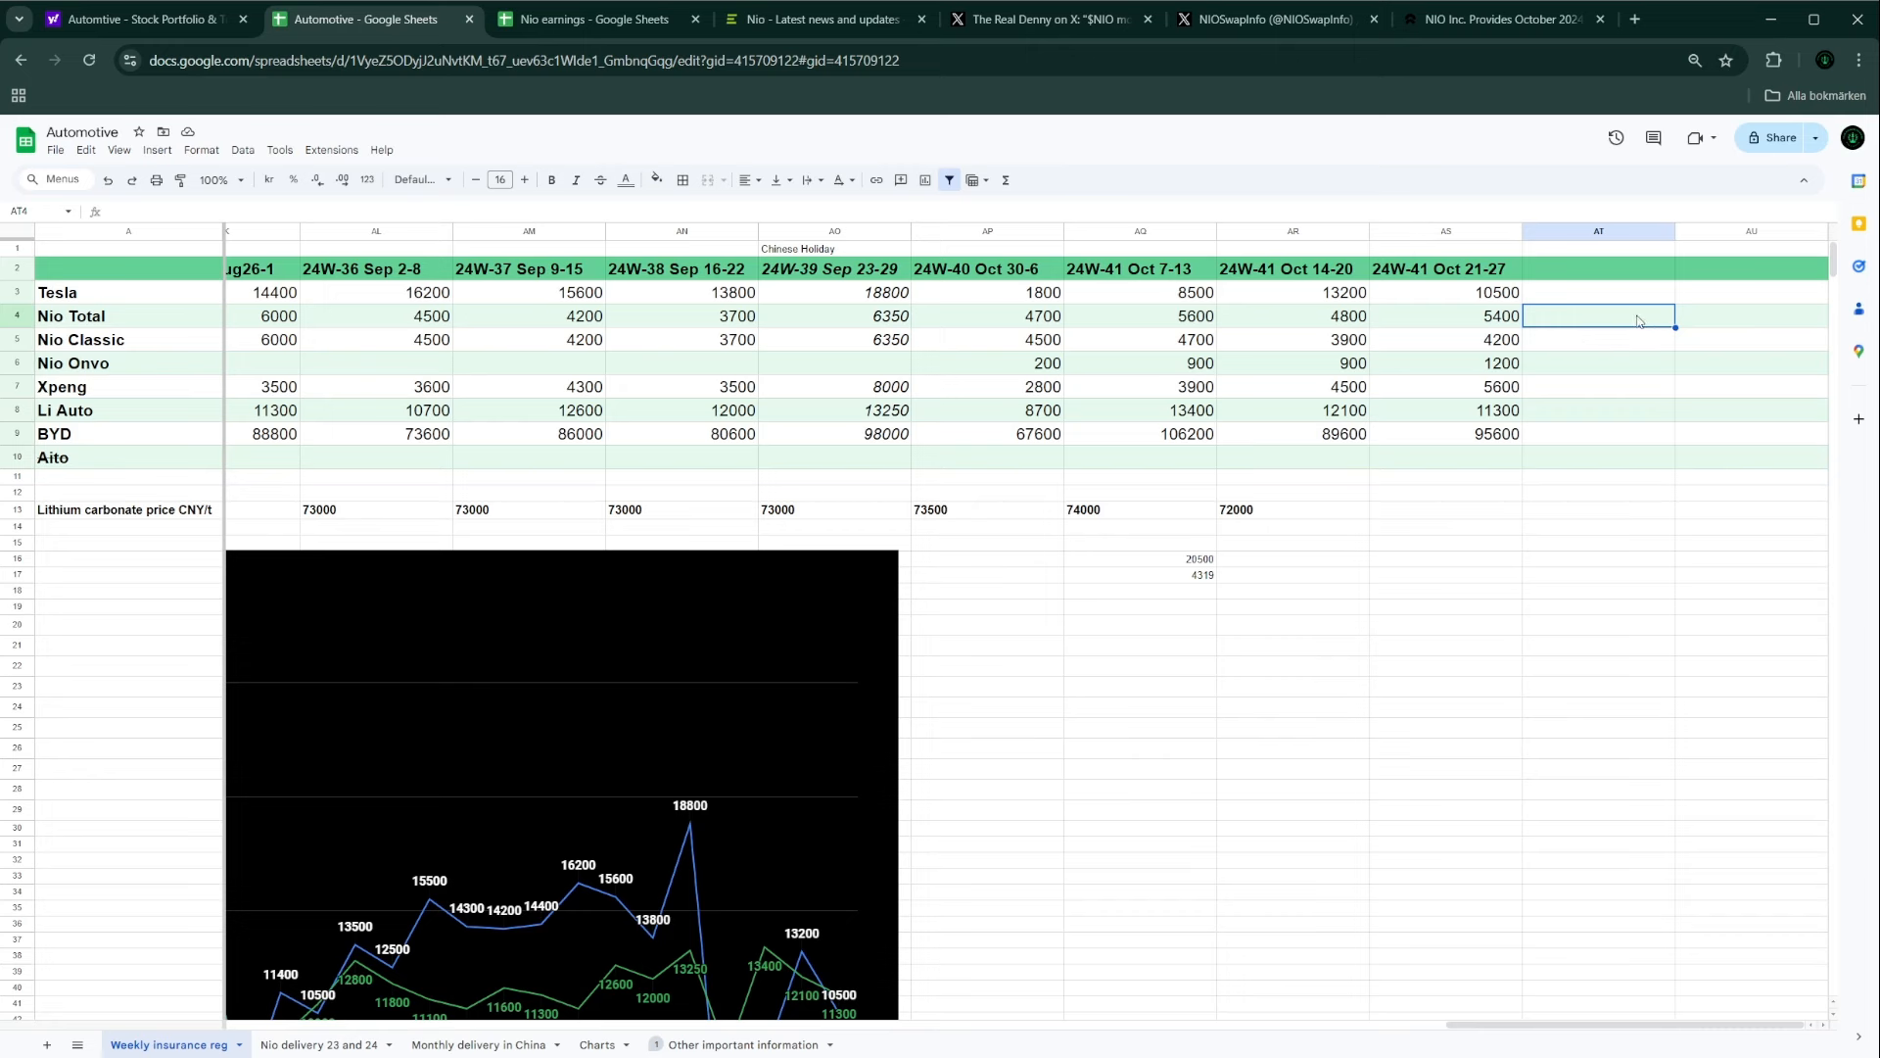
{"action": "mouse_move", "coordinate": [1741, 320]}
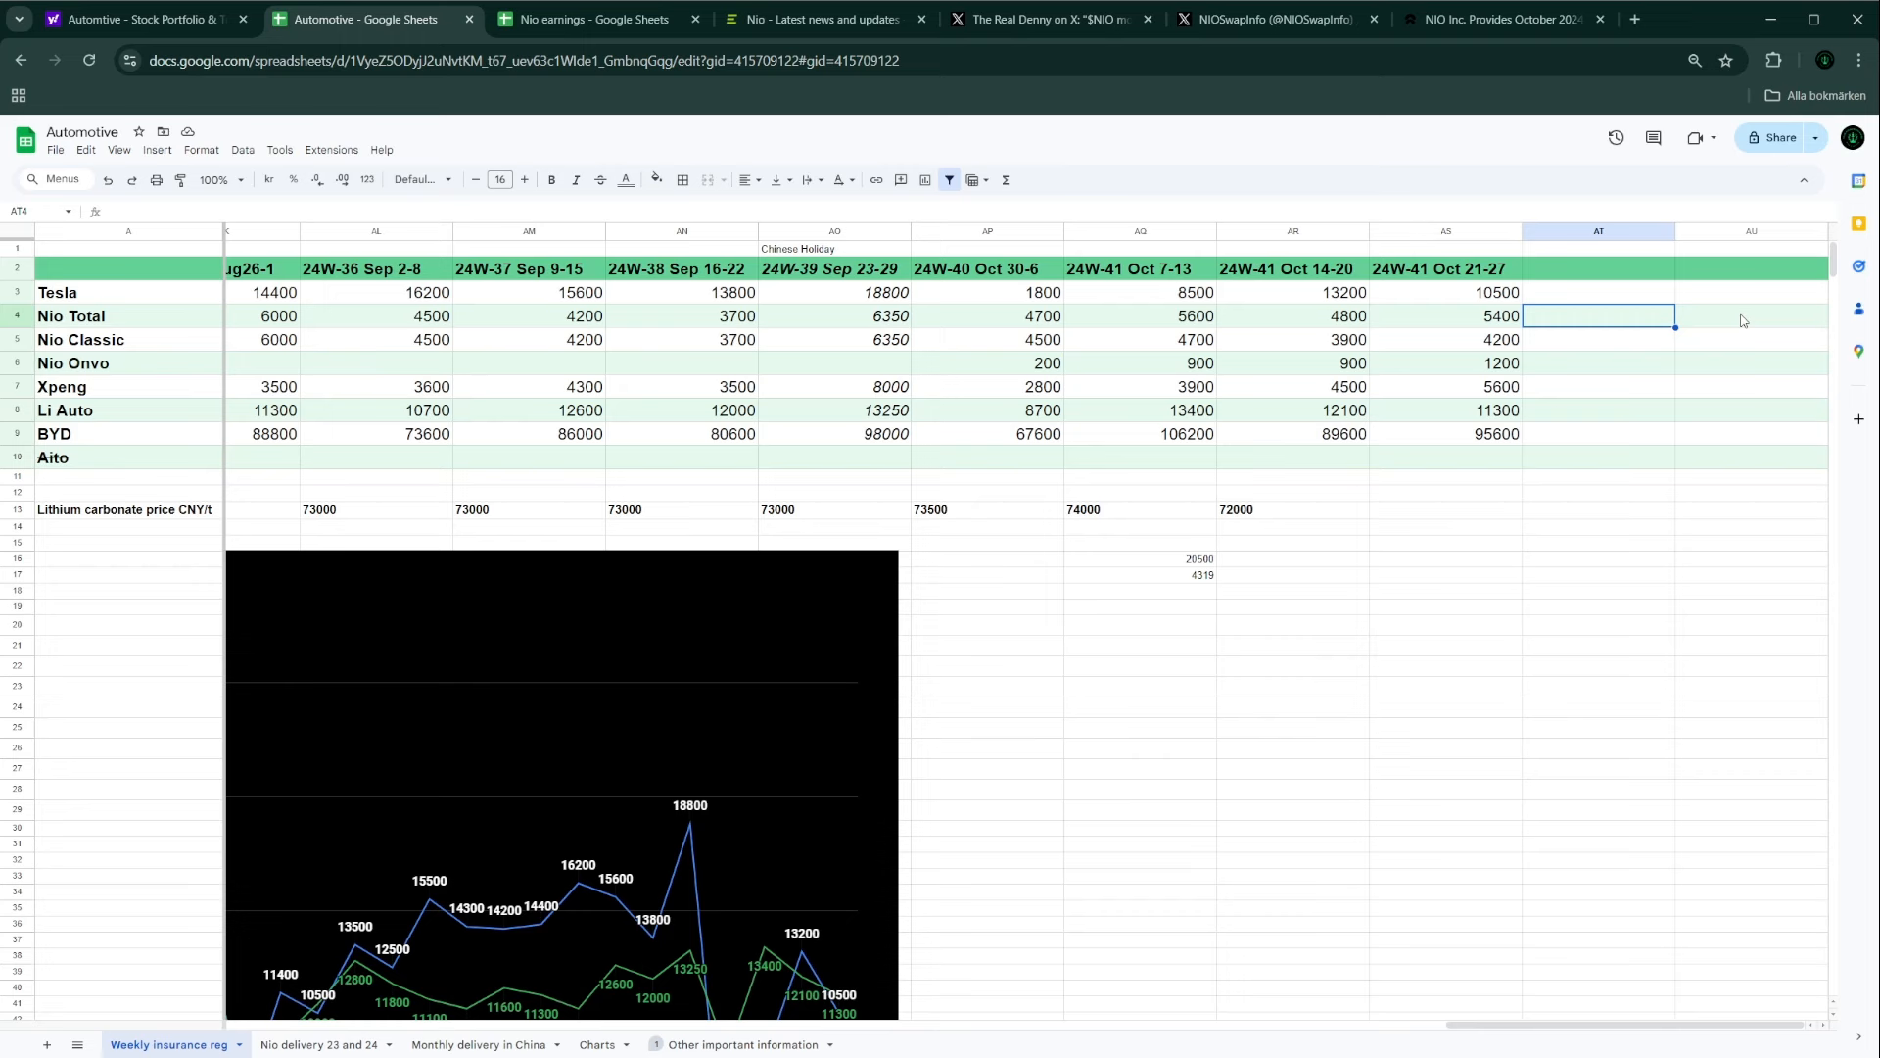
{"action": "mouse_move", "coordinate": [1502, 146]}
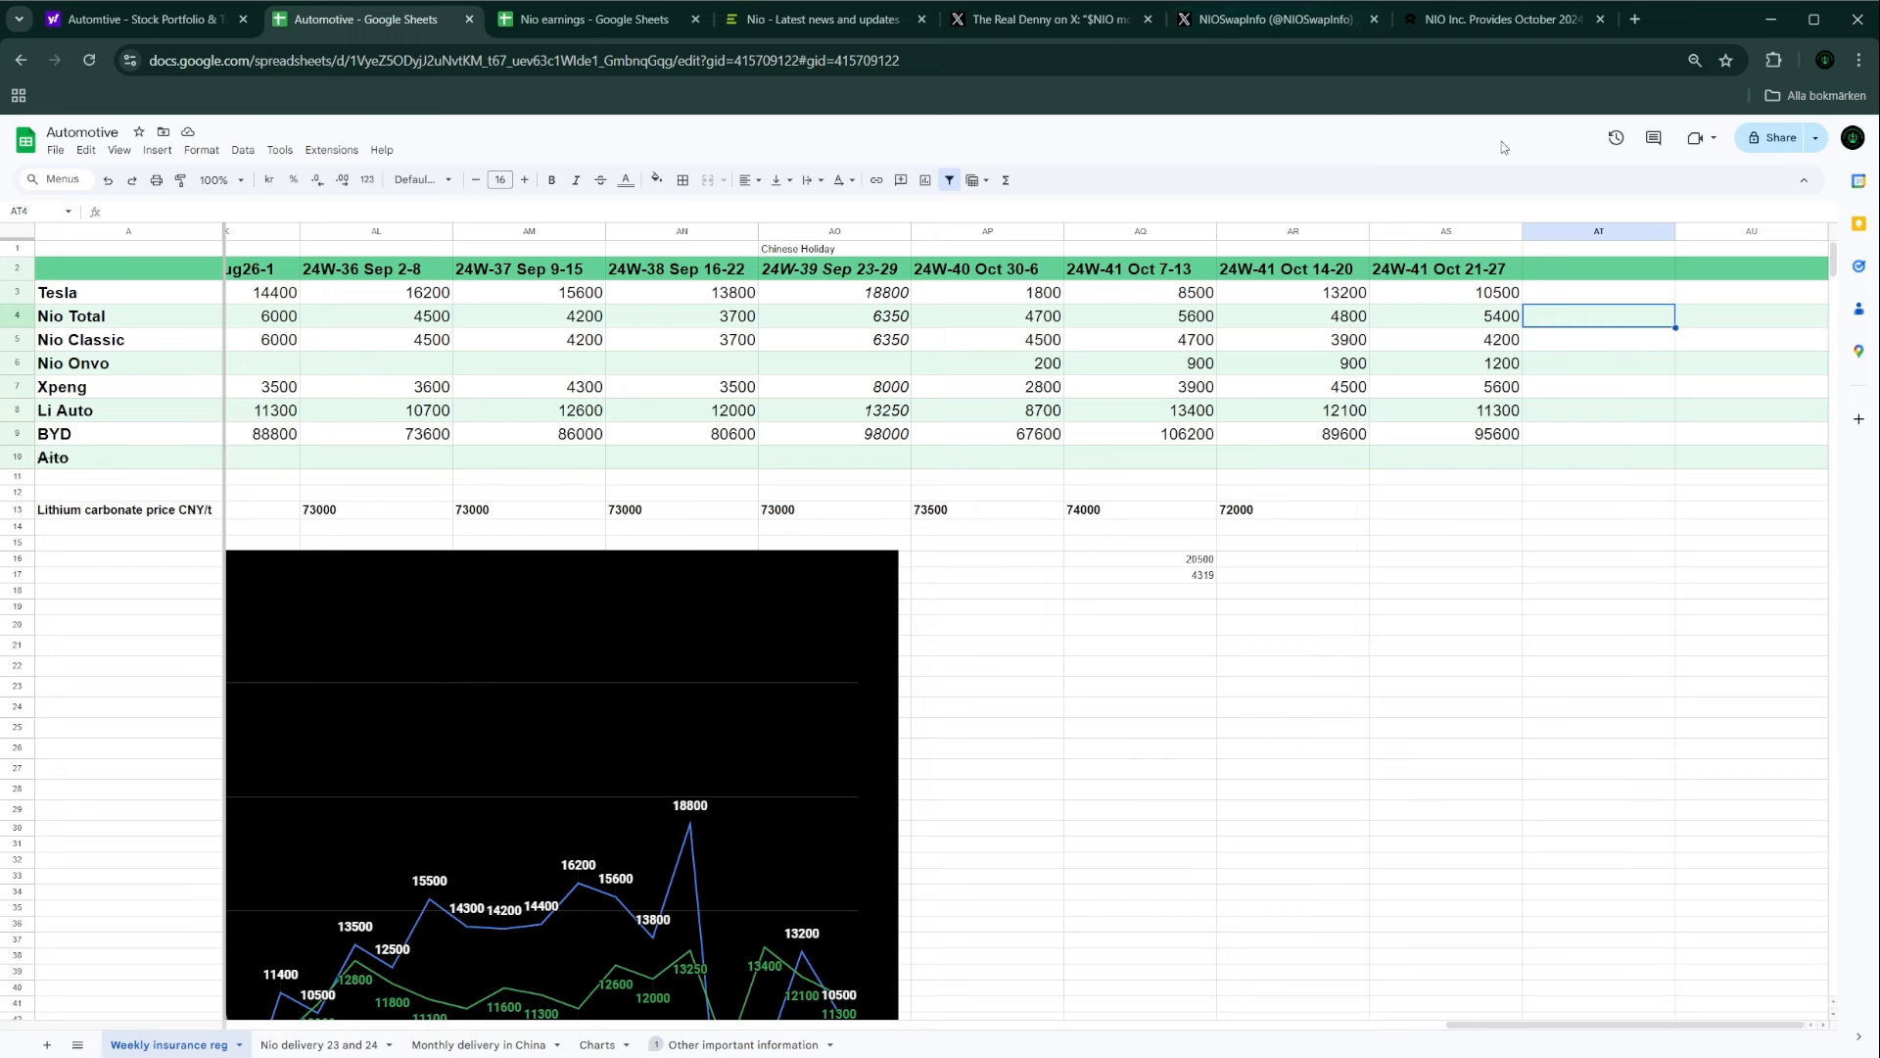
{"action": "mouse_move", "coordinate": [1137, 196]}
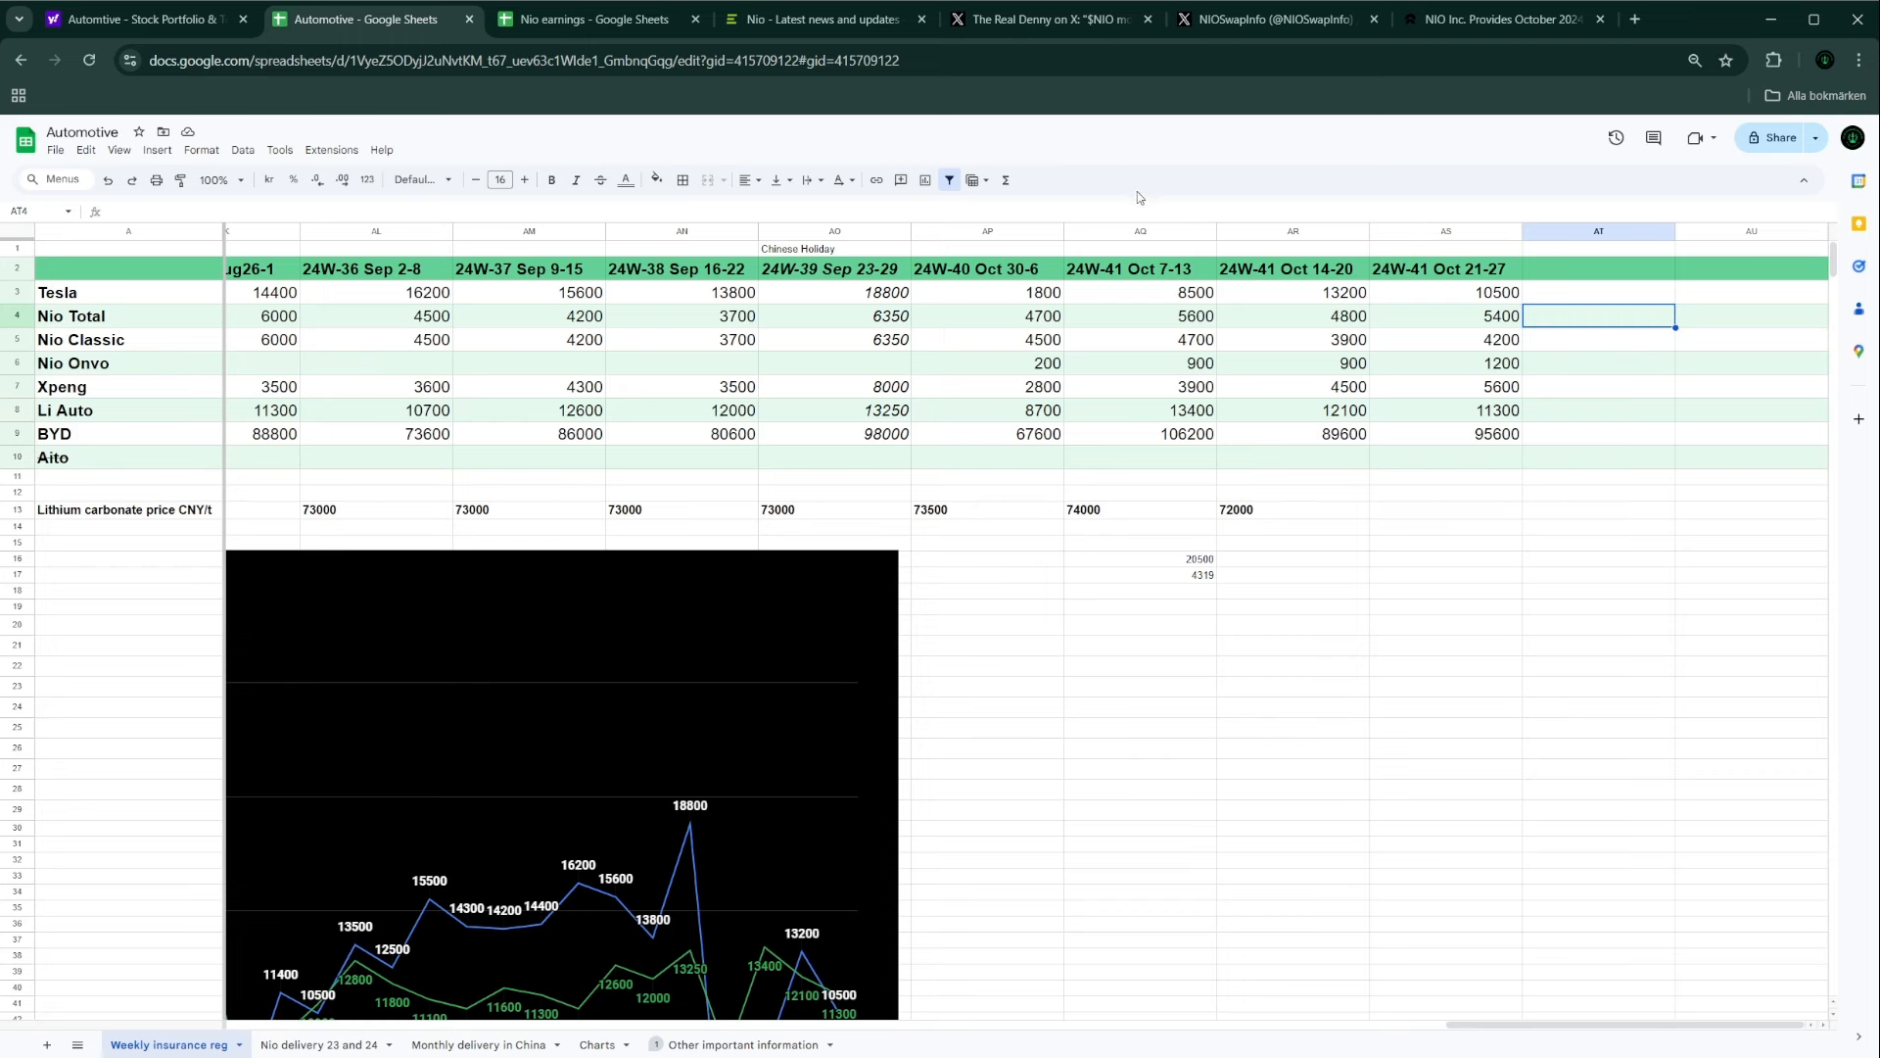
{"action": "mouse_move", "coordinate": [1137, 262]}
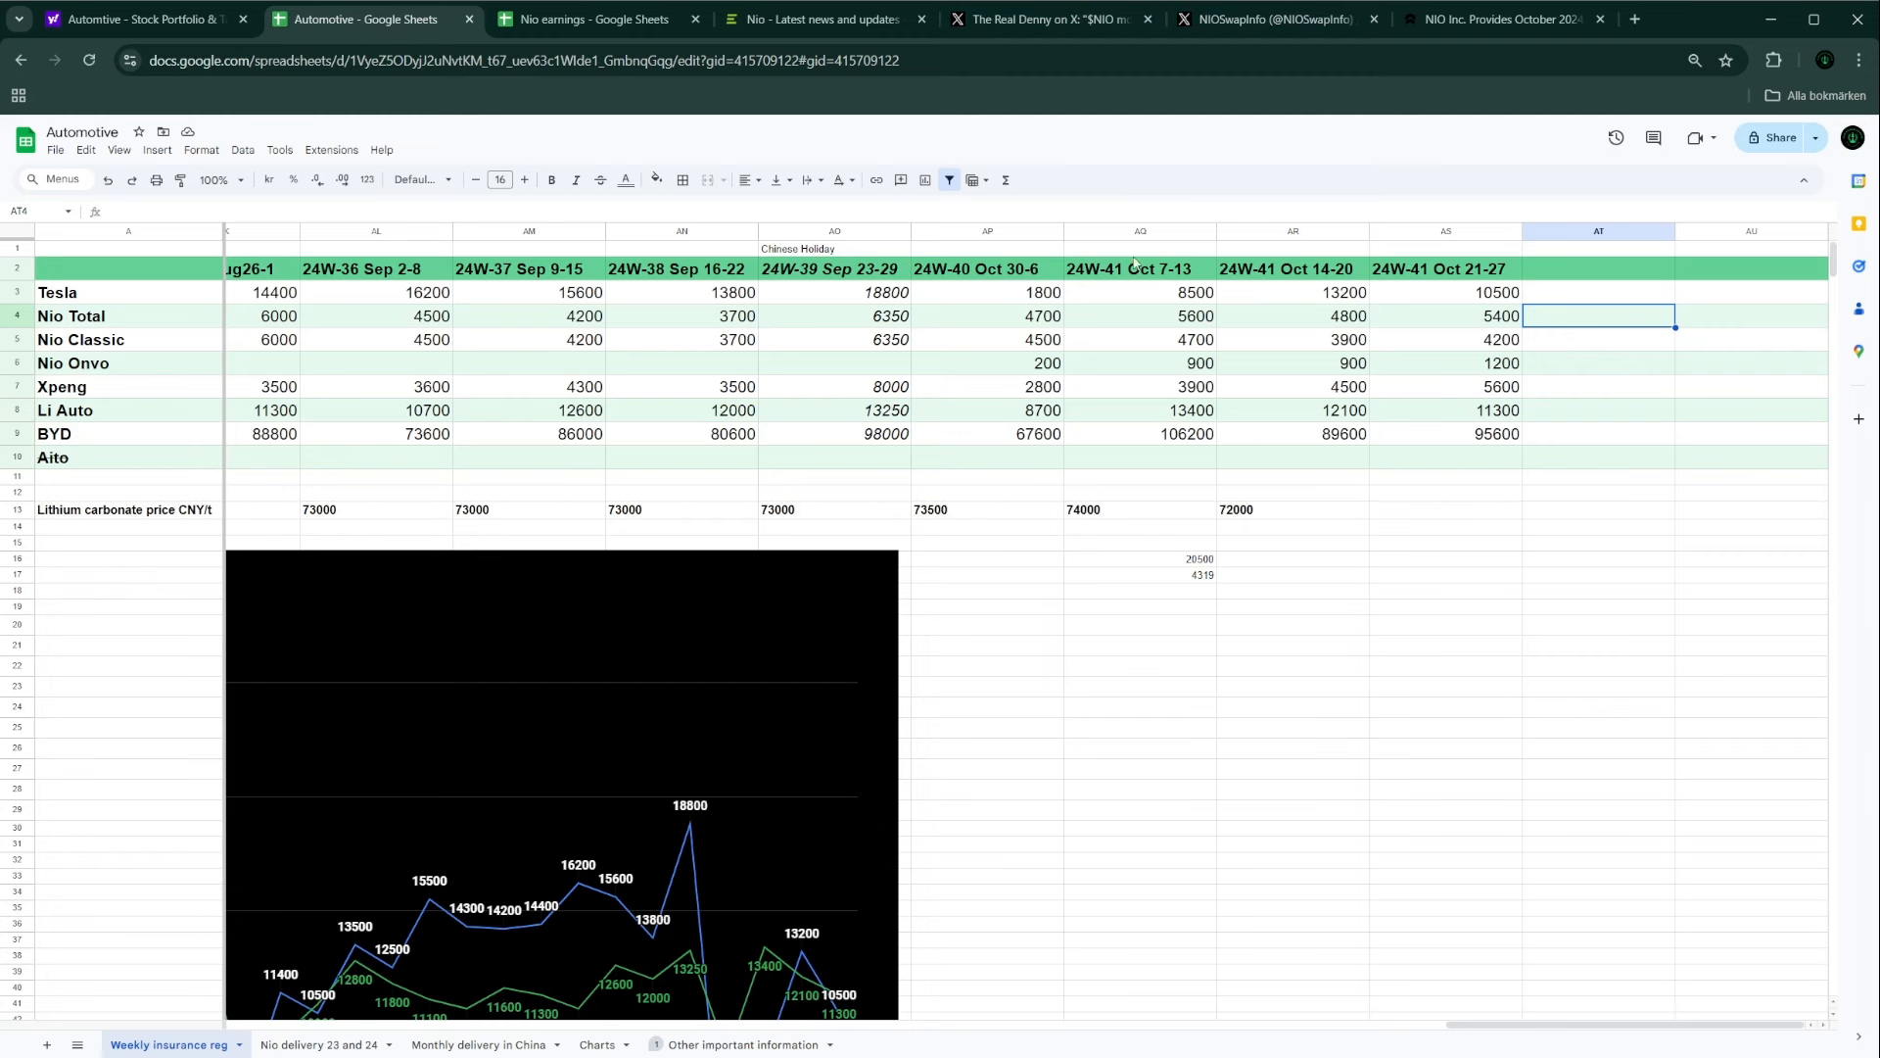
{"action": "mouse_move", "coordinate": [1137, 549]}
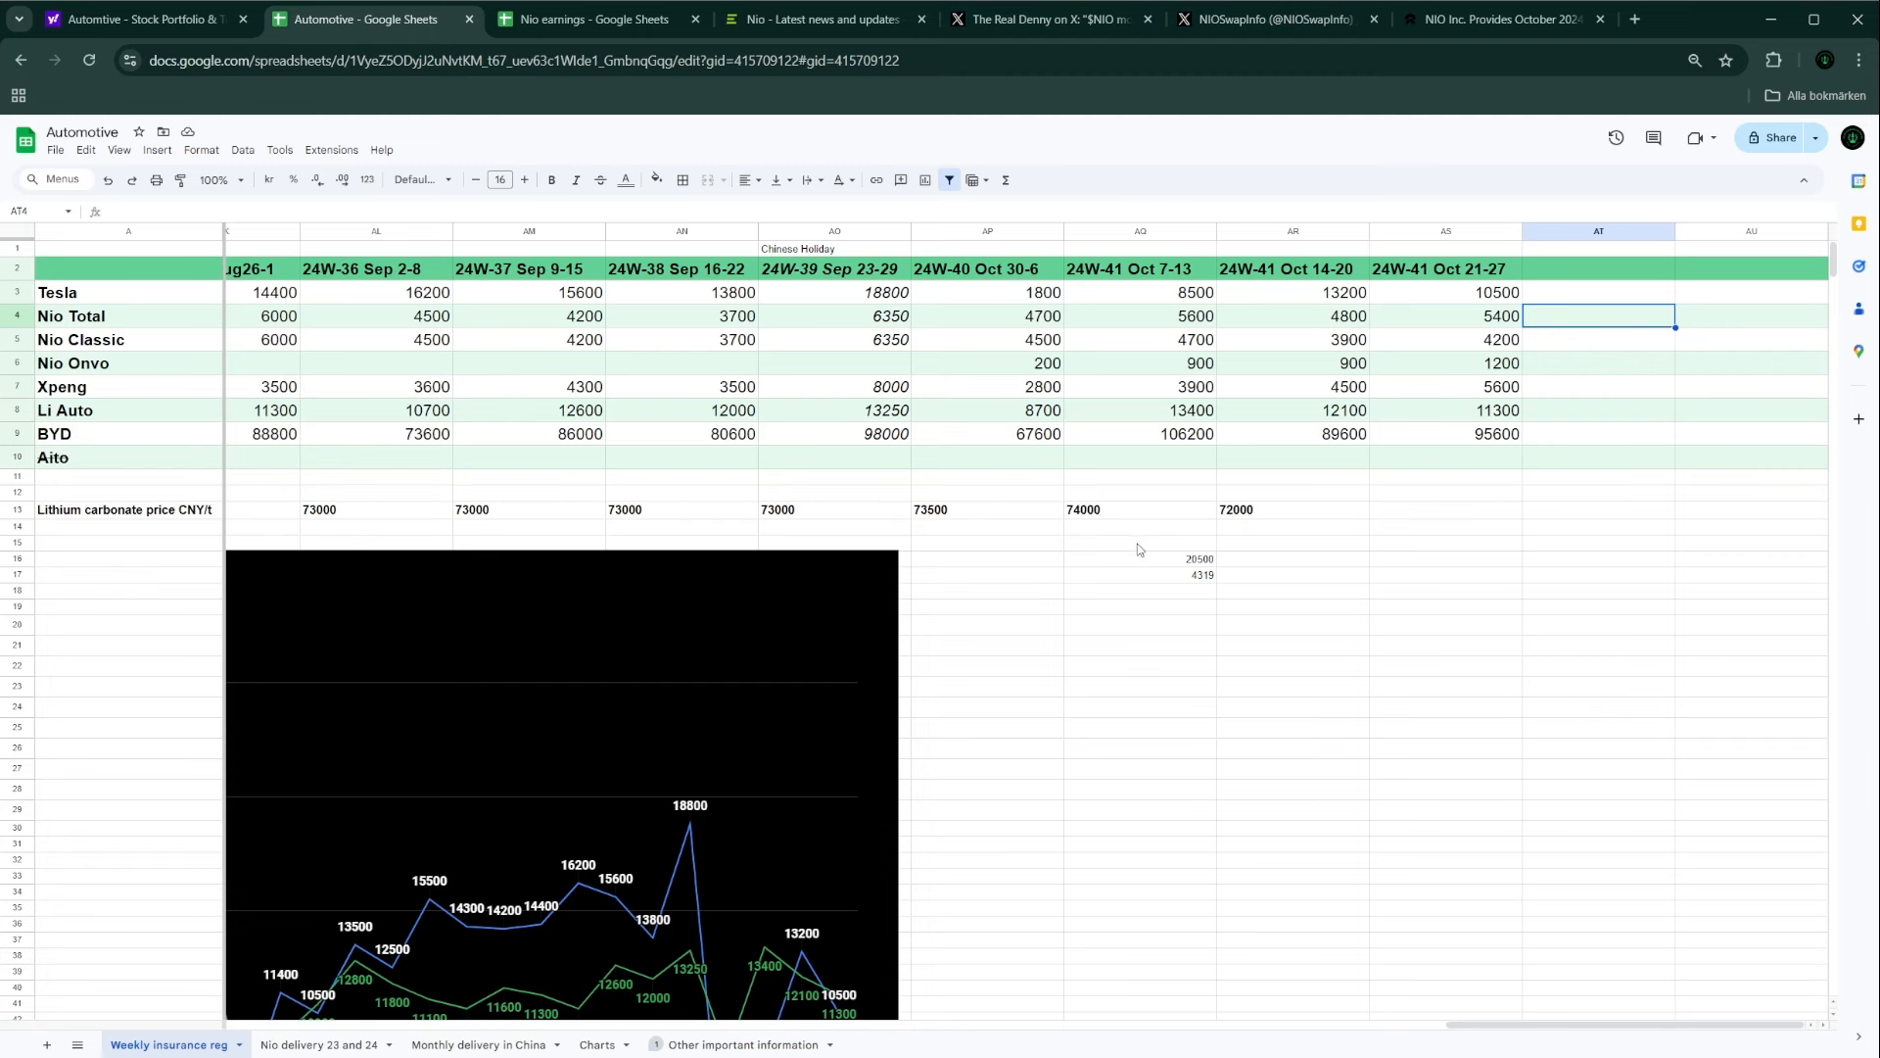
{"action": "mouse_move", "coordinate": [1160, 566]}
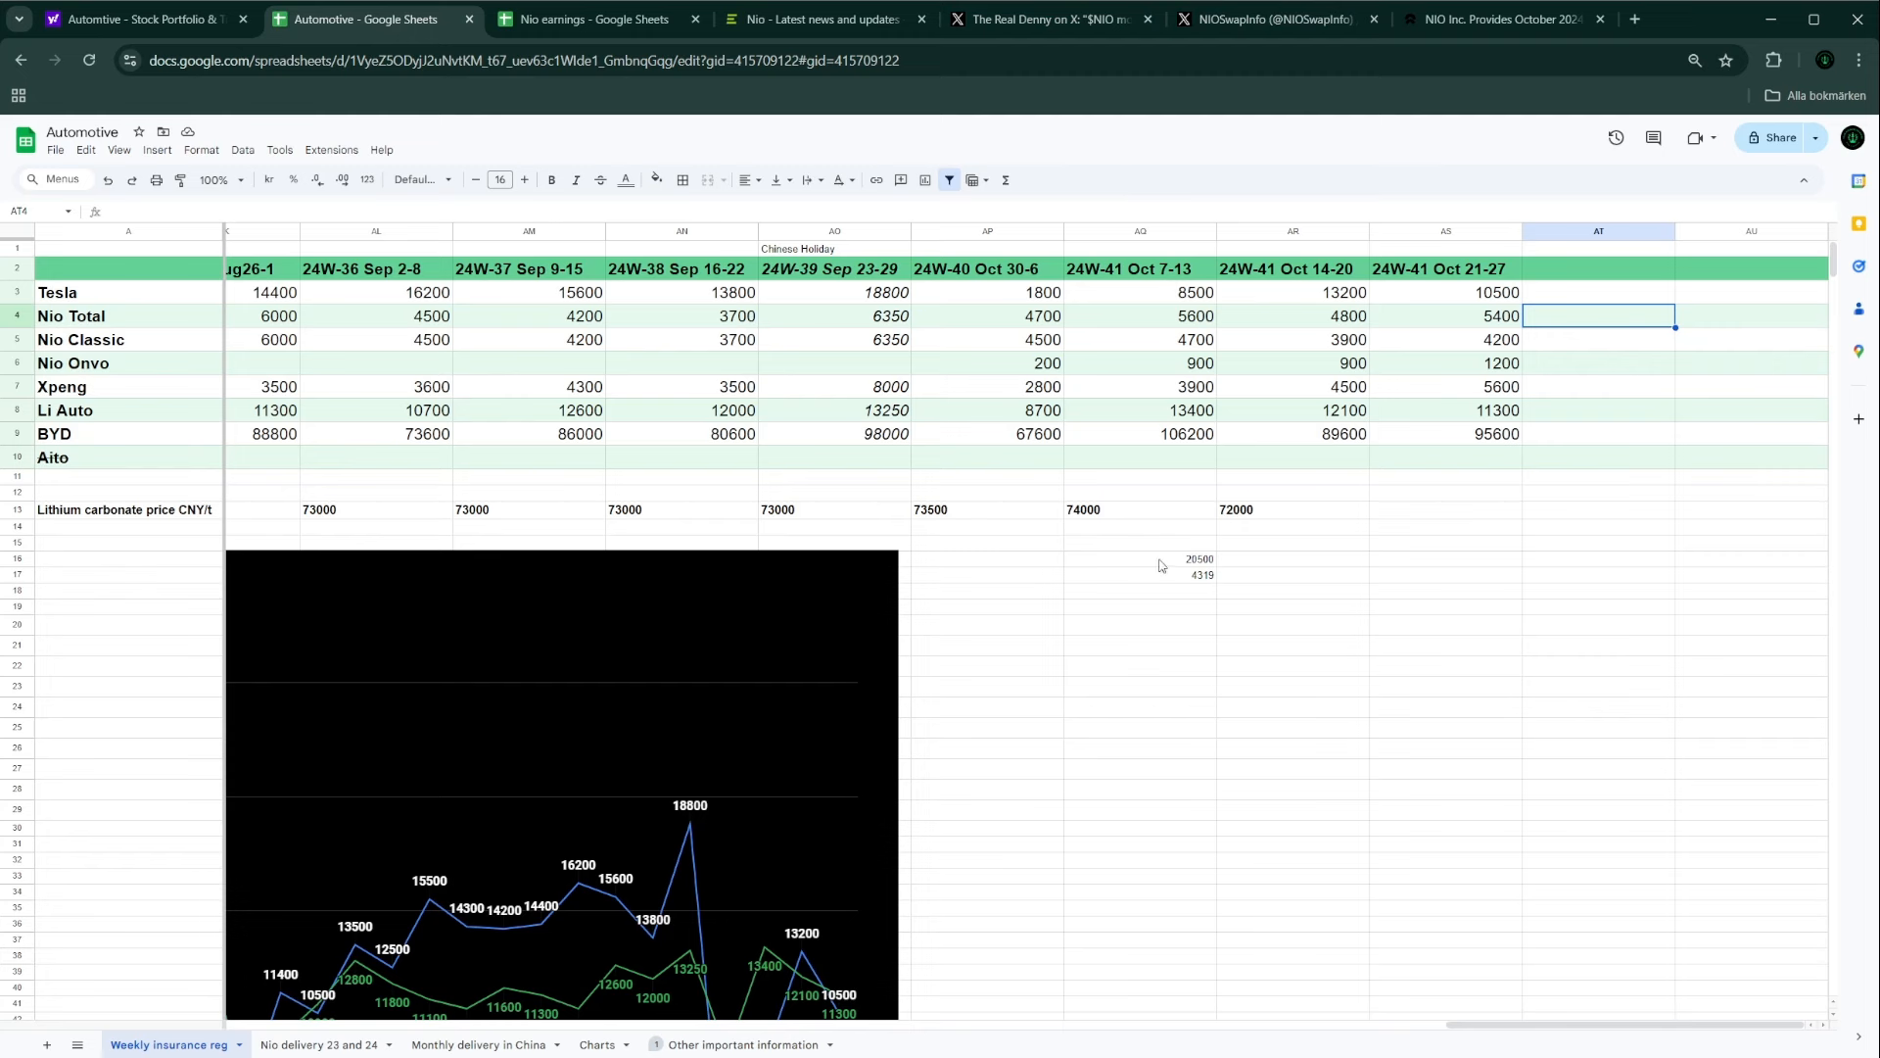
{"action": "mouse_move", "coordinate": [1171, 557]}
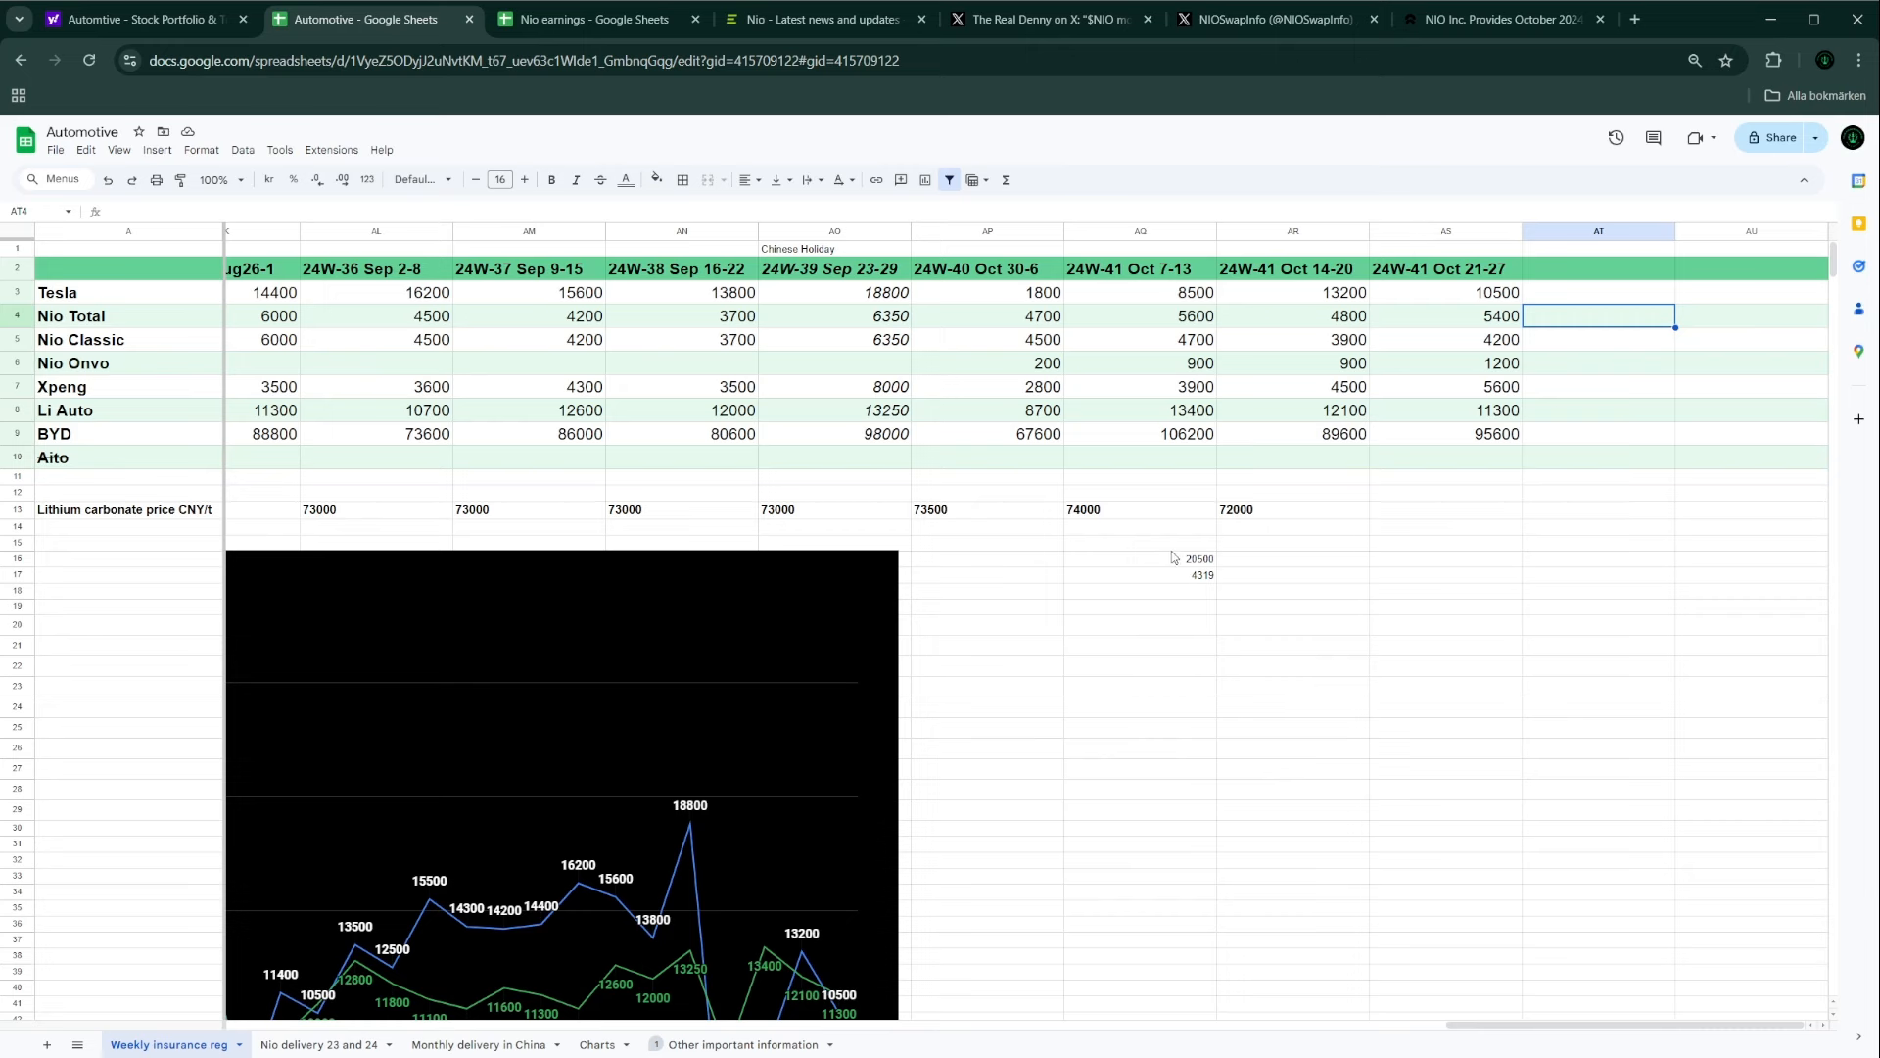
{"action": "mouse_move", "coordinate": [339, 981]}
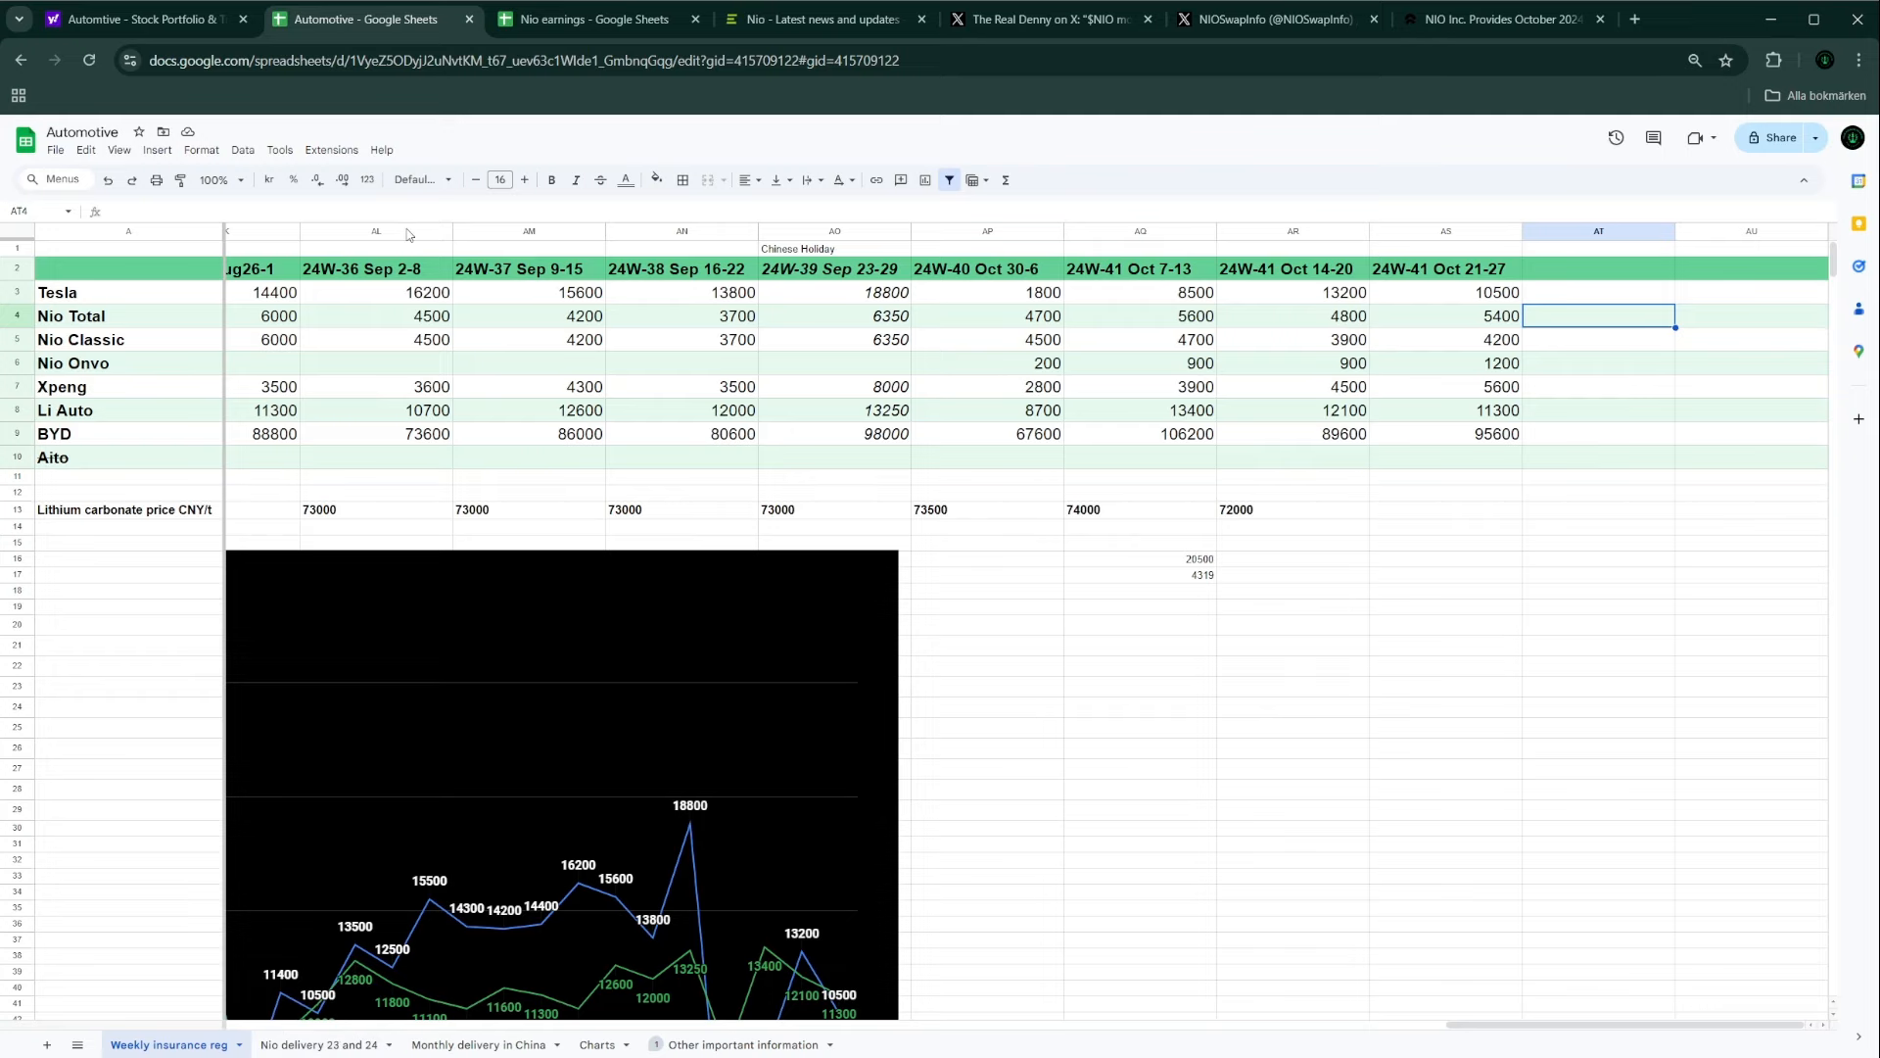
Step: View monthly swaps, swap stations and average daily swaps on the Nio earnings Infrastructure sheet
{"action": "left_click", "coordinate": [588, 18]}
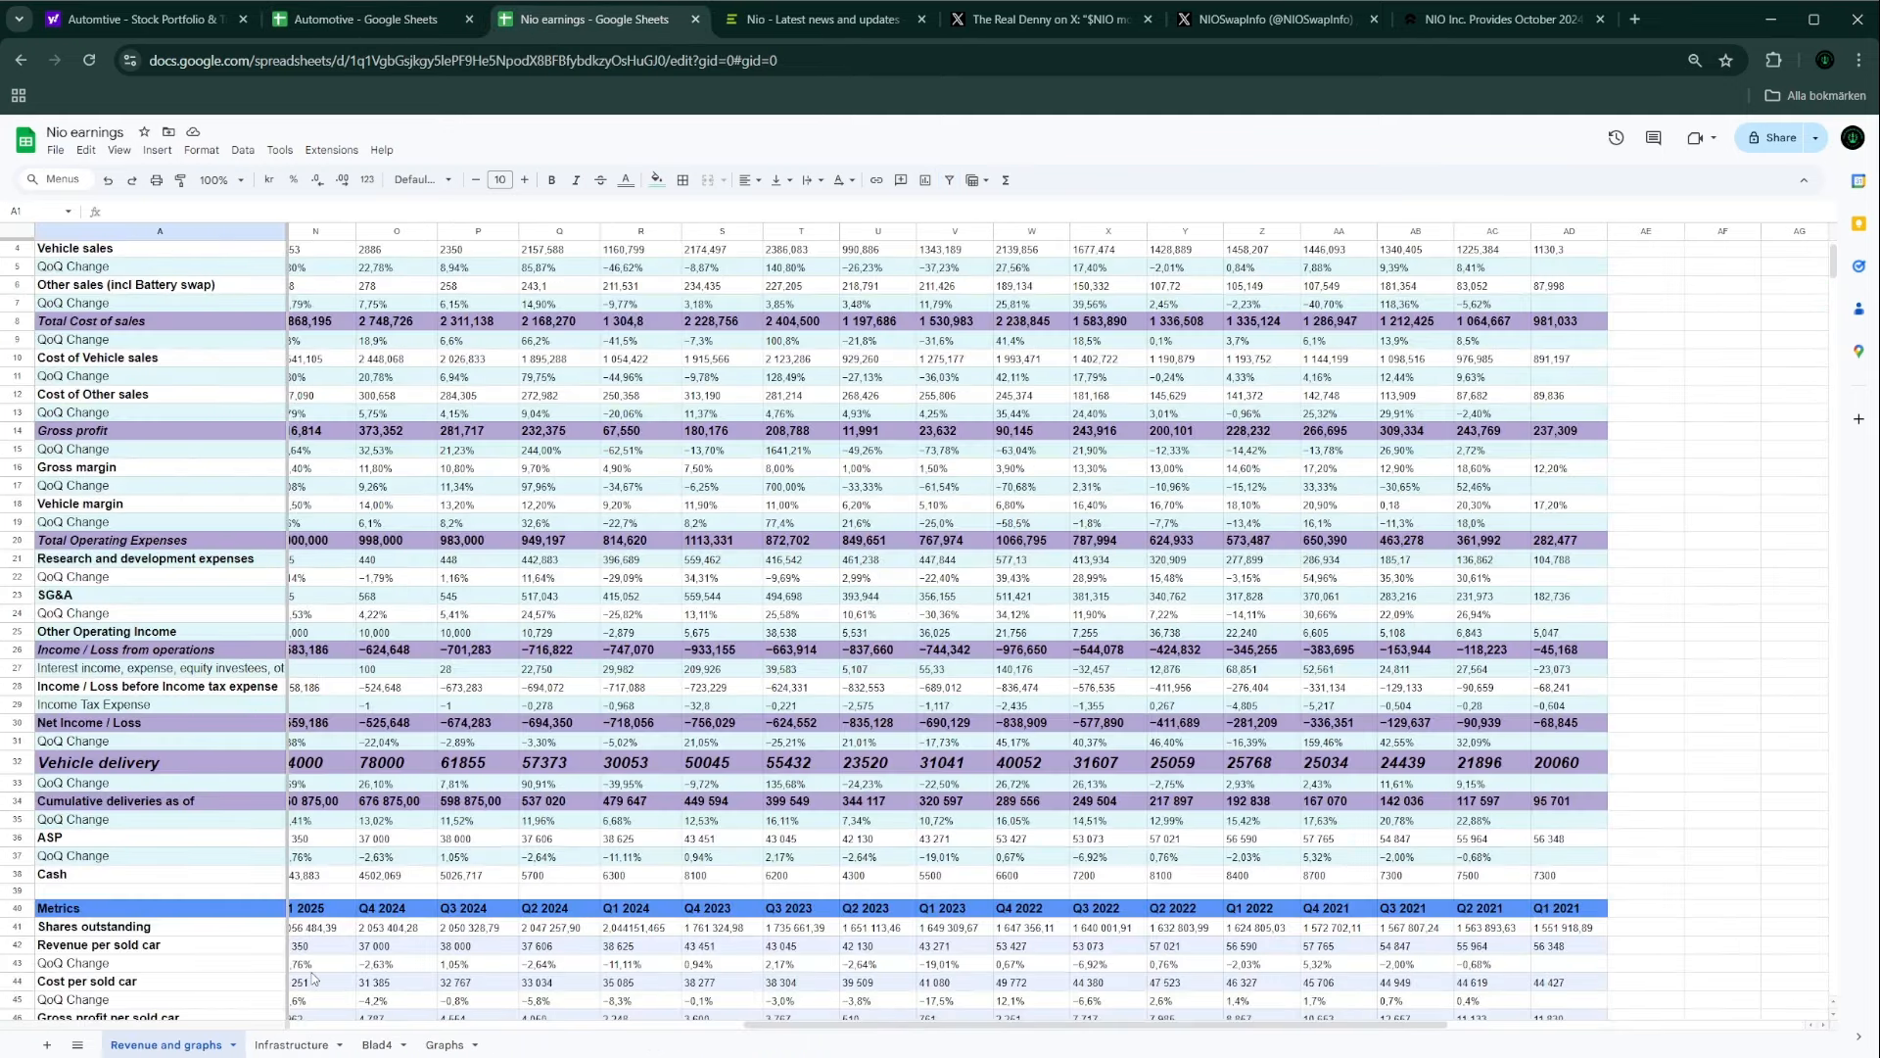
{"action": "left_click", "coordinate": [289, 1045]}
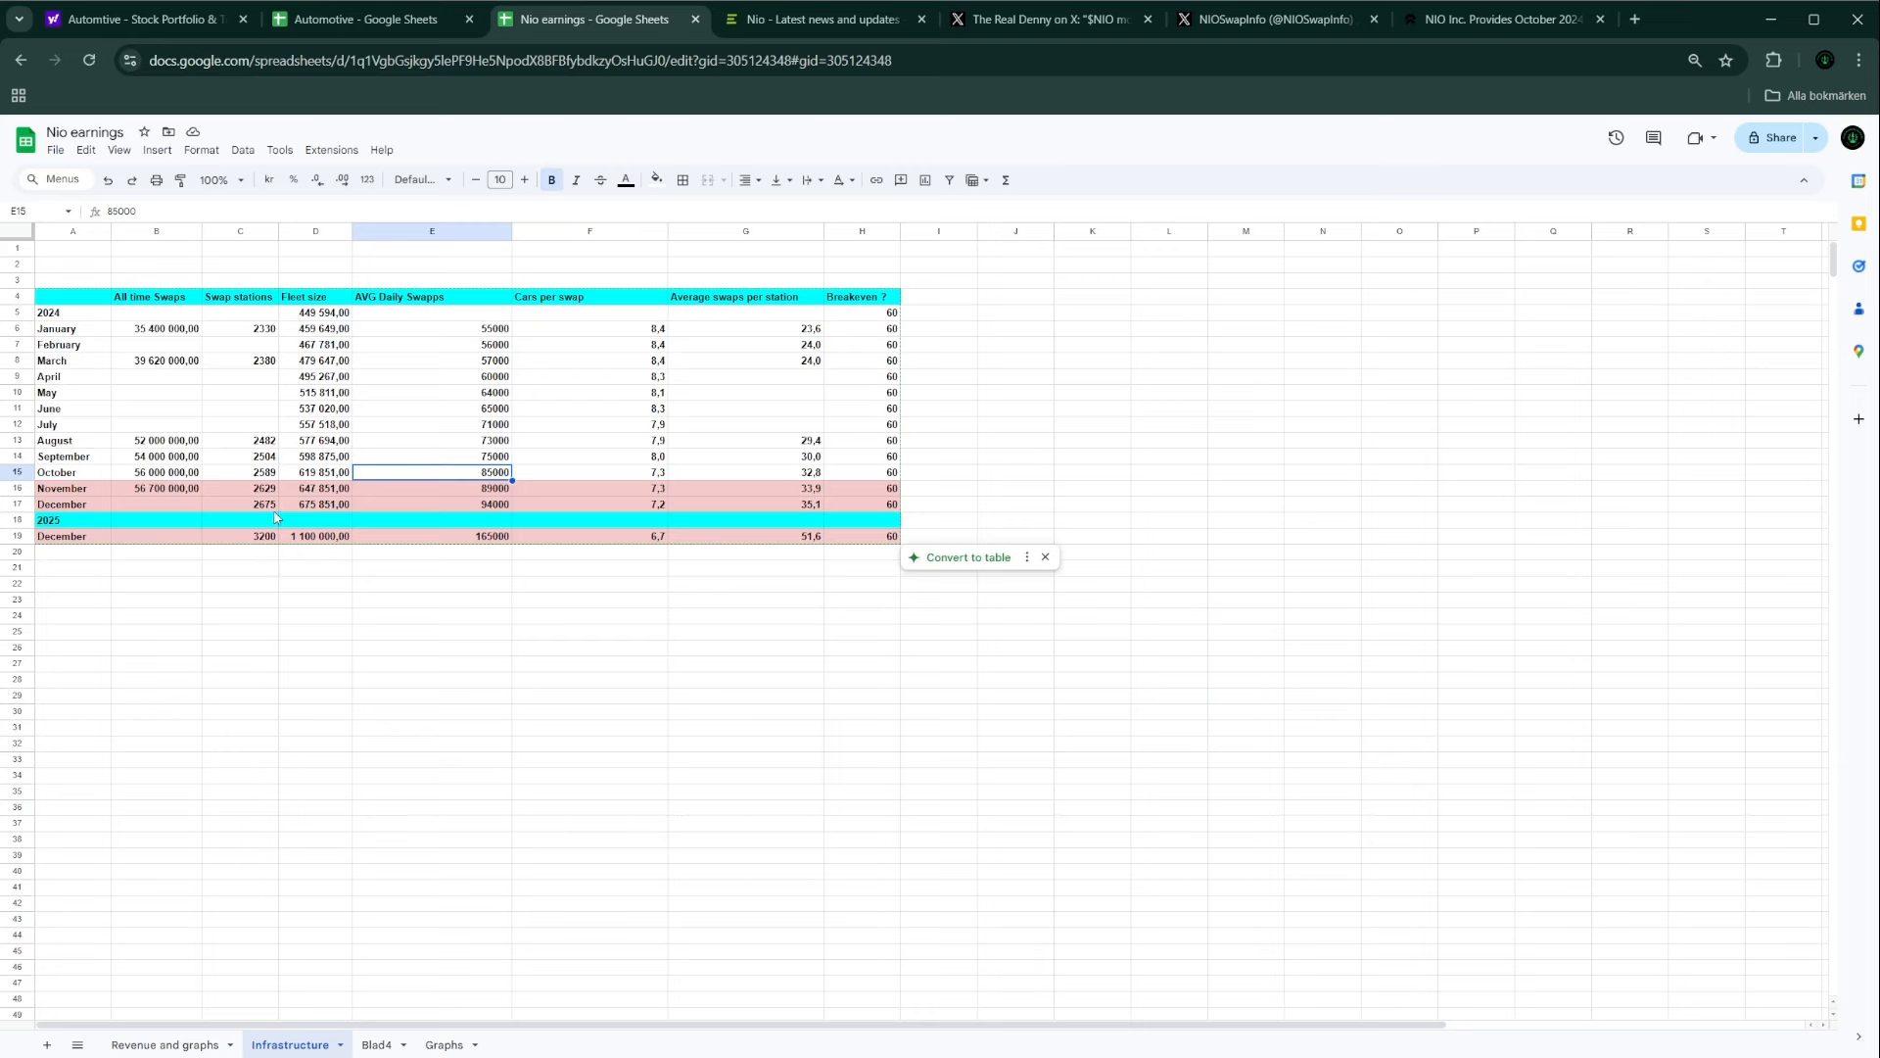
{"action": "mouse_move", "coordinate": [236, 418]}
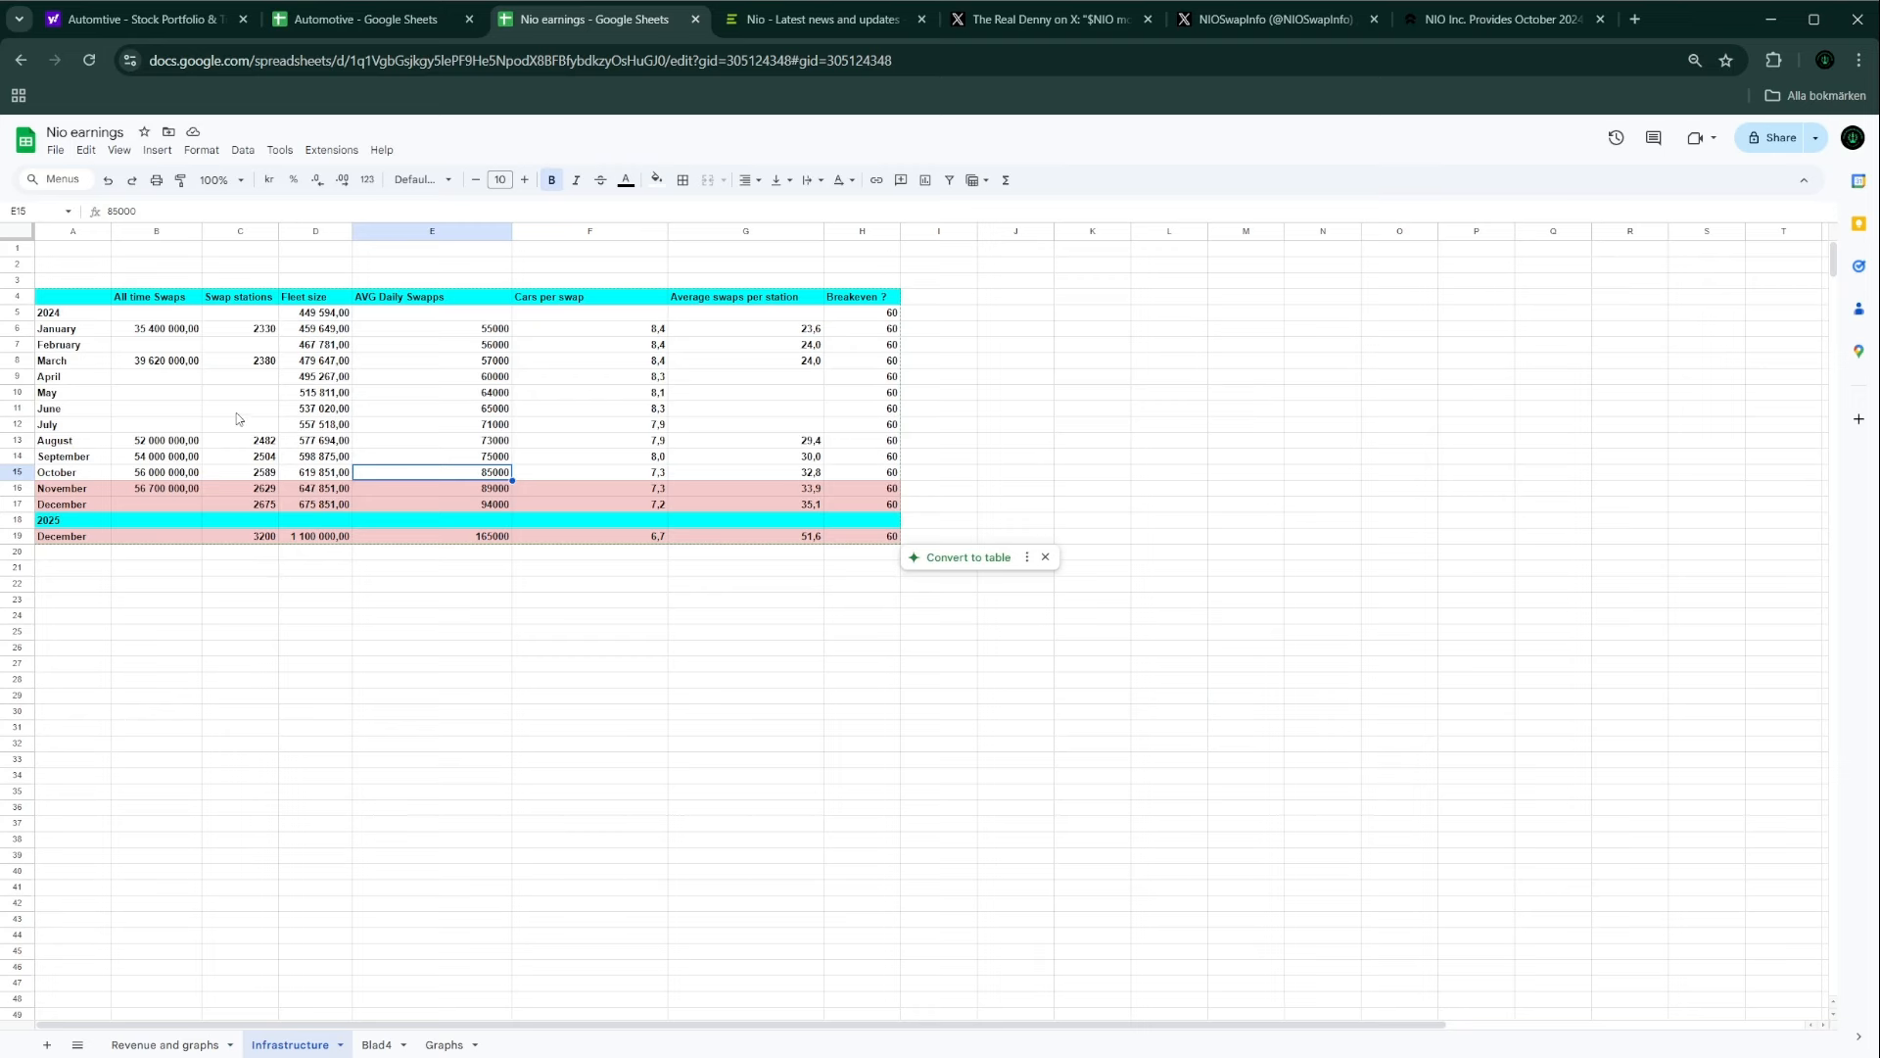
{"action": "mouse_move", "coordinate": [204, 452]}
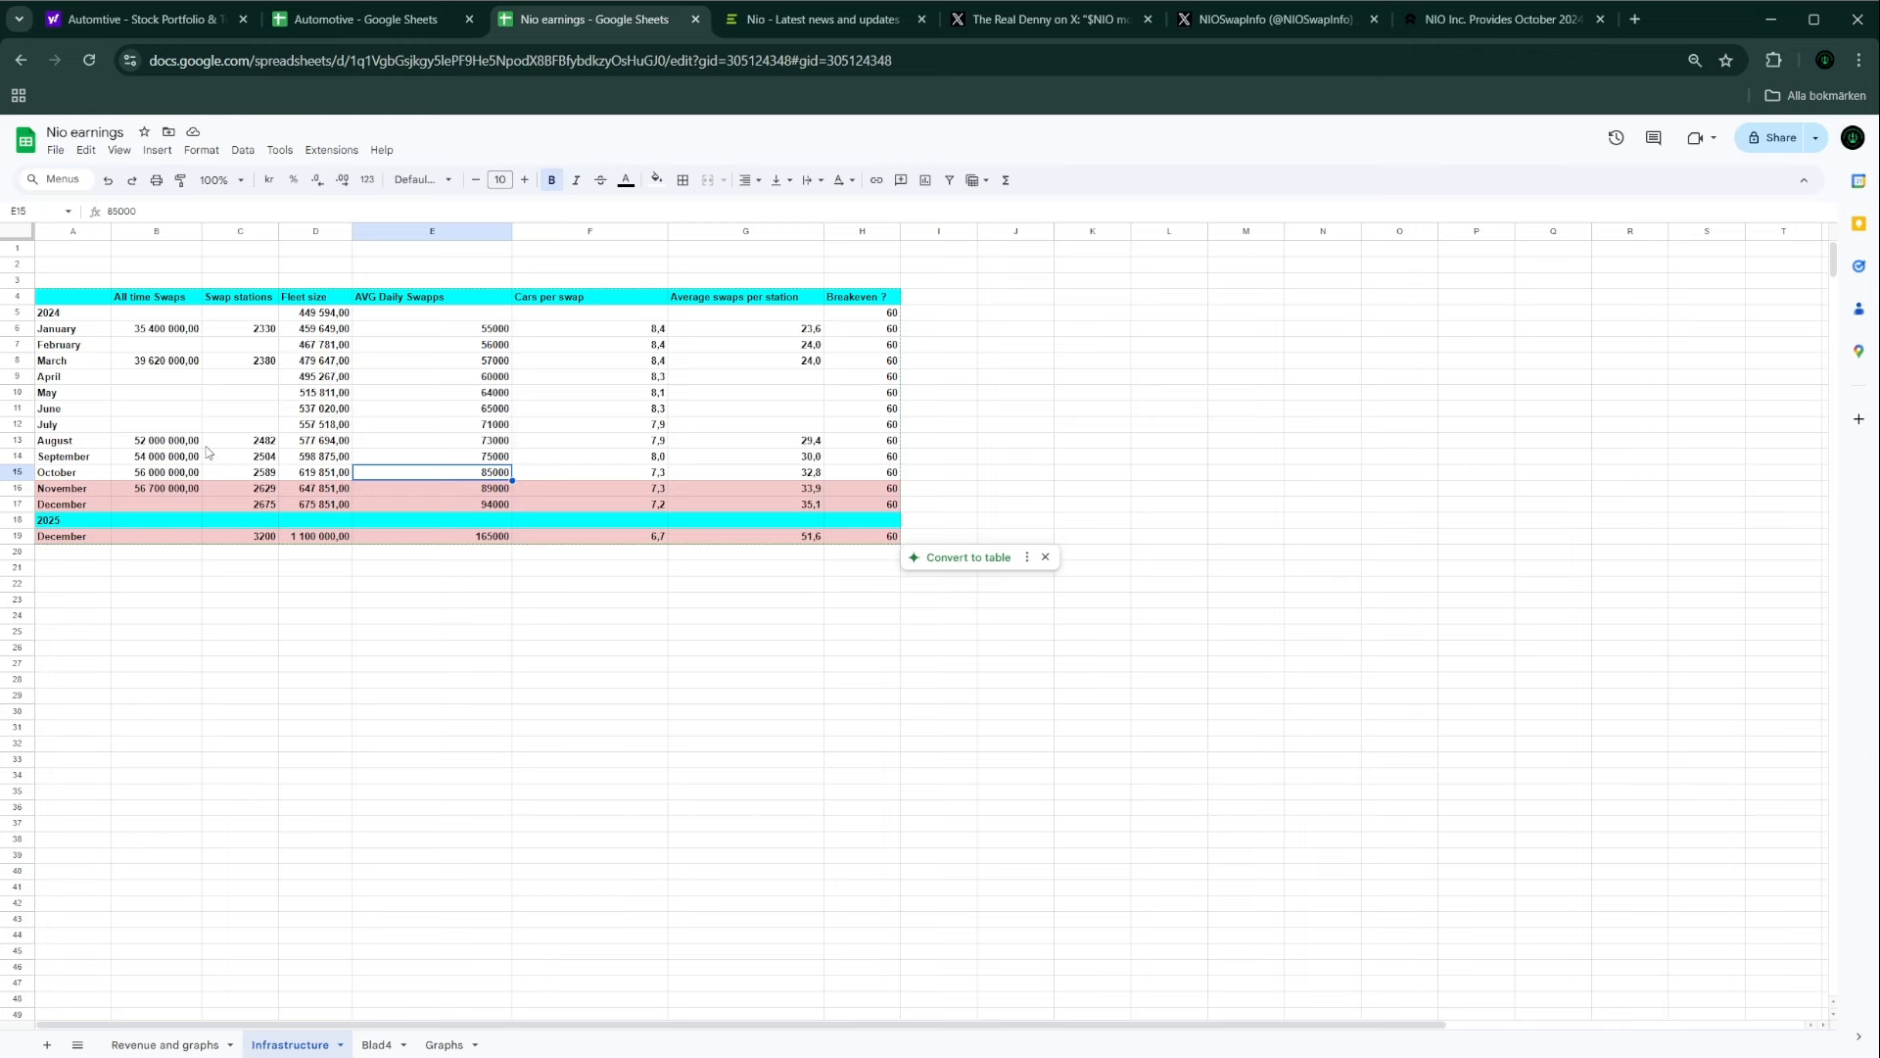
{"action": "mouse_move", "coordinate": [235, 440]}
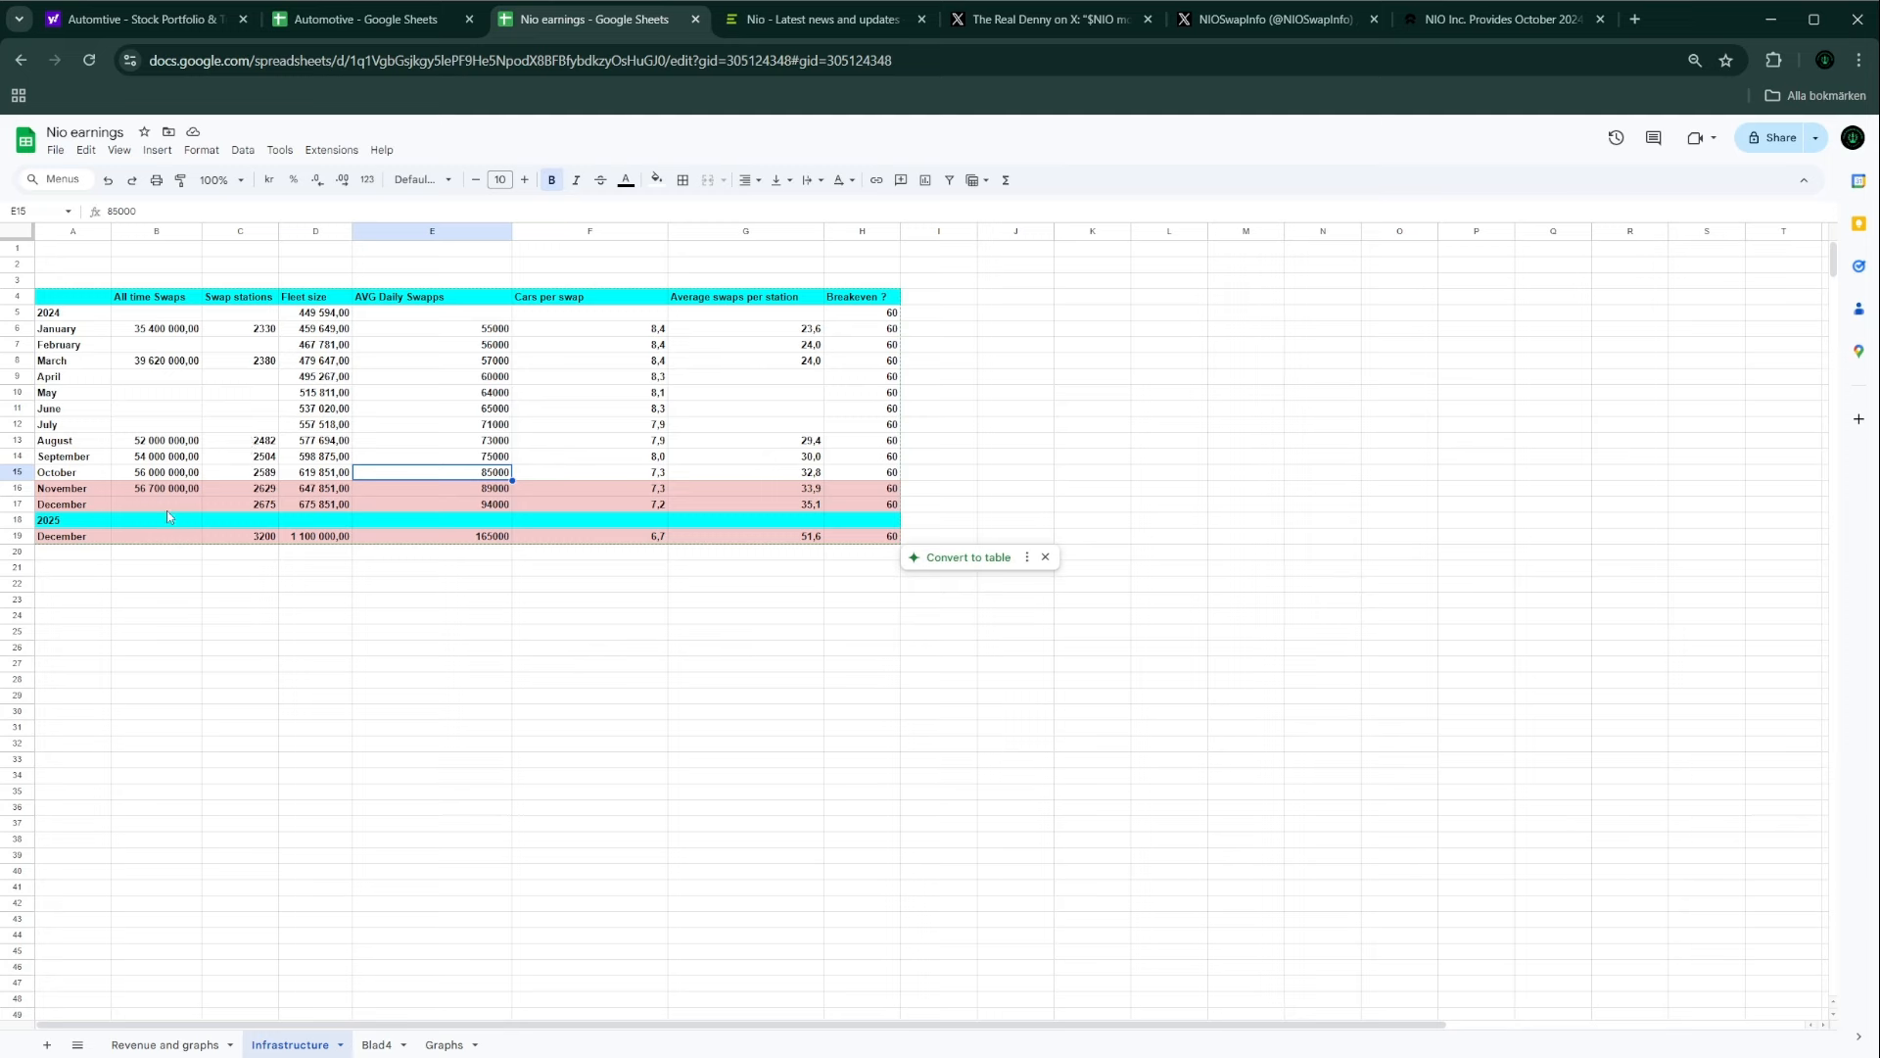
{"action": "mouse_move", "coordinate": [384, 466]}
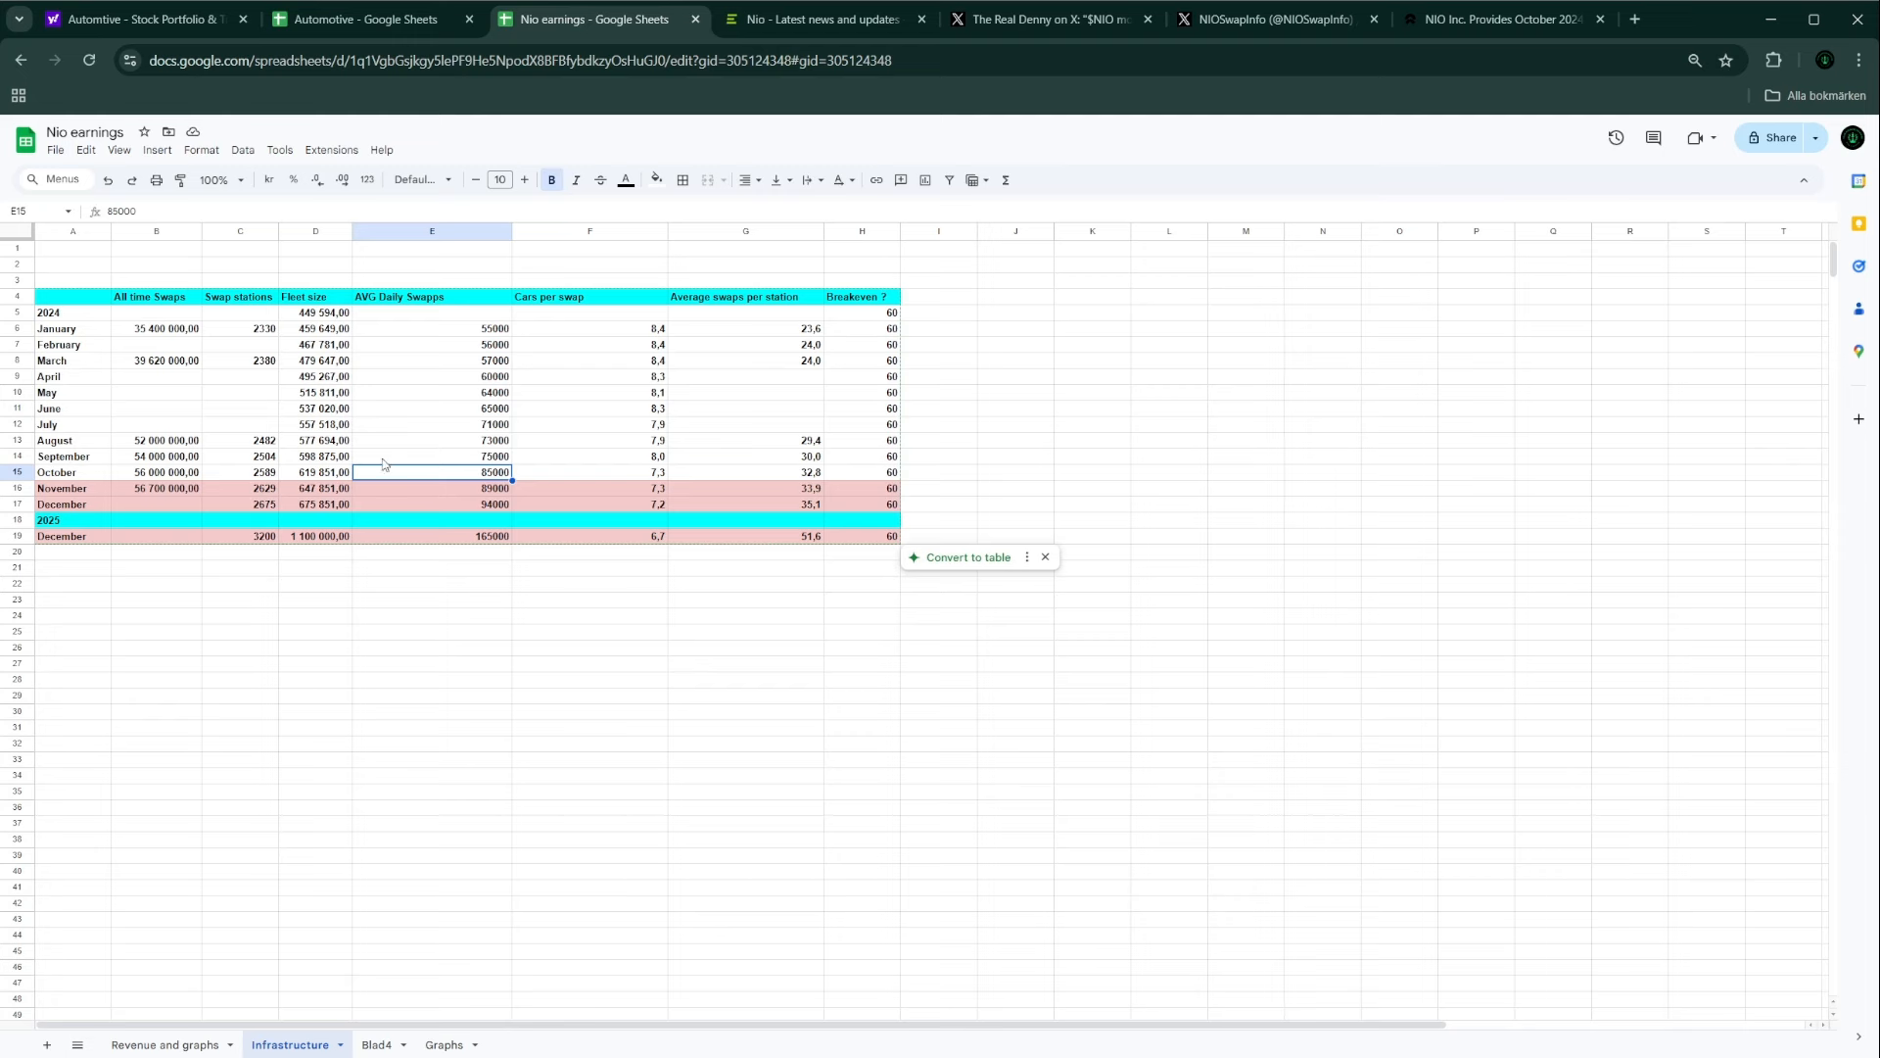
{"action": "mouse_move", "coordinate": [402, 458]}
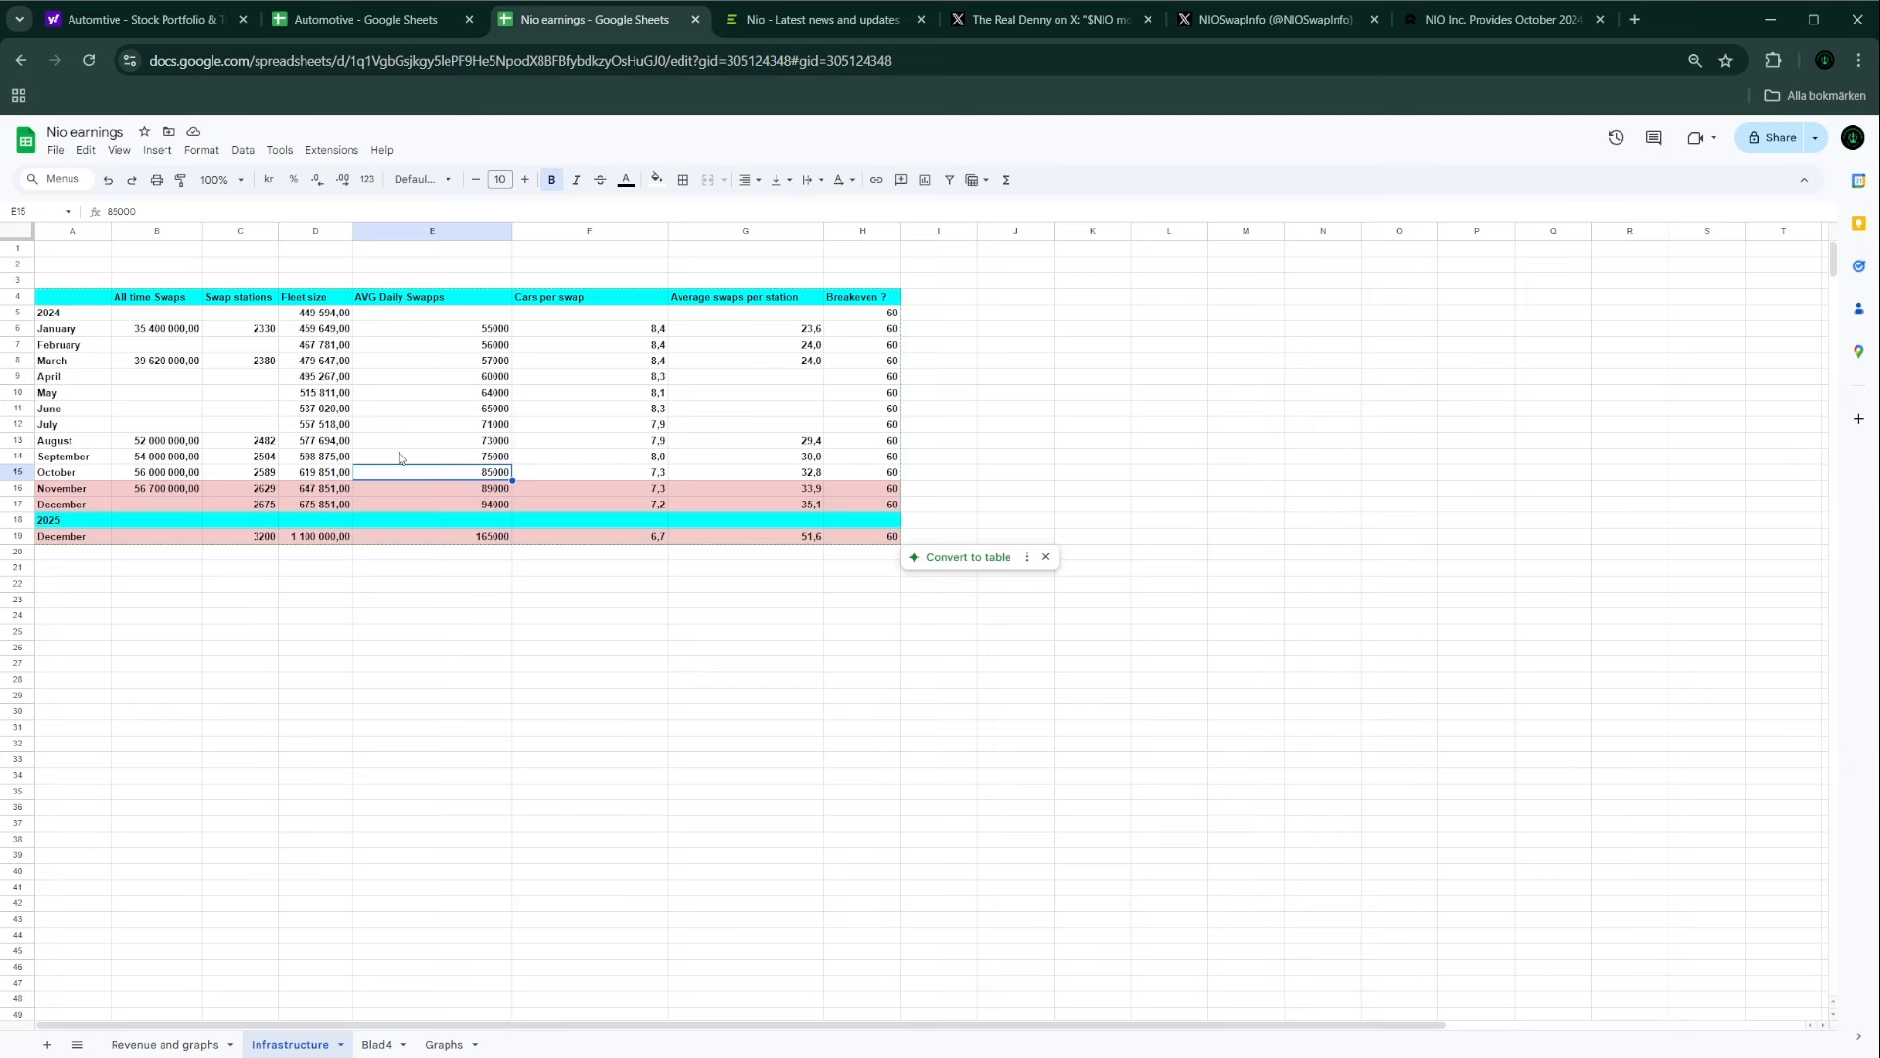
{"action": "mouse_move", "coordinate": [406, 456]}
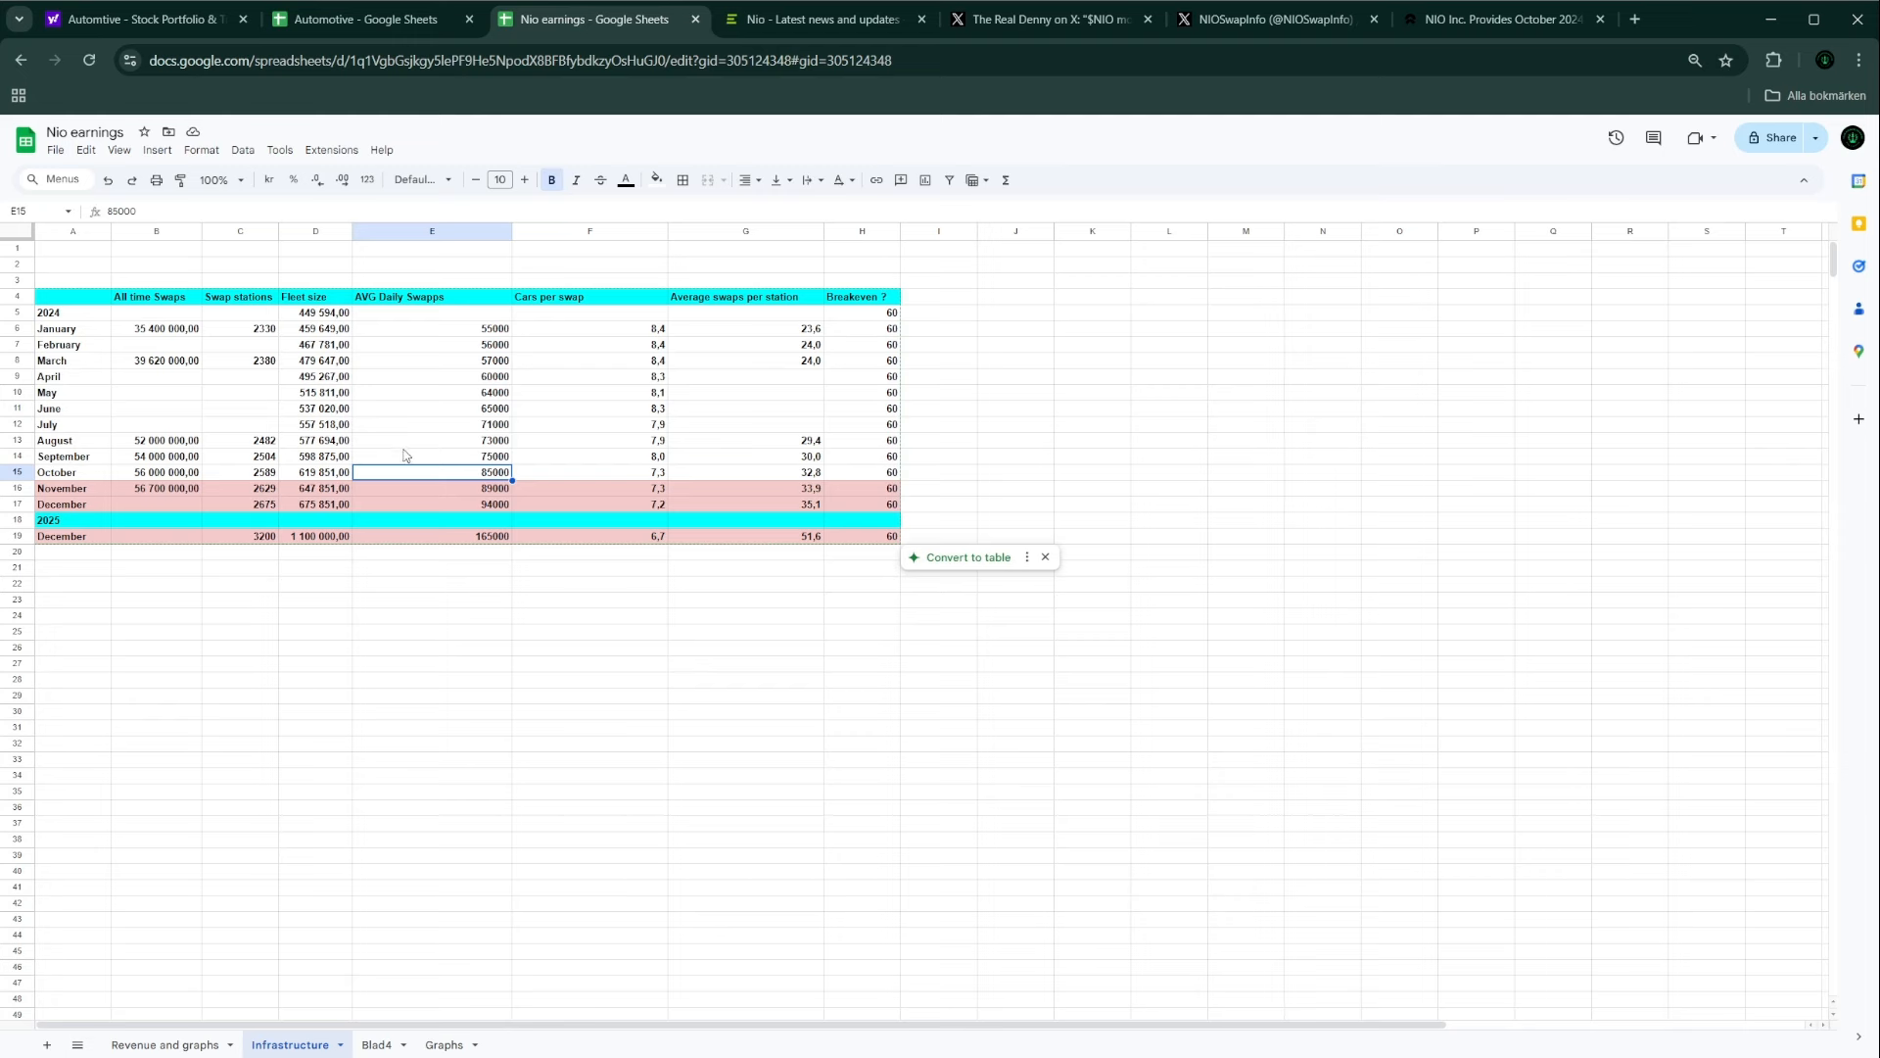
{"action": "mouse_move", "coordinate": [405, 485]}
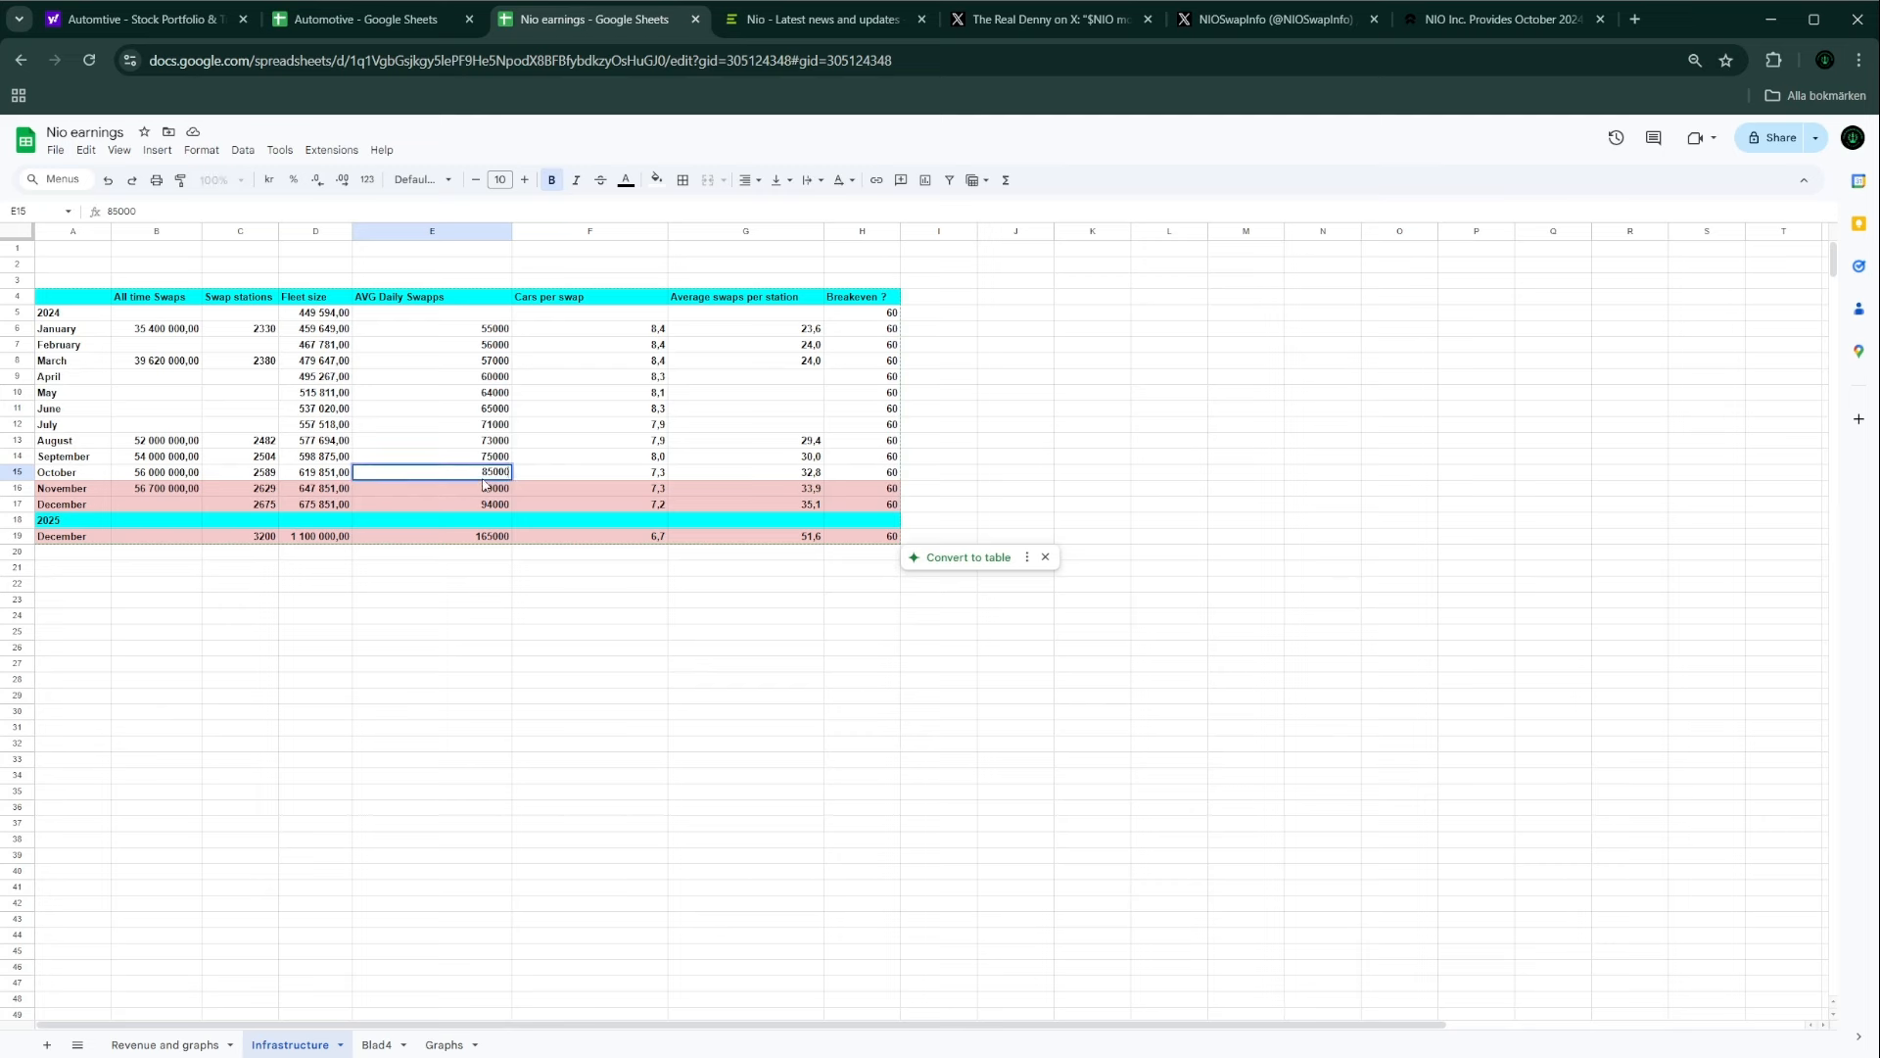
{"action": "key", "text": "Delete"}
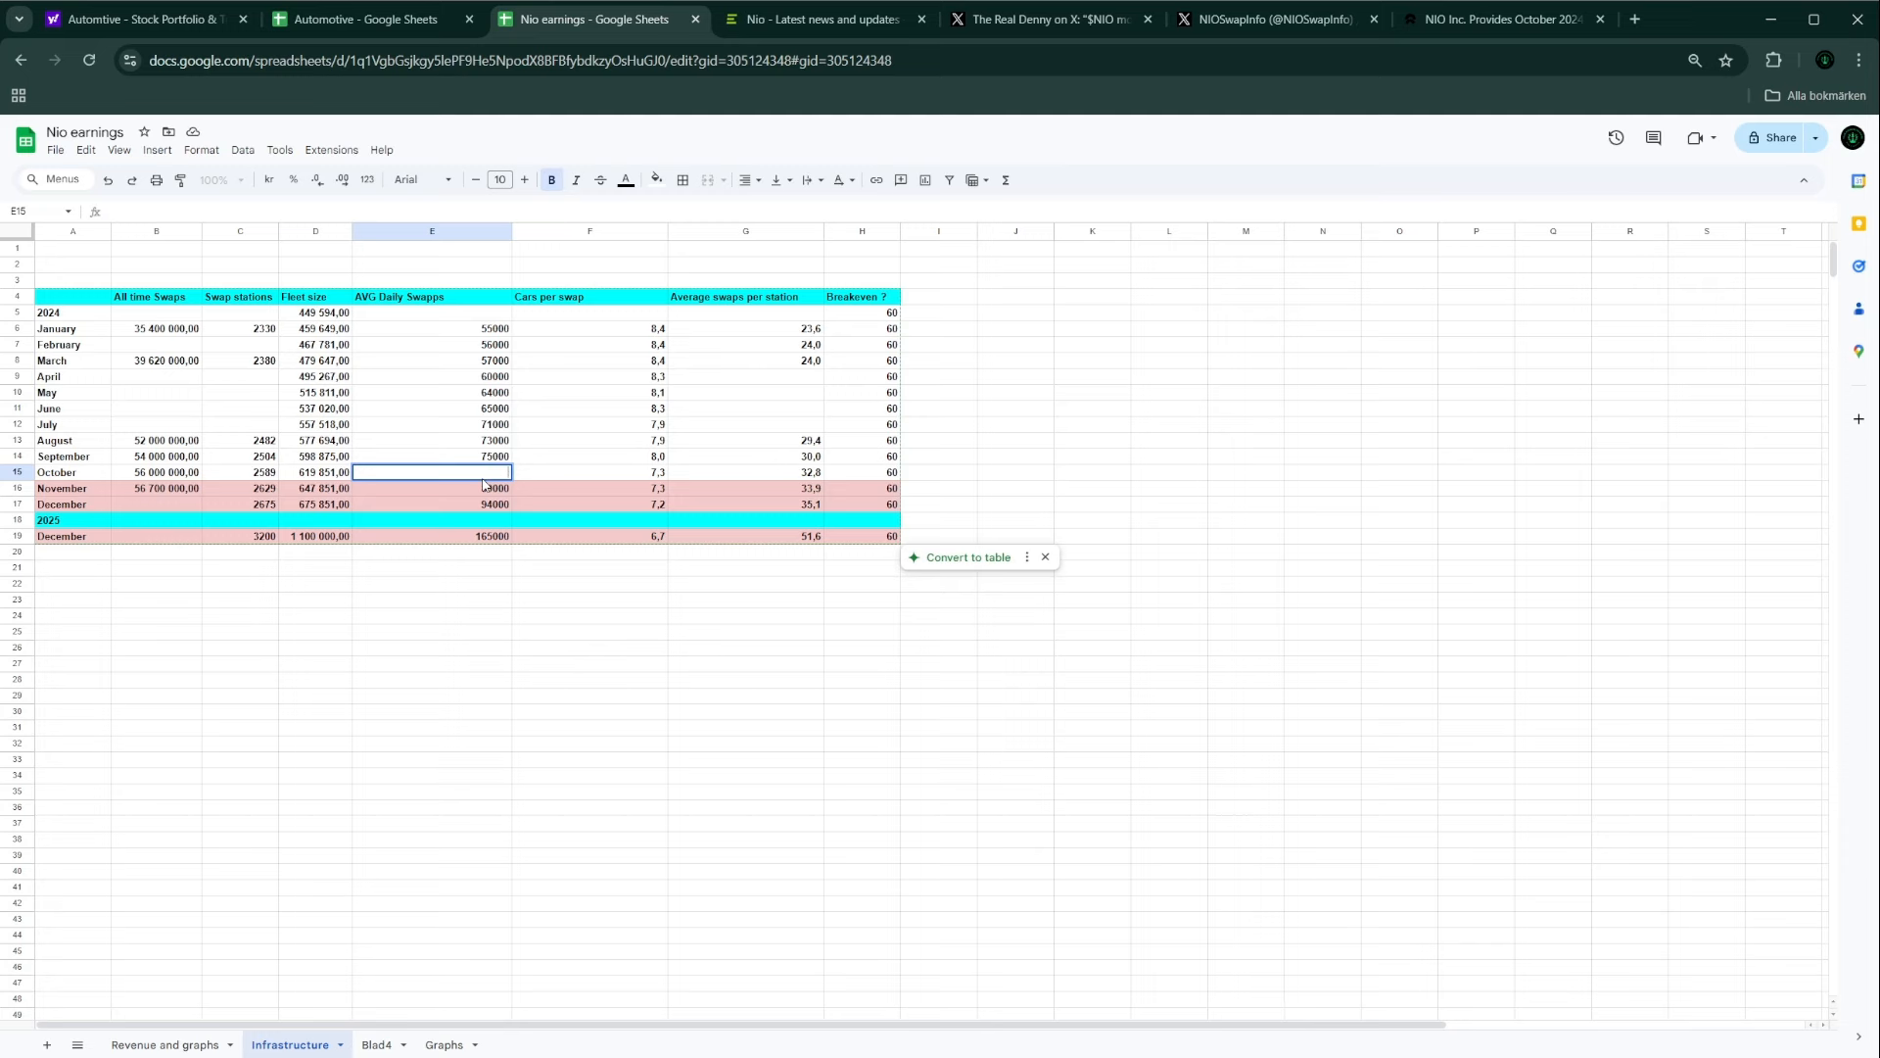
{"action": "type", "text": "80000"}
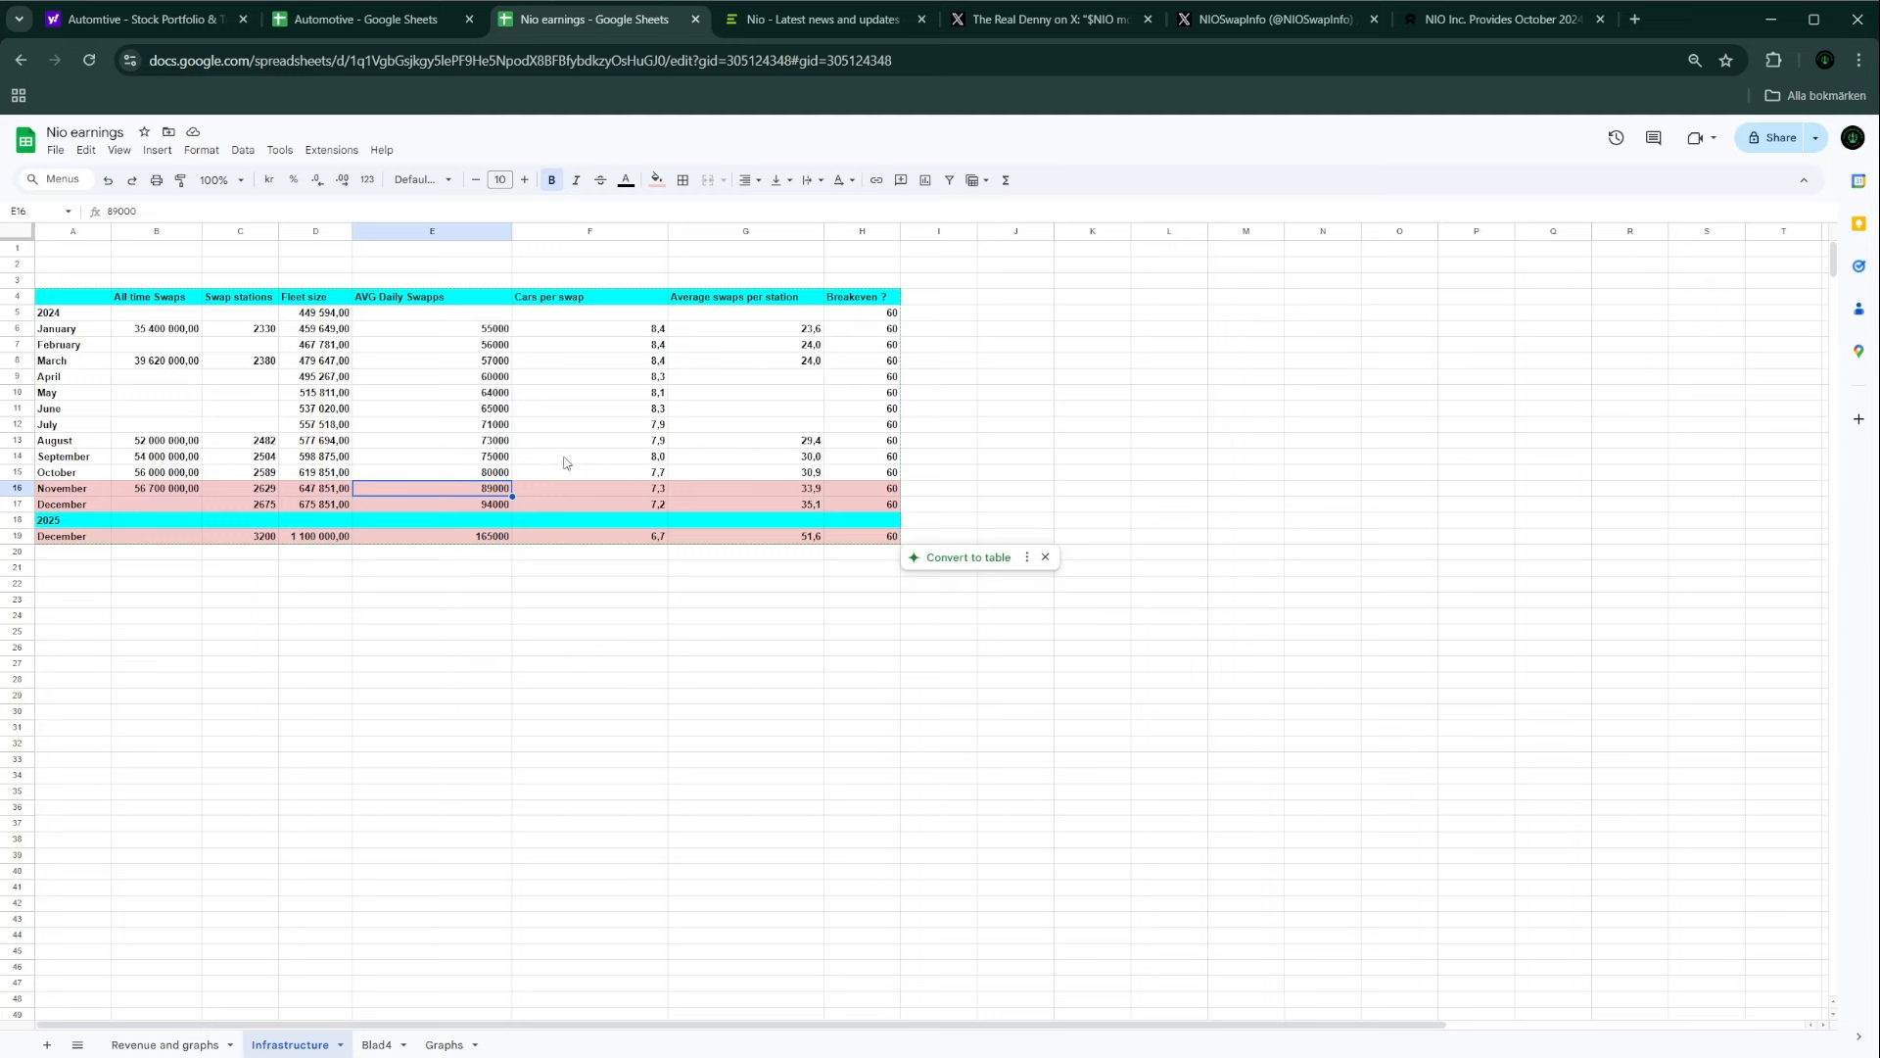
{"action": "mouse_move", "coordinate": [779, 502]}
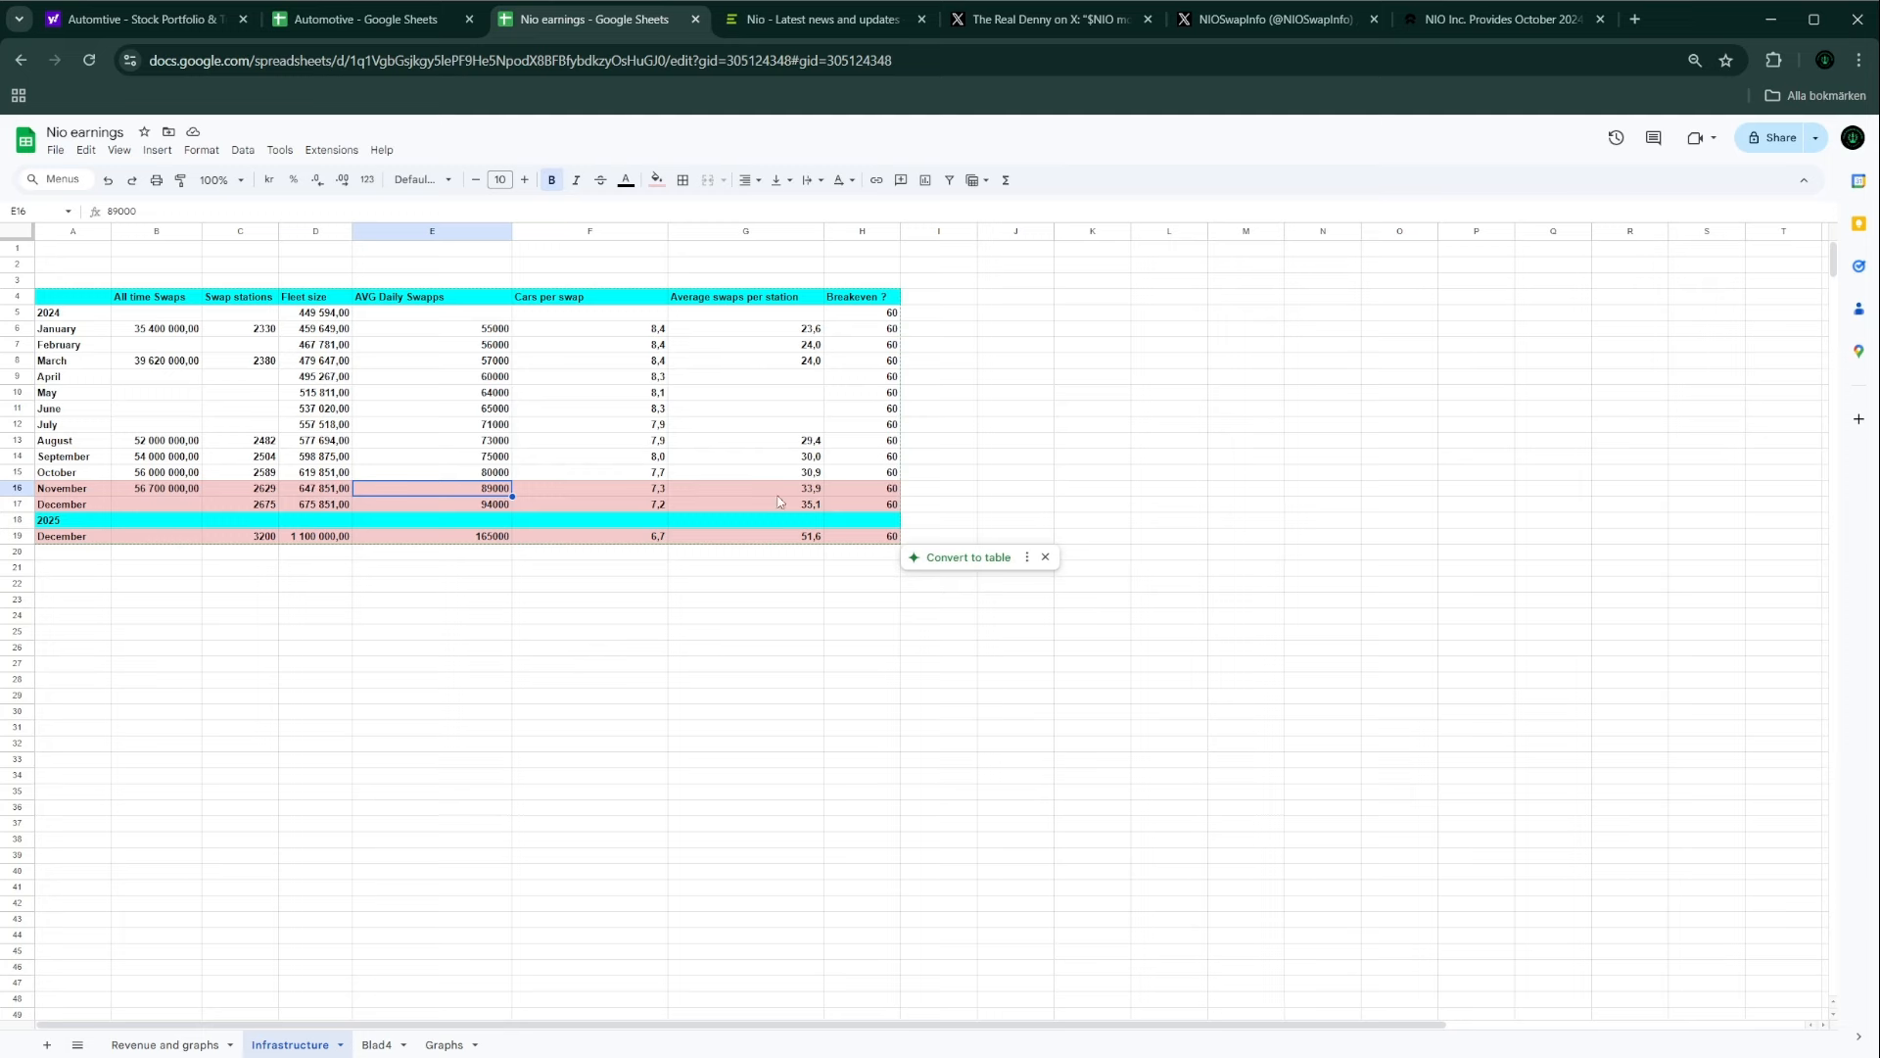
{"action": "mouse_move", "coordinate": [803, 508]}
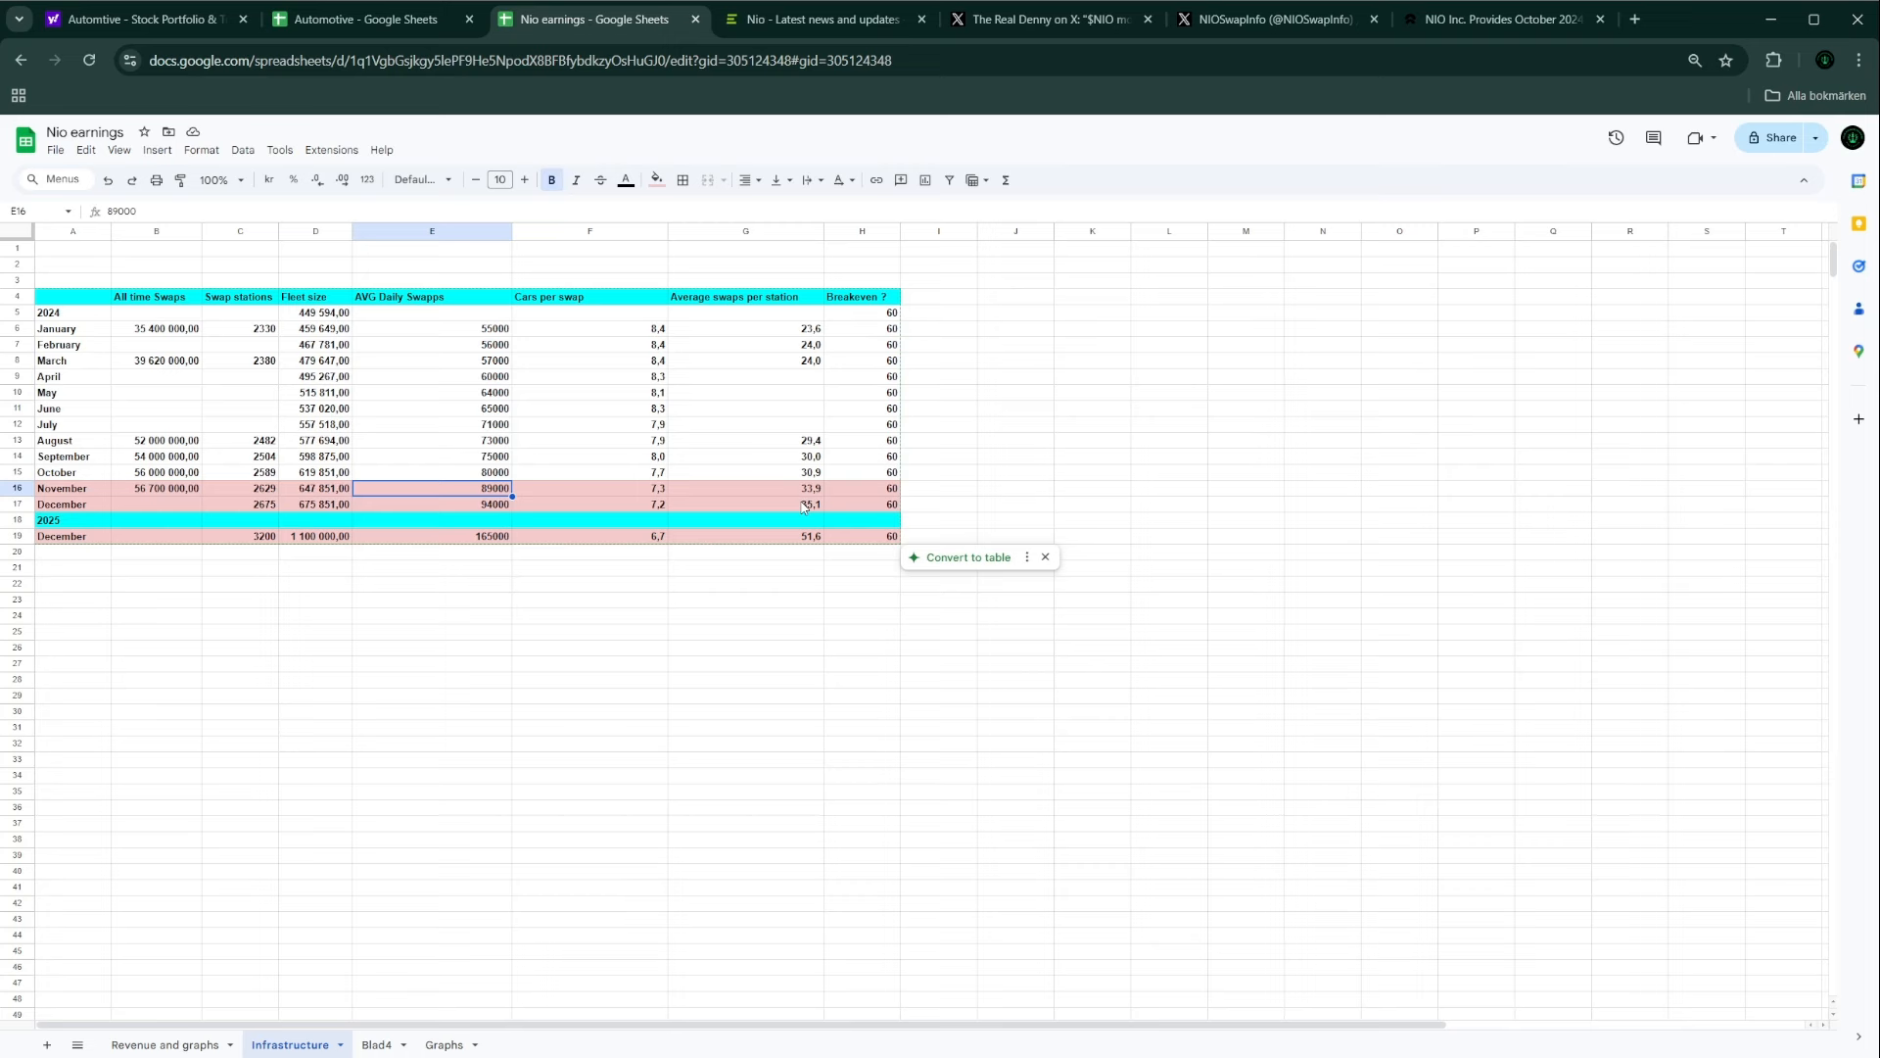
{"action": "mouse_move", "coordinate": [803, 434]}
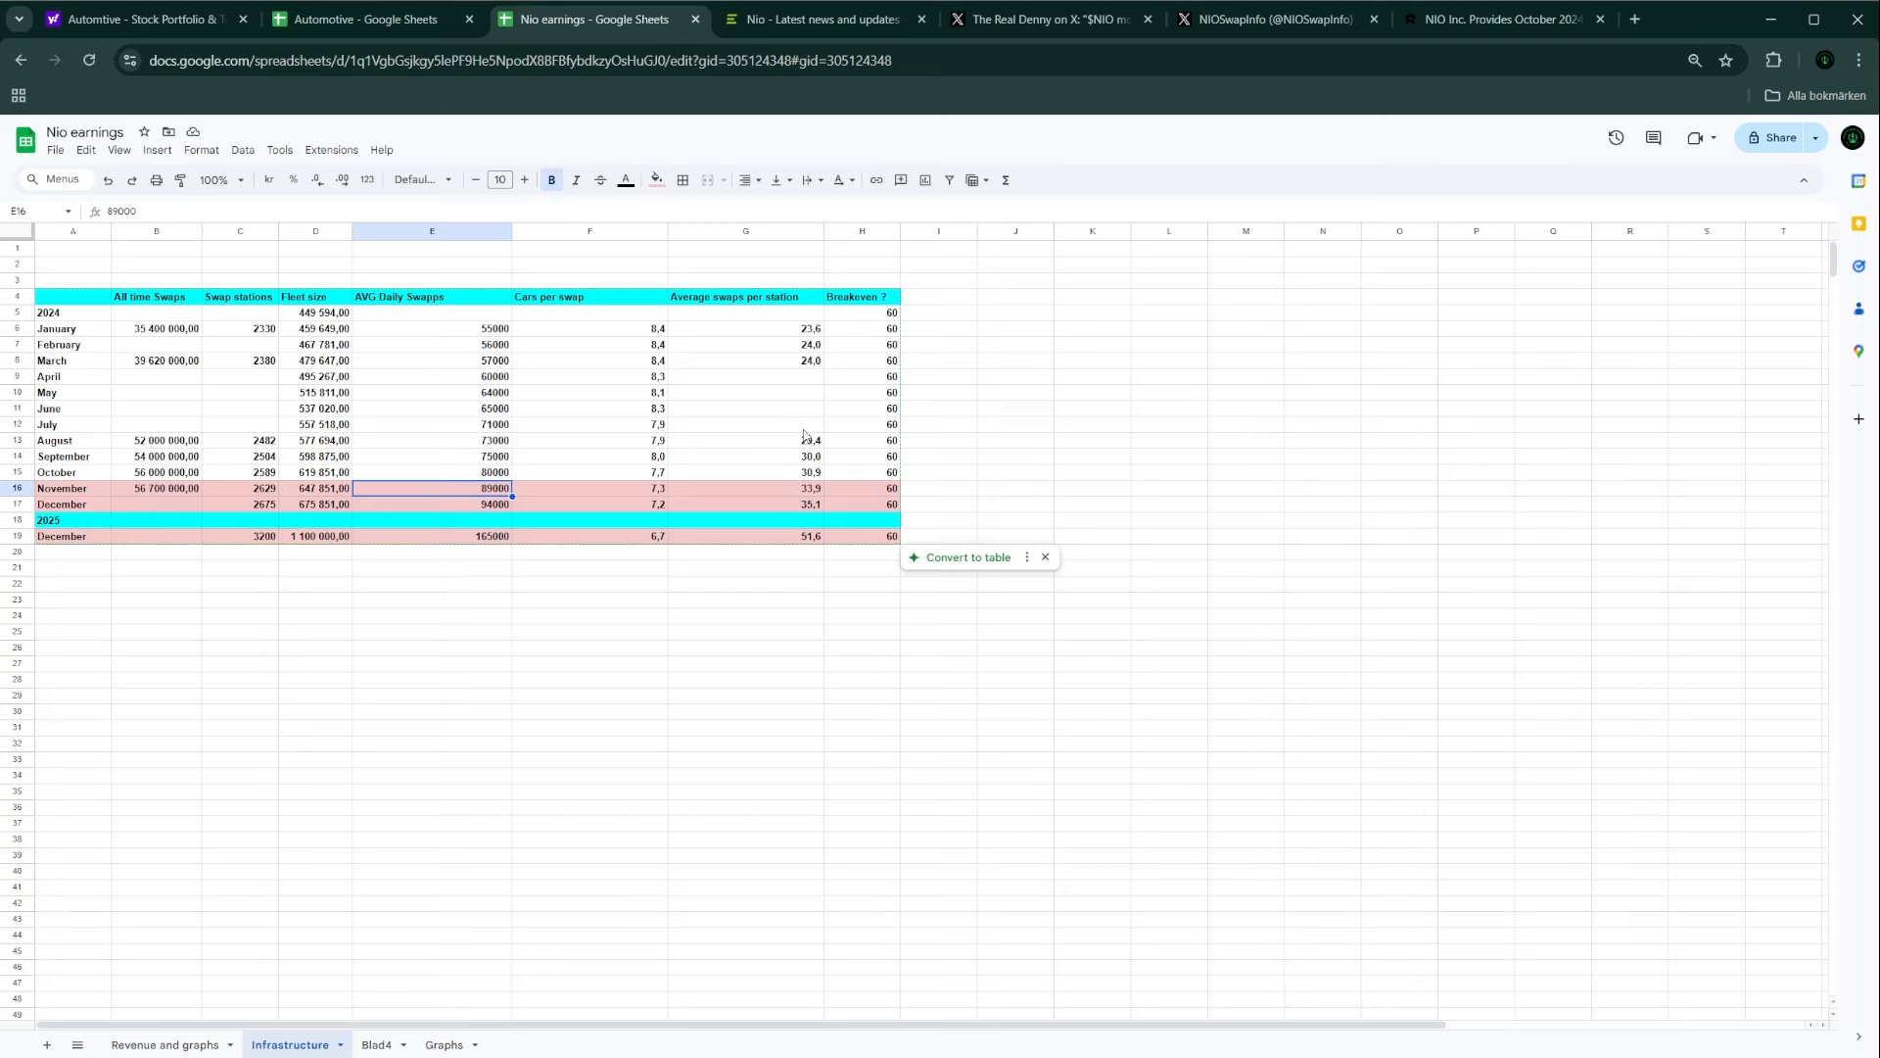
{"action": "mouse_move", "coordinate": [786, 355]}
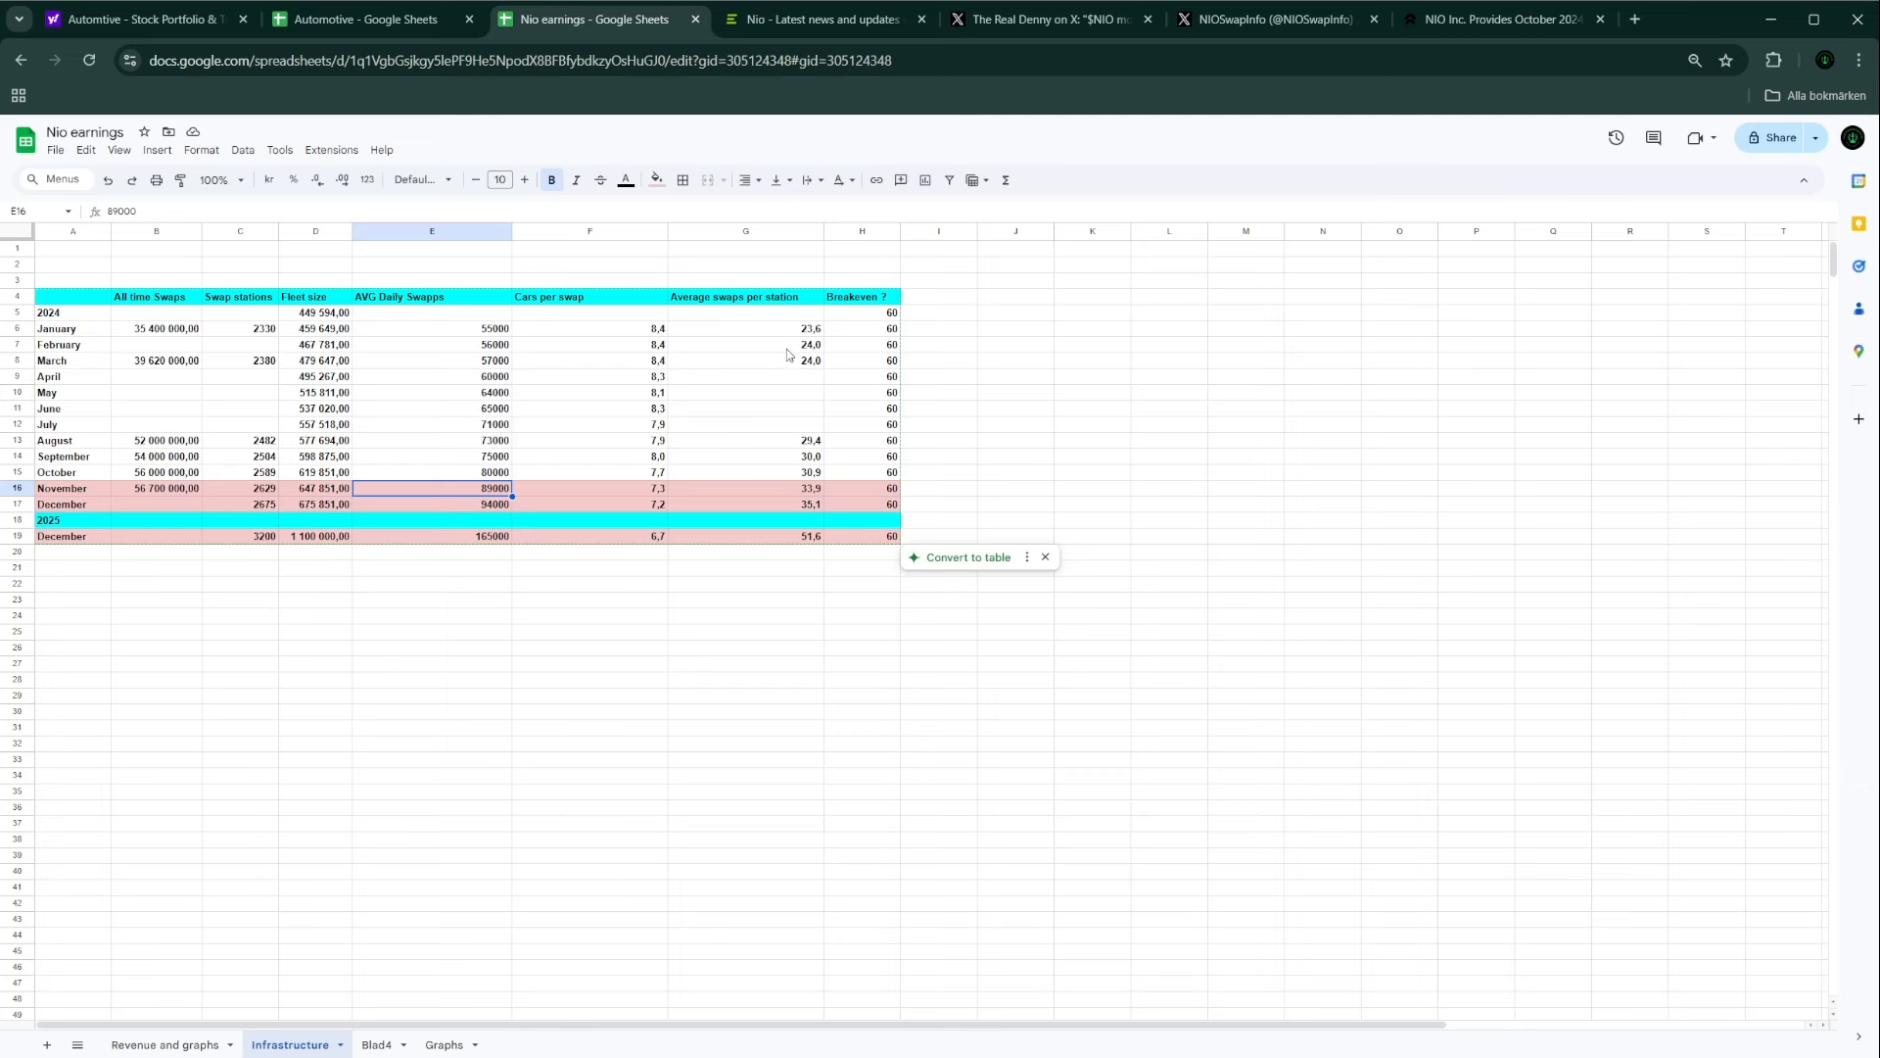
{"action": "mouse_move", "coordinate": [800, 352]}
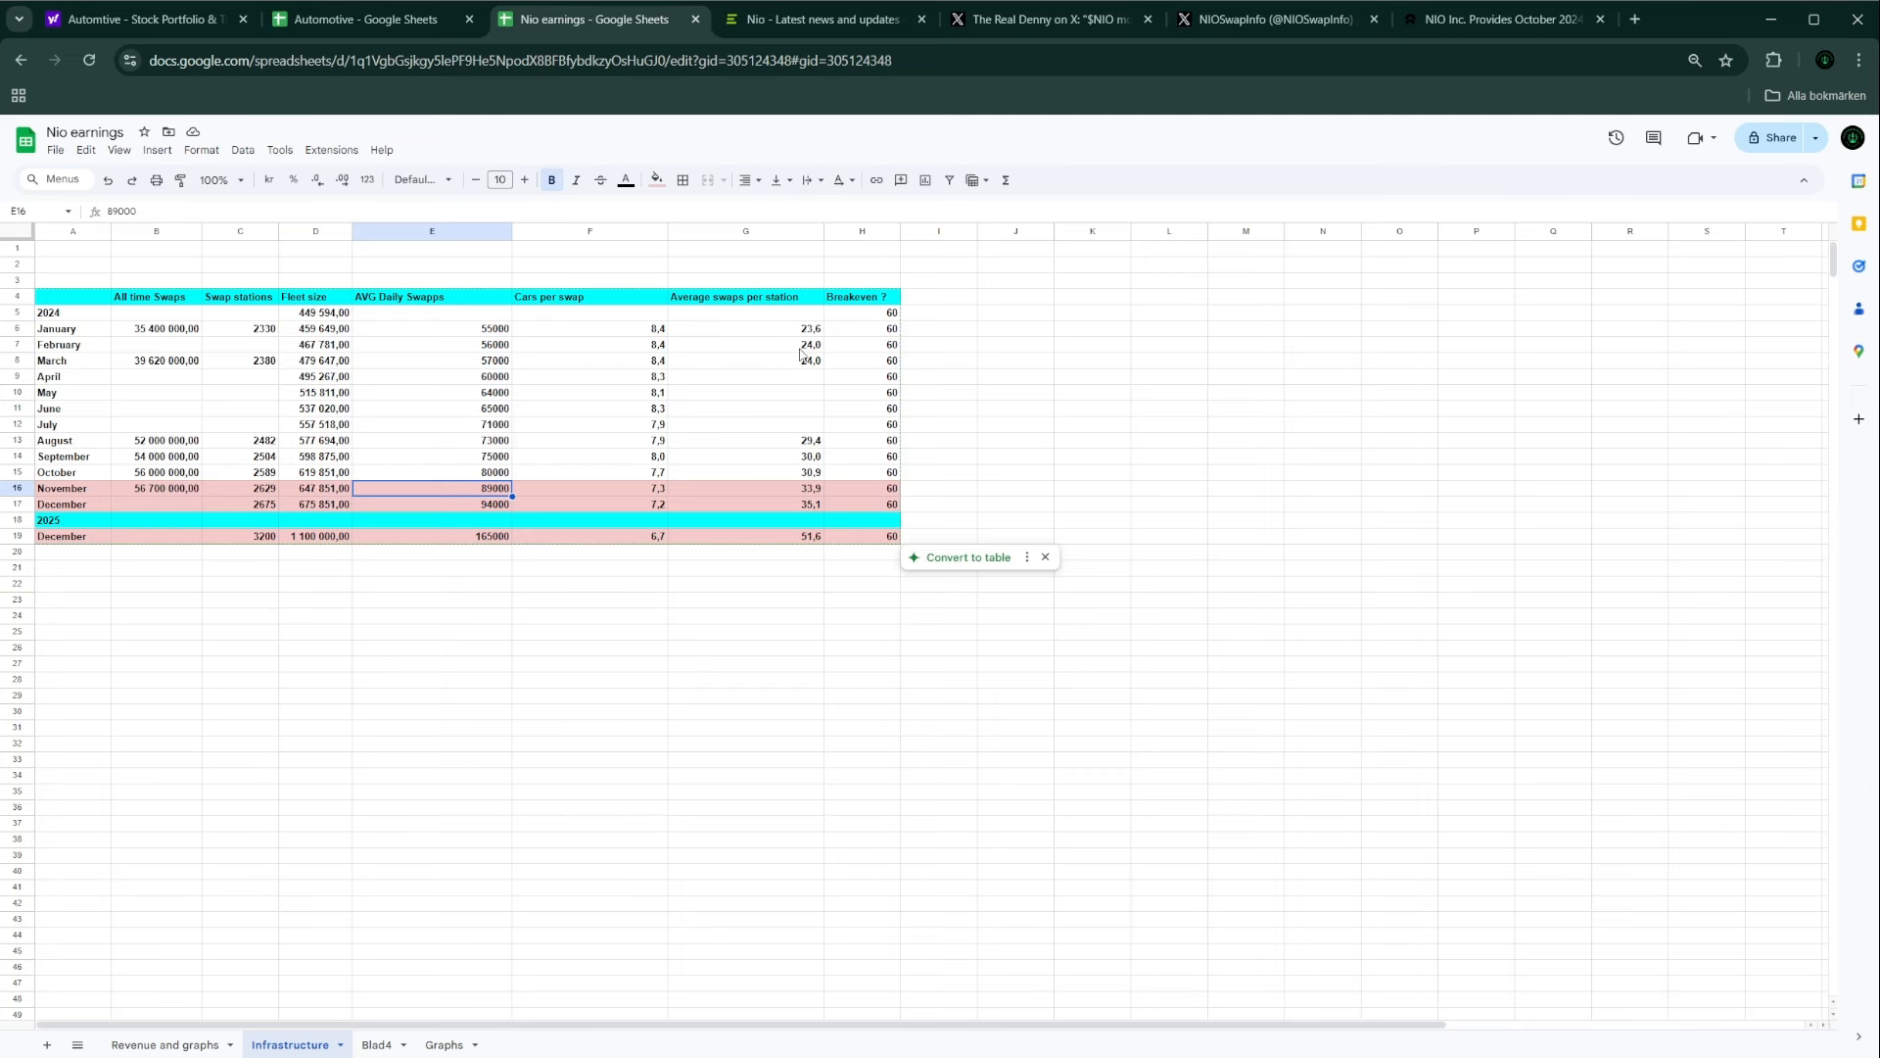
{"action": "mouse_move", "coordinate": [514, 508]}
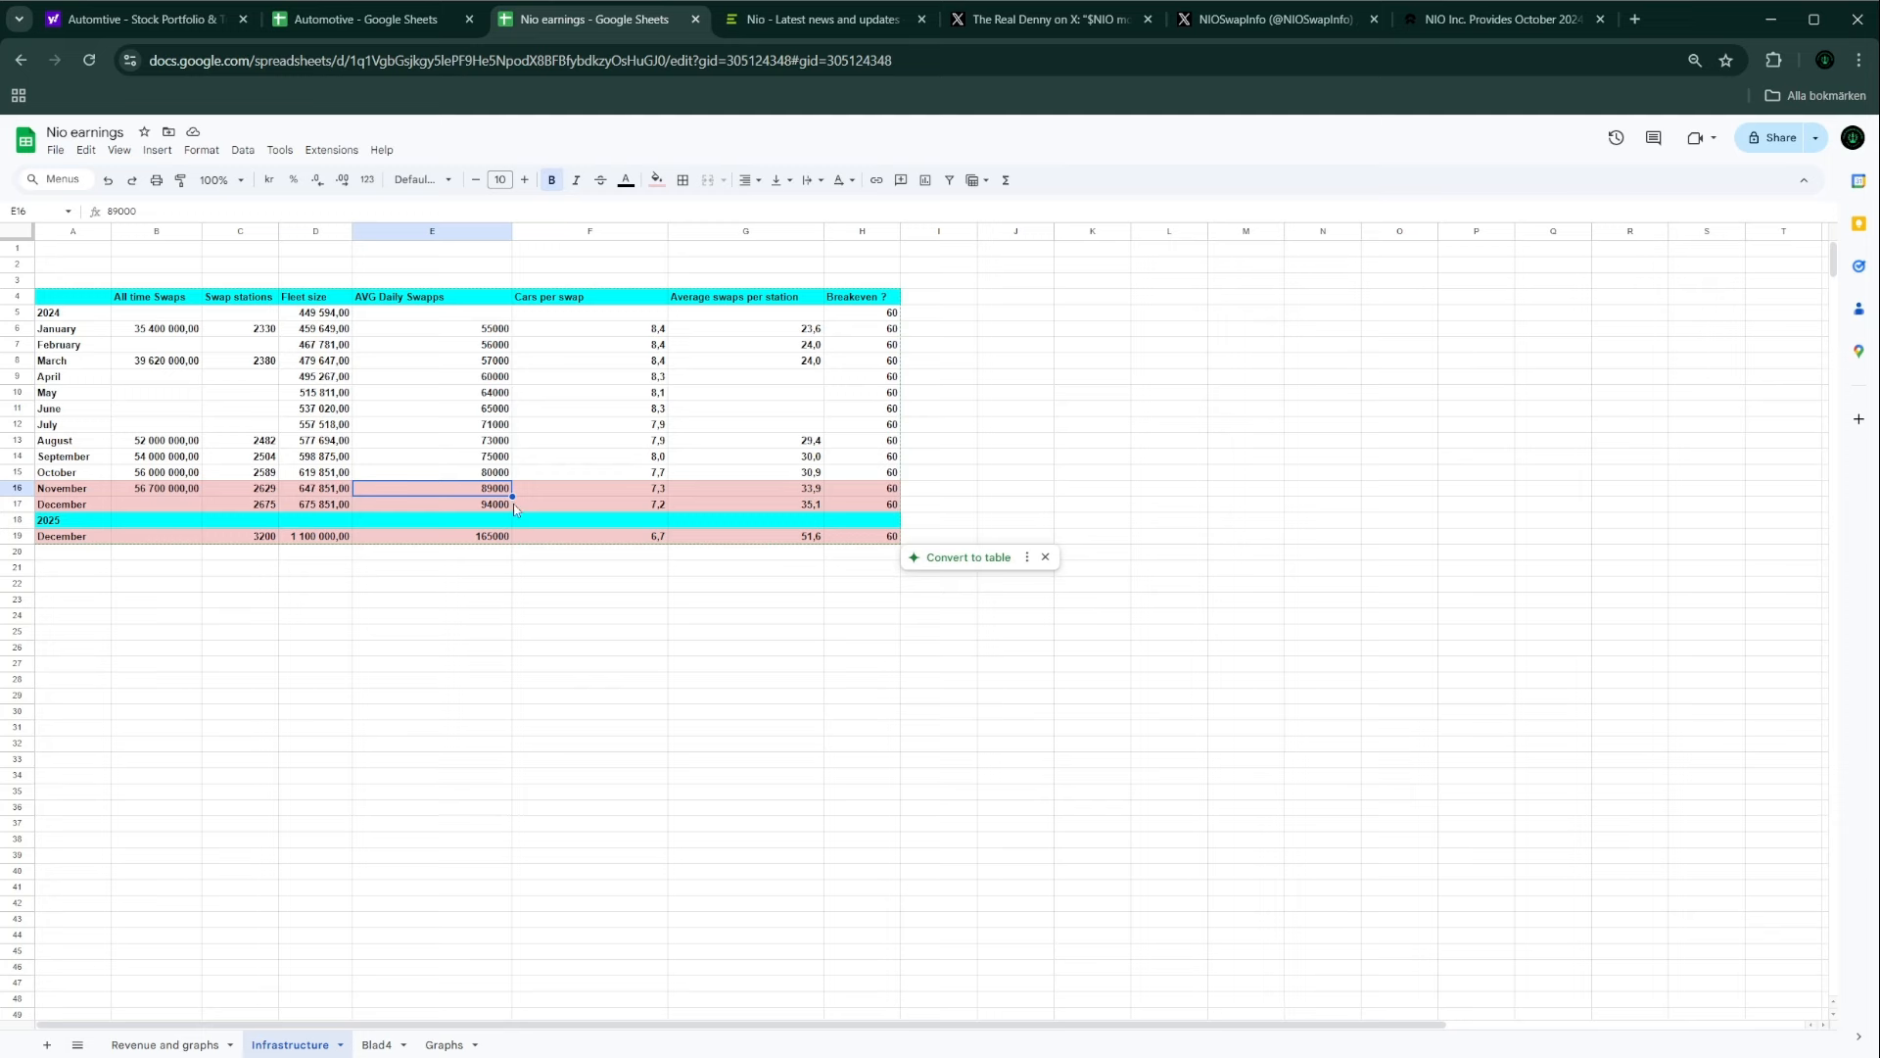
{"action": "mouse_move", "coordinate": [264, 509]}
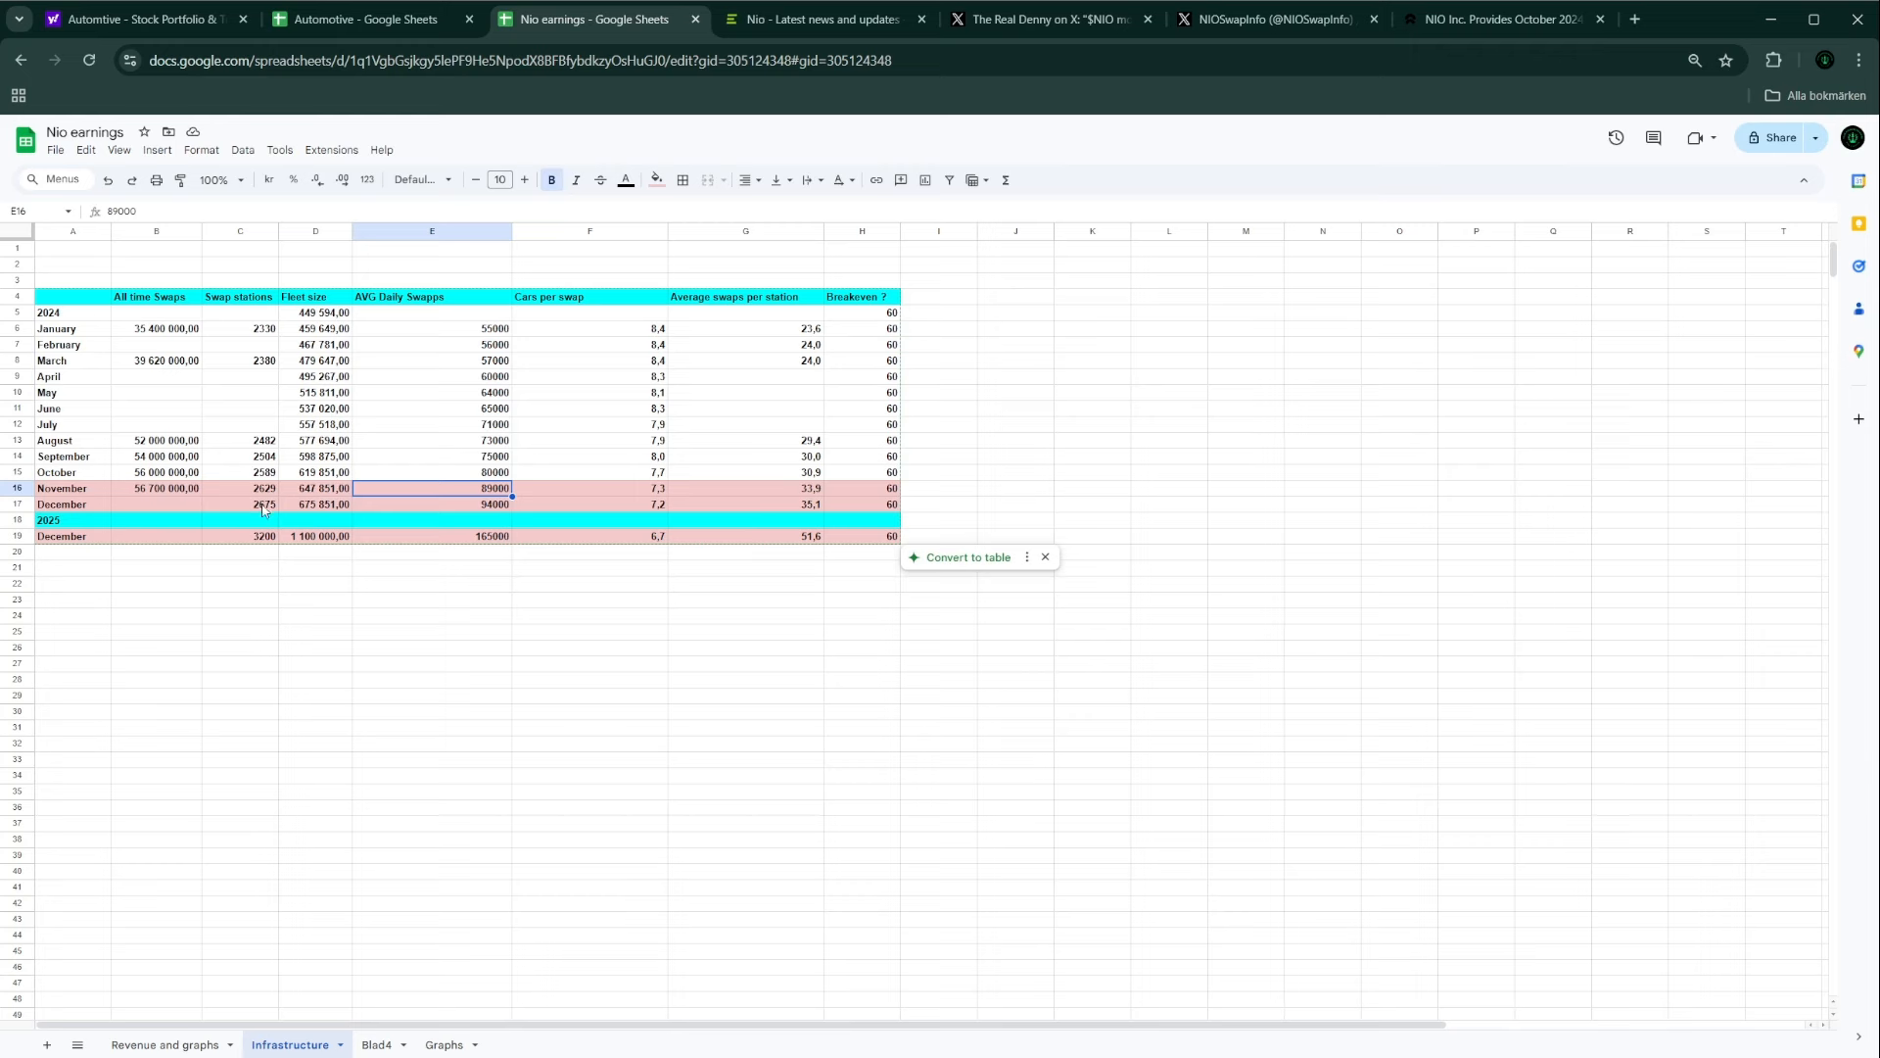
{"action": "mouse_move", "coordinate": [141, 846]}
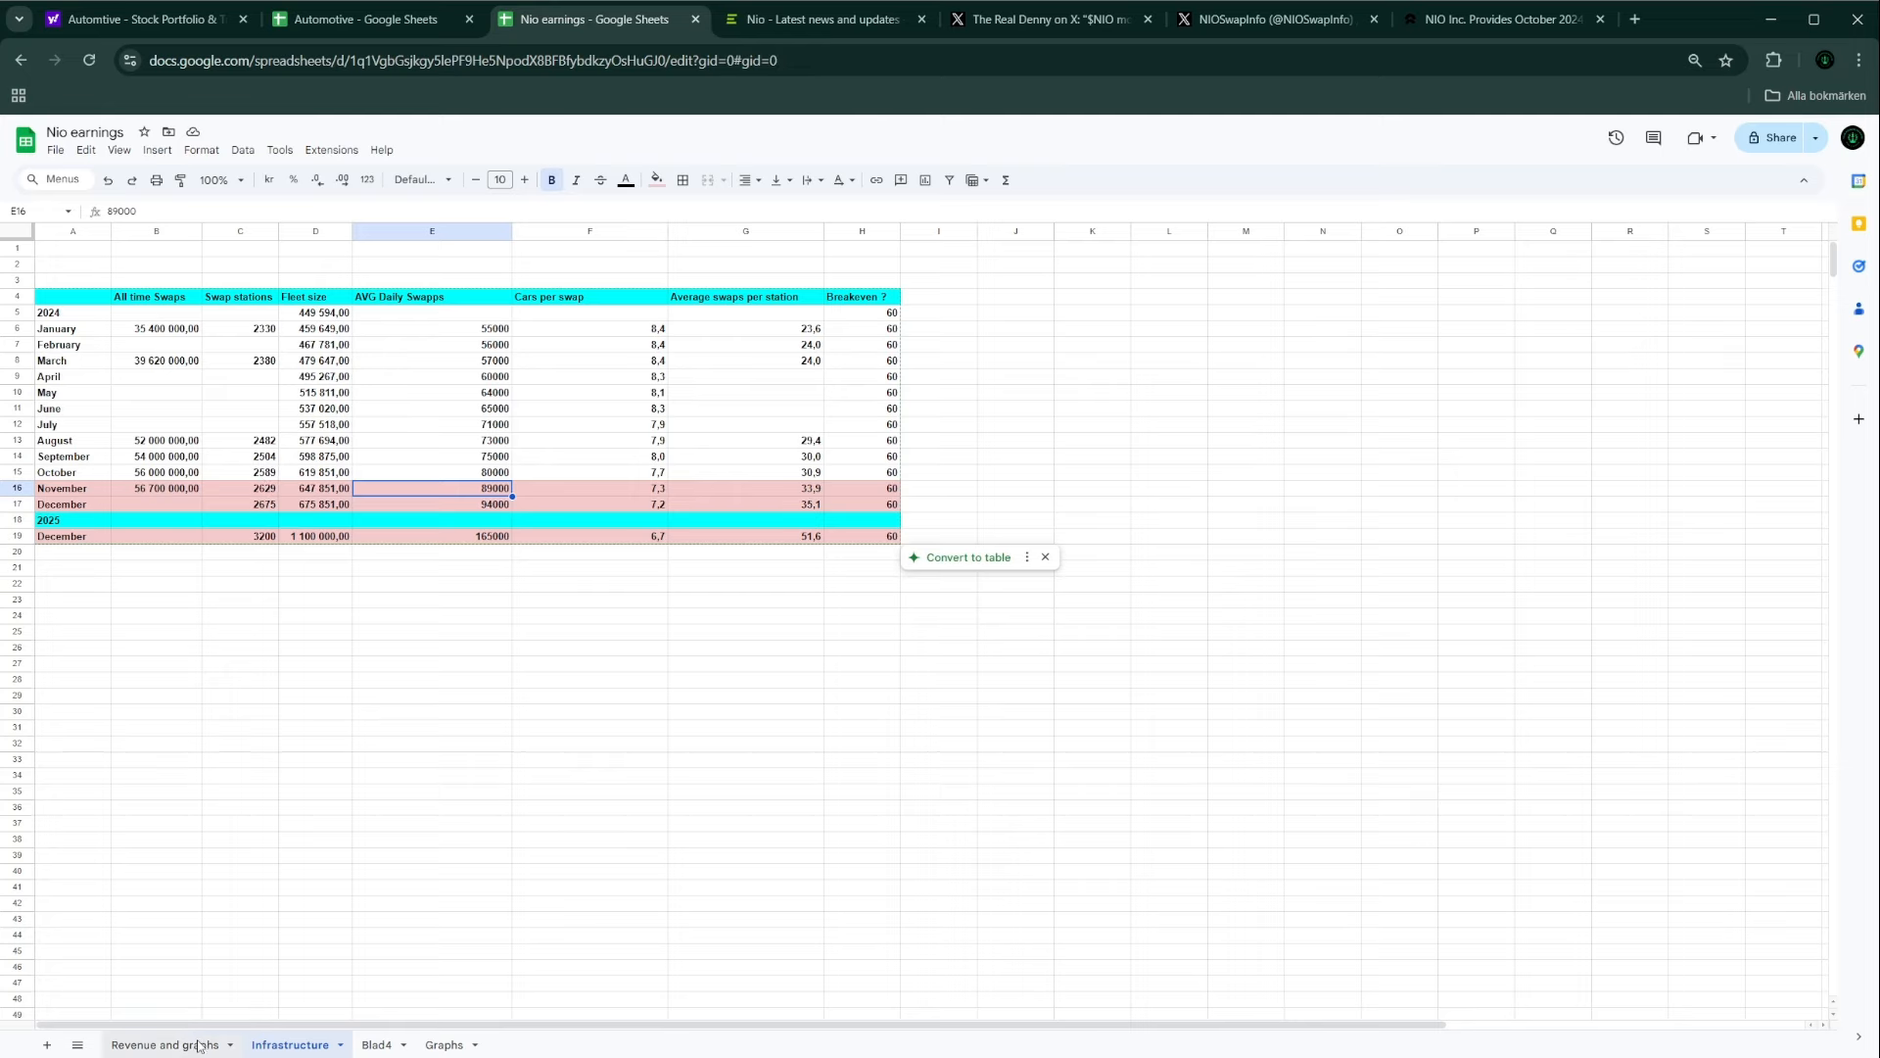
Step: Select the Q2 2024 column on Revenue and graphs to see its total, scrolling right
{"action": "left_click", "coordinate": [165, 1045]}
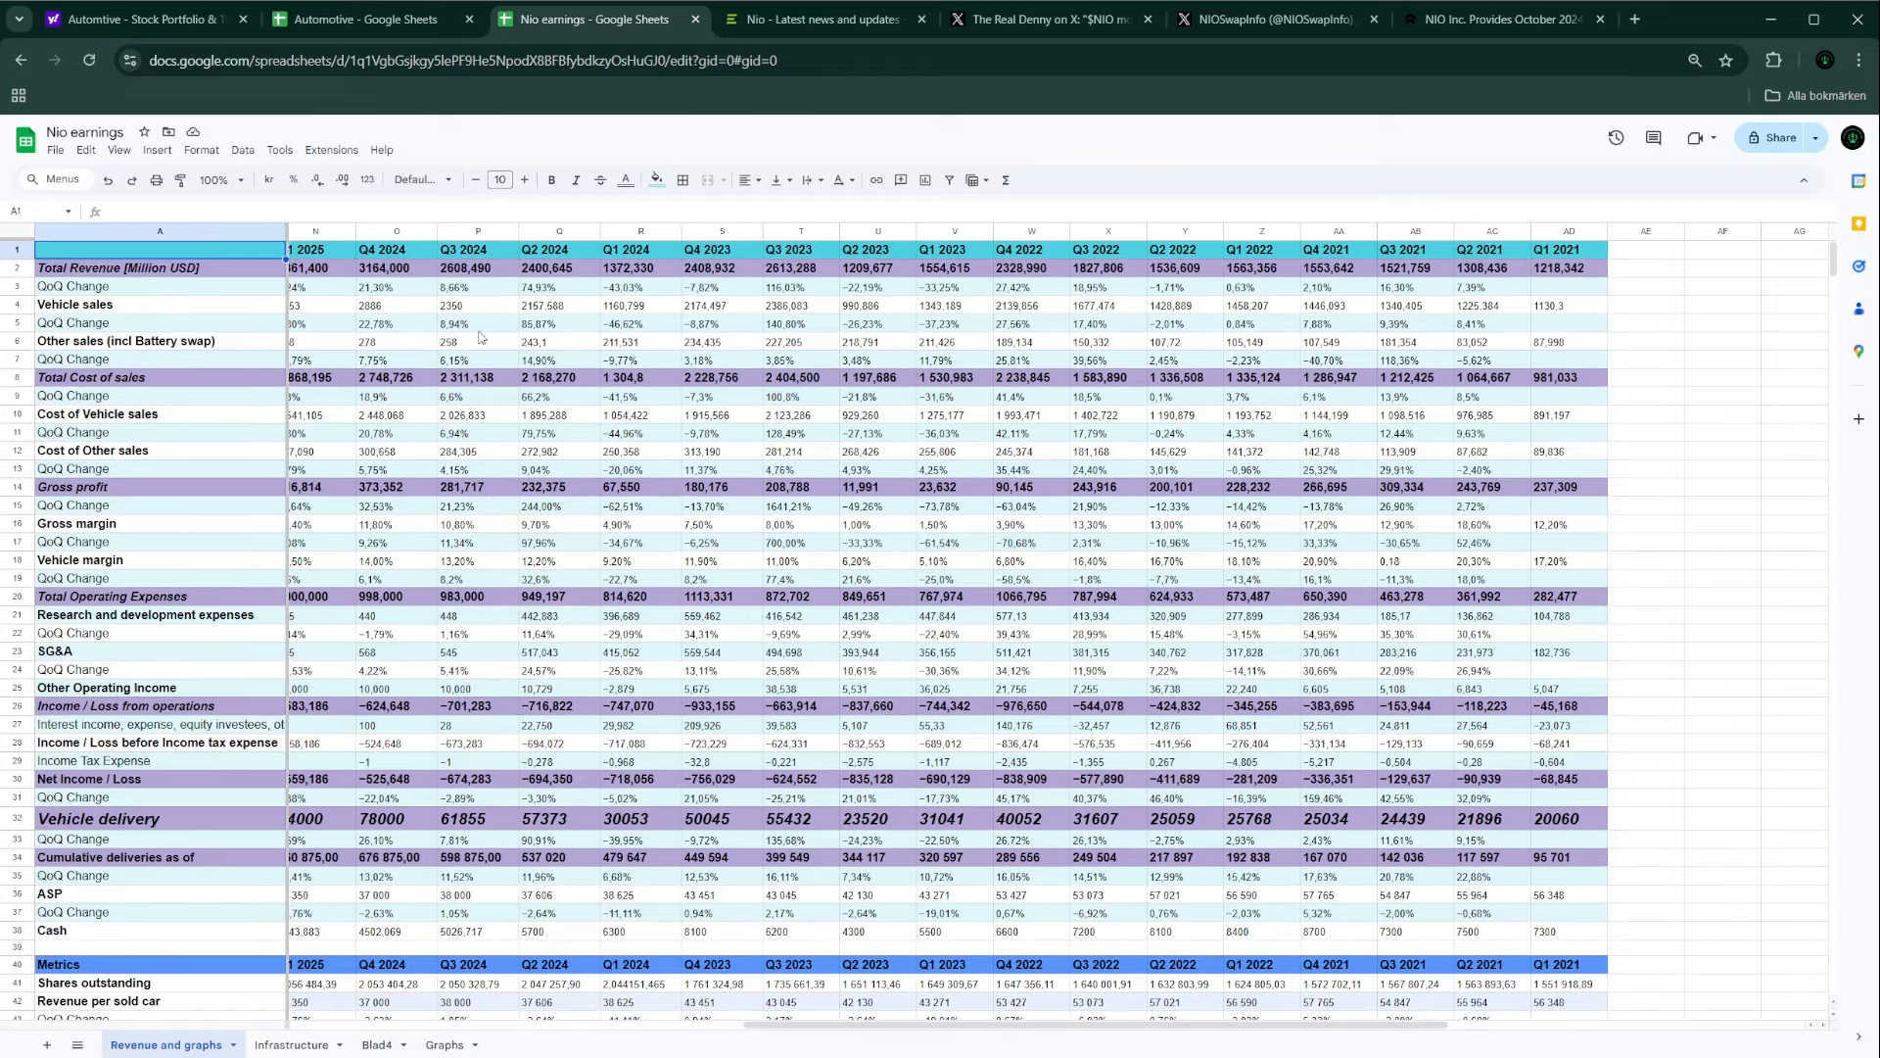
{"action": "left_click", "coordinate": [557, 250]}
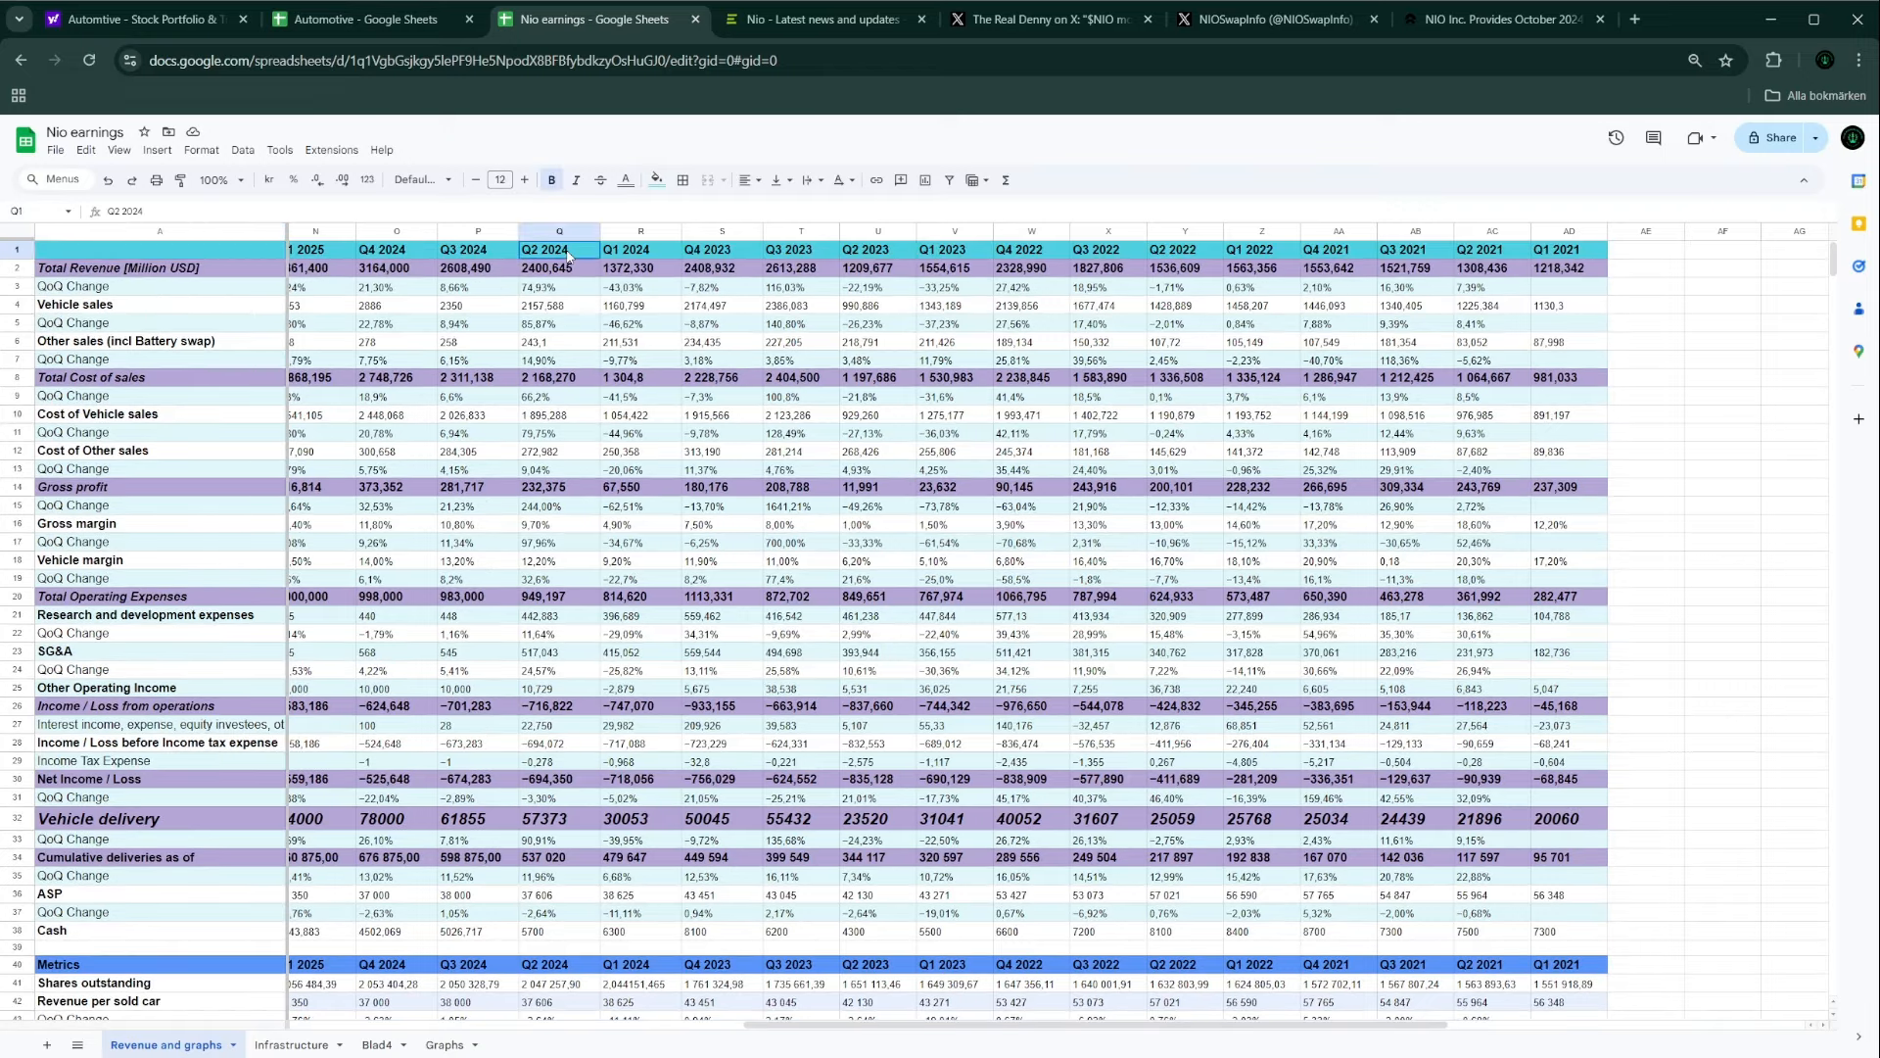
{"action": "left_click", "coordinate": [557, 231]}
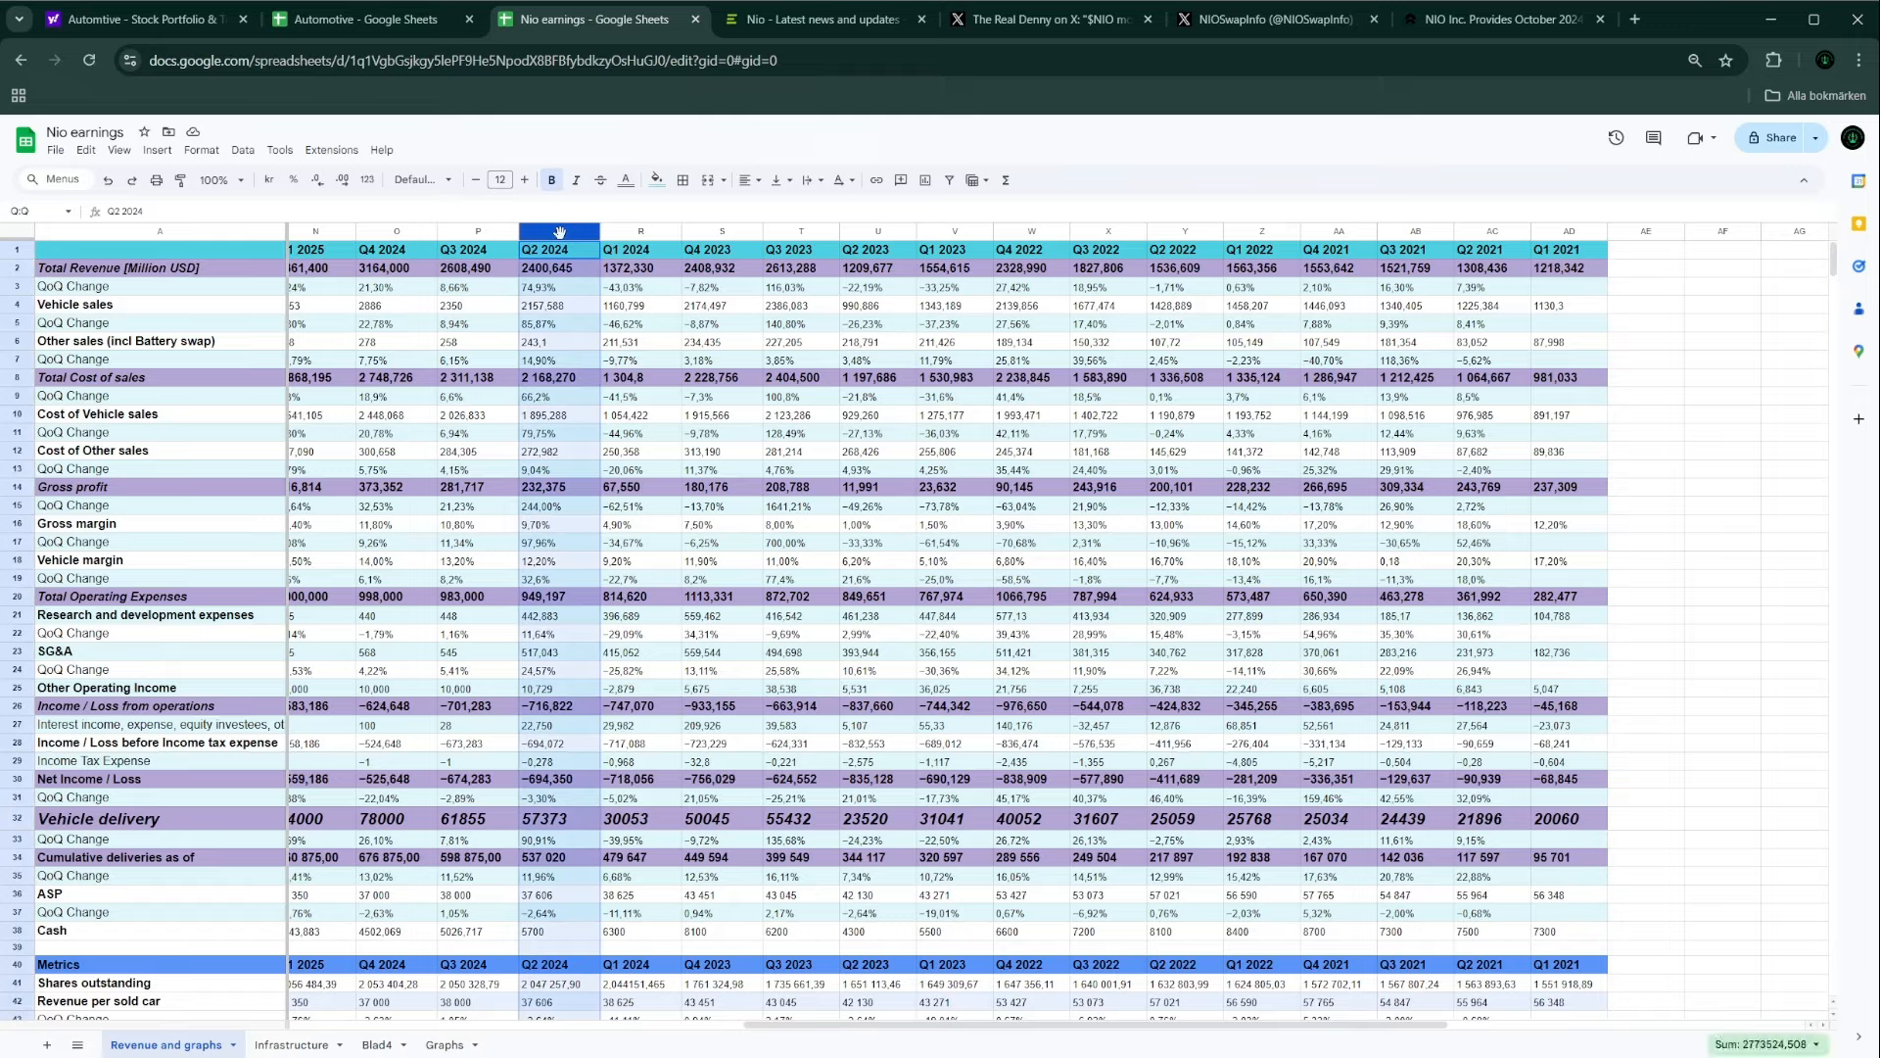
{"action": "scroll", "scroll_direction": "right", "scroll_amount": 3}
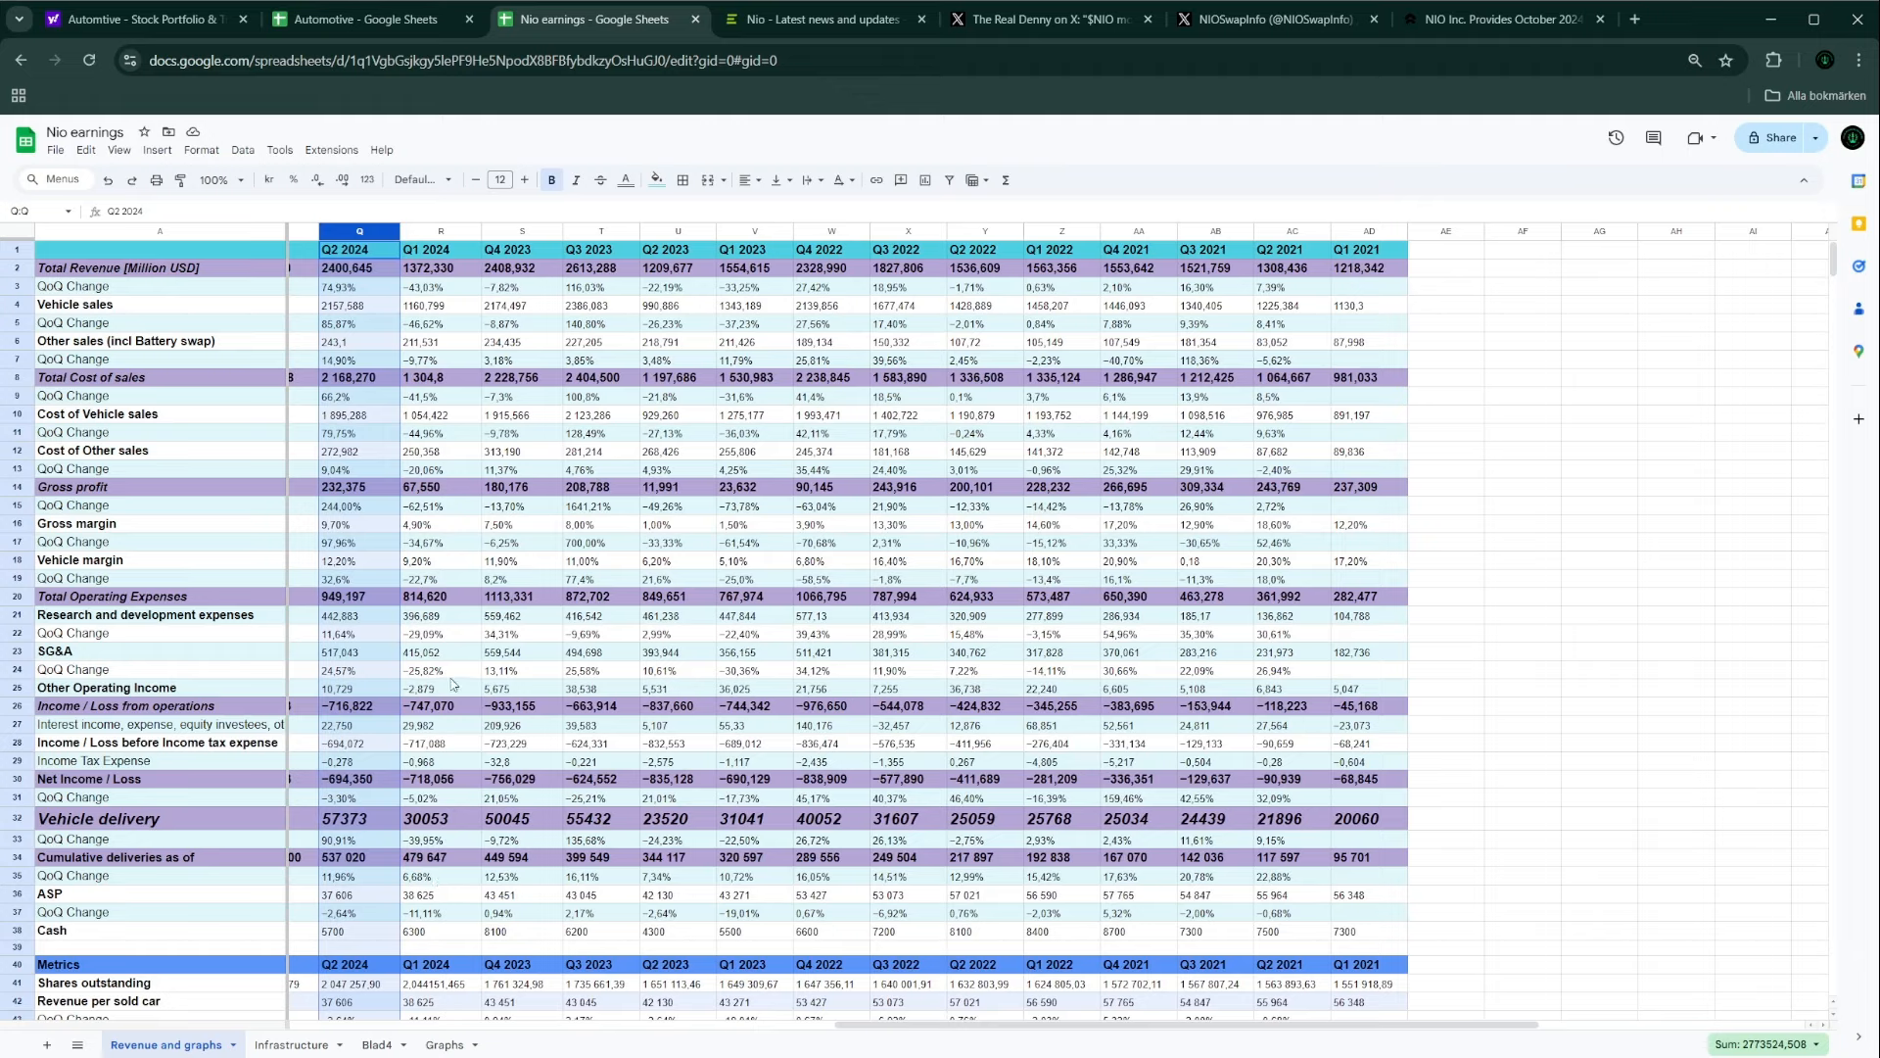
{"action": "mouse_move", "coordinate": [383, 815]}
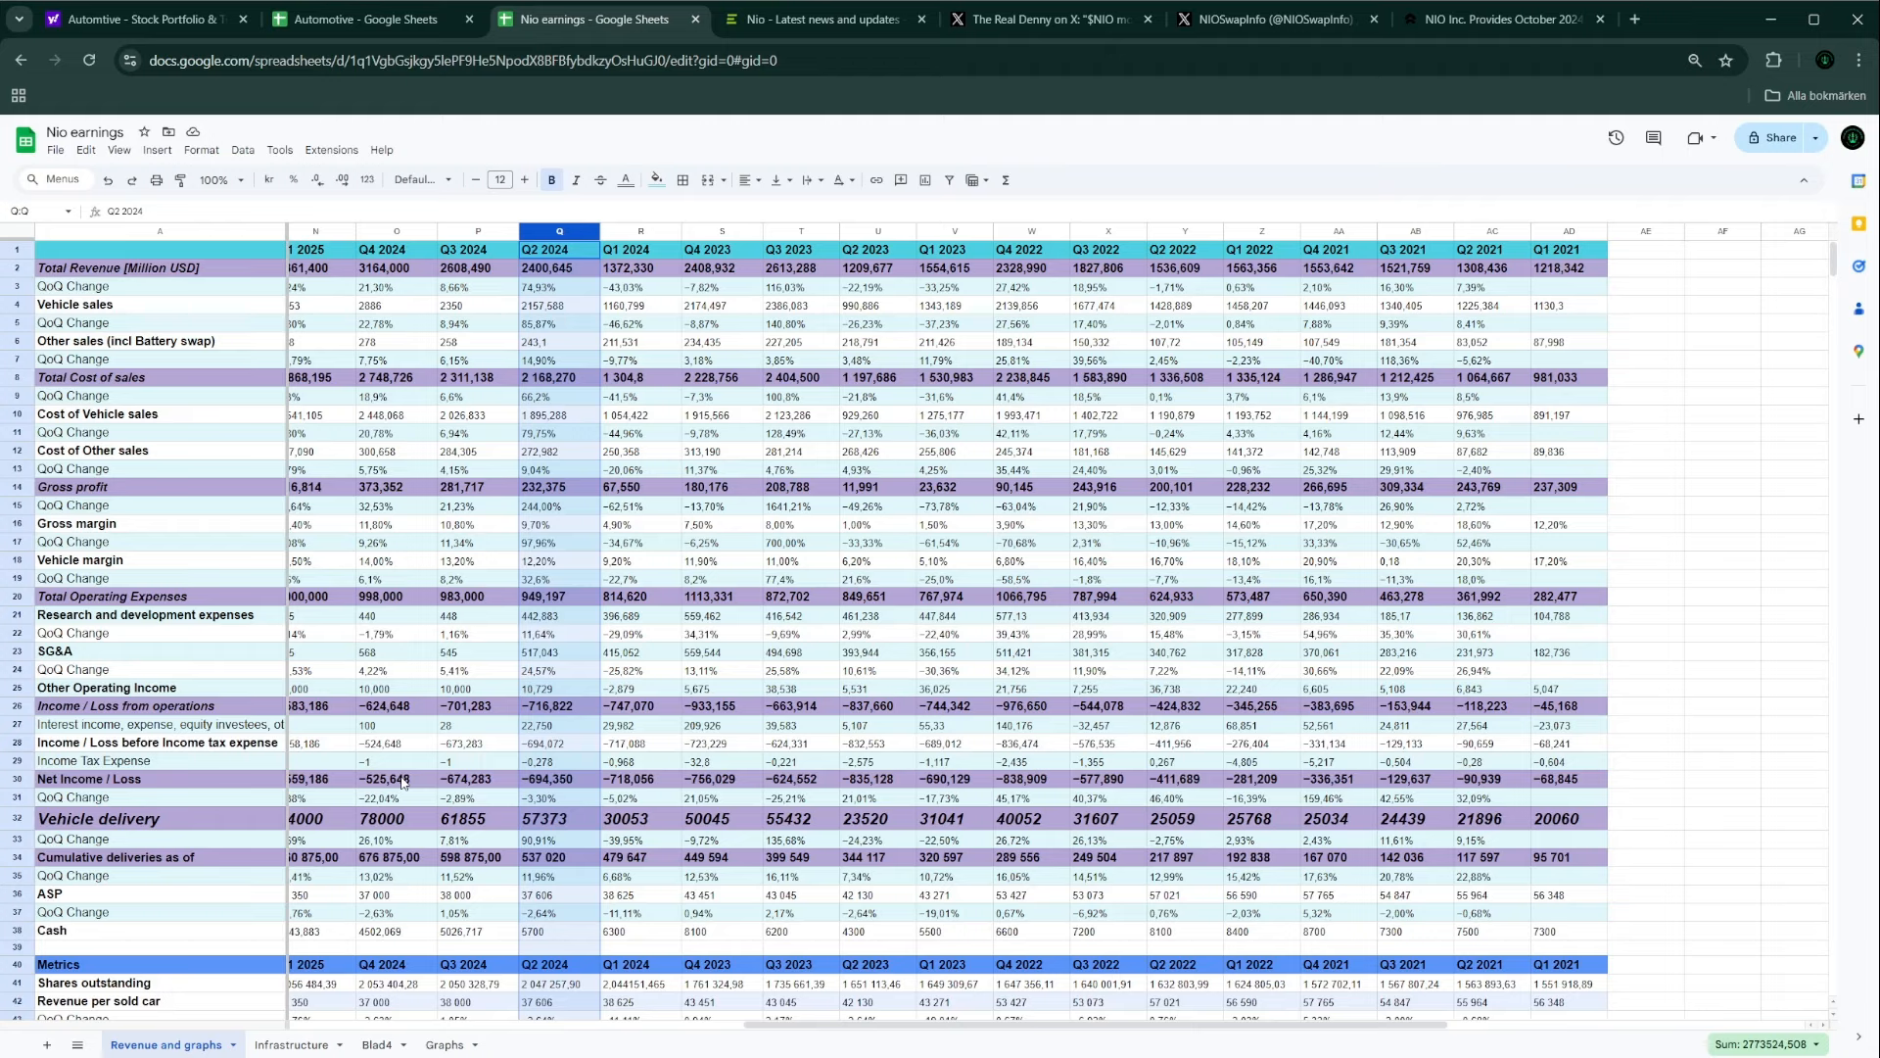
{"action": "mouse_move", "coordinate": [505, 888]}
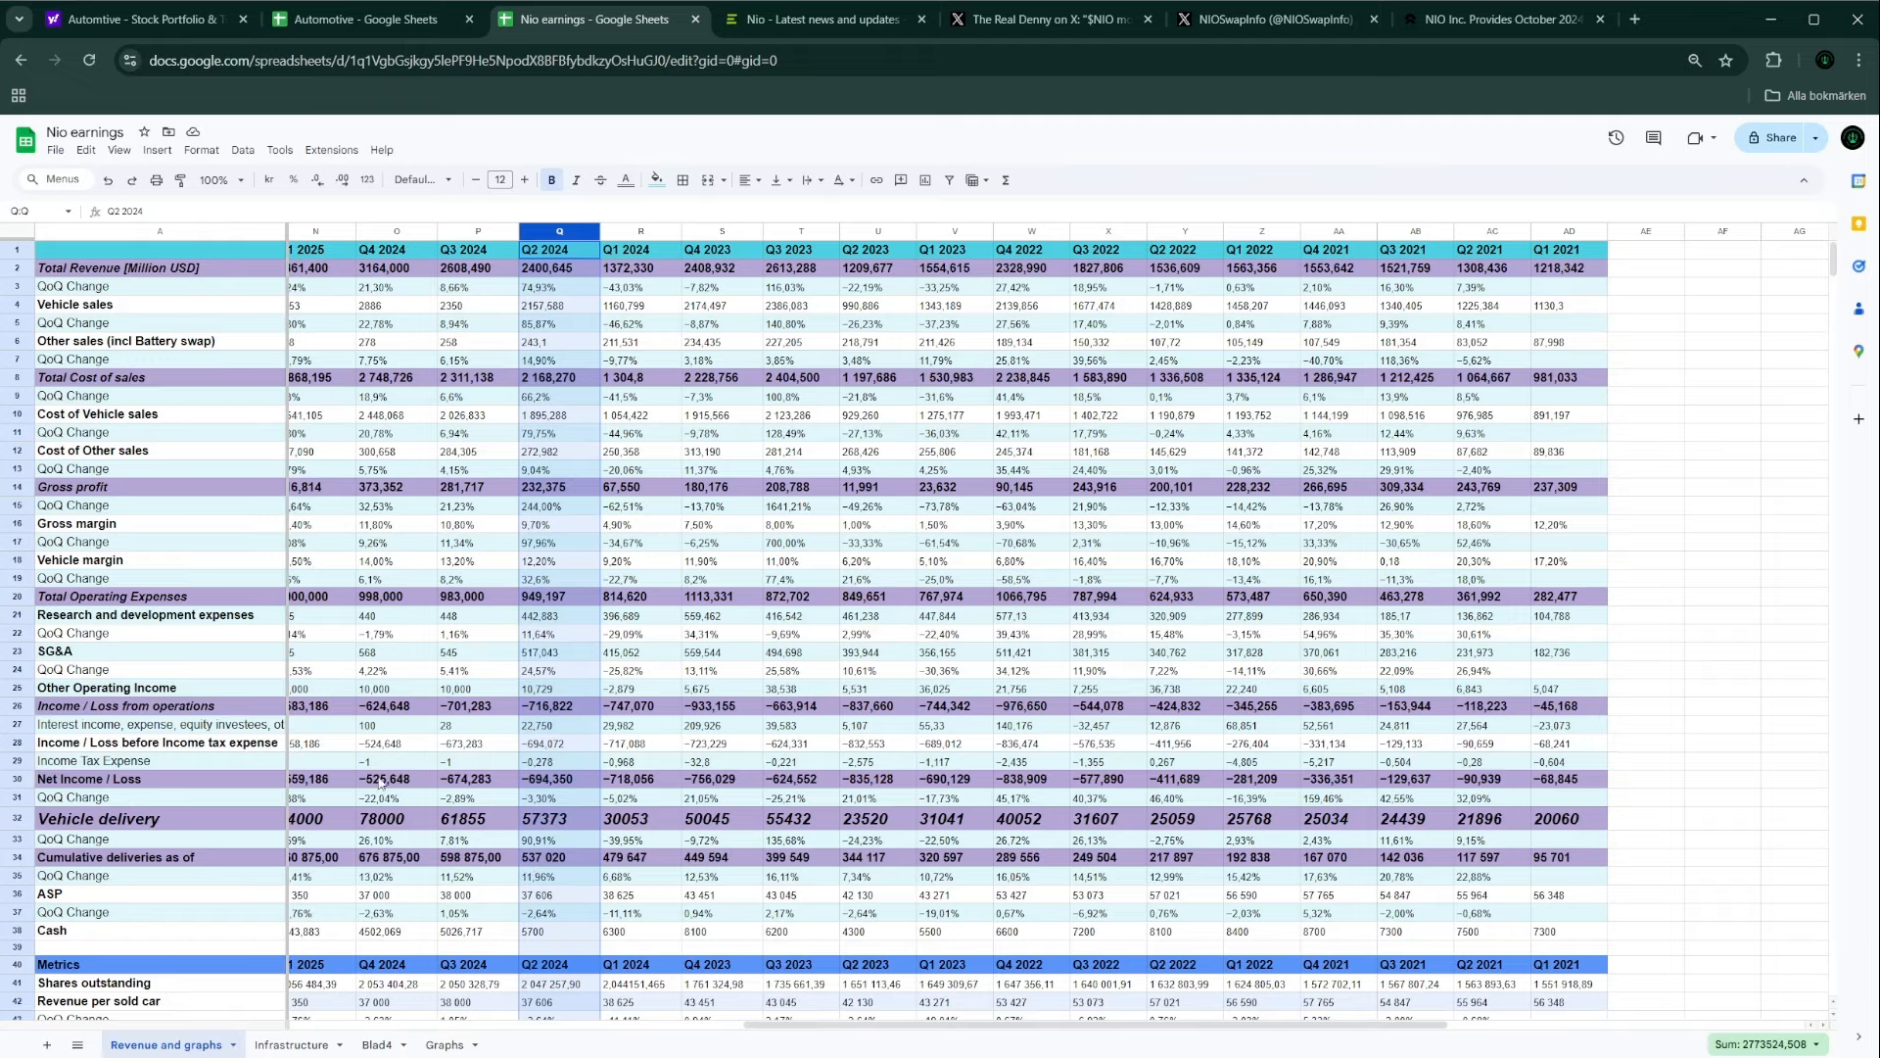
Step: Show the Automotive portfolio in Yahoo Finance, with BYDDY, XPEV, LI, TSLA and NIO at 5.10
{"action": "left_click", "coordinate": [138, 20]}
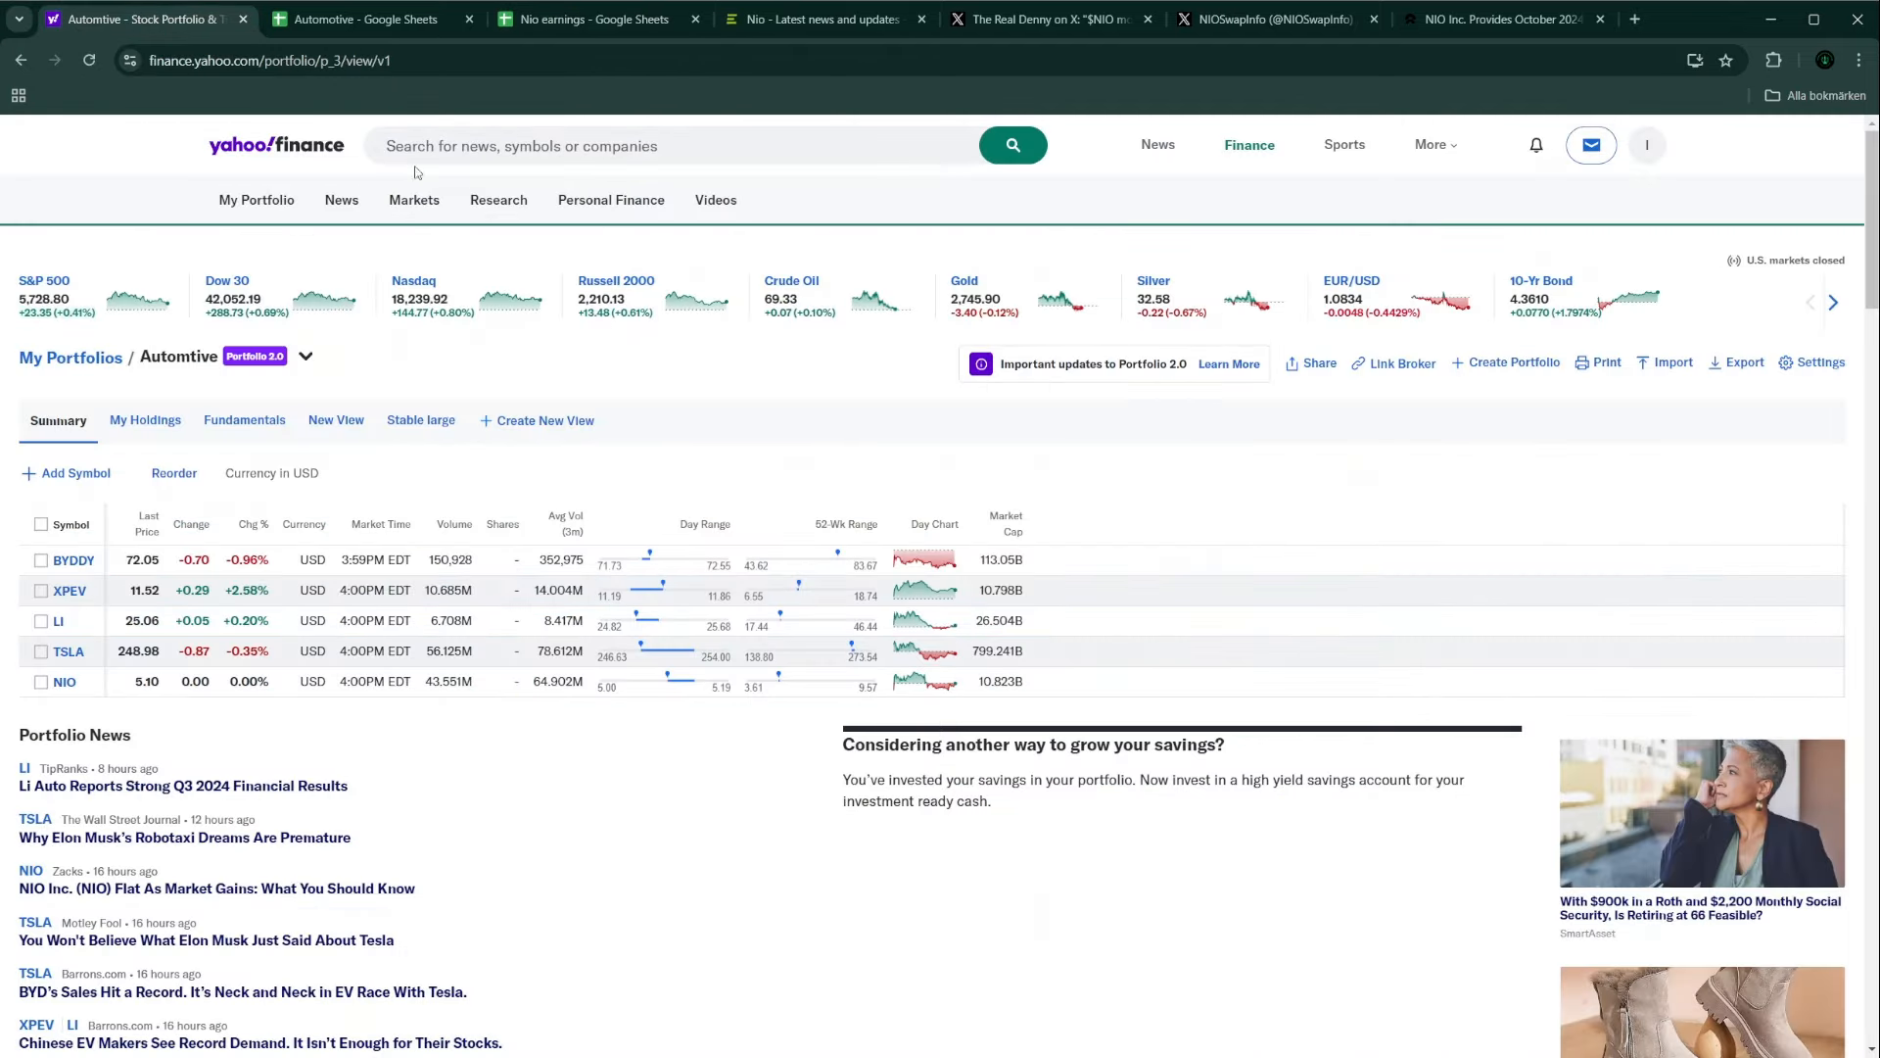
{"action": "mouse_move", "coordinate": [934, 657]}
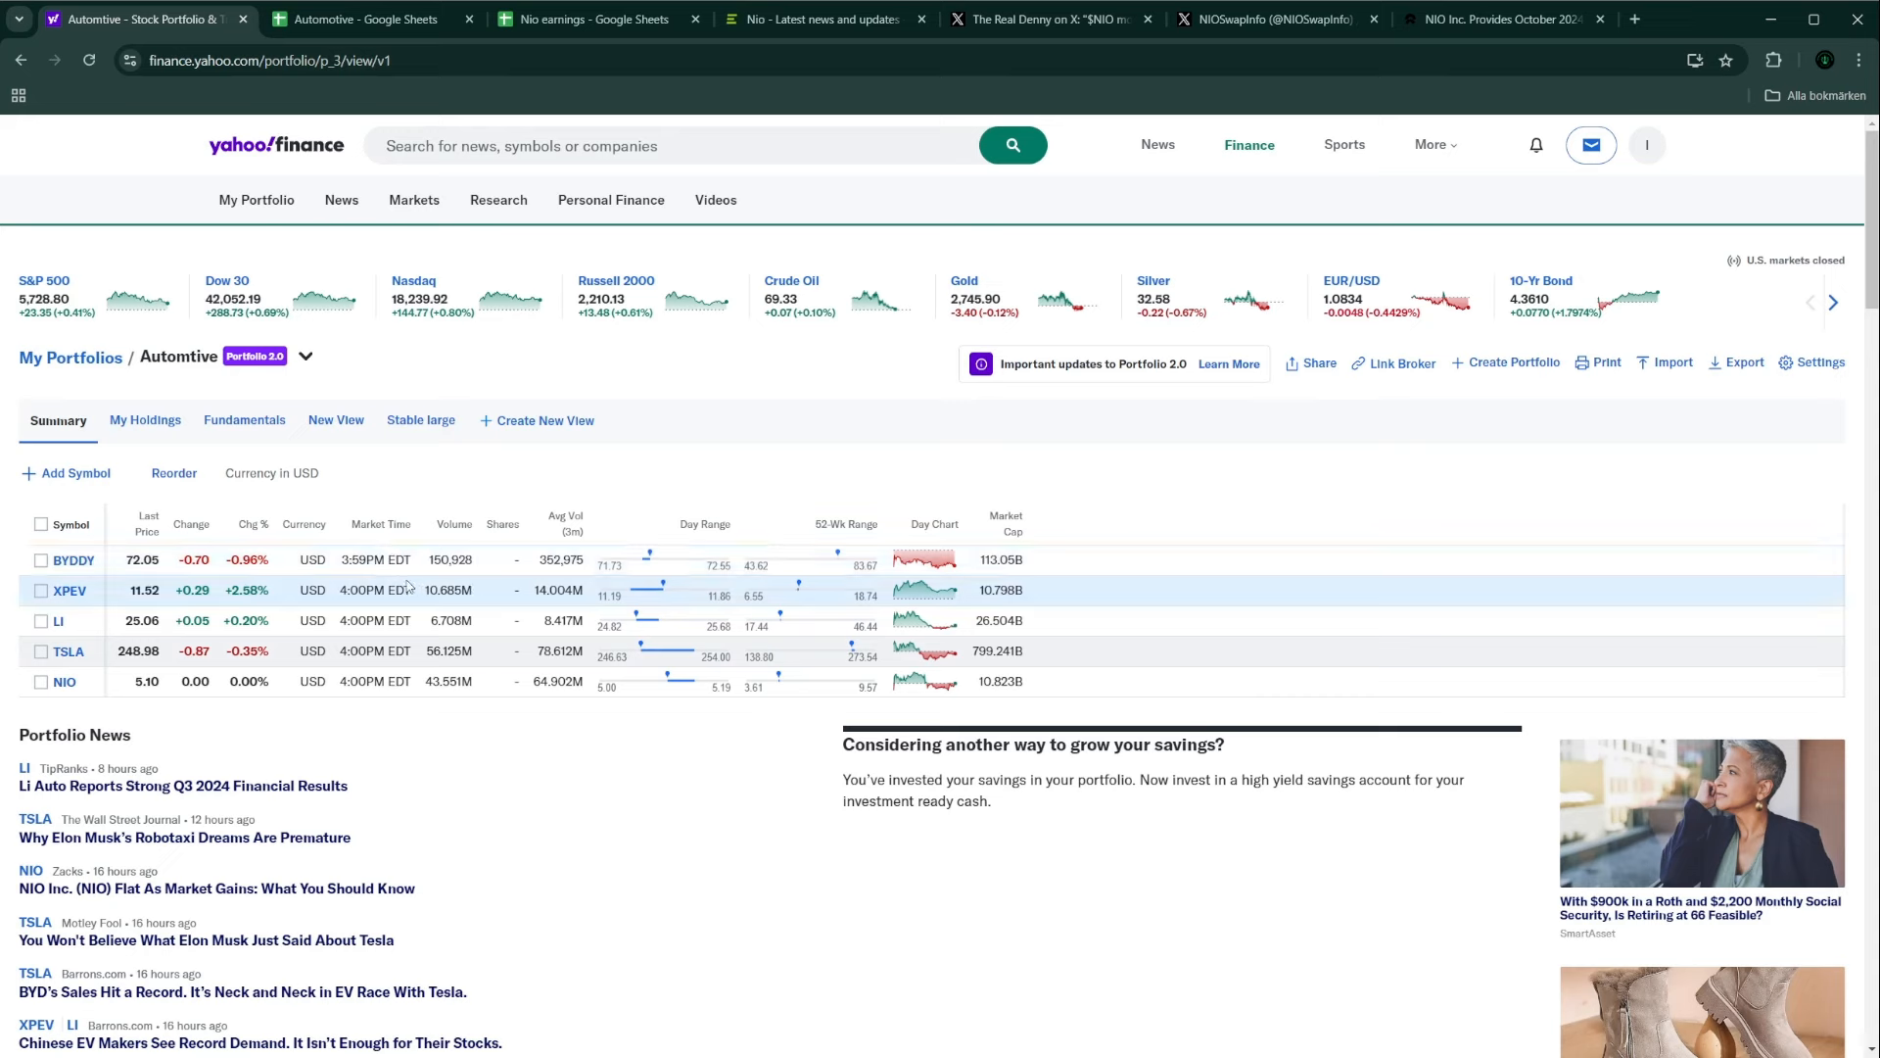
{"action": "mouse_move", "coordinate": [352, 466]}
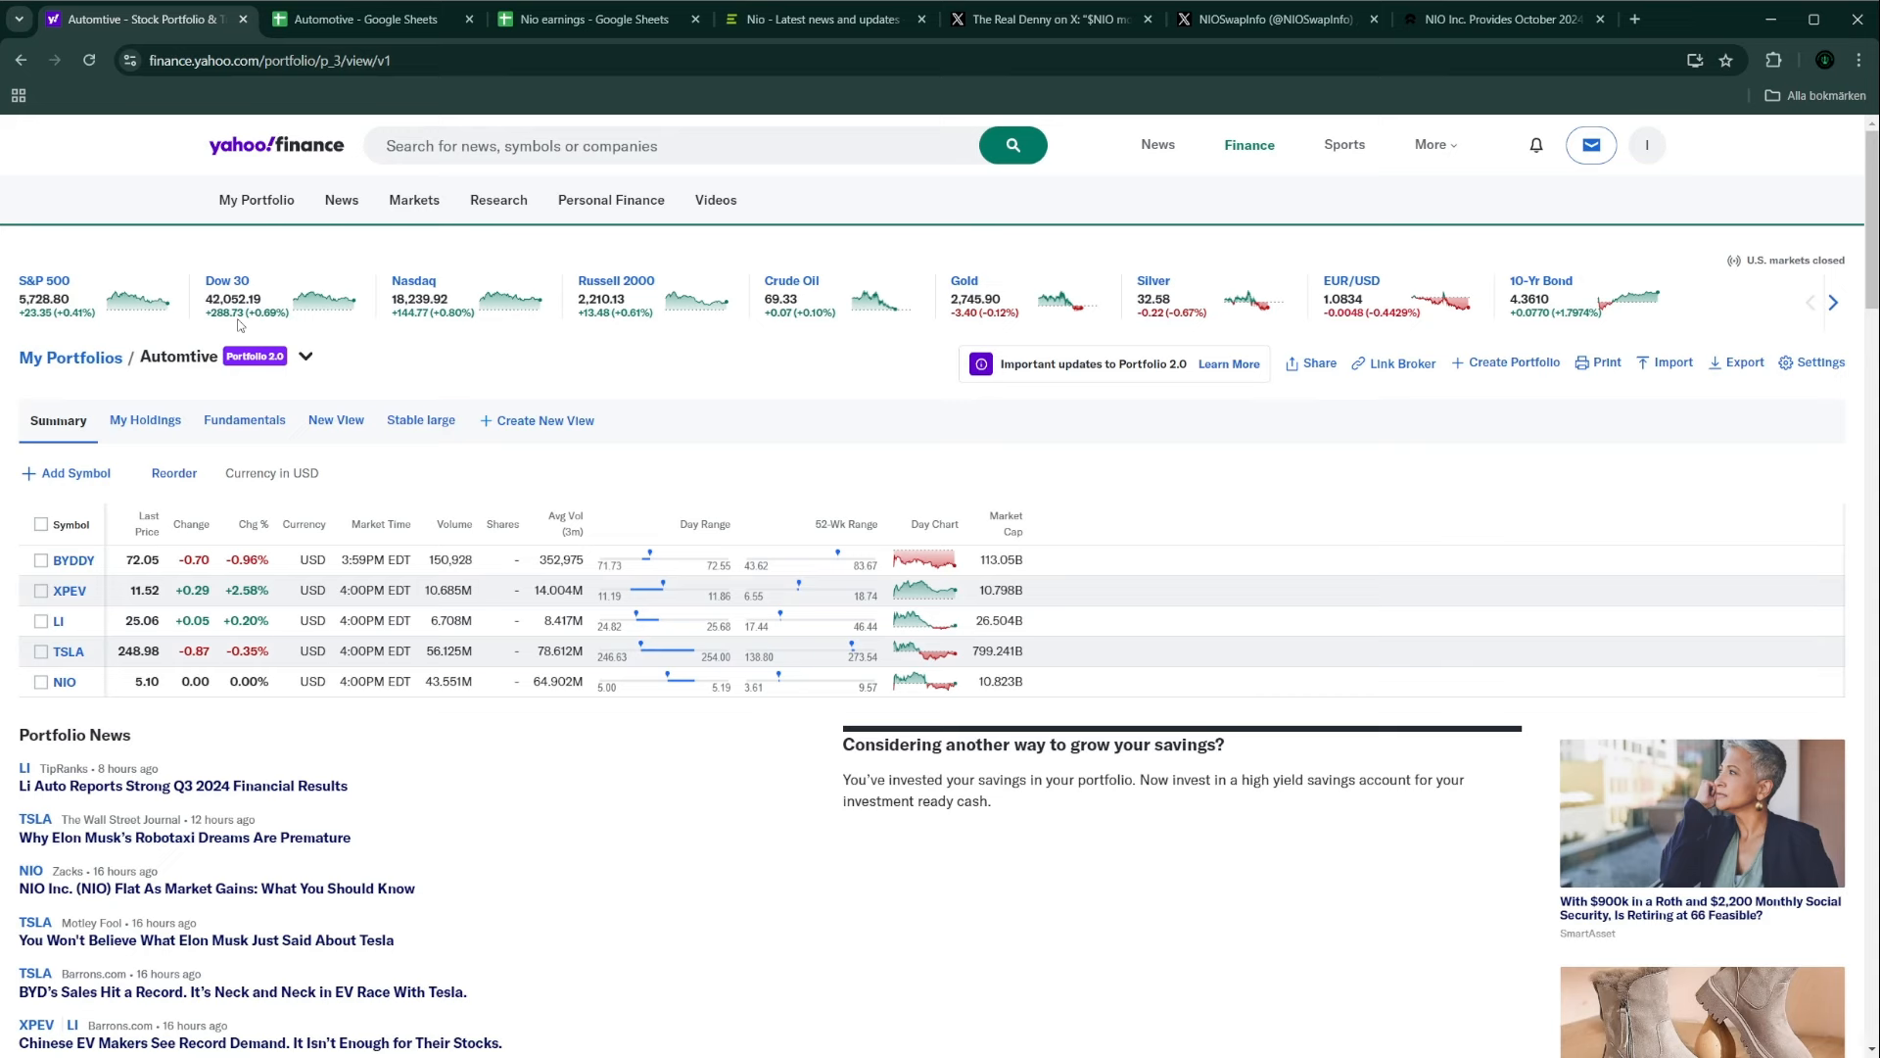
{"action": "mouse_move", "coordinate": [210, 493]}
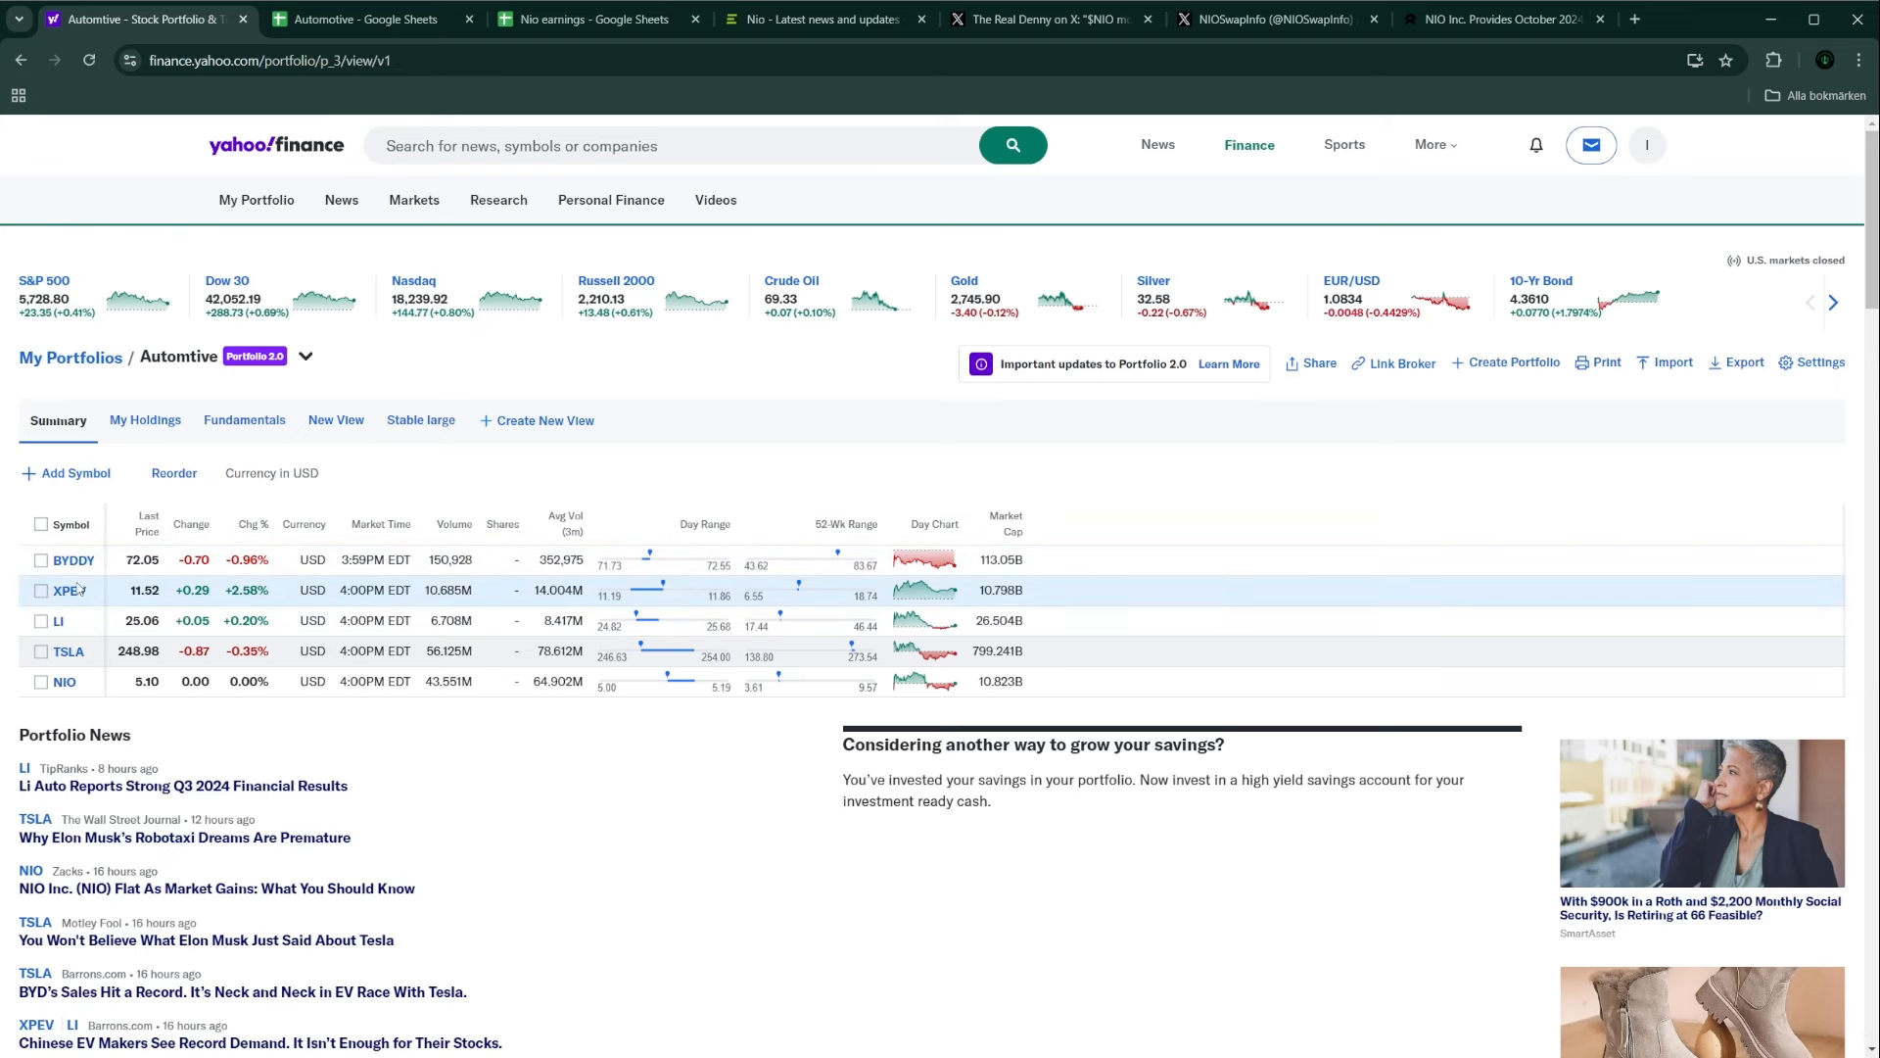
{"action": "mouse_move", "coordinate": [90, 600]}
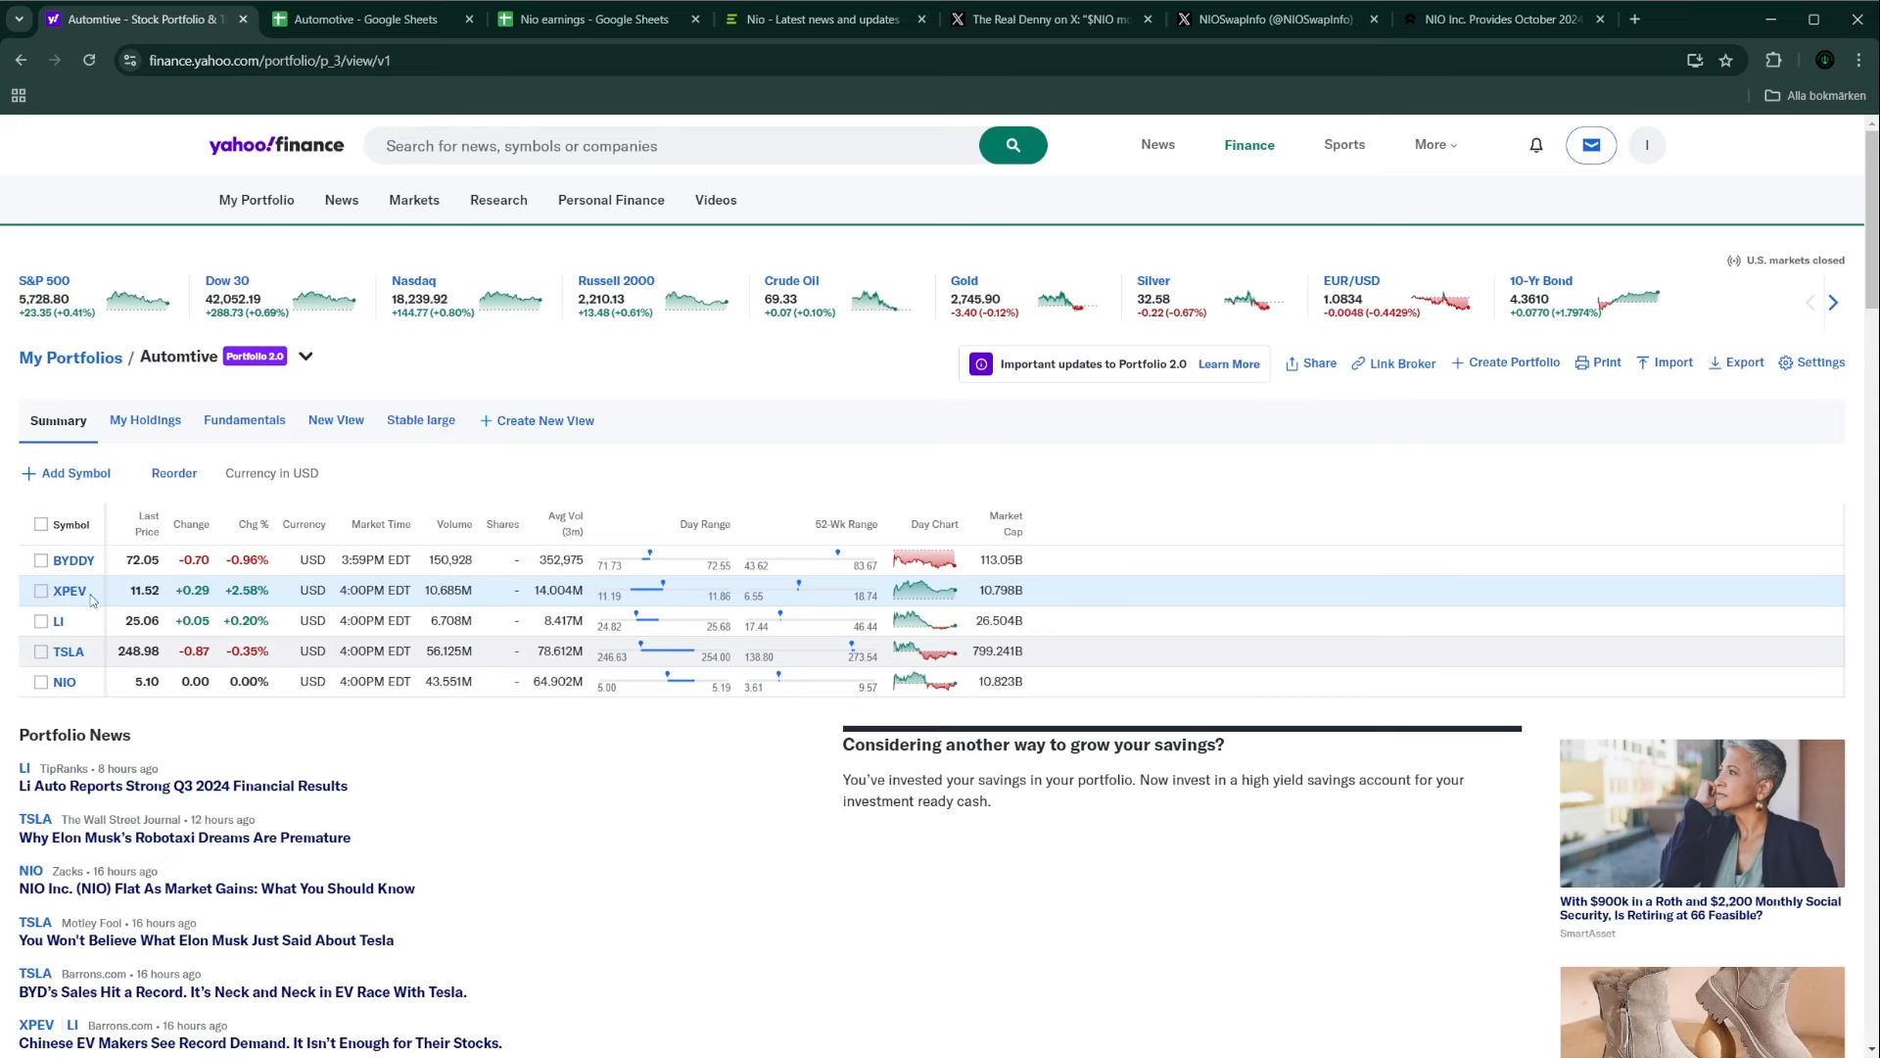
{"action": "mouse_move", "coordinate": [84, 599]}
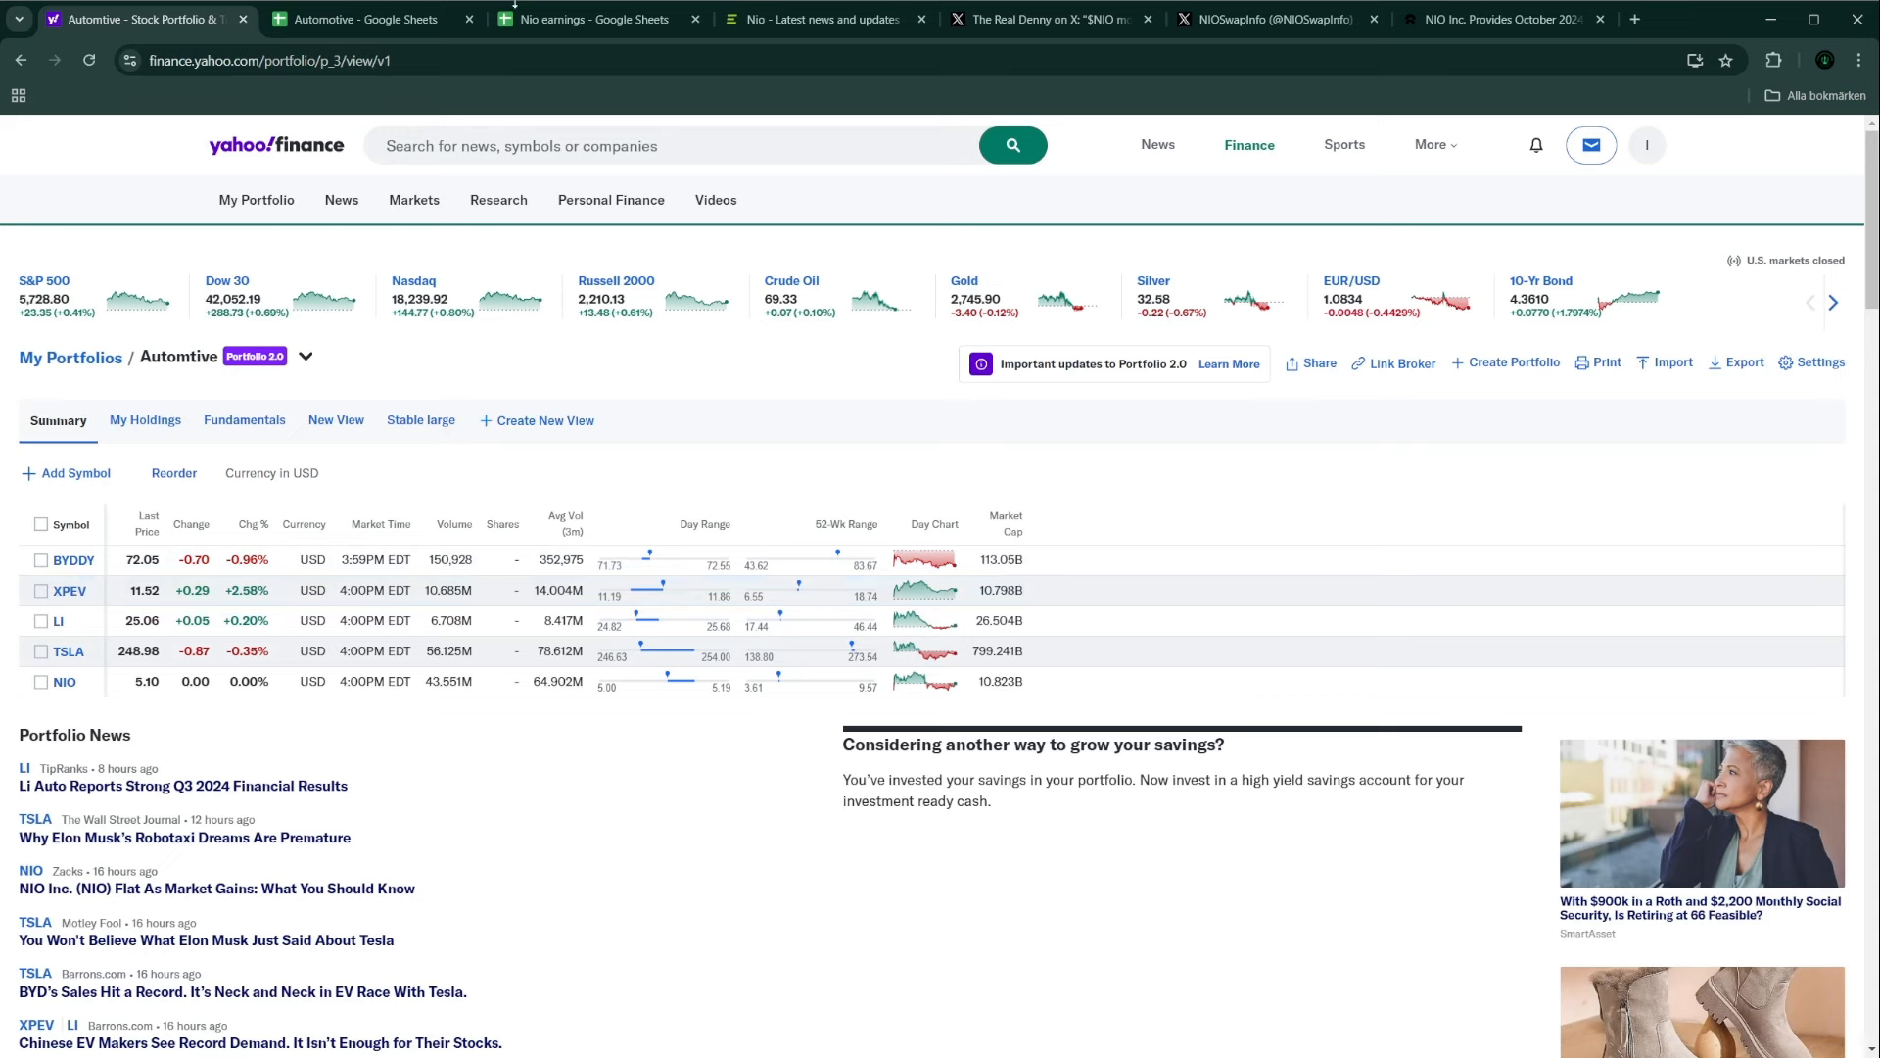
{"action": "mouse_move", "coordinate": [354, 20]}
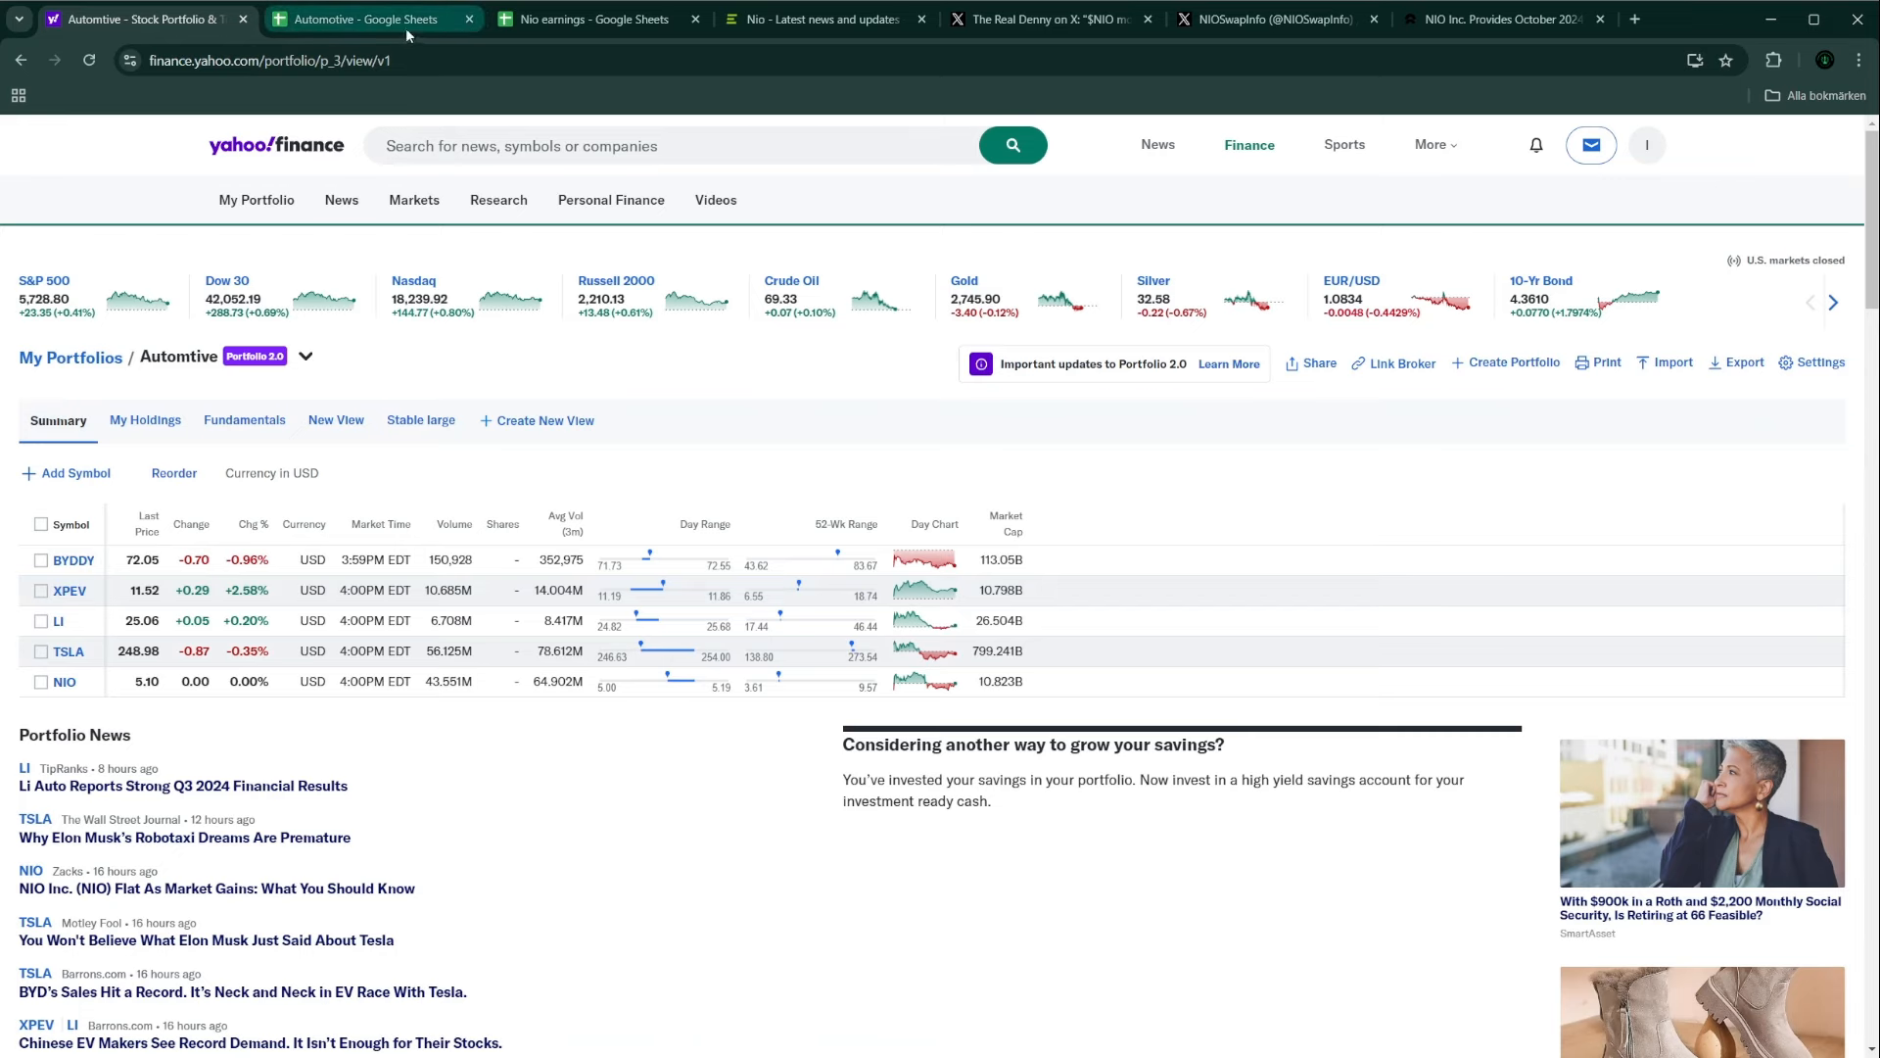
Step: Return to the Automotive workbook's Monthly delivery in China sheet, via the Nio delivery 23 and 24 sheet
{"action": "left_click", "coordinate": [359, 20]}
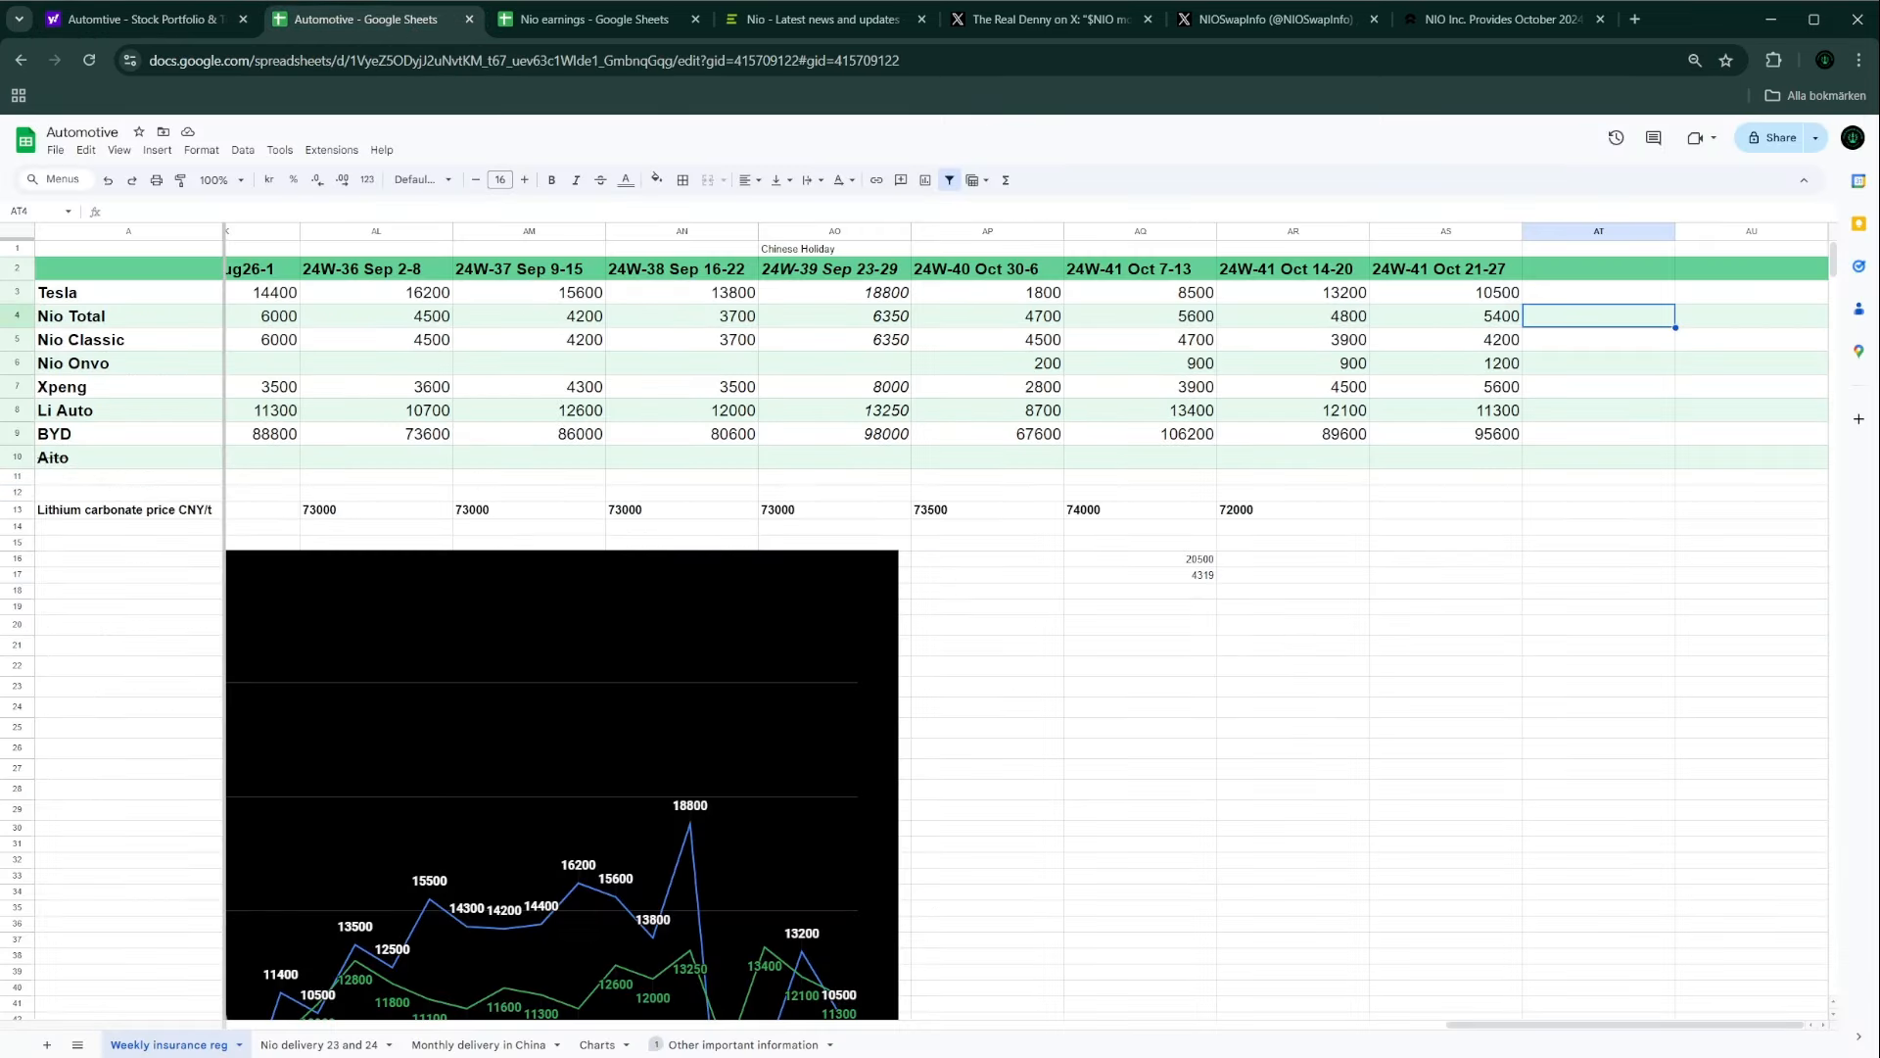
{"action": "left_click", "coordinate": [319, 1043]}
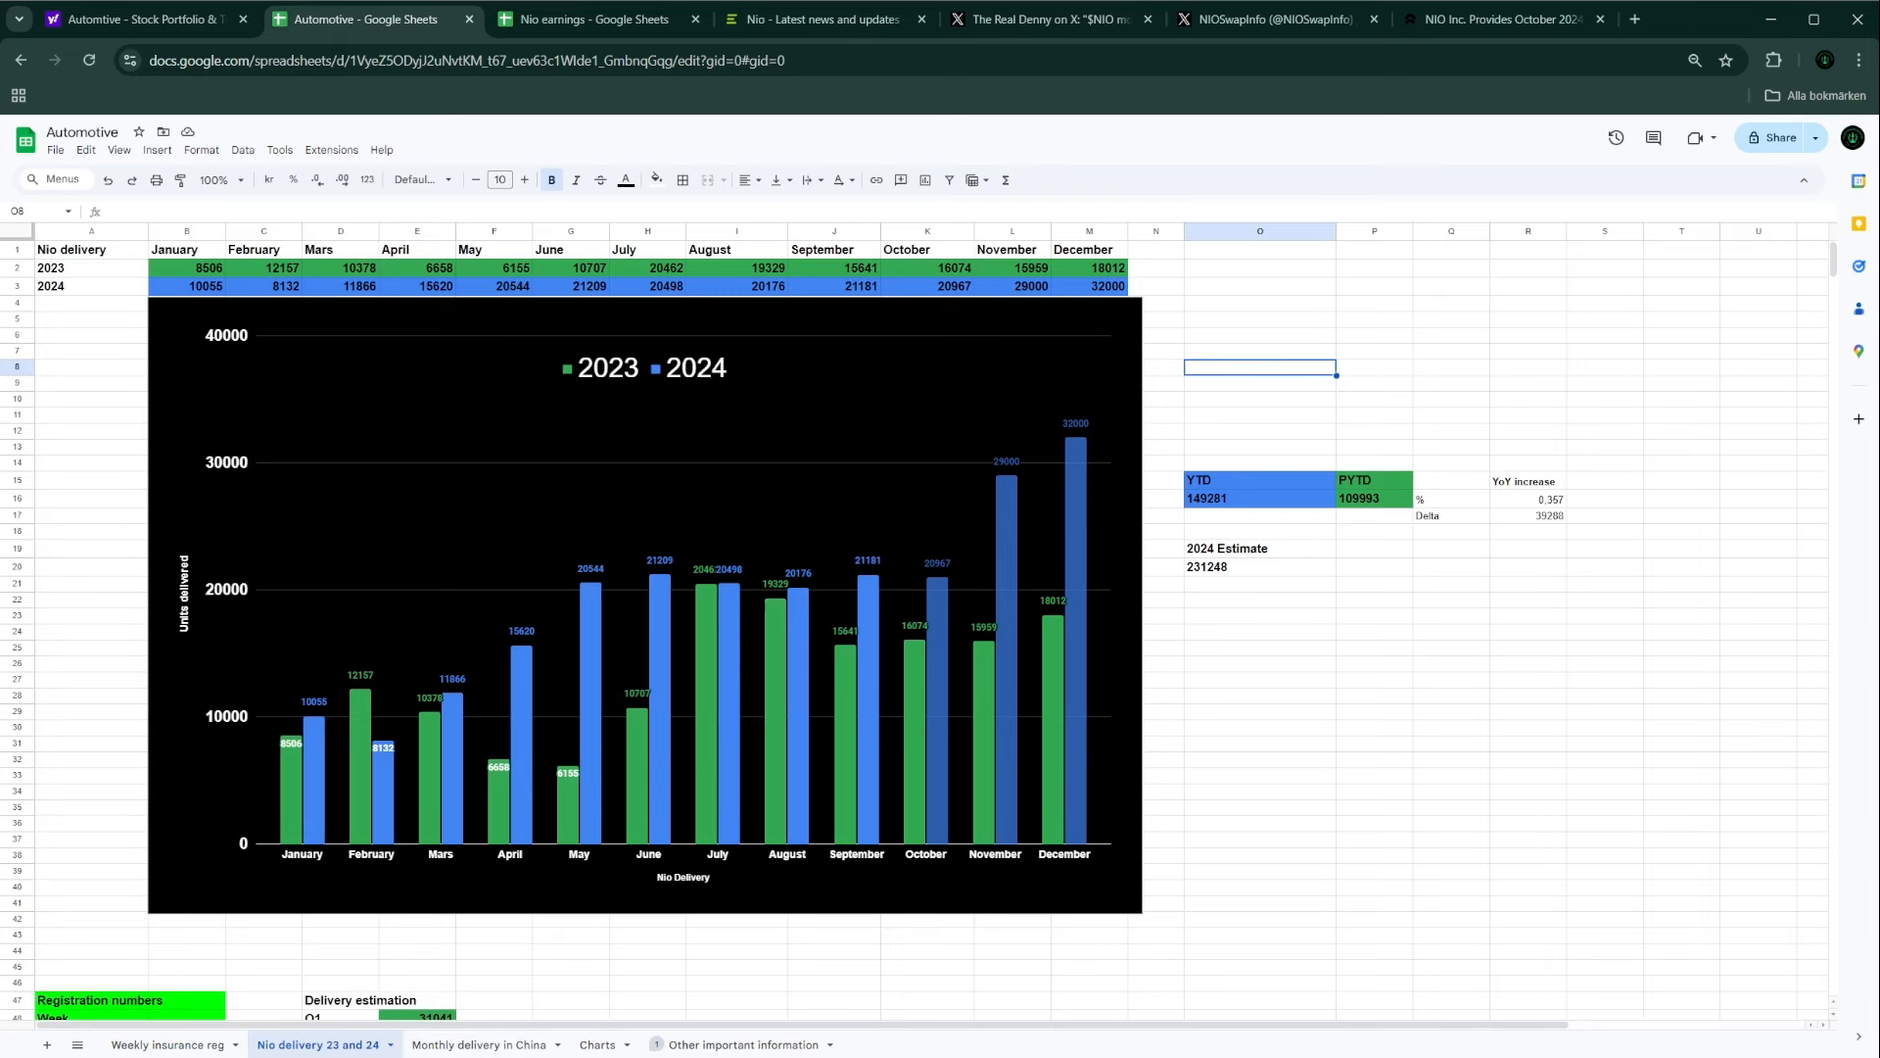
{"action": "left_click", "coordinate": [480, 1045]}
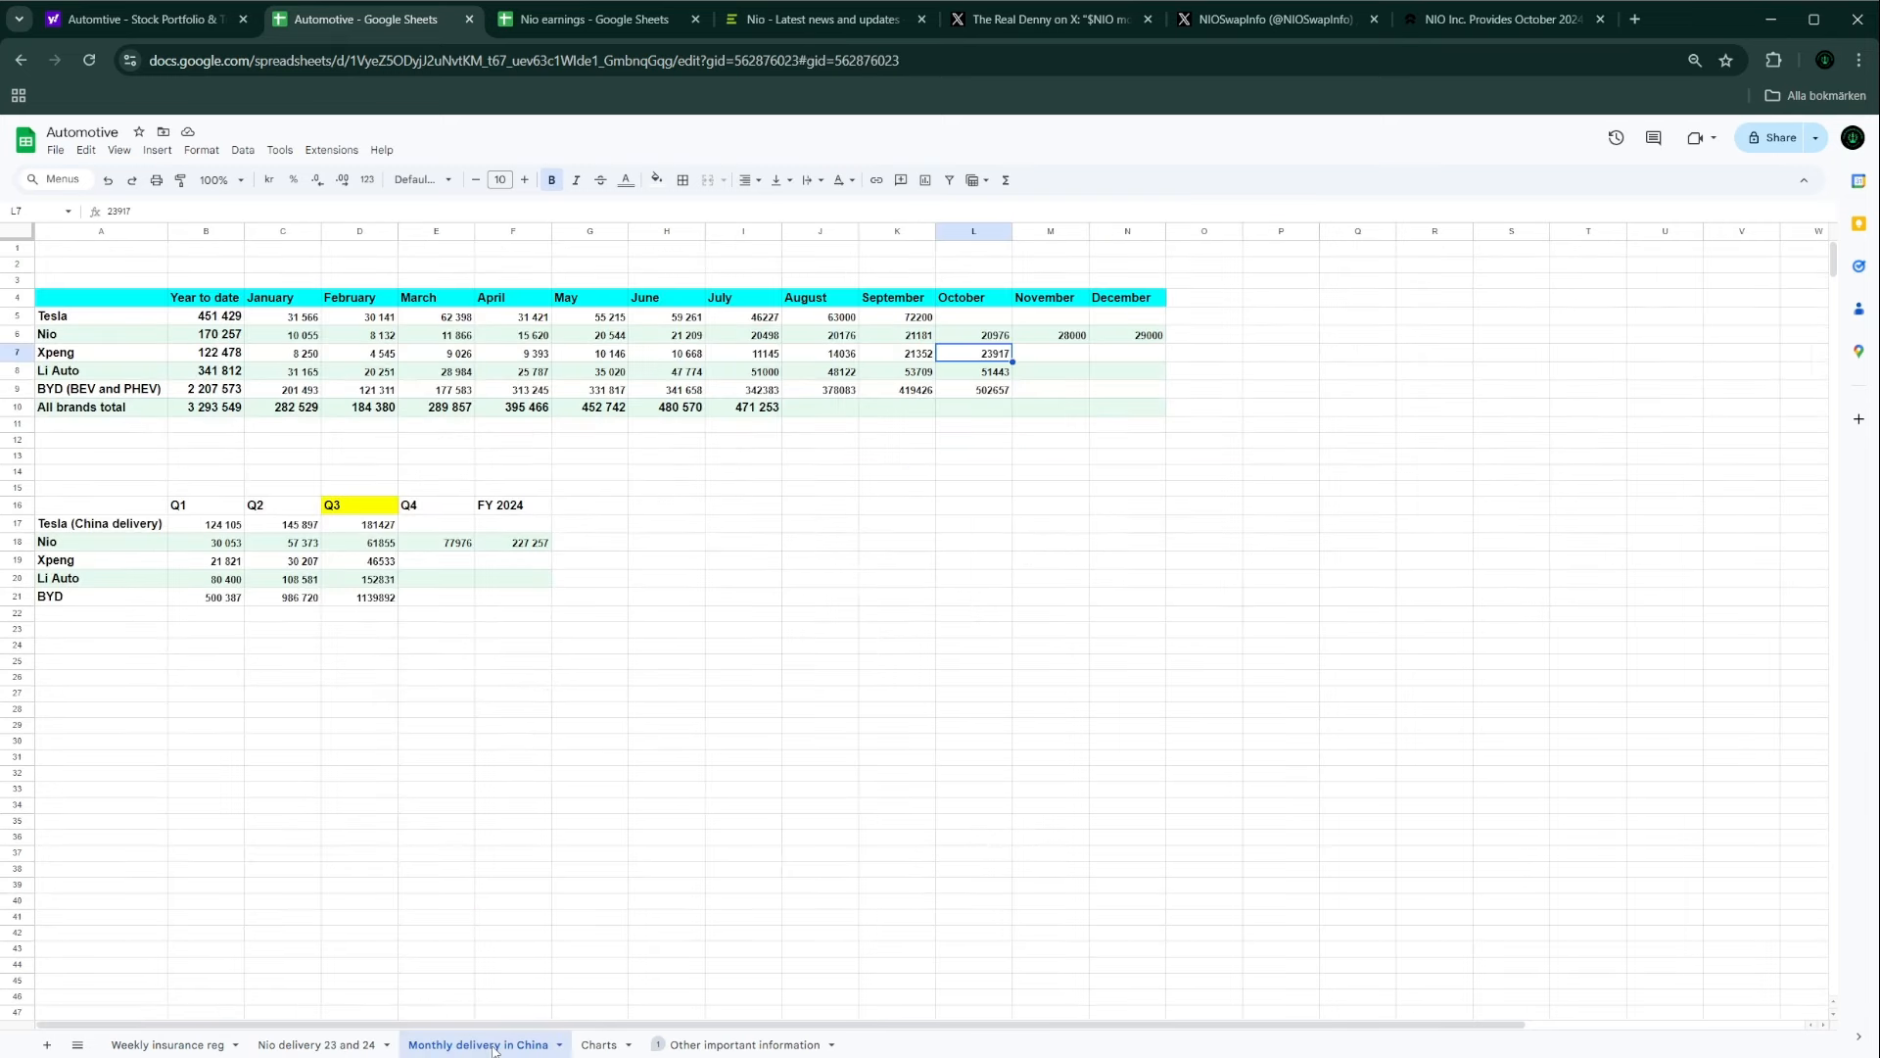
{"action": "mouse_move", "coordinate": [987, 401]}
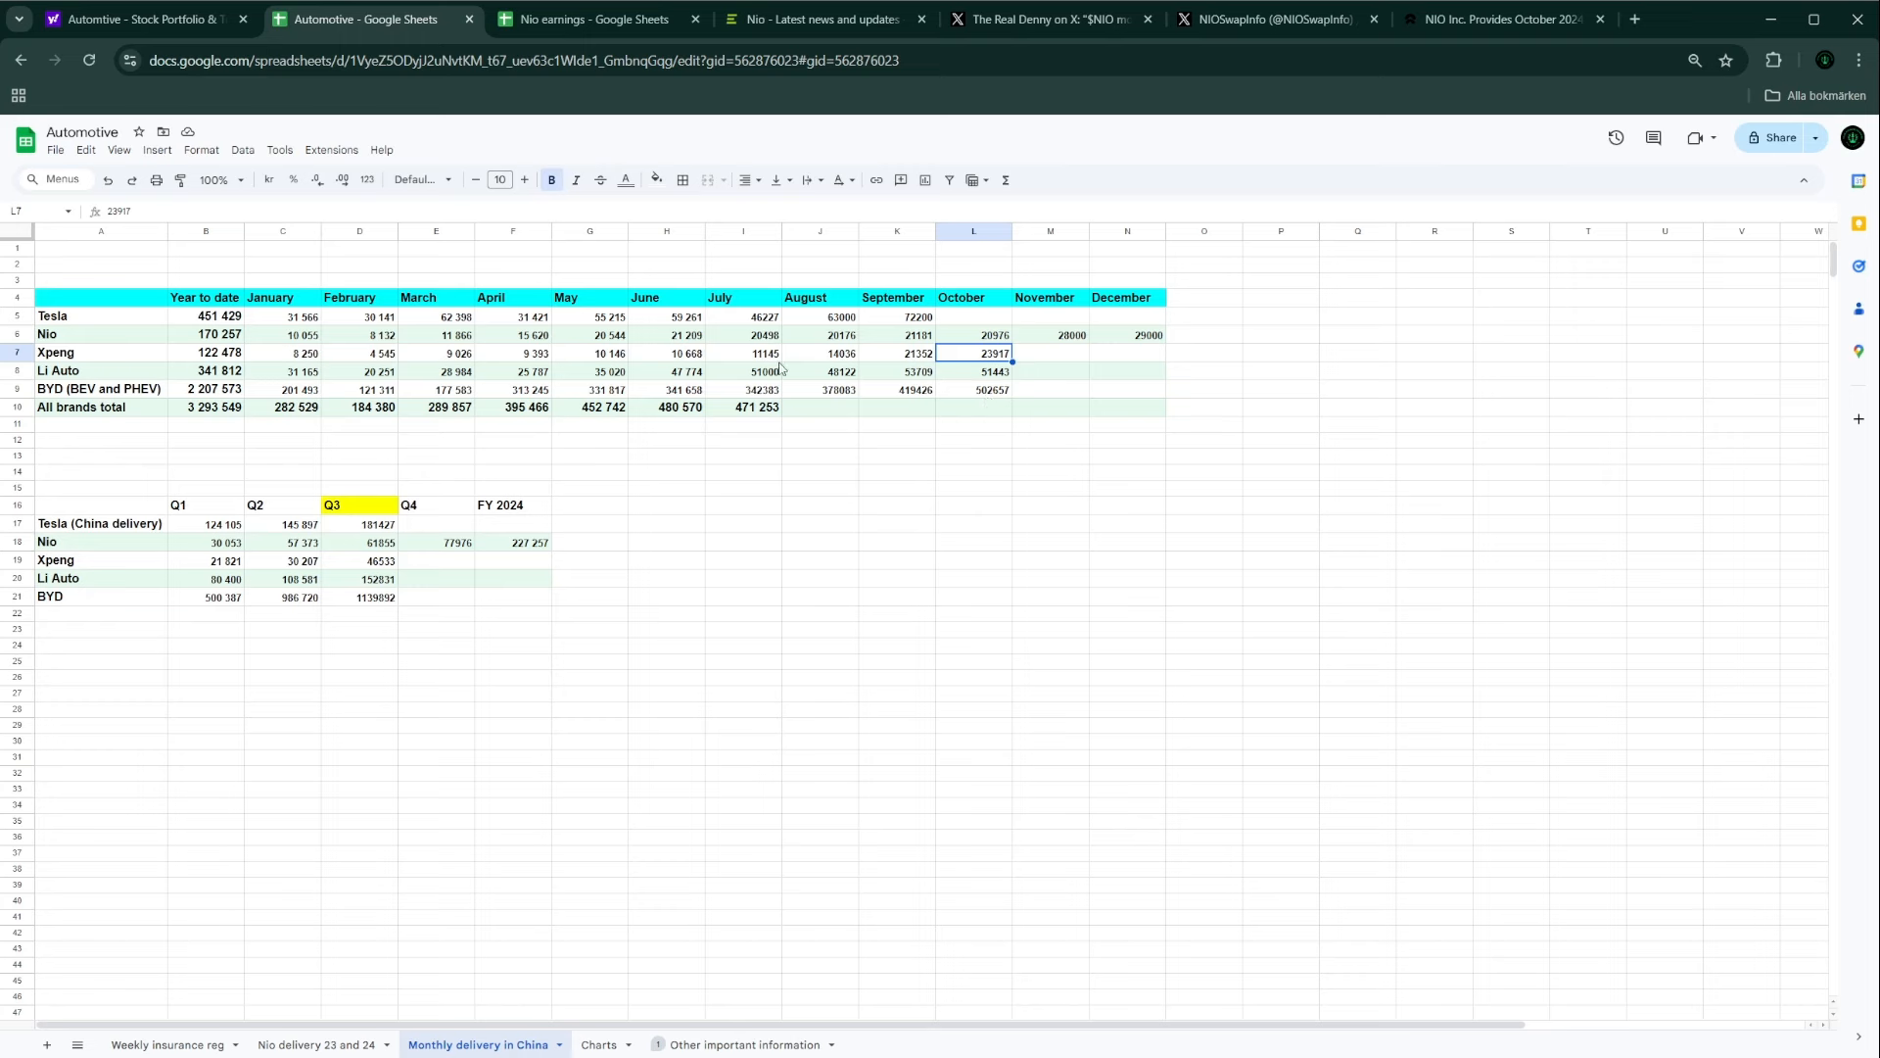
{"action": "mouse_move", "coordinate": [840, 347]}
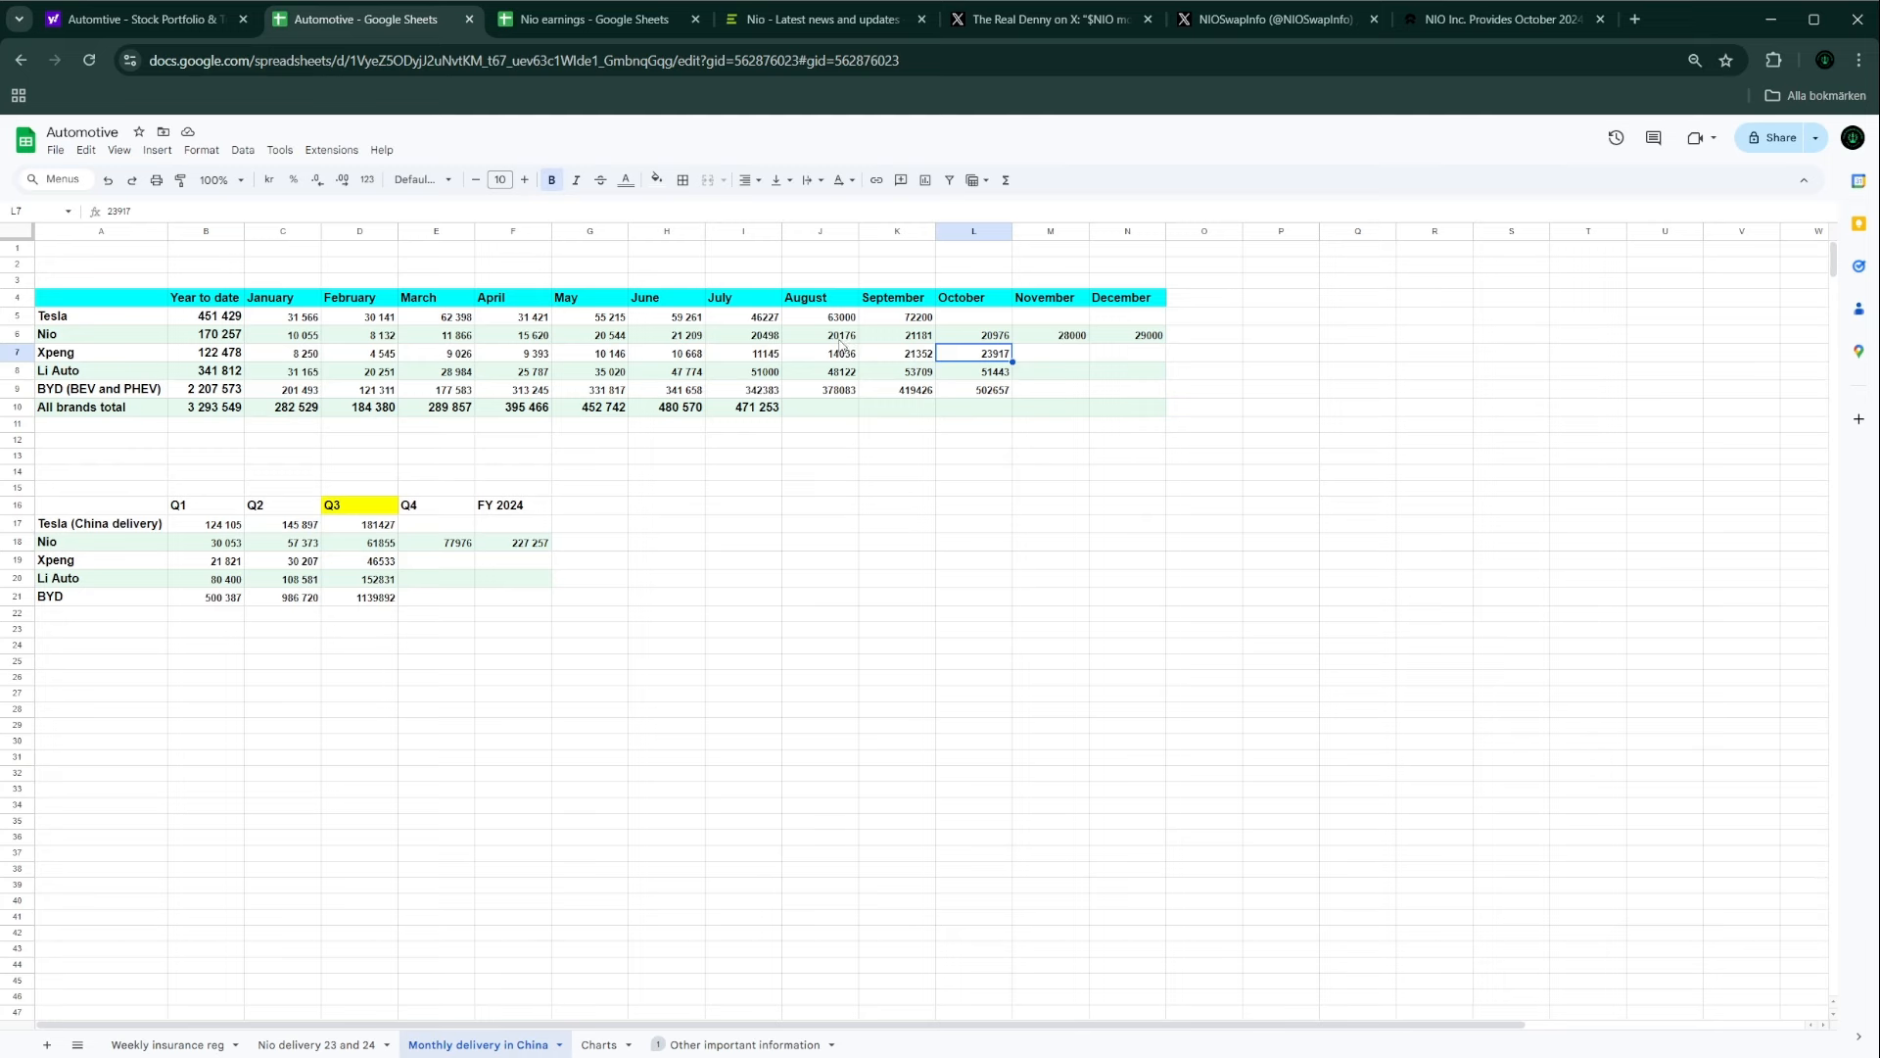
{"action": "mouse_move", "coordinate": [797, 354]}
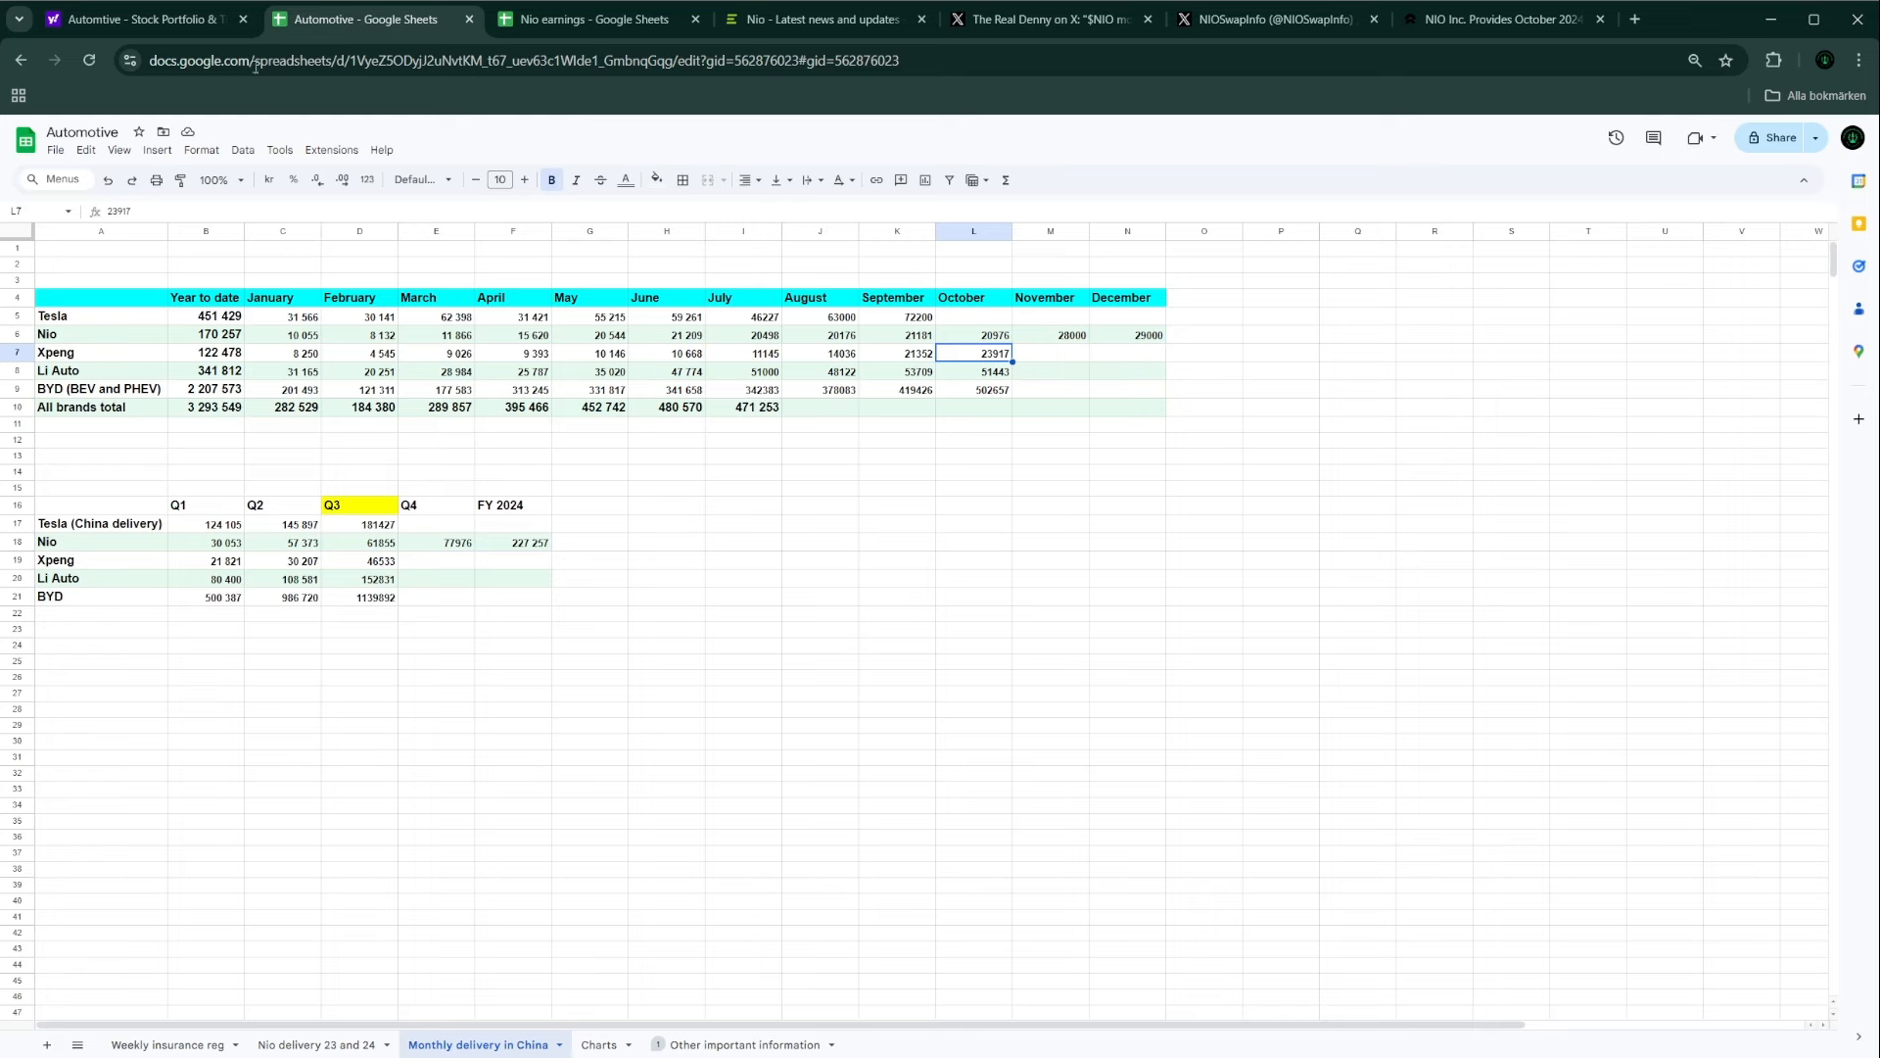
Step: Bring back the Yahoo Finance Automotive portfolio listing BYDDY, XPEV, LI, TSLA and NIO at 5.10
{"action": "left_click", "coordinate": [138, 17]}
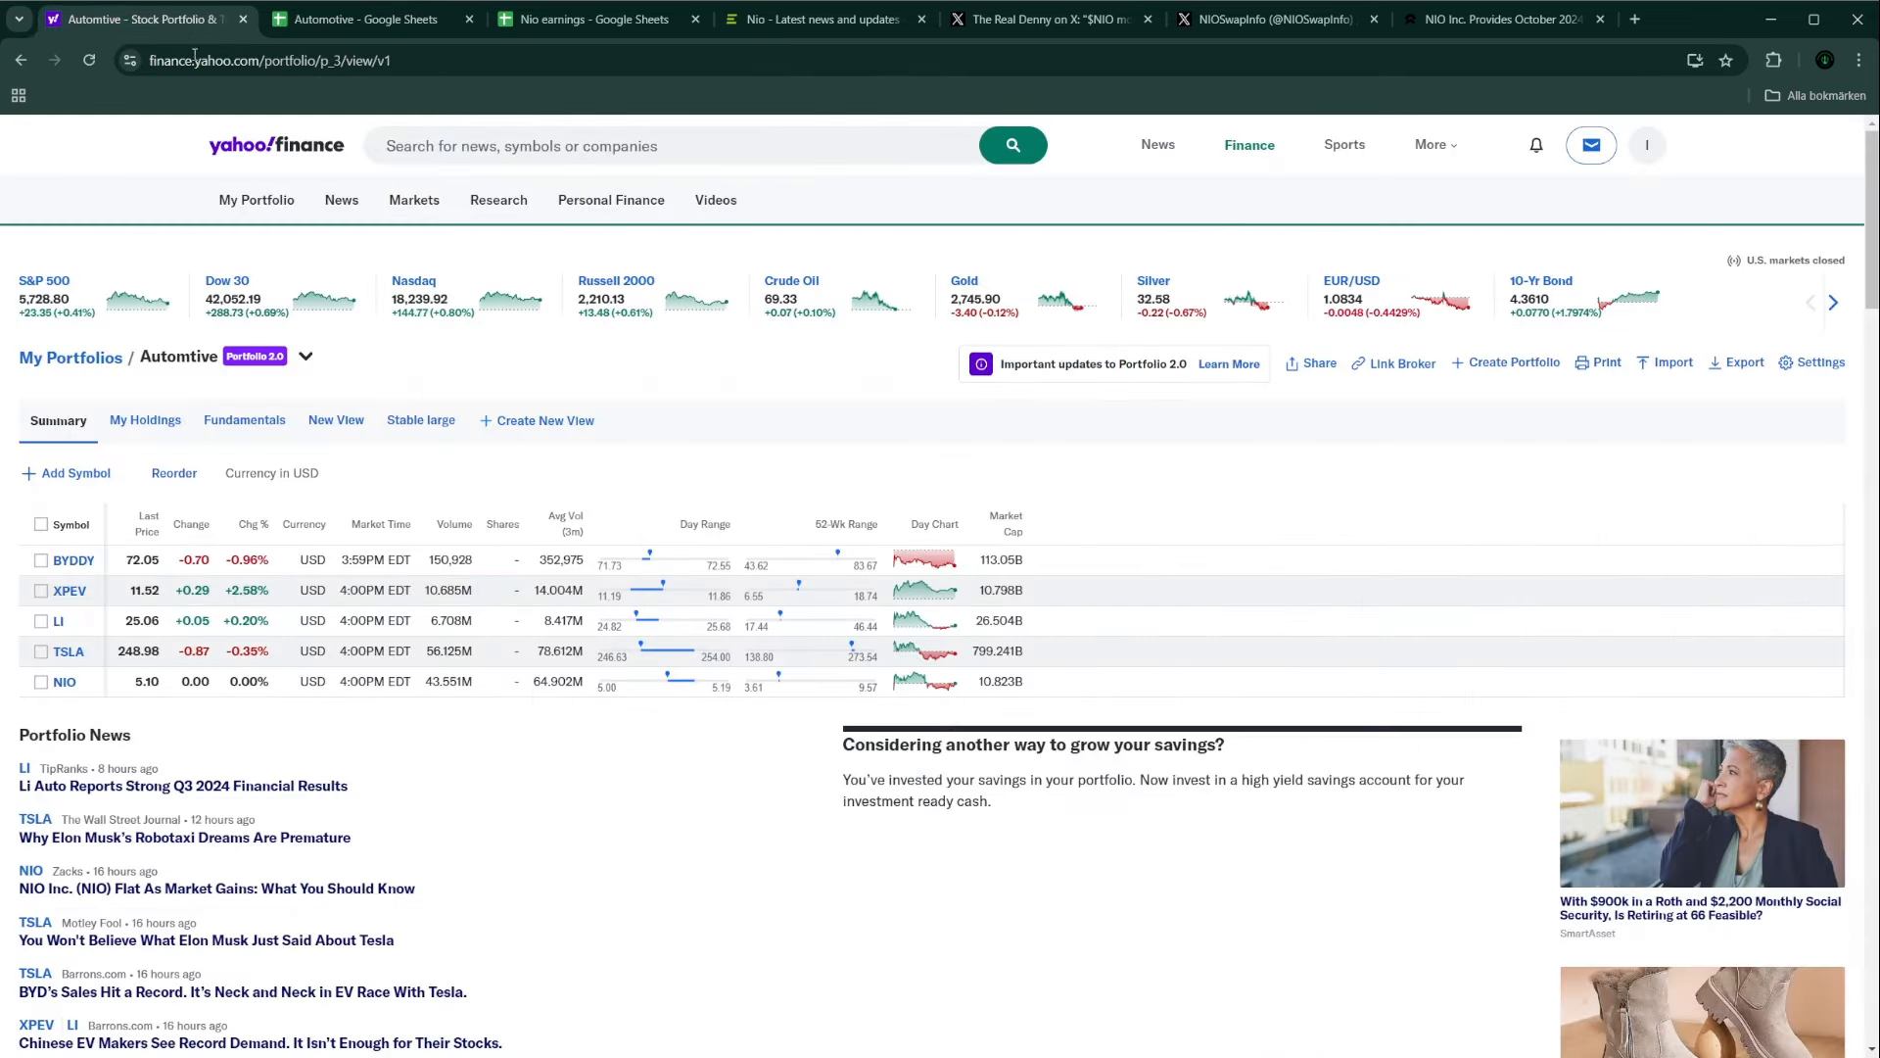
{"action": "mouse_move", "coordinate": [689, 744]}
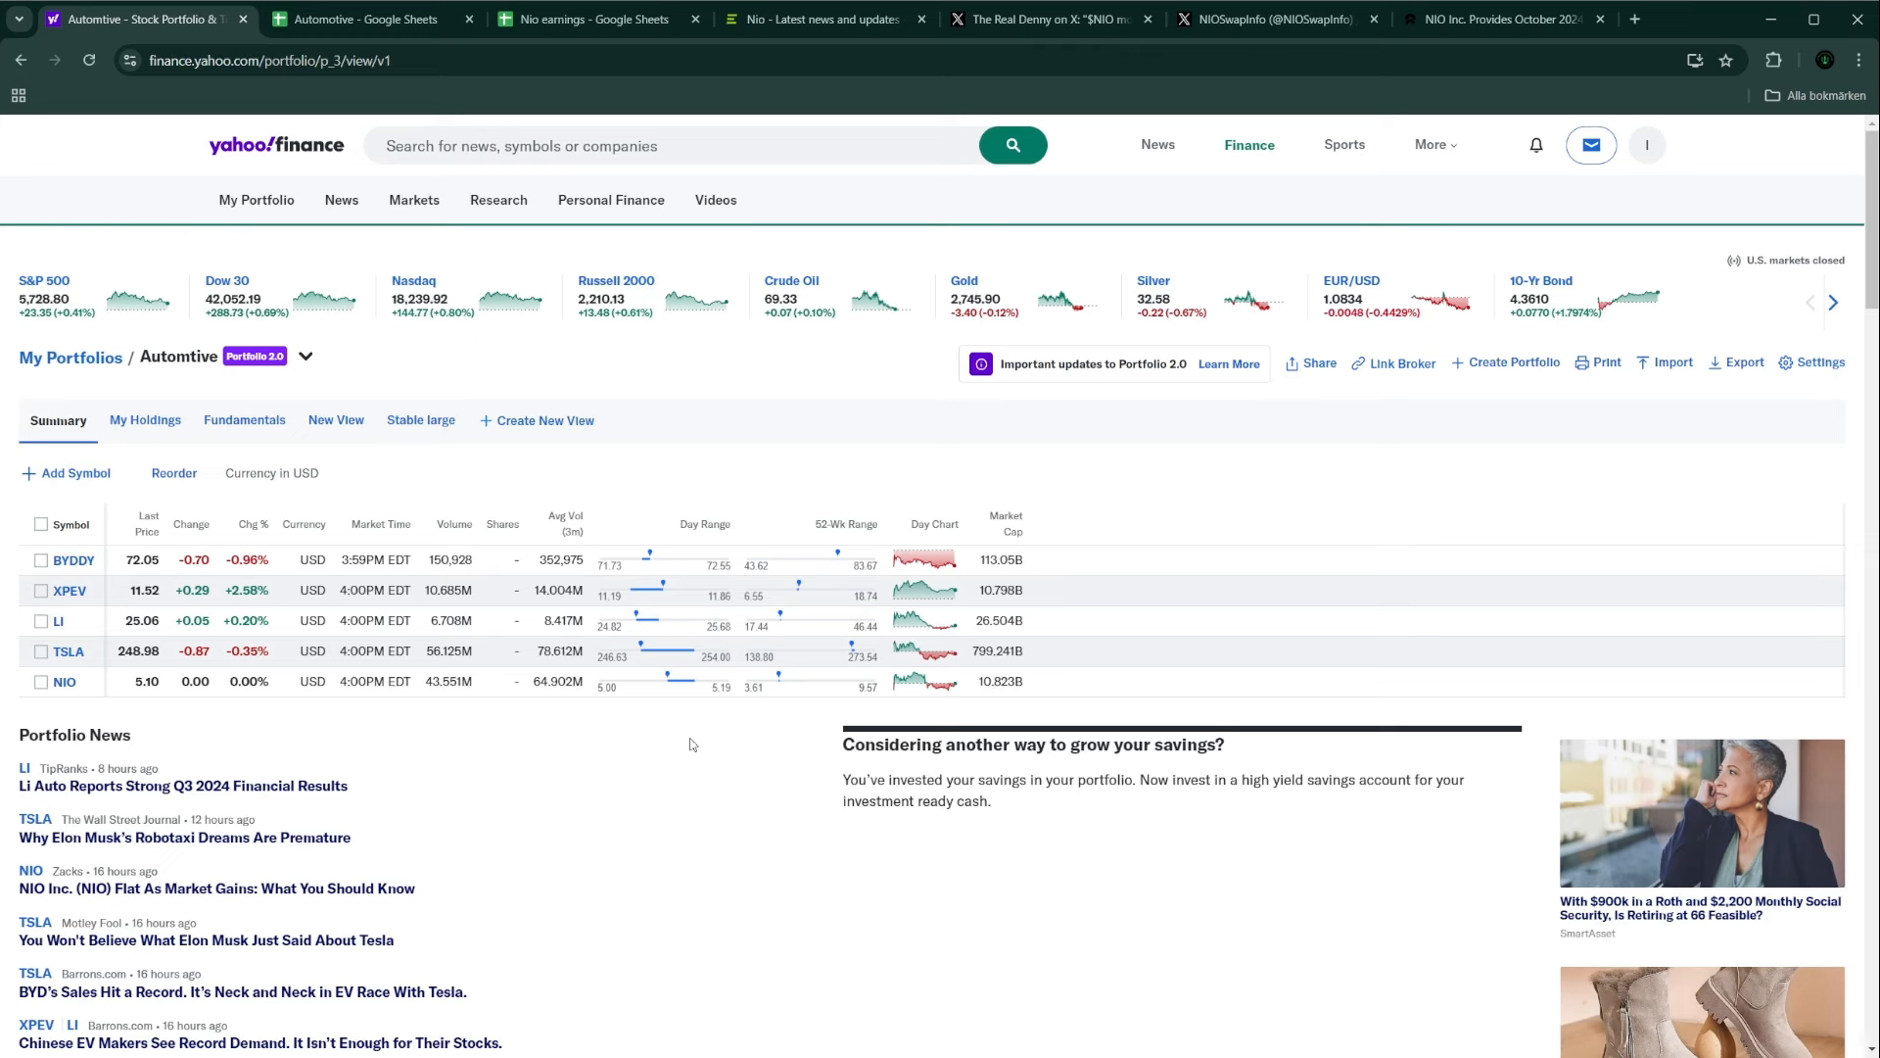
{"action": "mouse_move", "coordinate": [531, 844]}
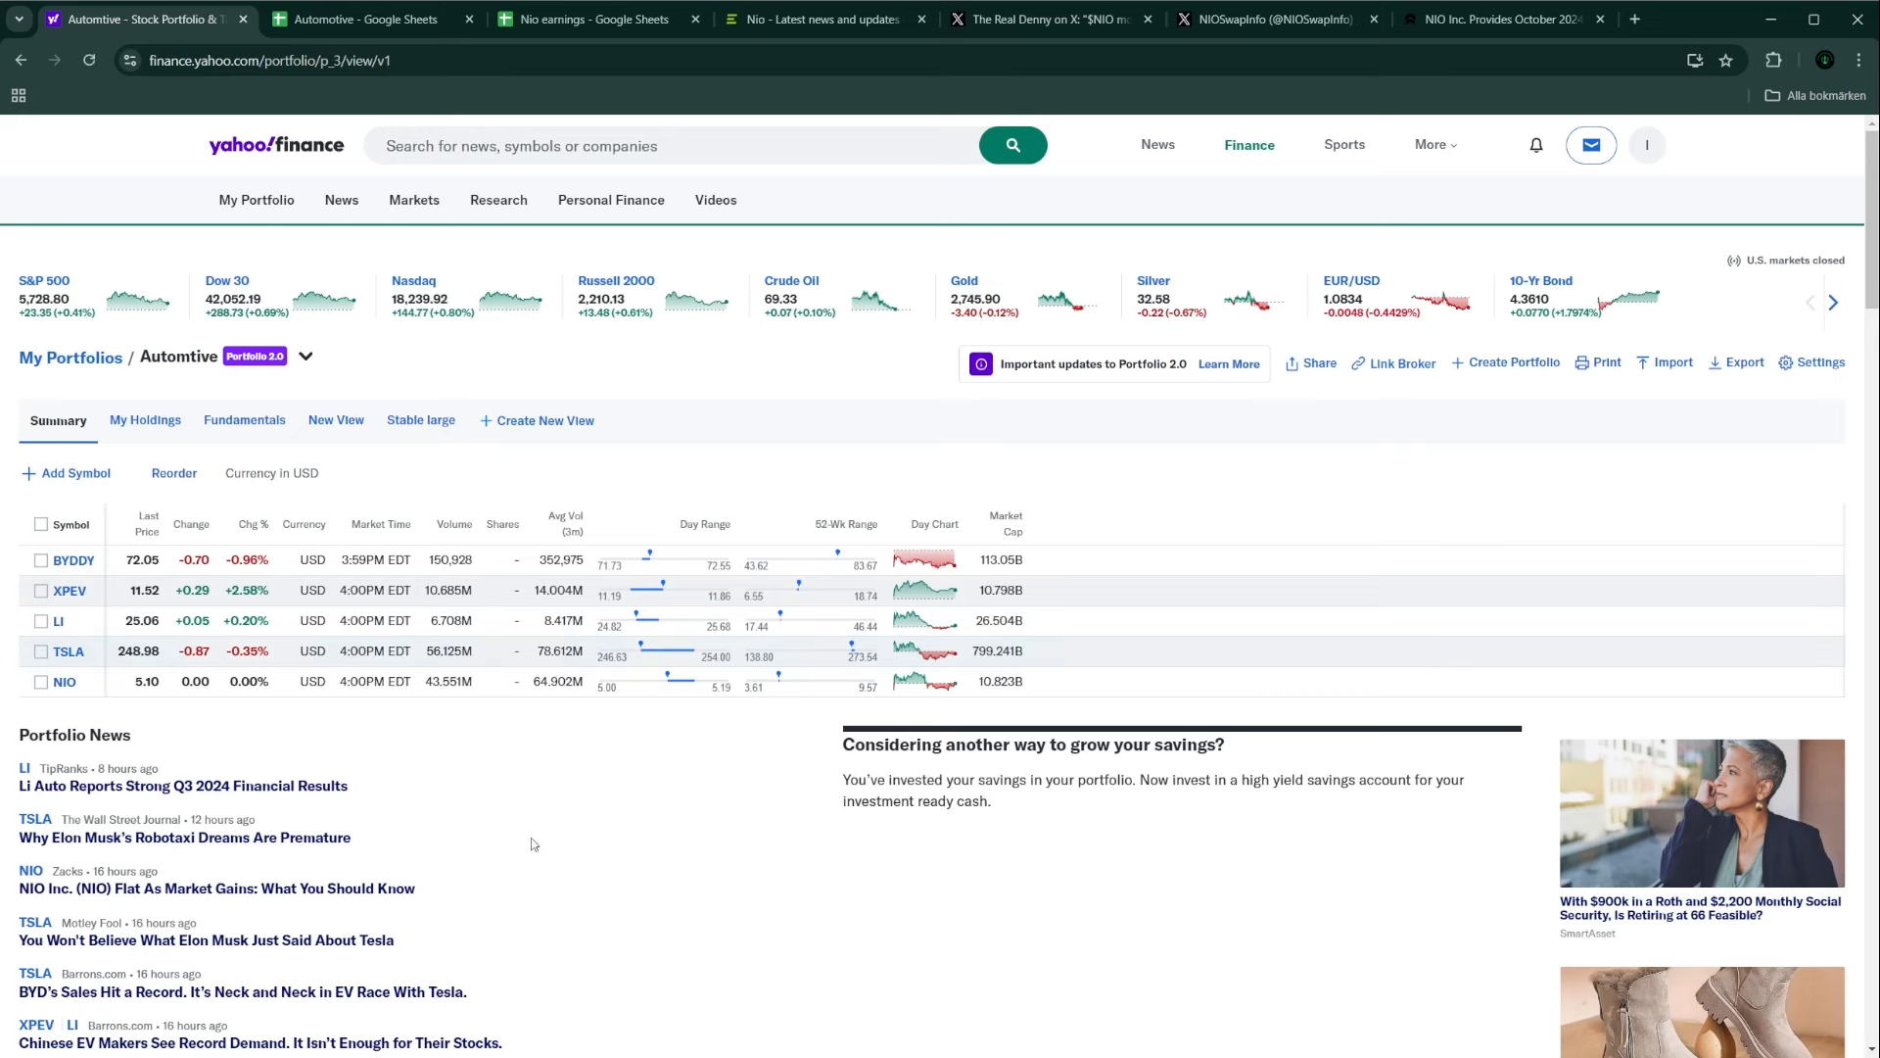
{"action": "mouse_move", "coordinate": [85, 590]}
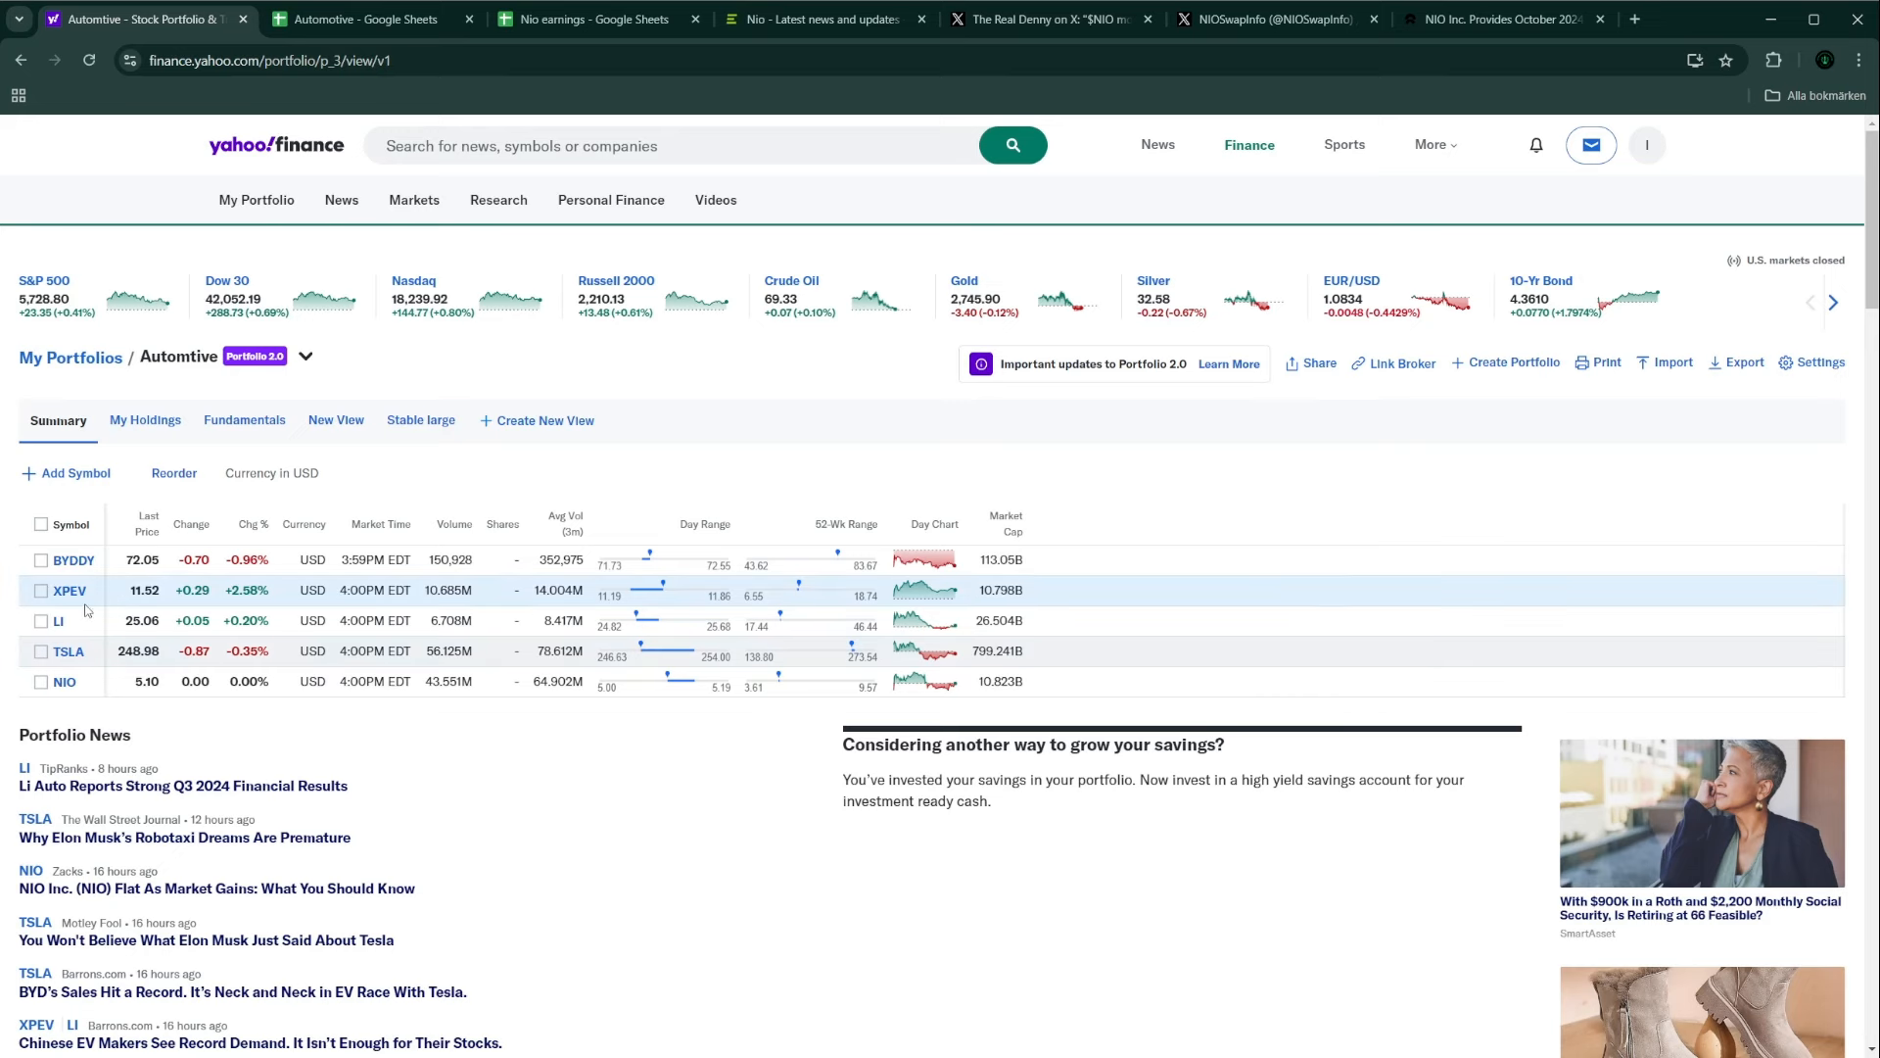
{"action": "mouse_move", "coordinate": [70, 620]}
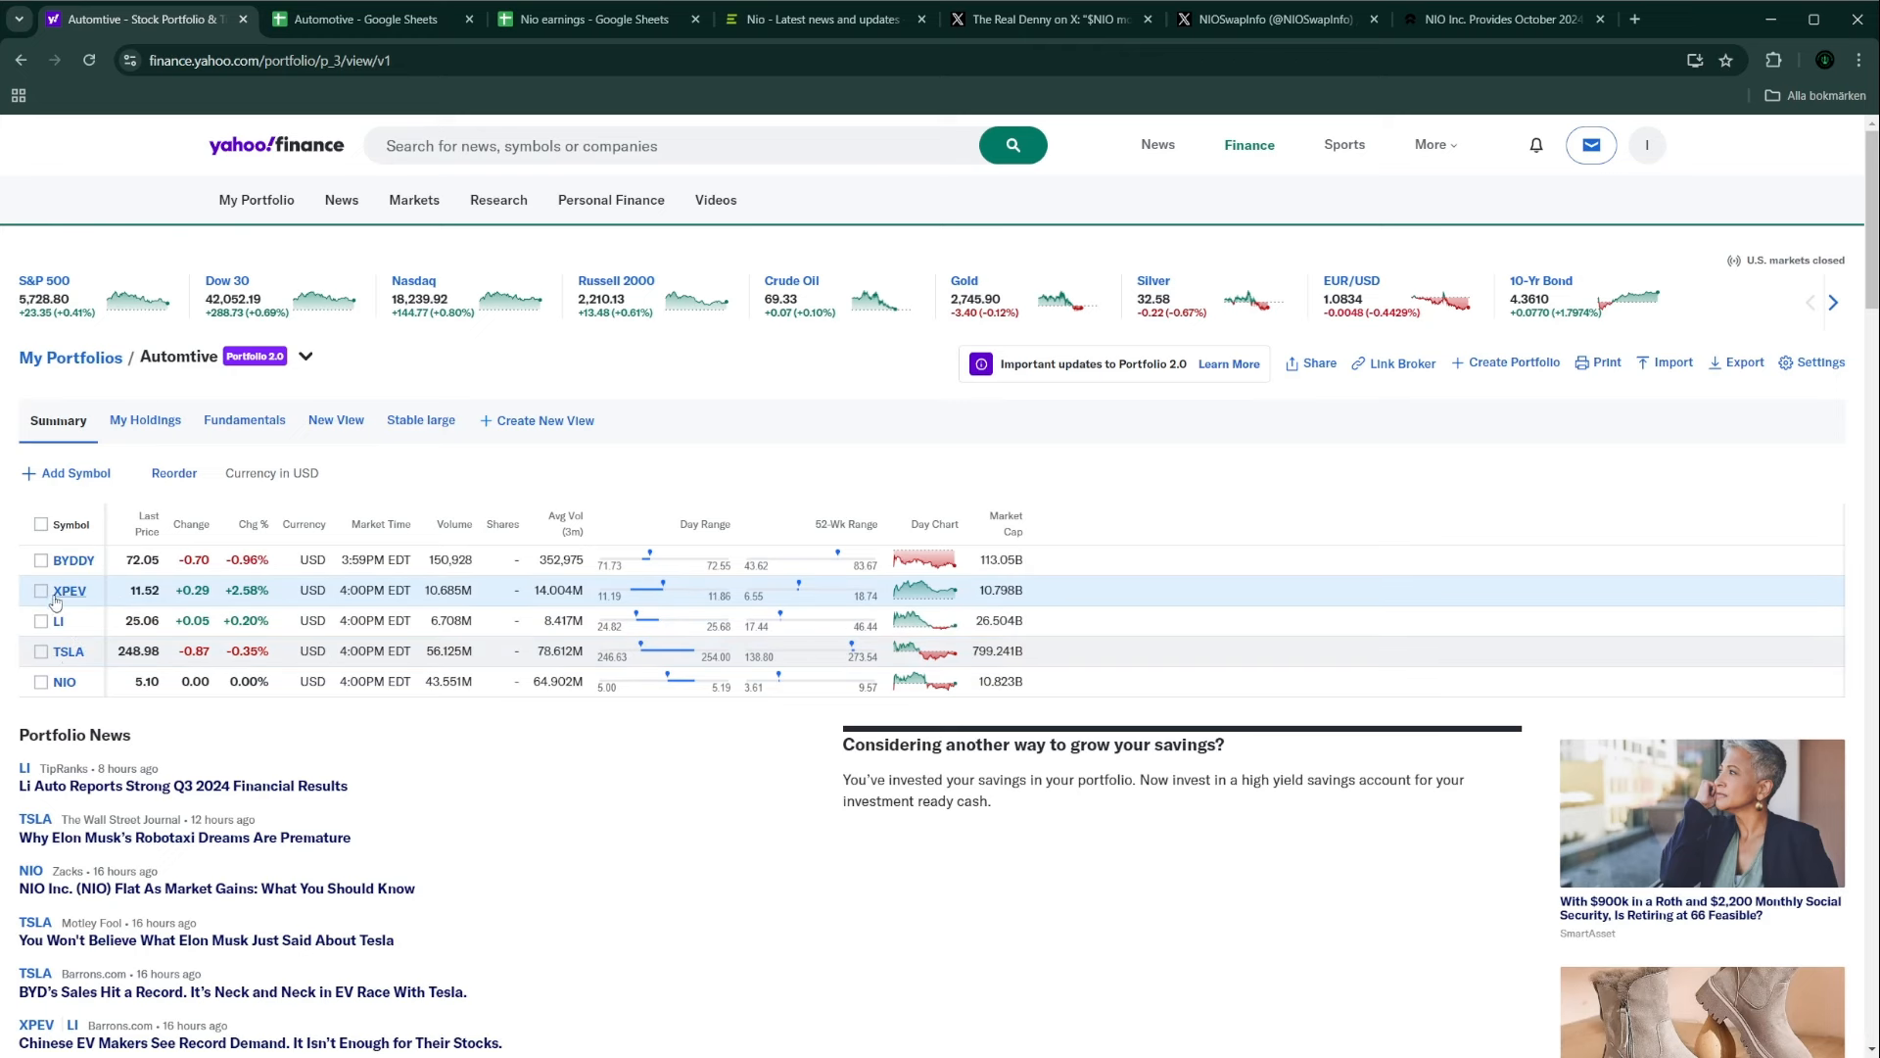
{"action": "mouse_move", "coordinate": [91, 650]}
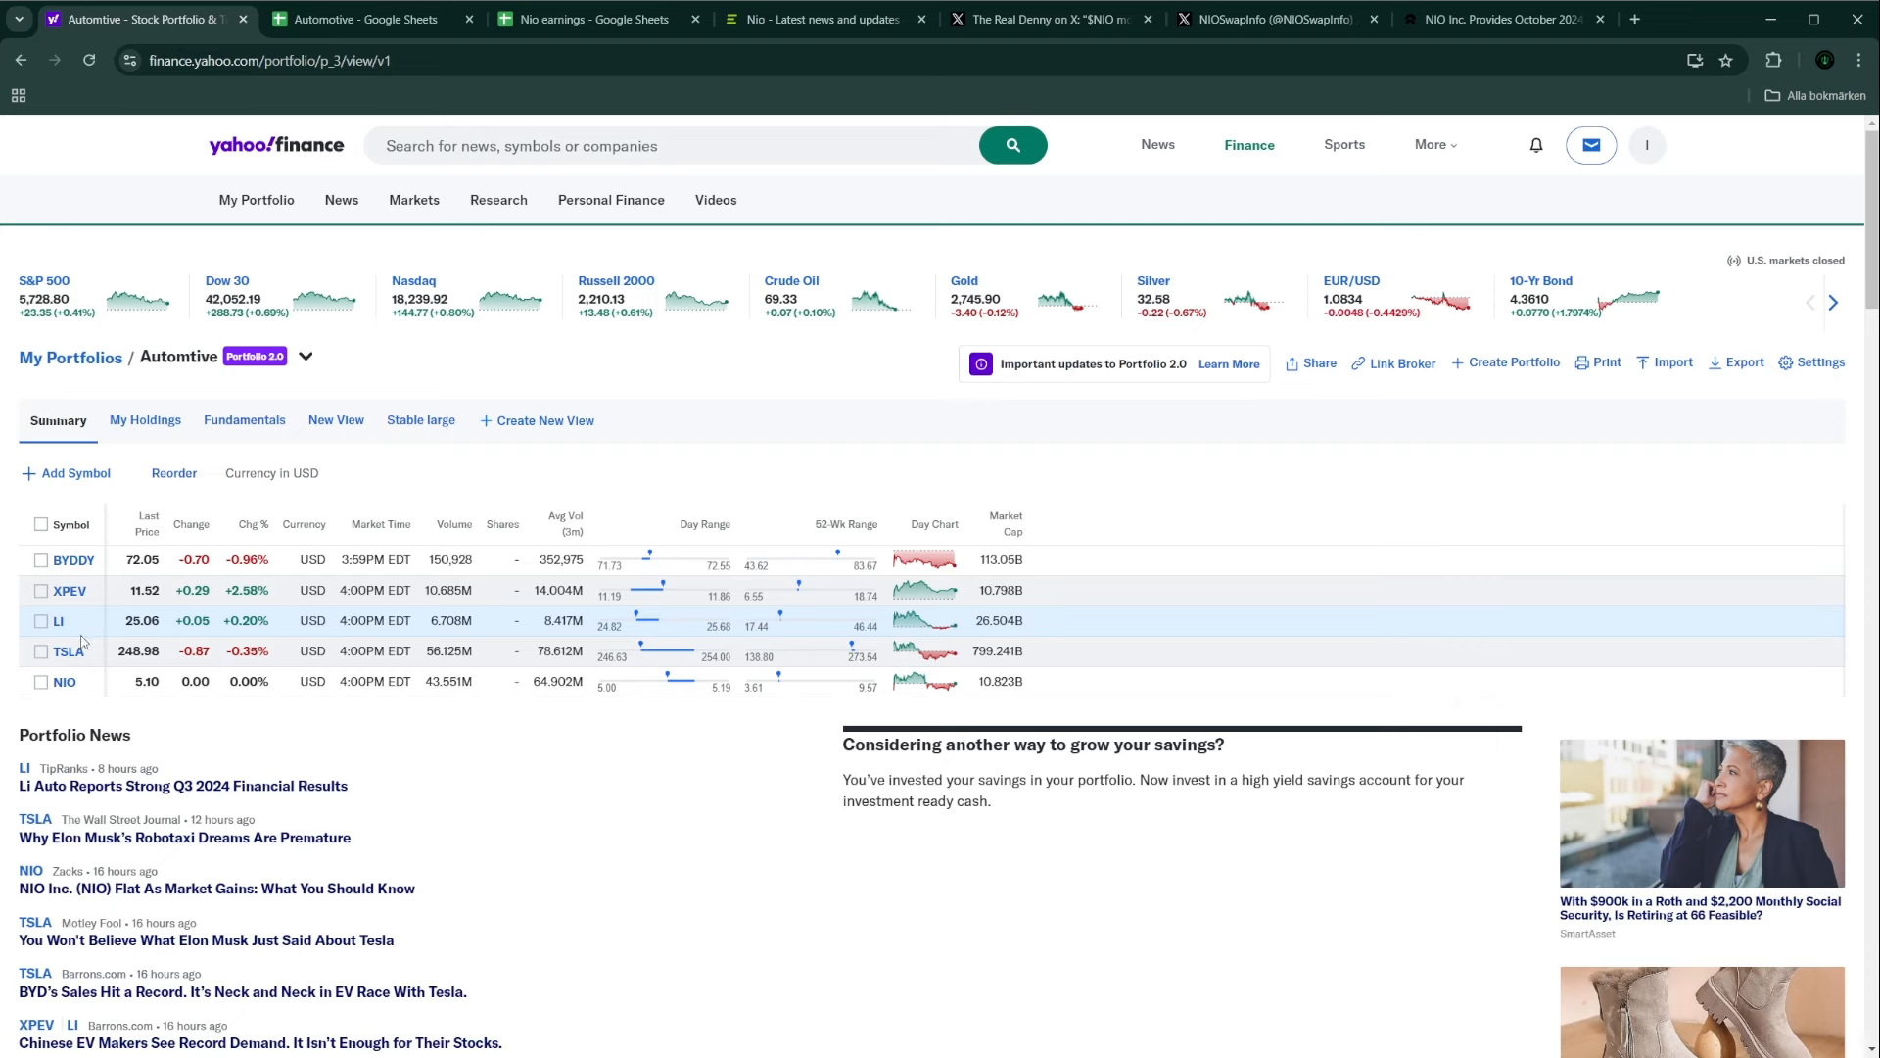
{"action": "mouse_move", "coordinate": [84, 636]}
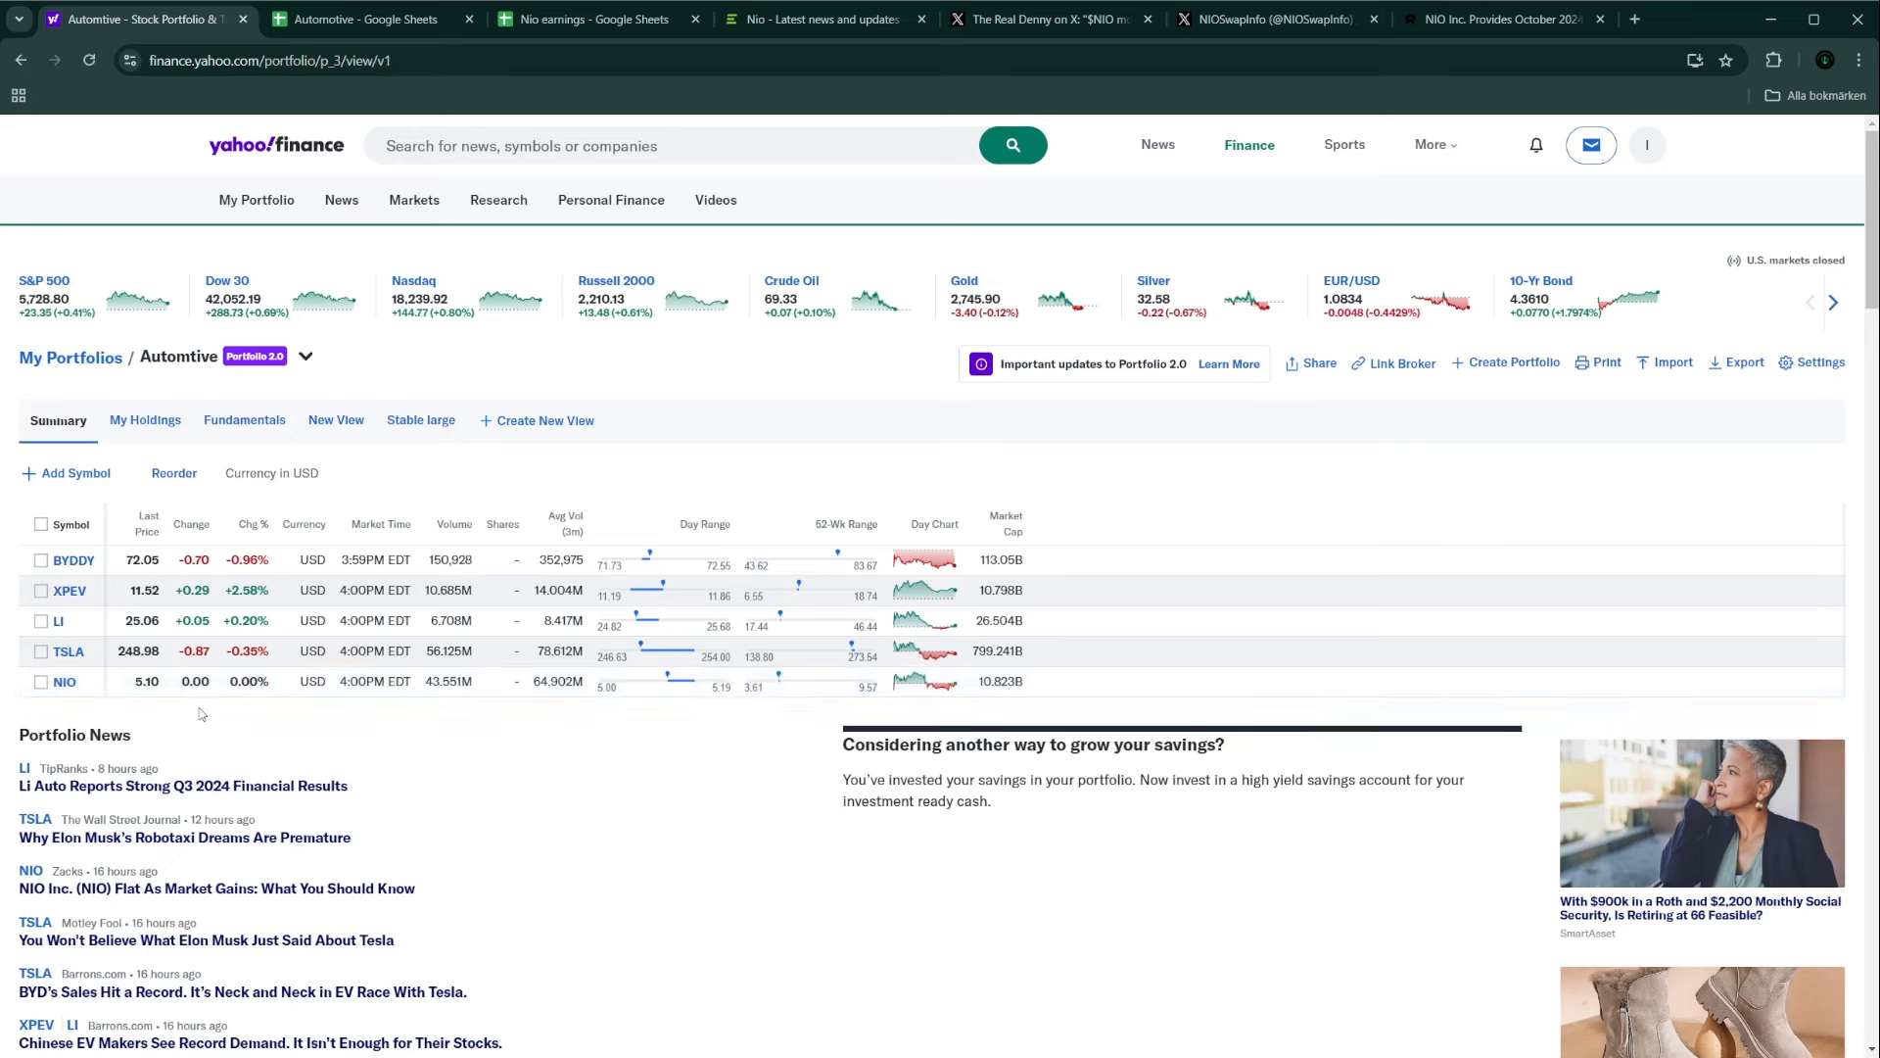
{"action": "mouse_move", "coordinate": [797, 640]}
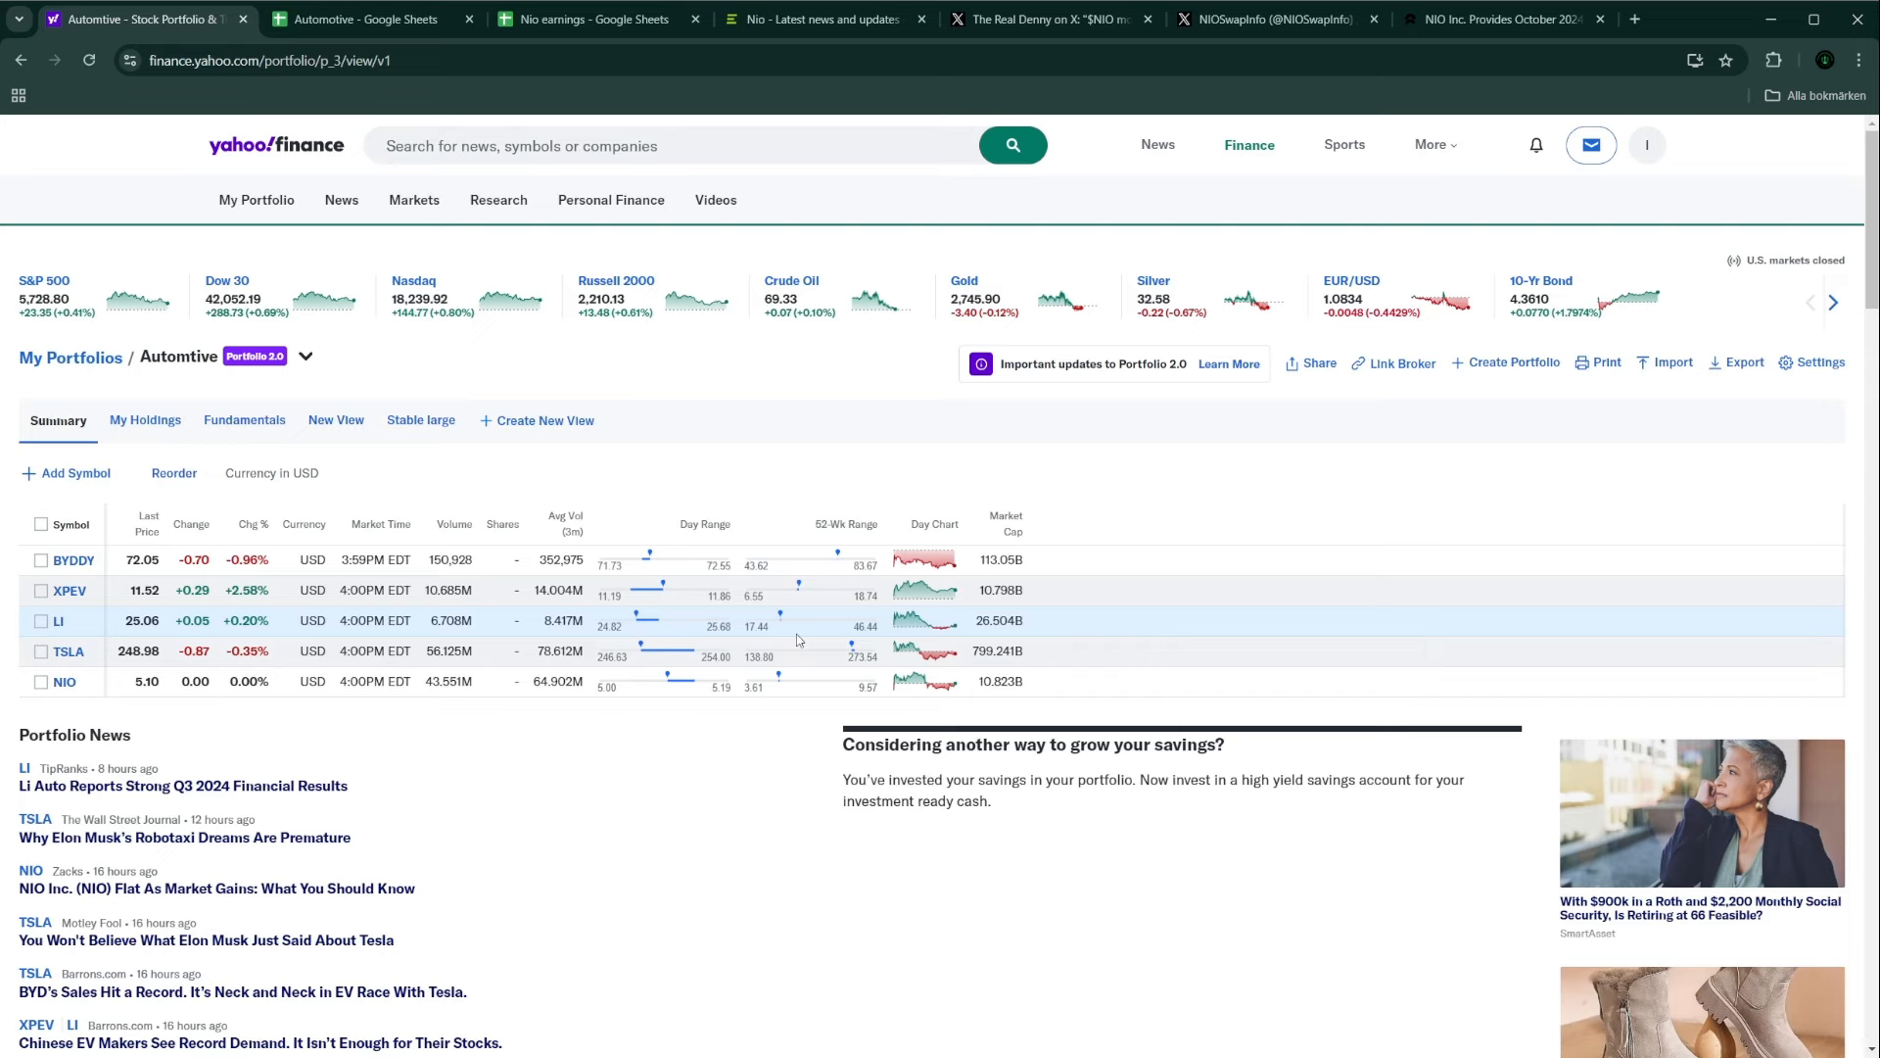
Step: Glance at Nio earnings, then reopen Monthly delivery in China showing Xpeng 23,917 and Nio 20,976
{"action": "left_click", "coordinate": [588, 17]}
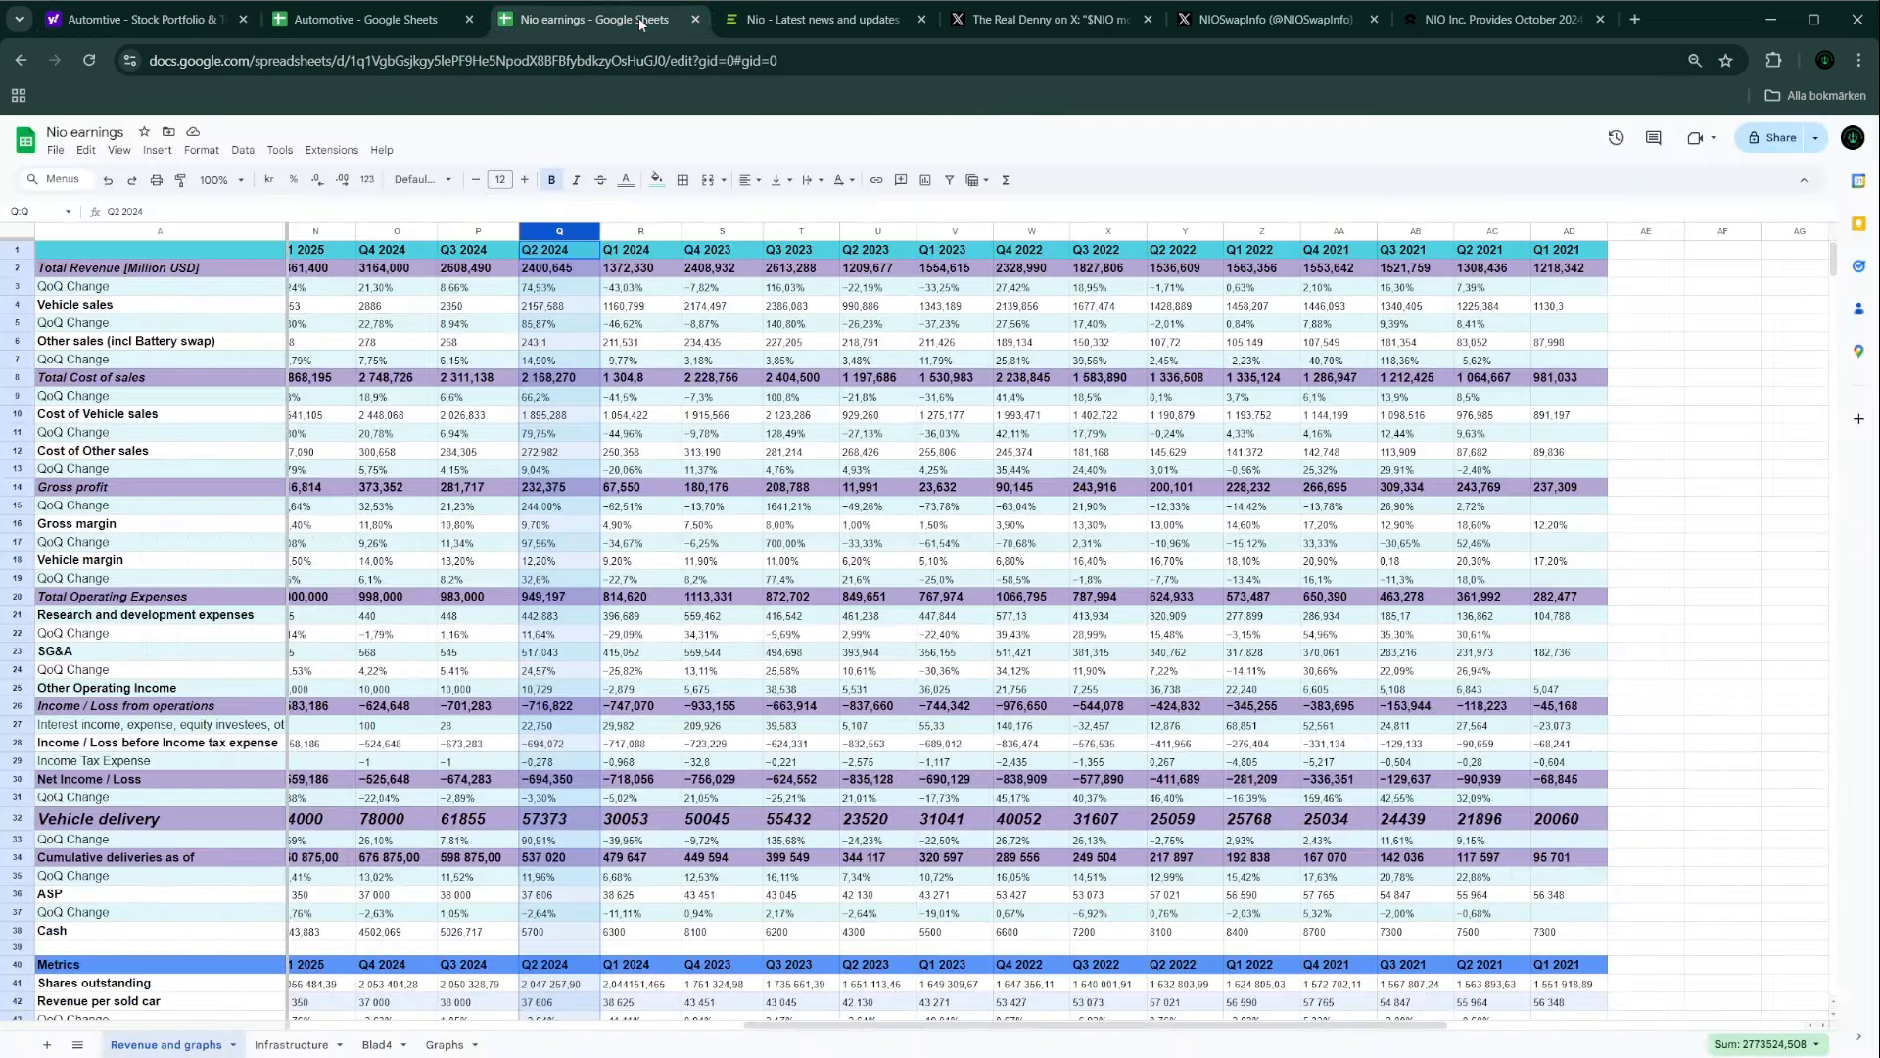
{"action": "left_click", "coordinate": [359, 20]}
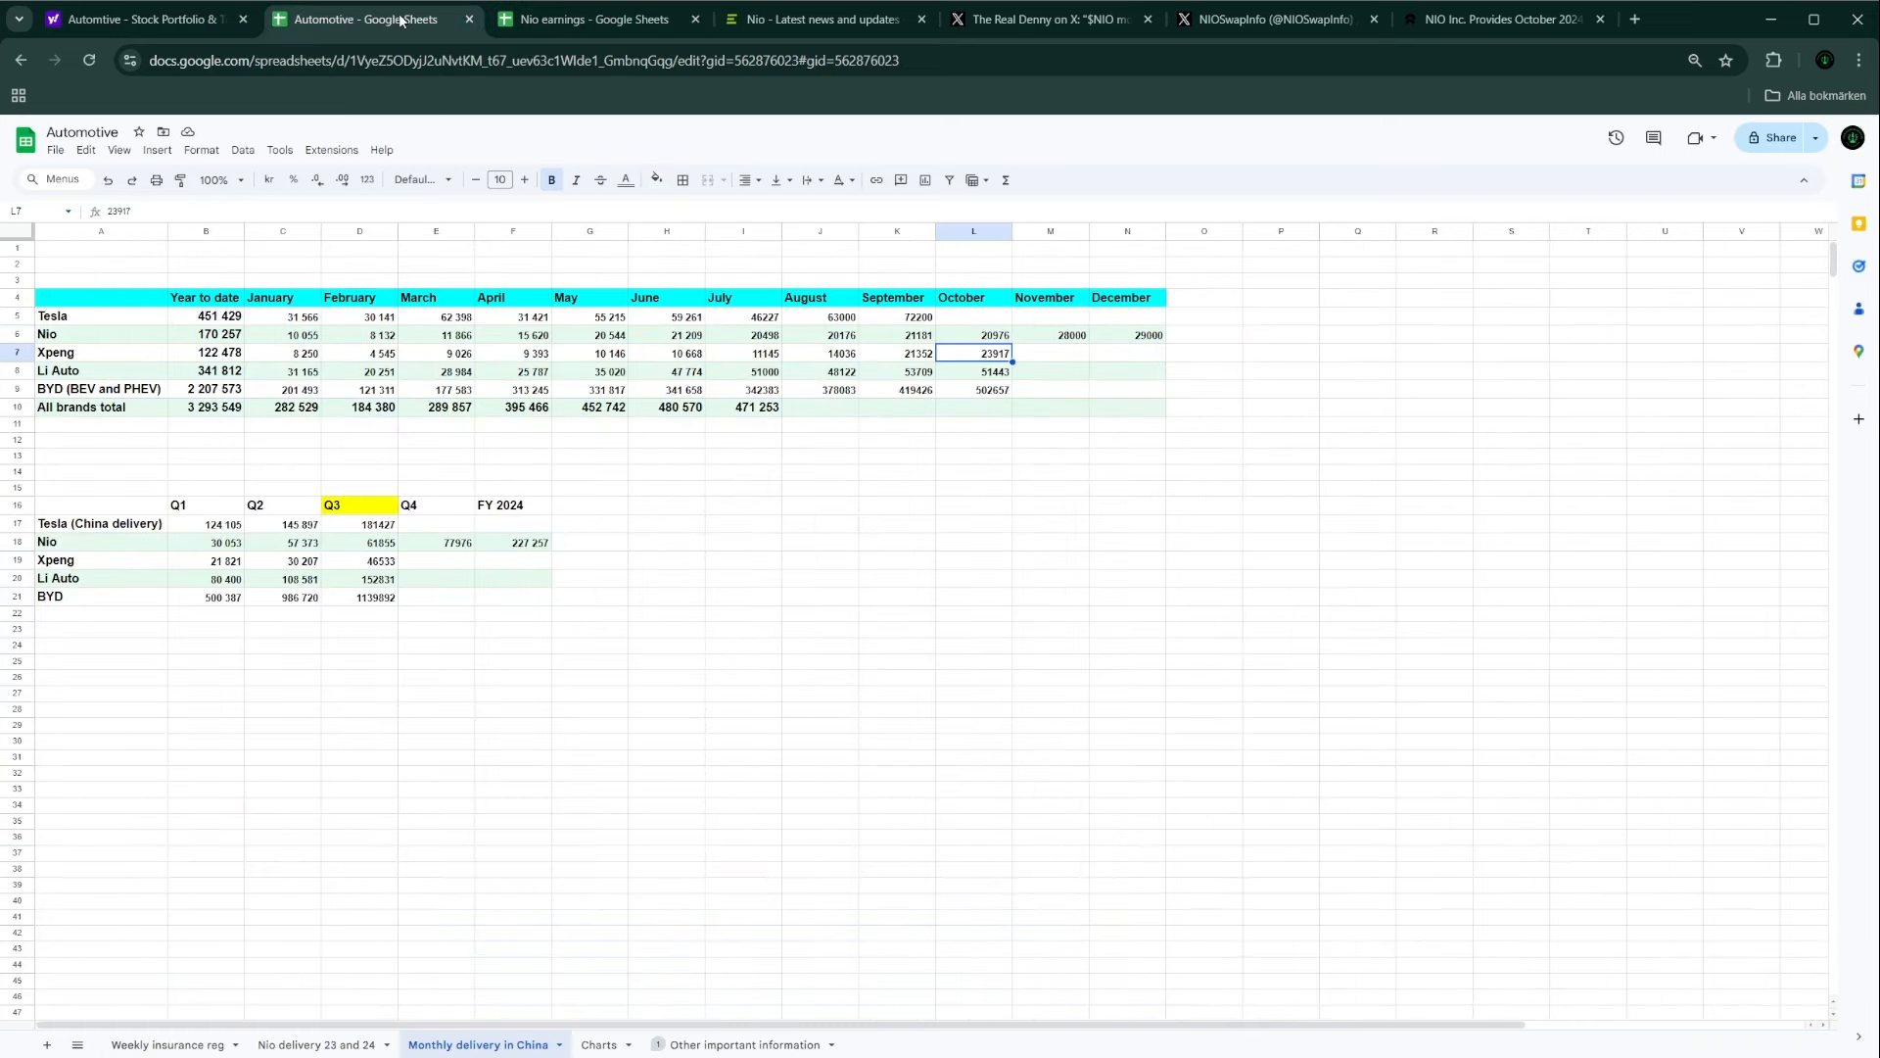
{"action": "mouse_move", "coordinate": [188, 357]}
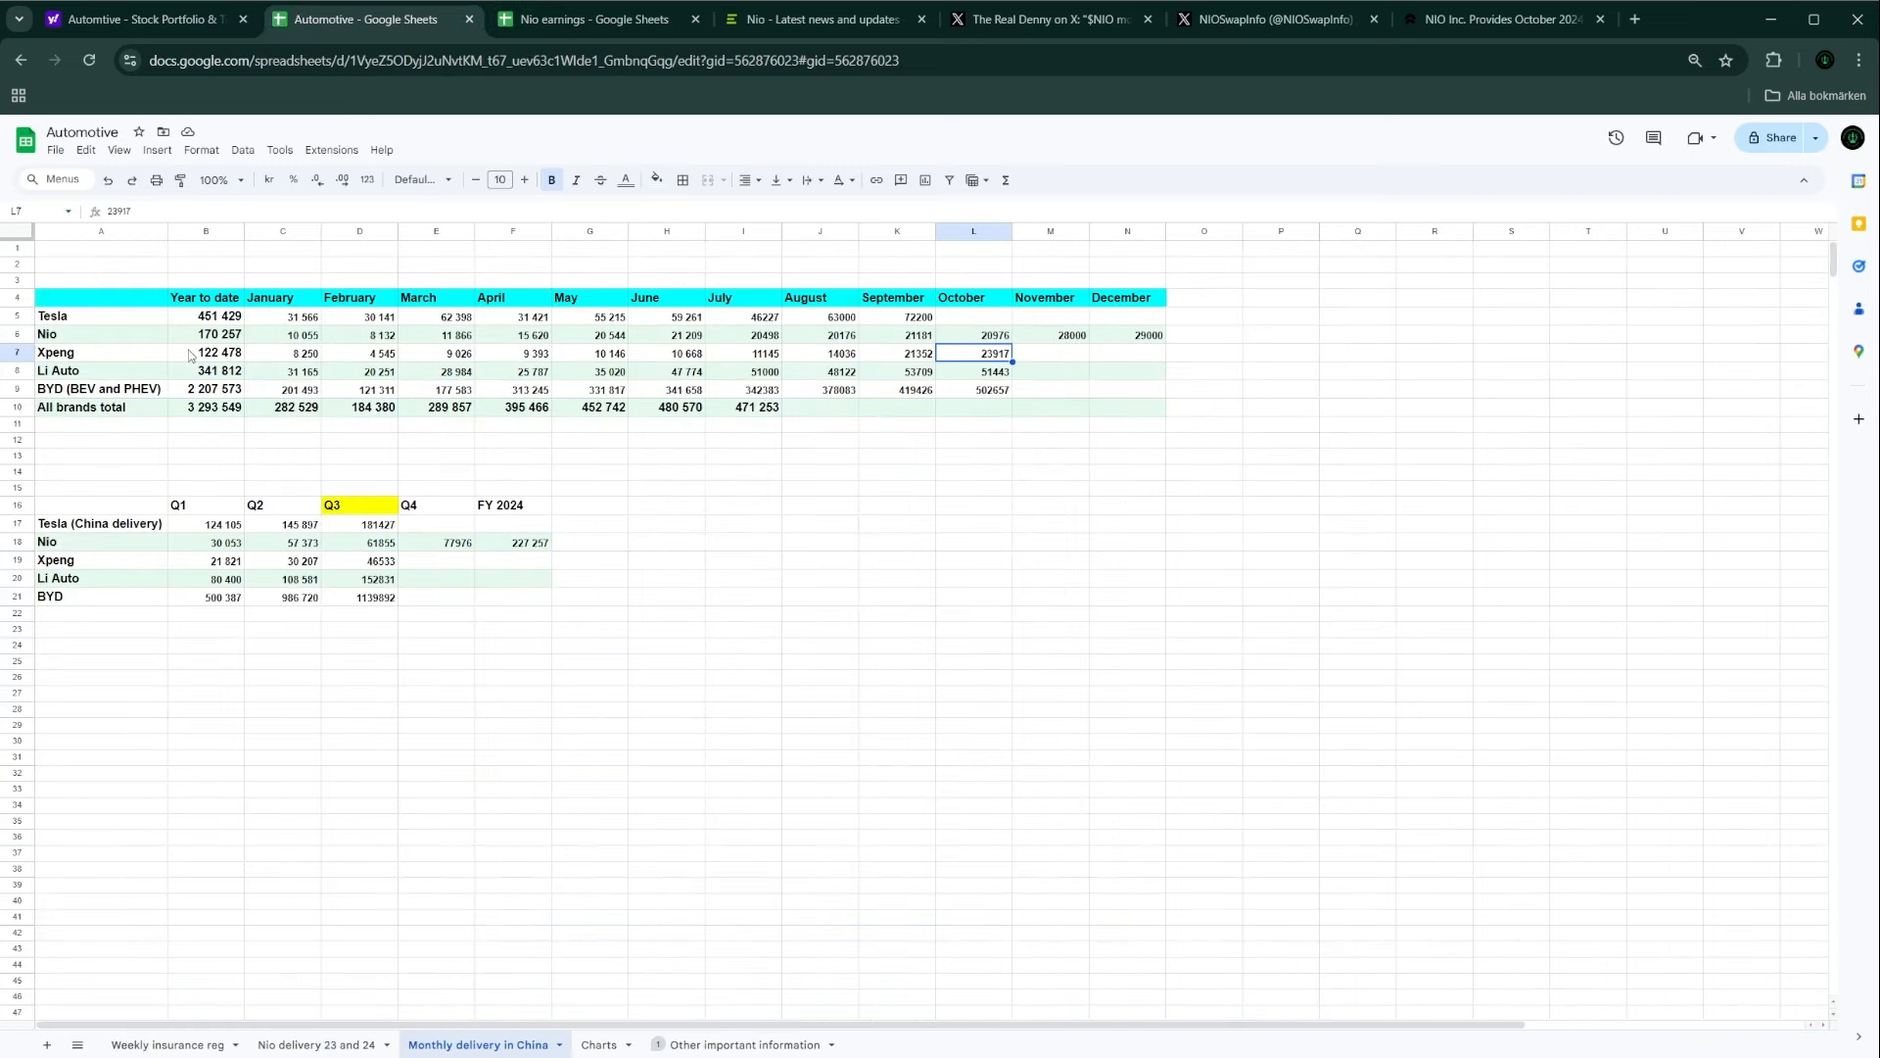
{"action": "mouse_move", "coordinate": [224, 342]}
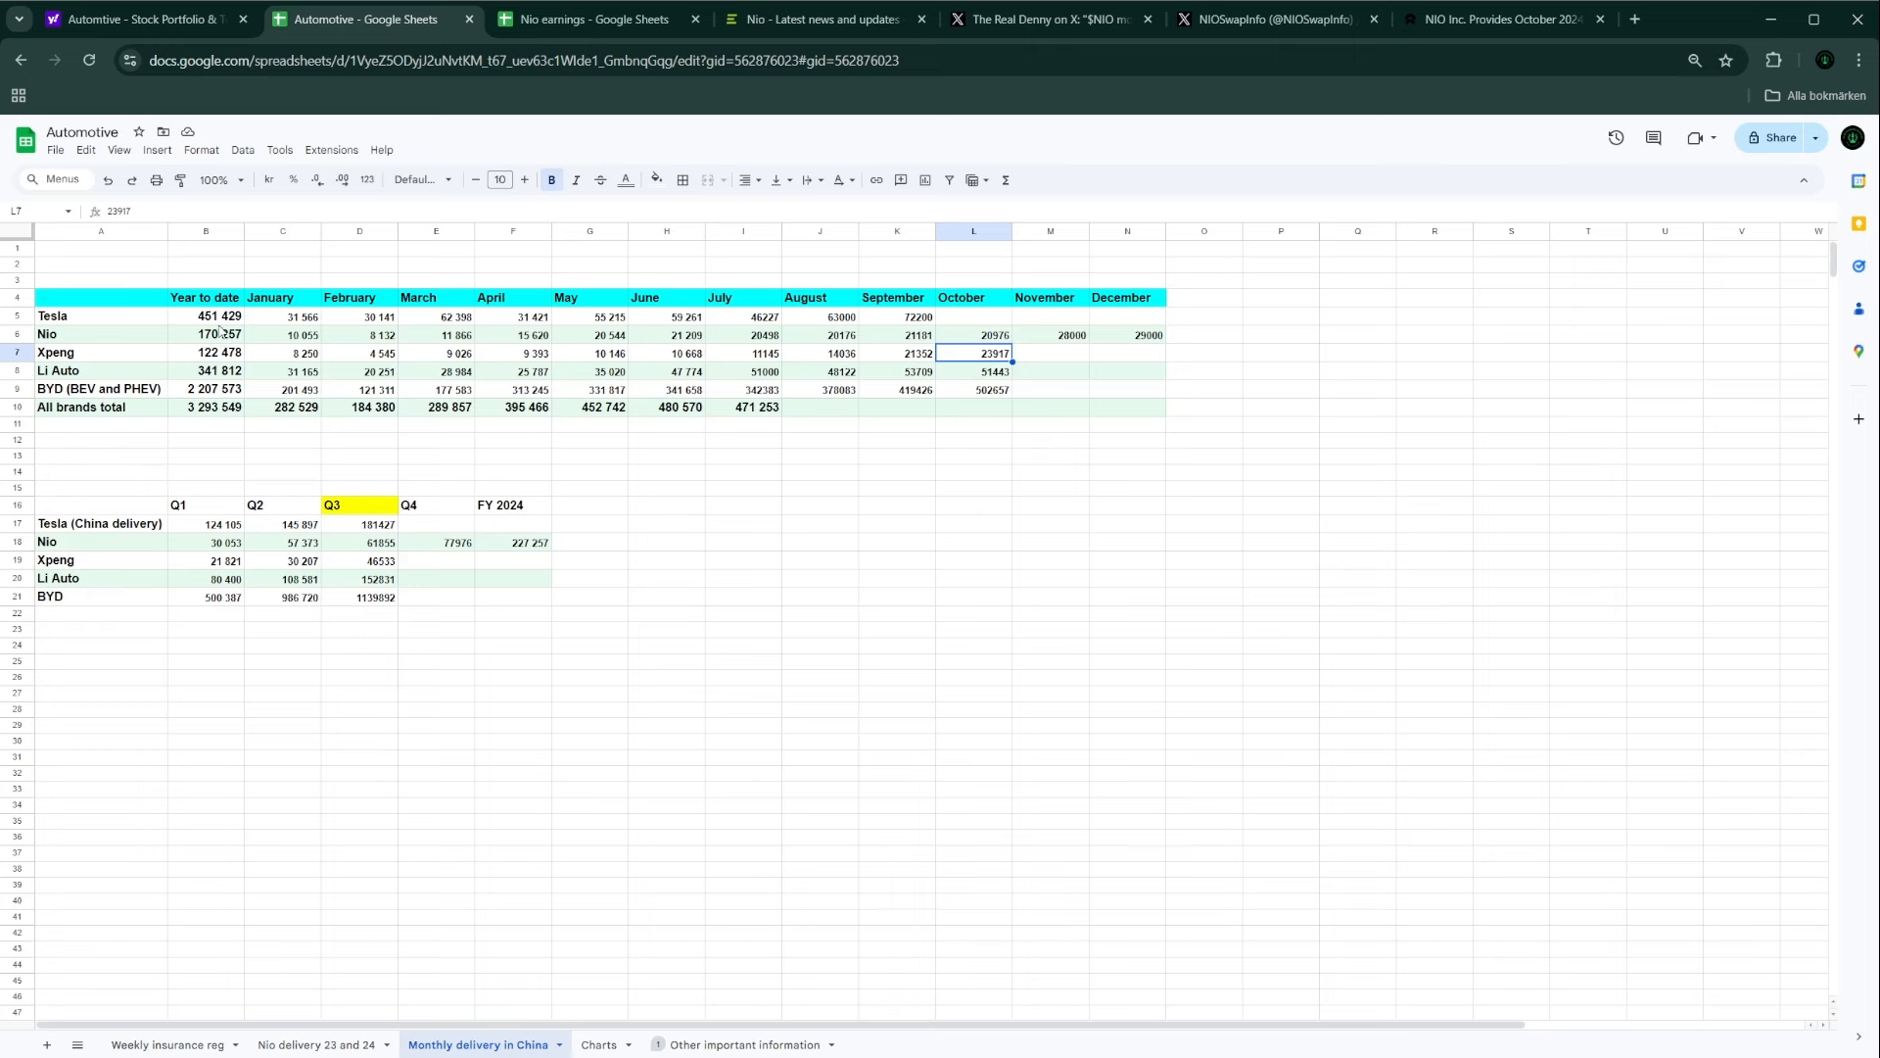
{"action": "mouse_move", "coordinate": [169, 481]}
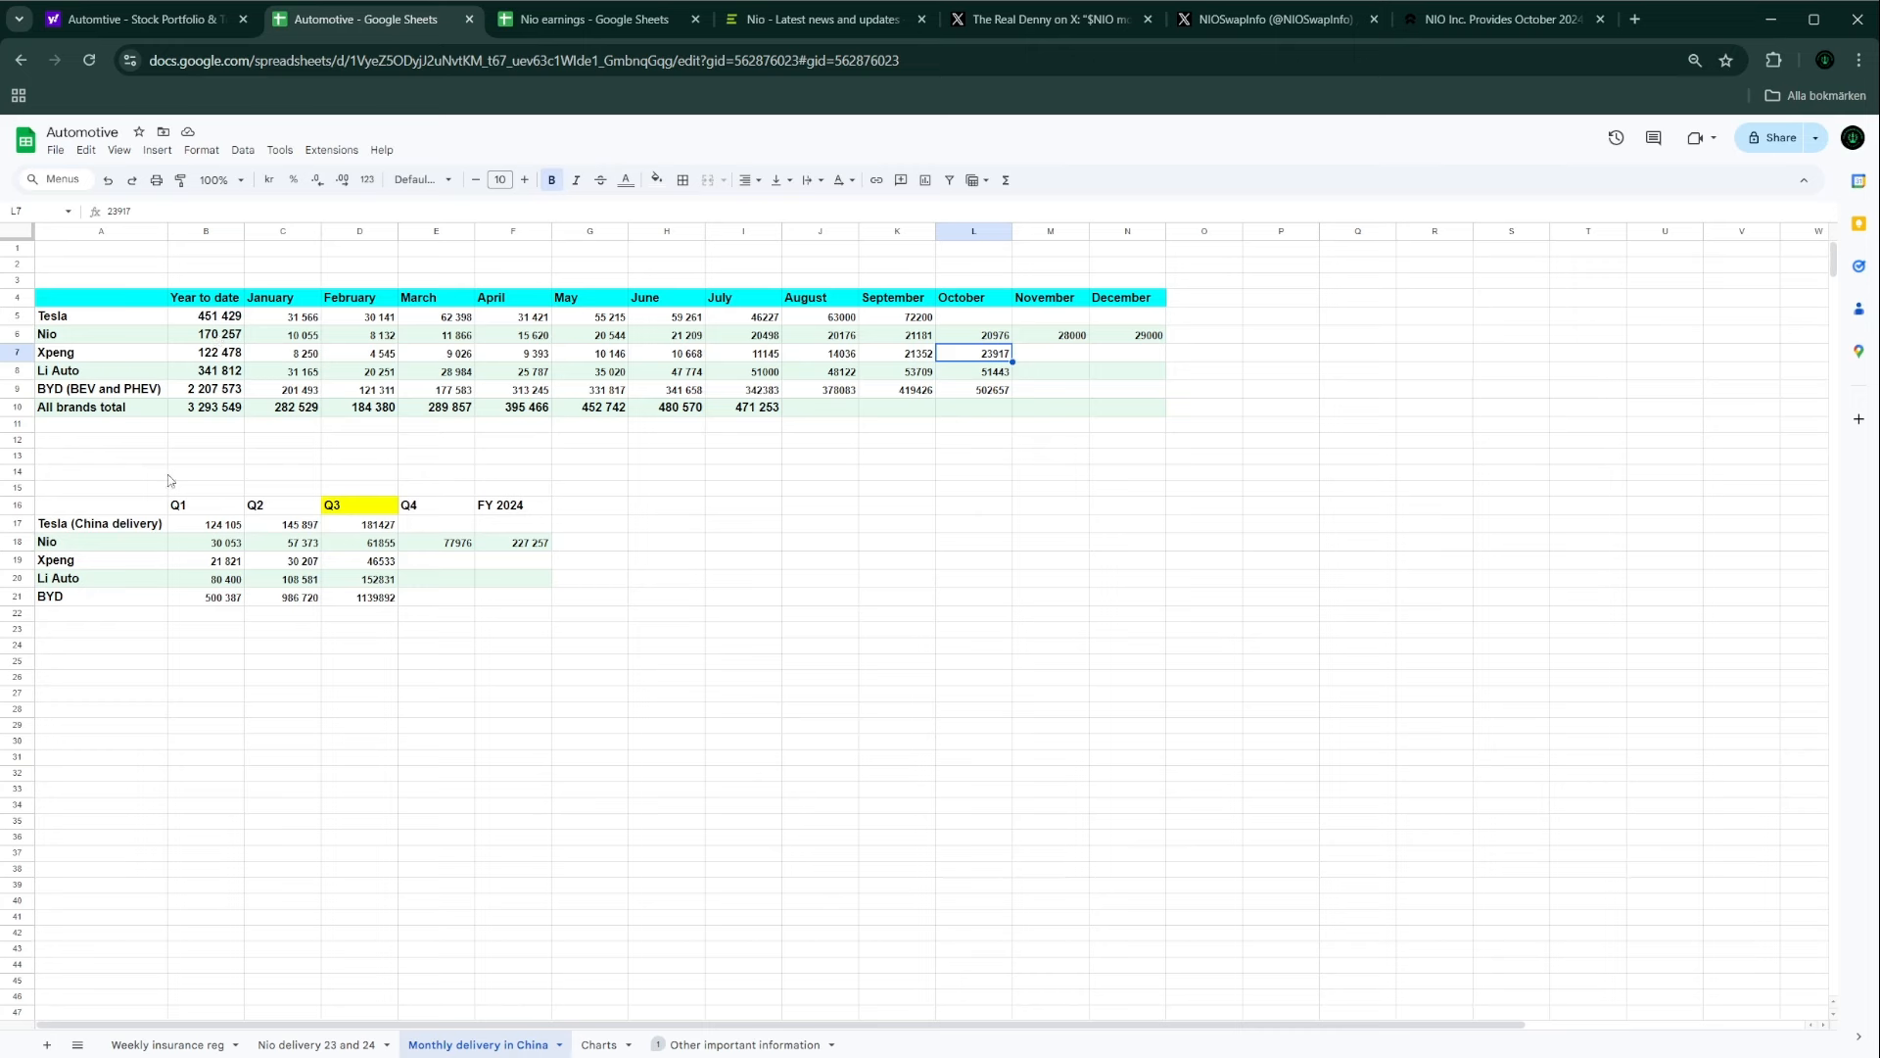
{"action": "mouse_move", "coordinate": [229, 355]}
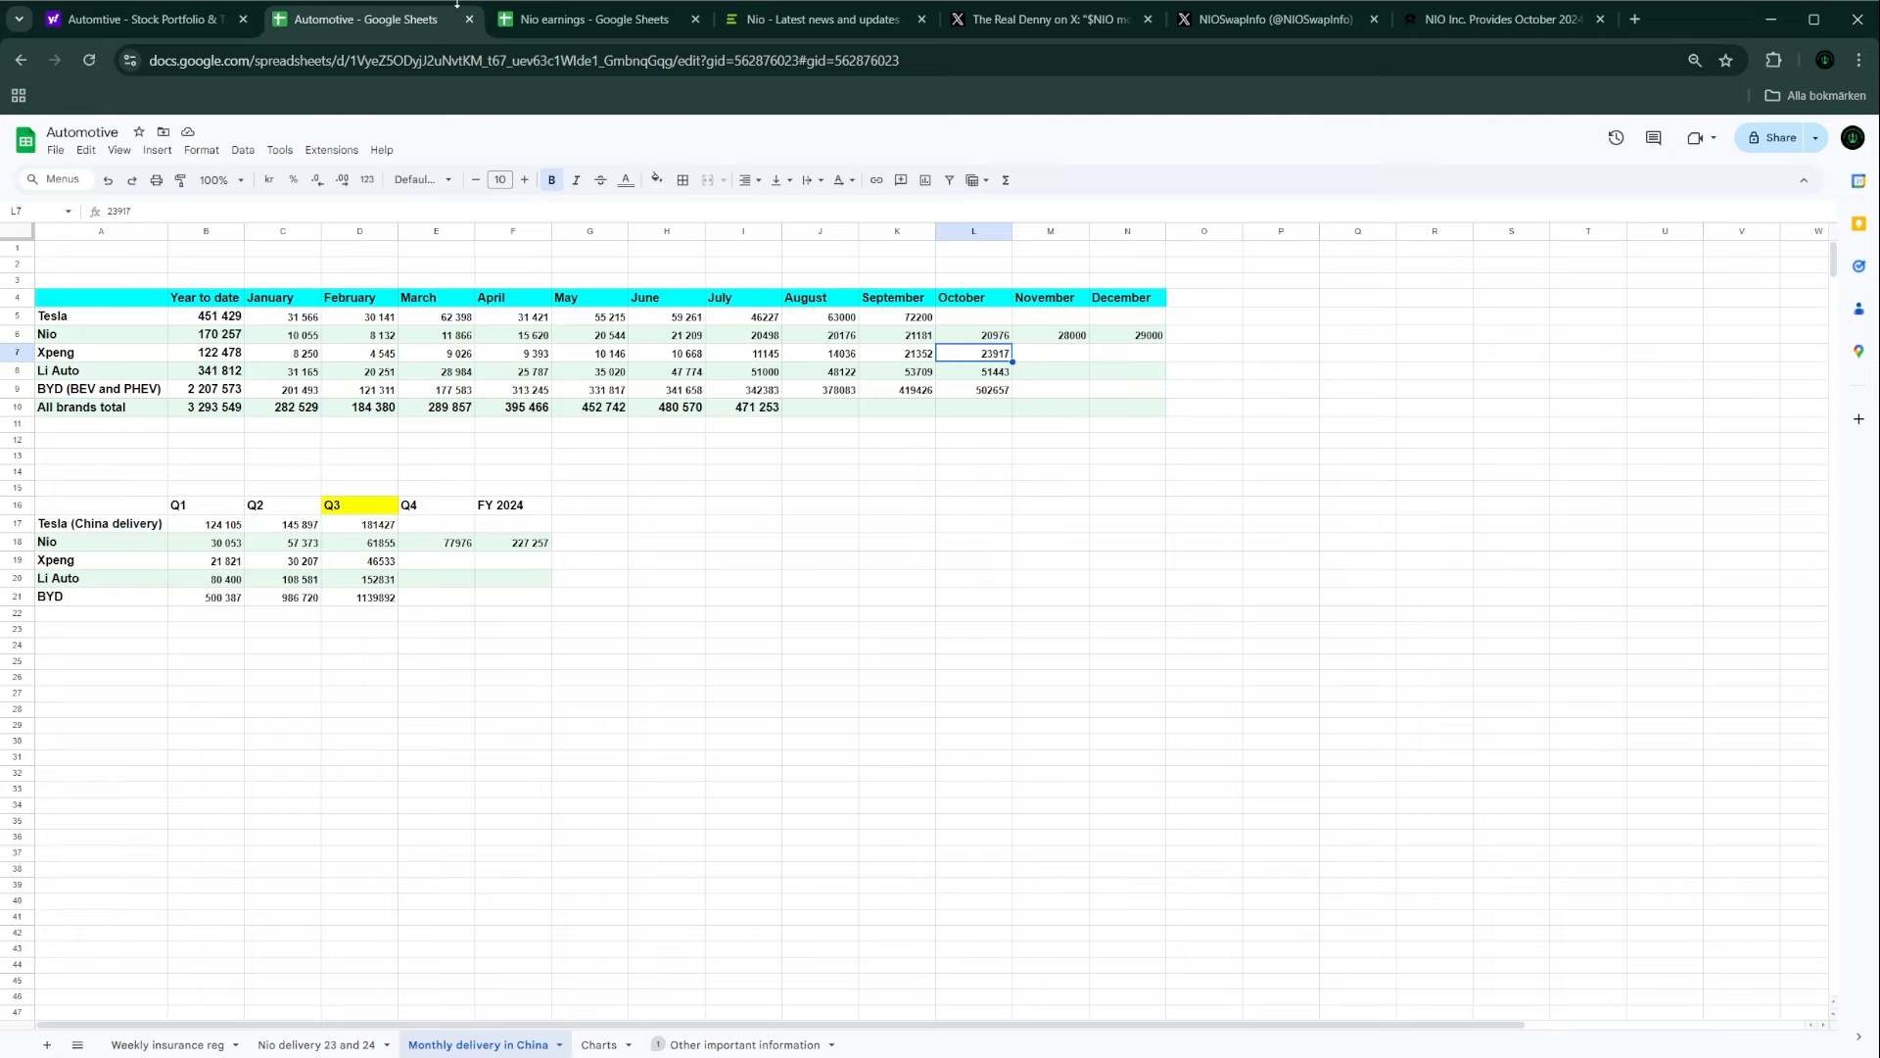
Step: Recheck the Automotive portfolio in Yahoo Finance, where Xpeng is up 2.58%
{"action": "left_click", "coordinate": [138, 20]}
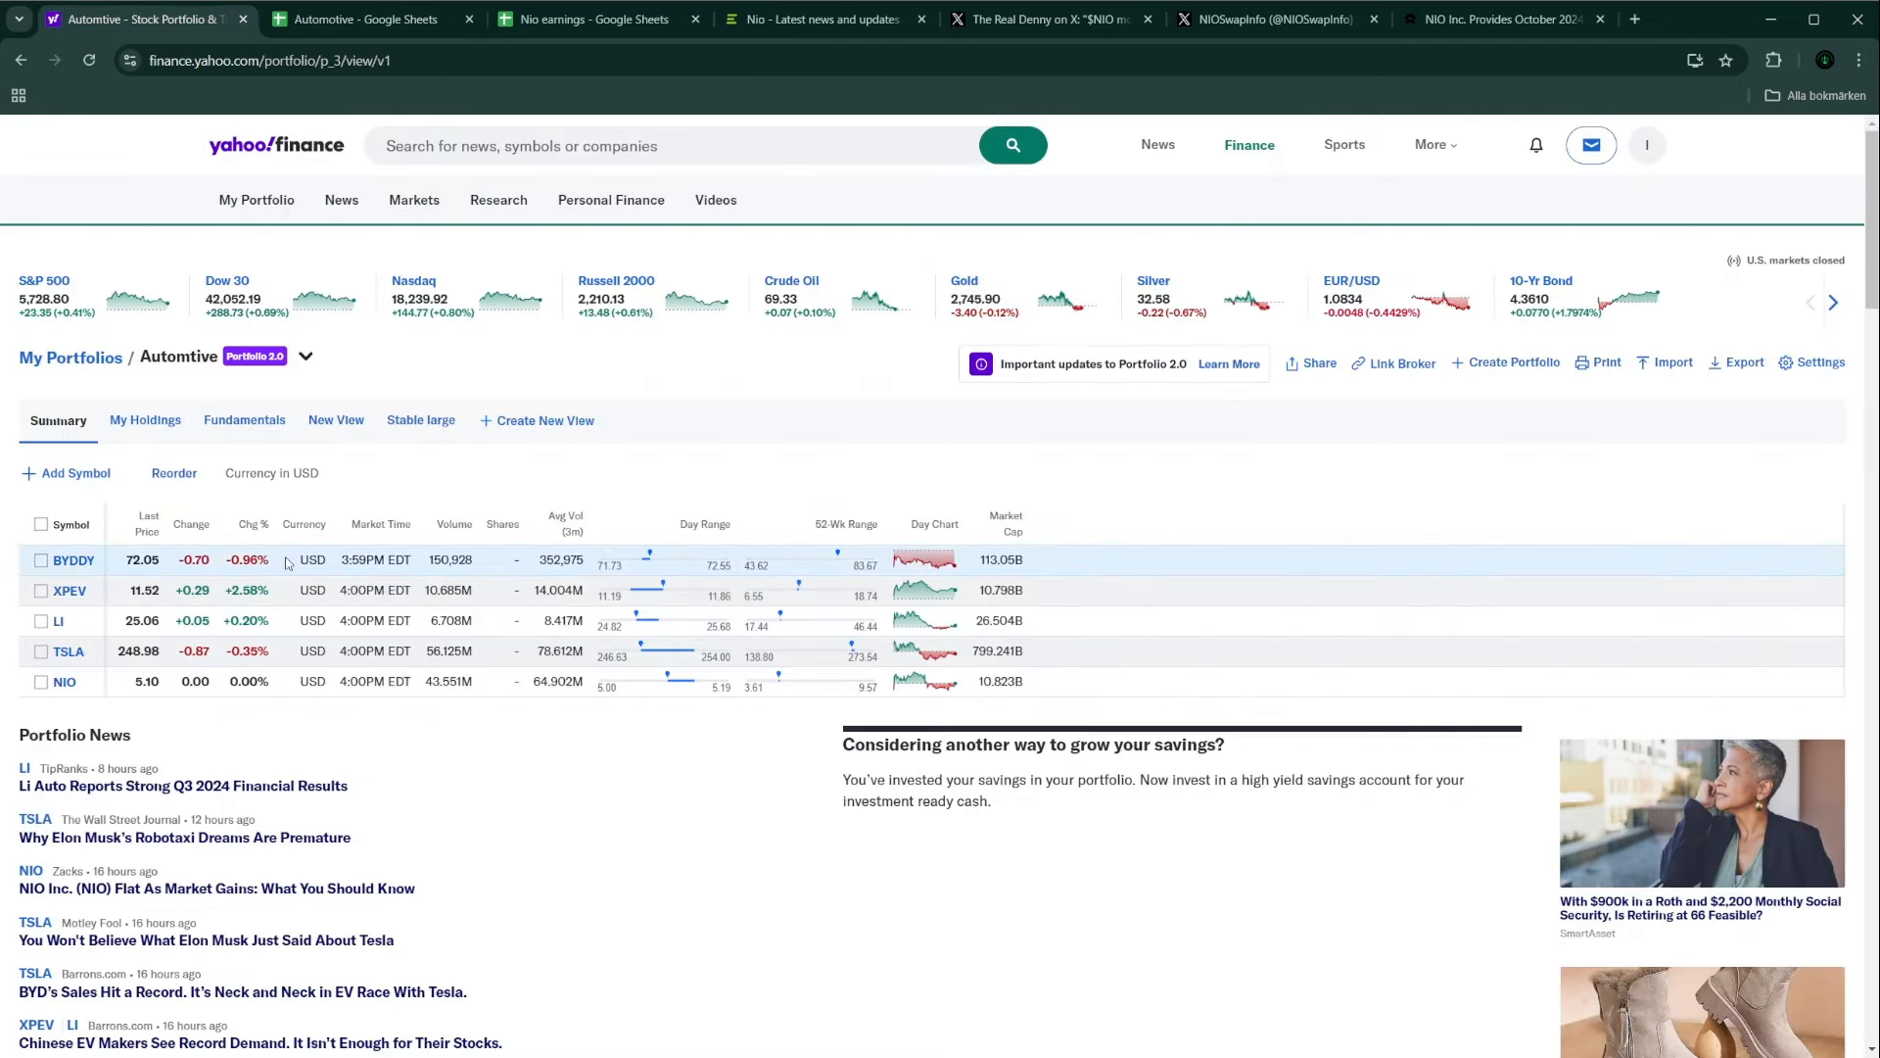
{"action": "mouse_move", "coordinate": [192, 588]}
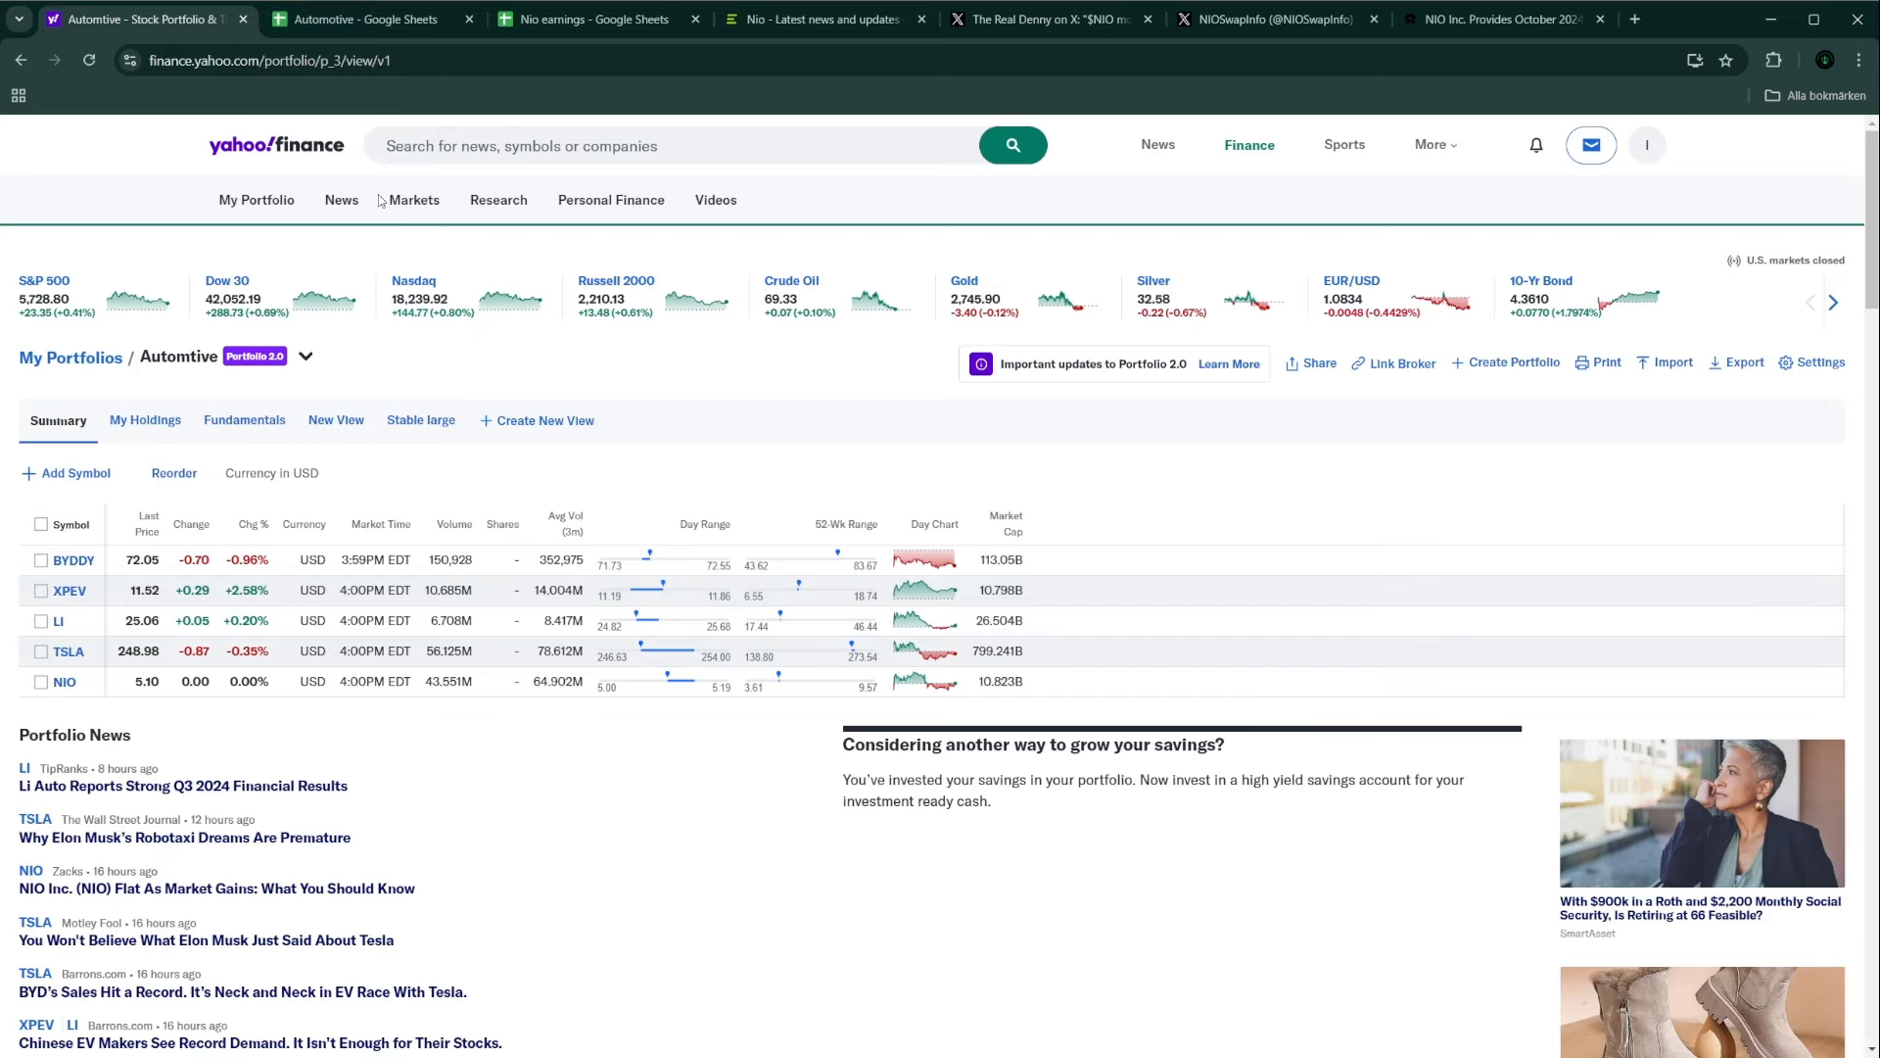
{"action": "left_click", "coordinate": [588, 20]}
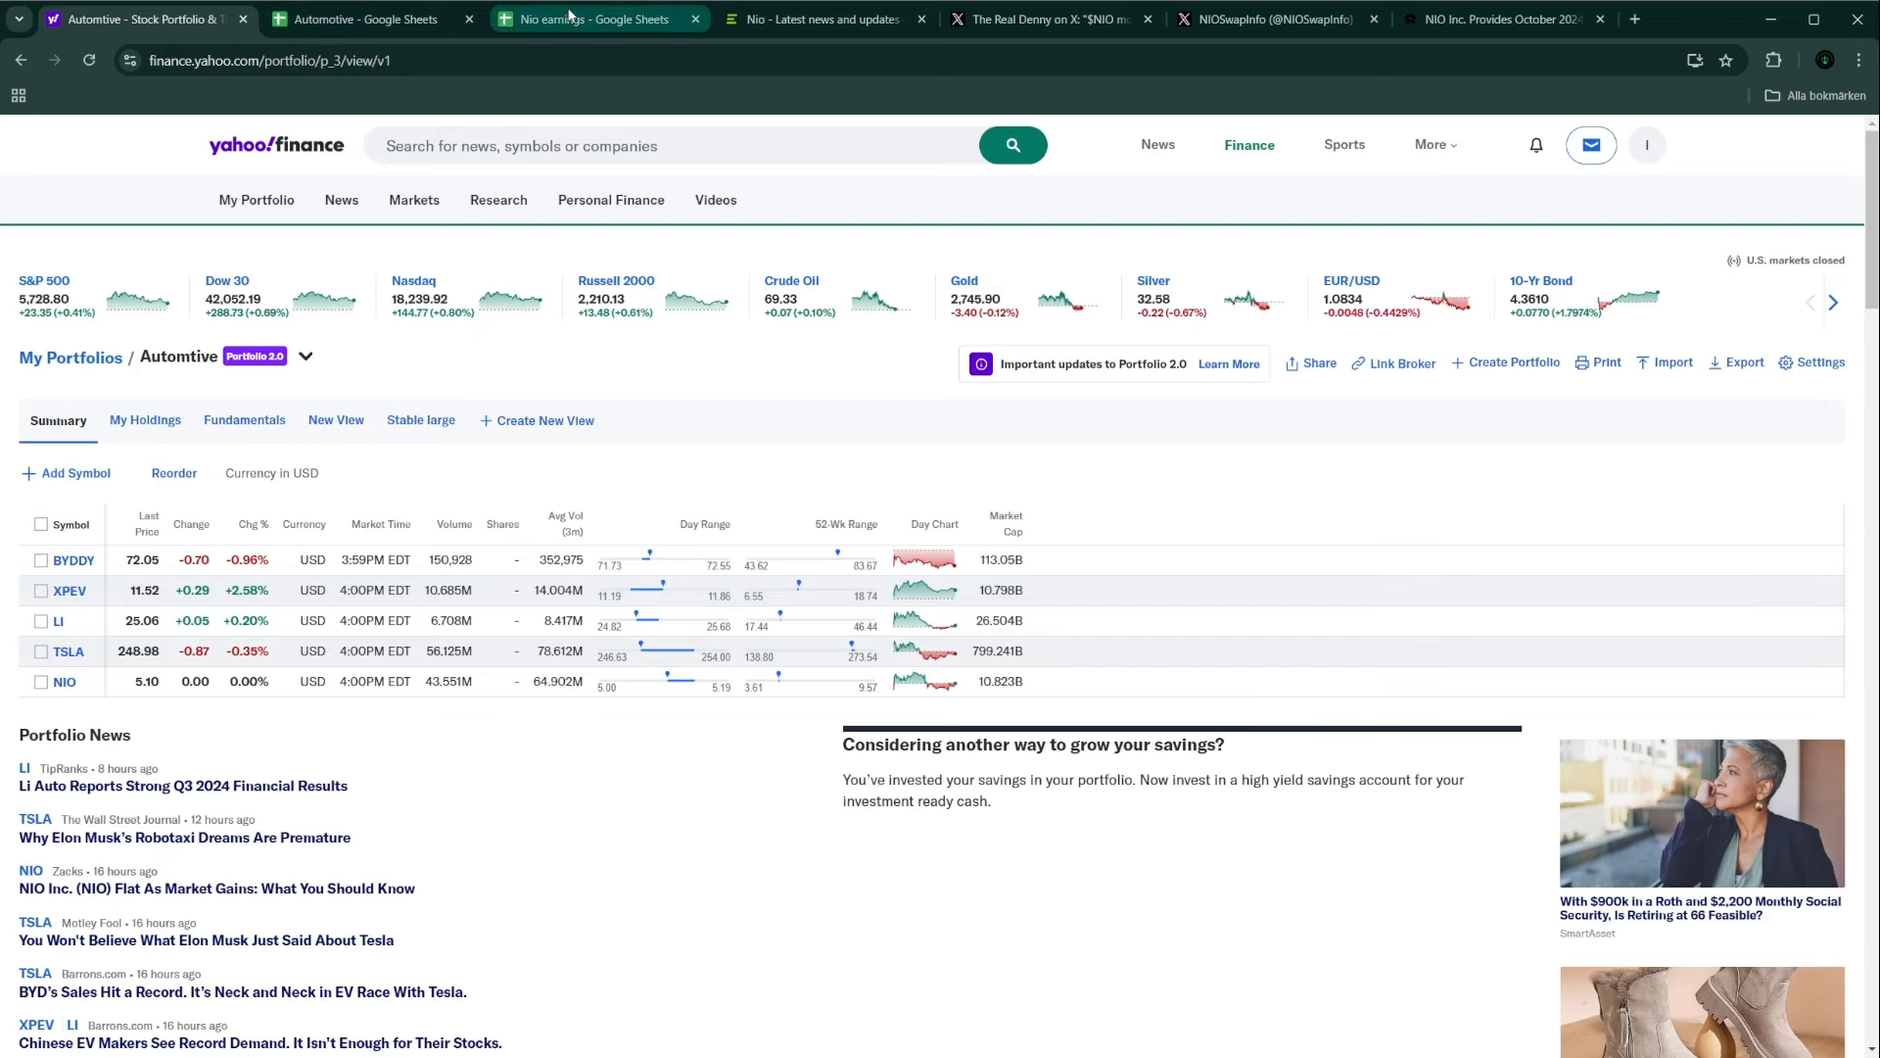
Step: Reopen the Nio earnings Revenue and graphs sheet with quarterly revenue, costs and deliveries
{"action": "left_click", "coordinate": [597, 17]}
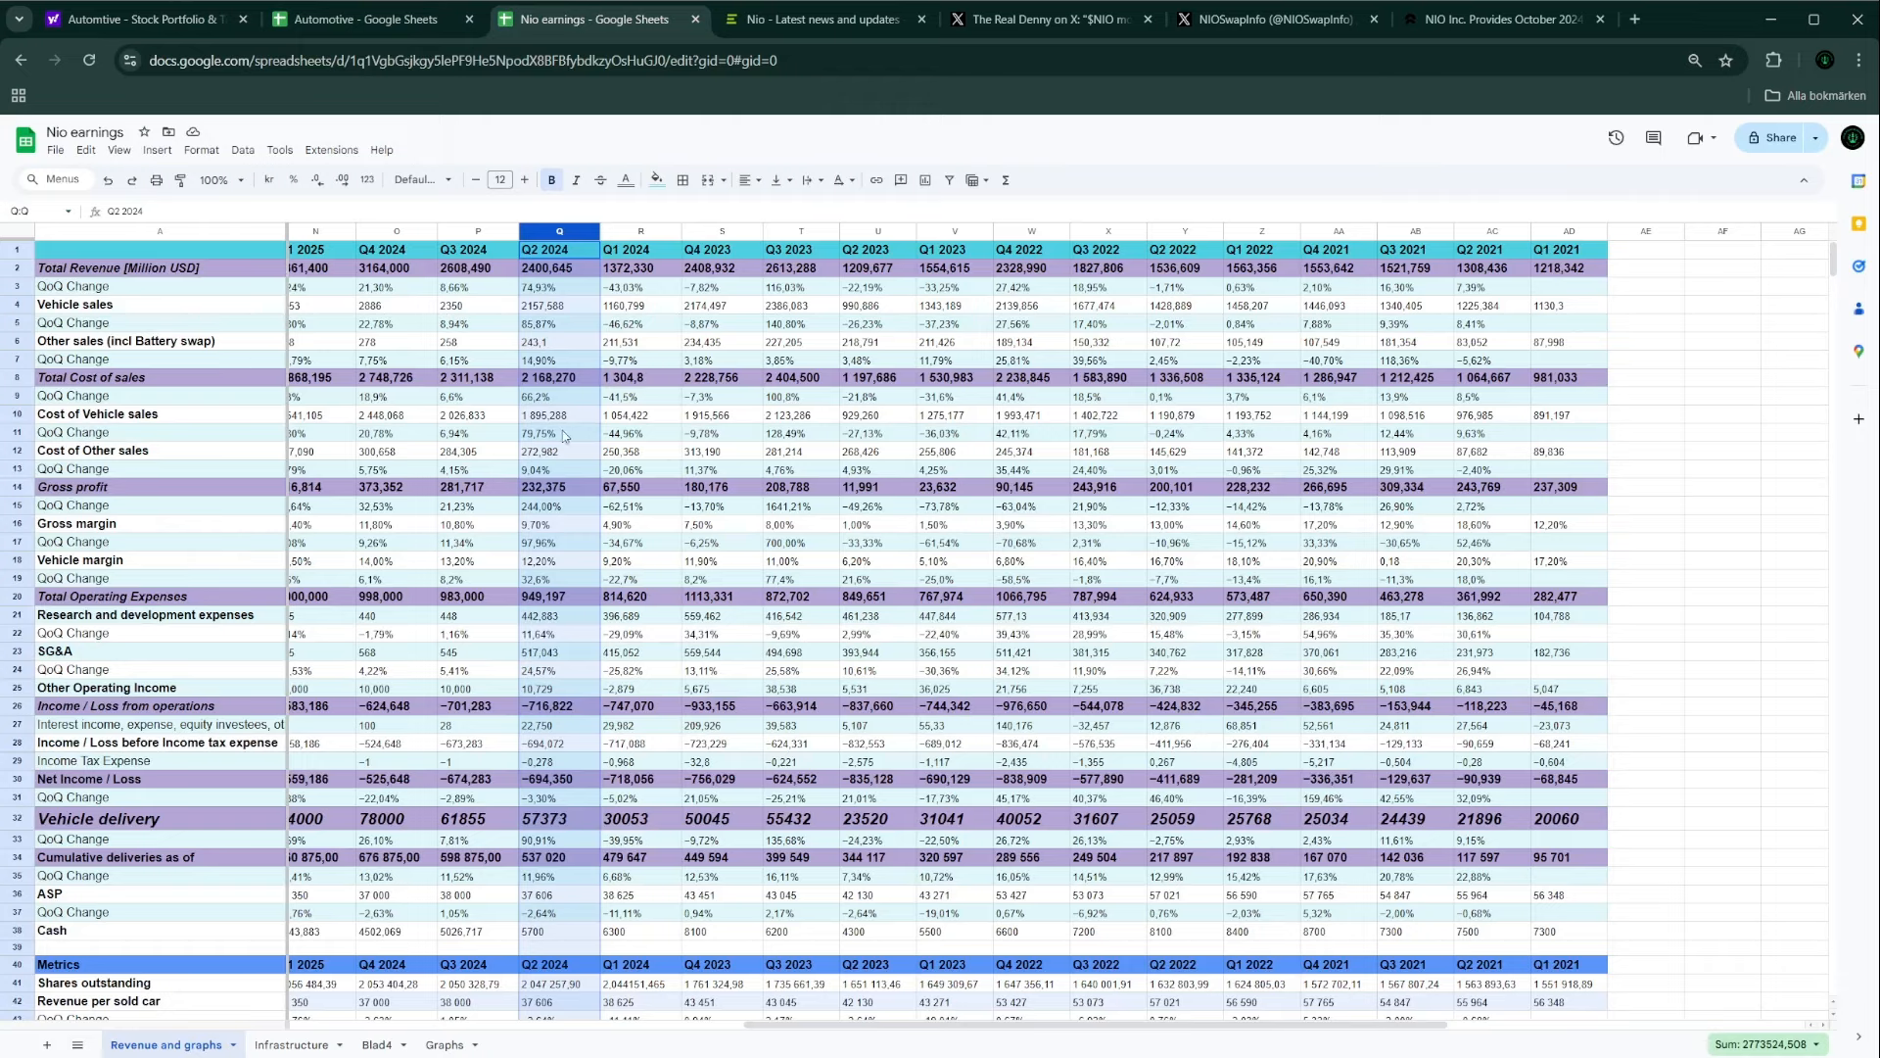
{"action": "mouse_move", "coordinate": [505, 101]}
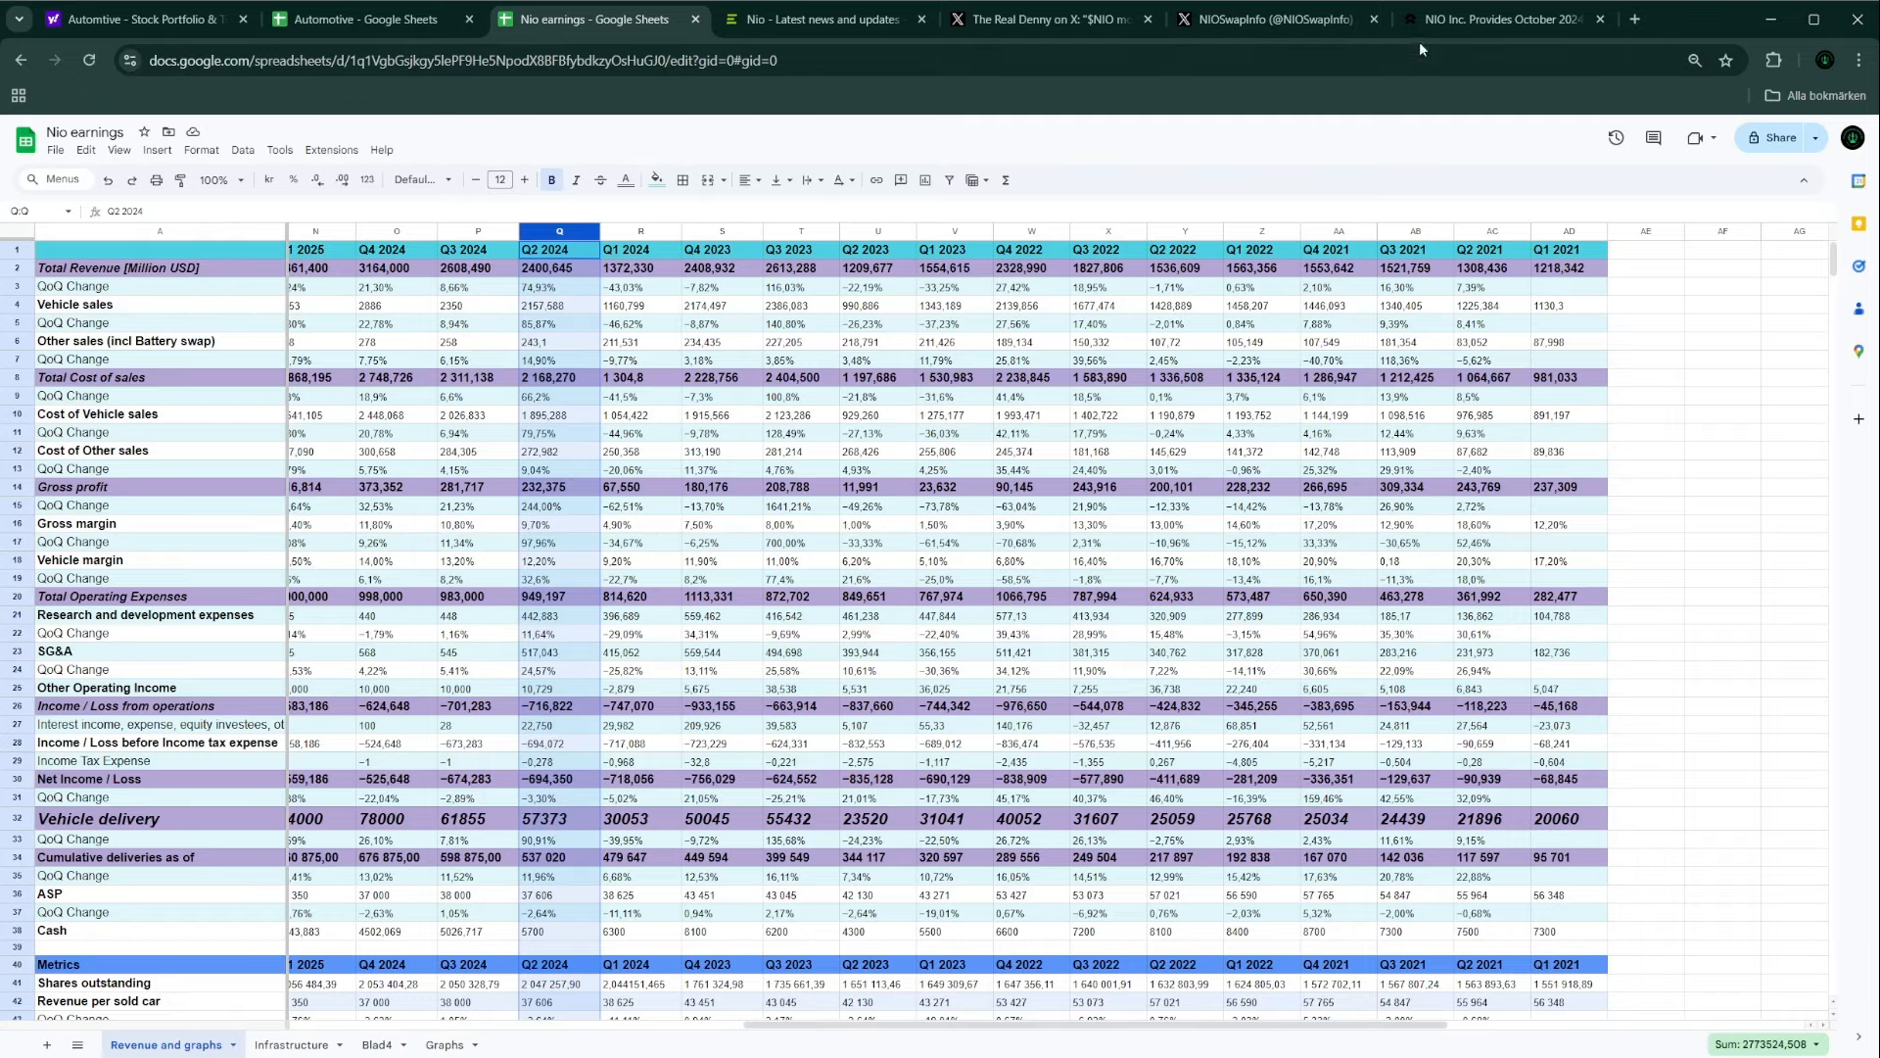
Step: Switch to NIO's October 2024 delivery release reporting 20,976 vehicles delivered
{"action": "left_click", "coordinate": [1502, 19]}
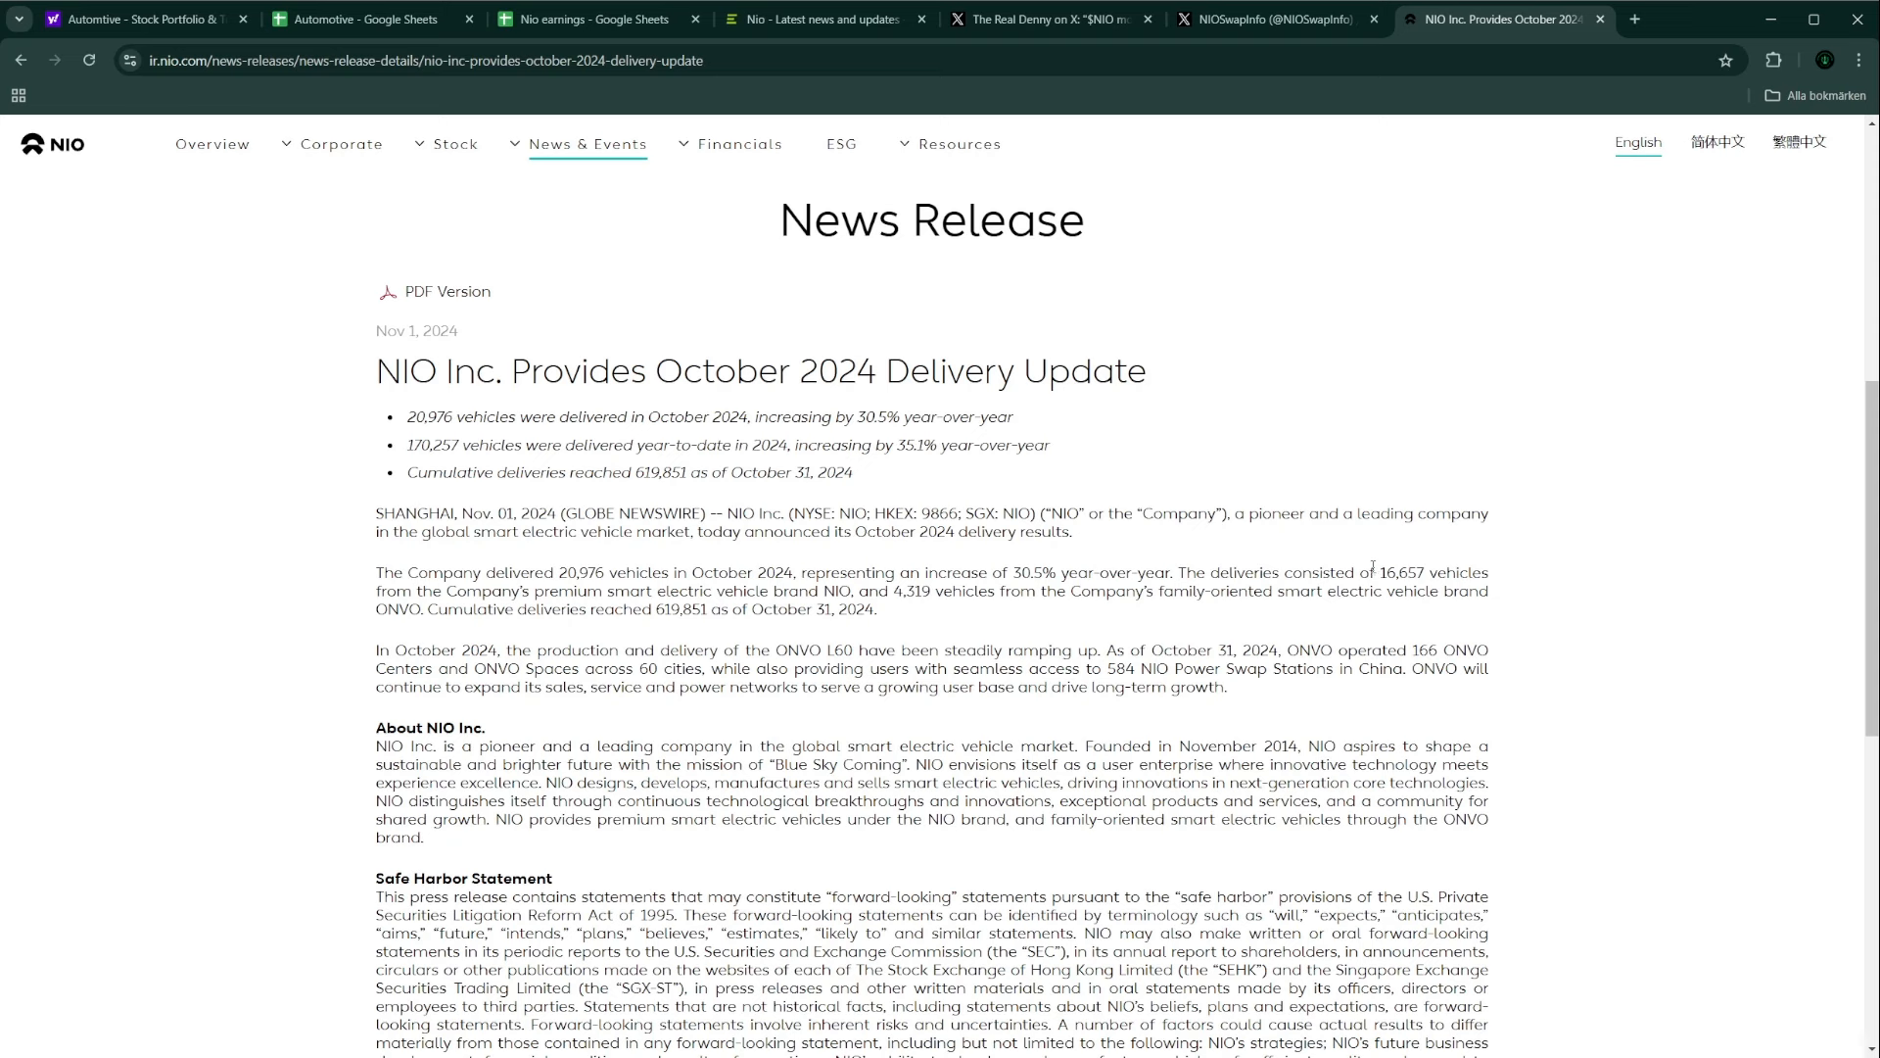
{"action": "mouse_move", "coordinate": [1125, 628]}
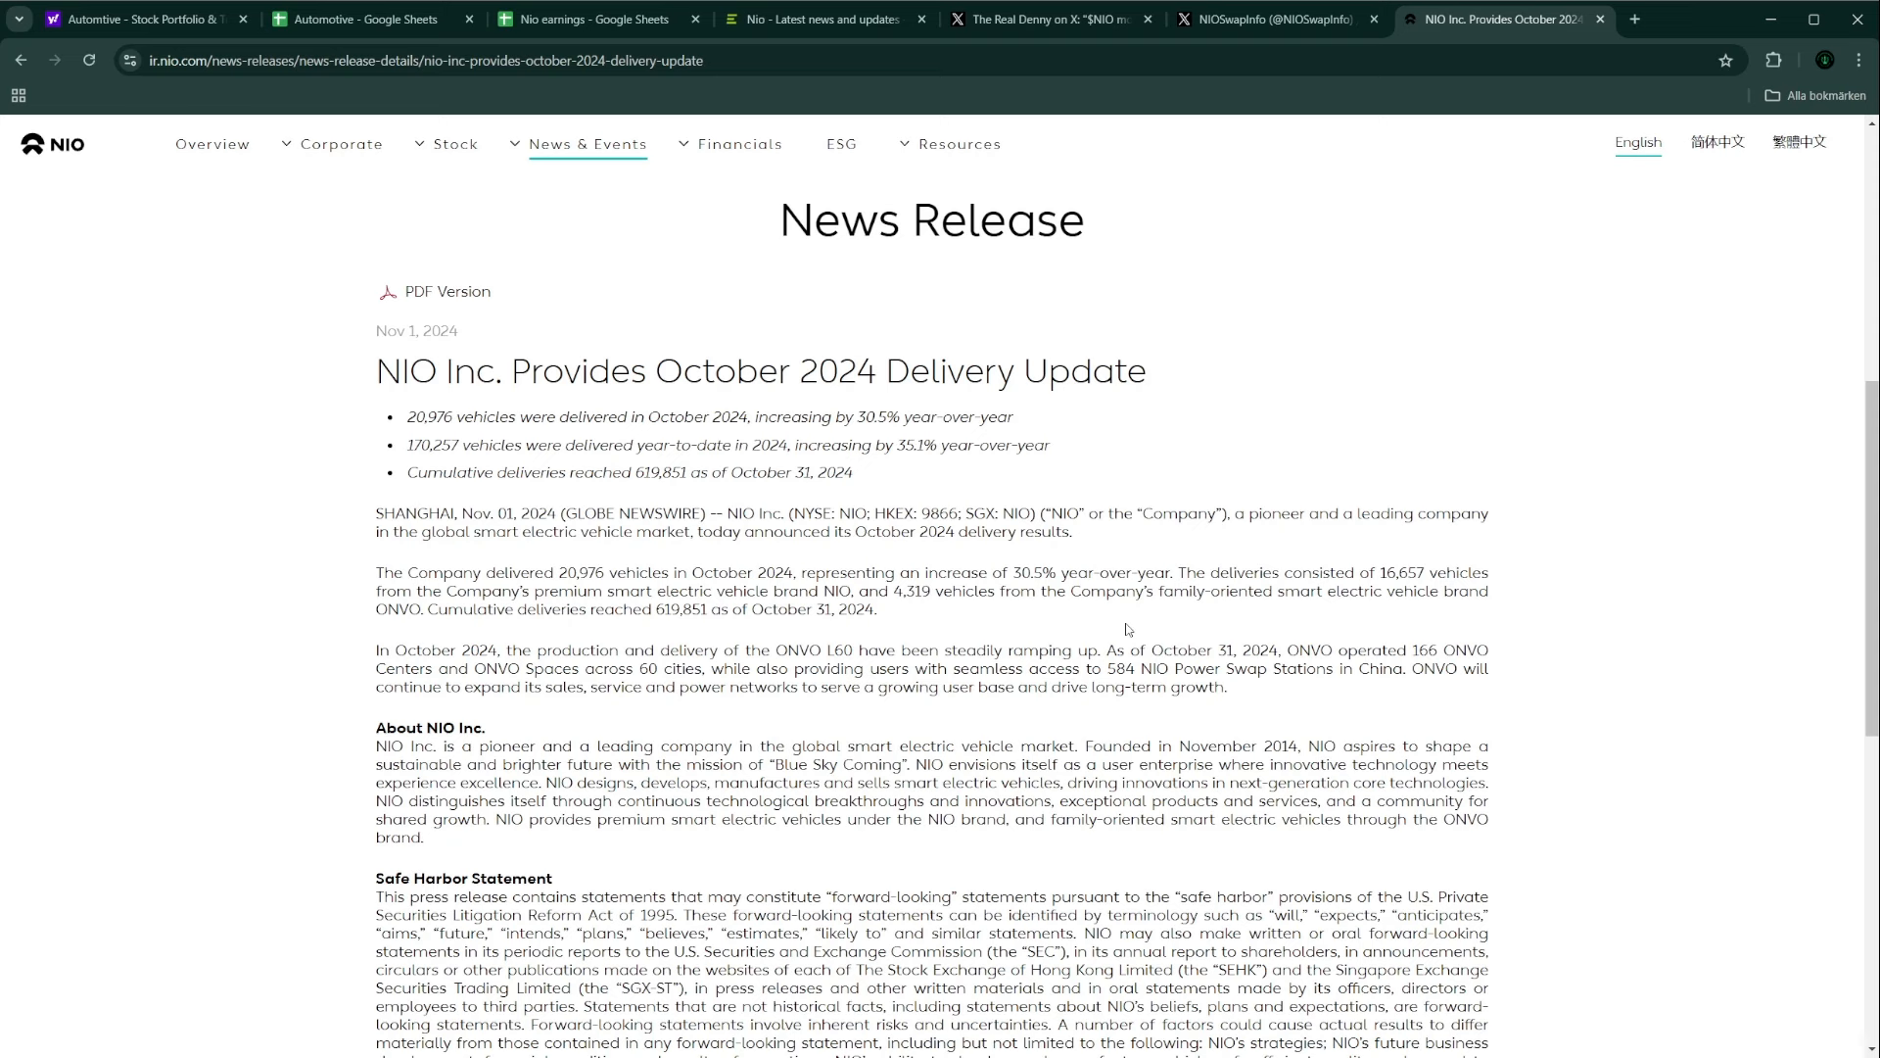
{"action": "mouse_move", "coordinate": [1131, 626]}
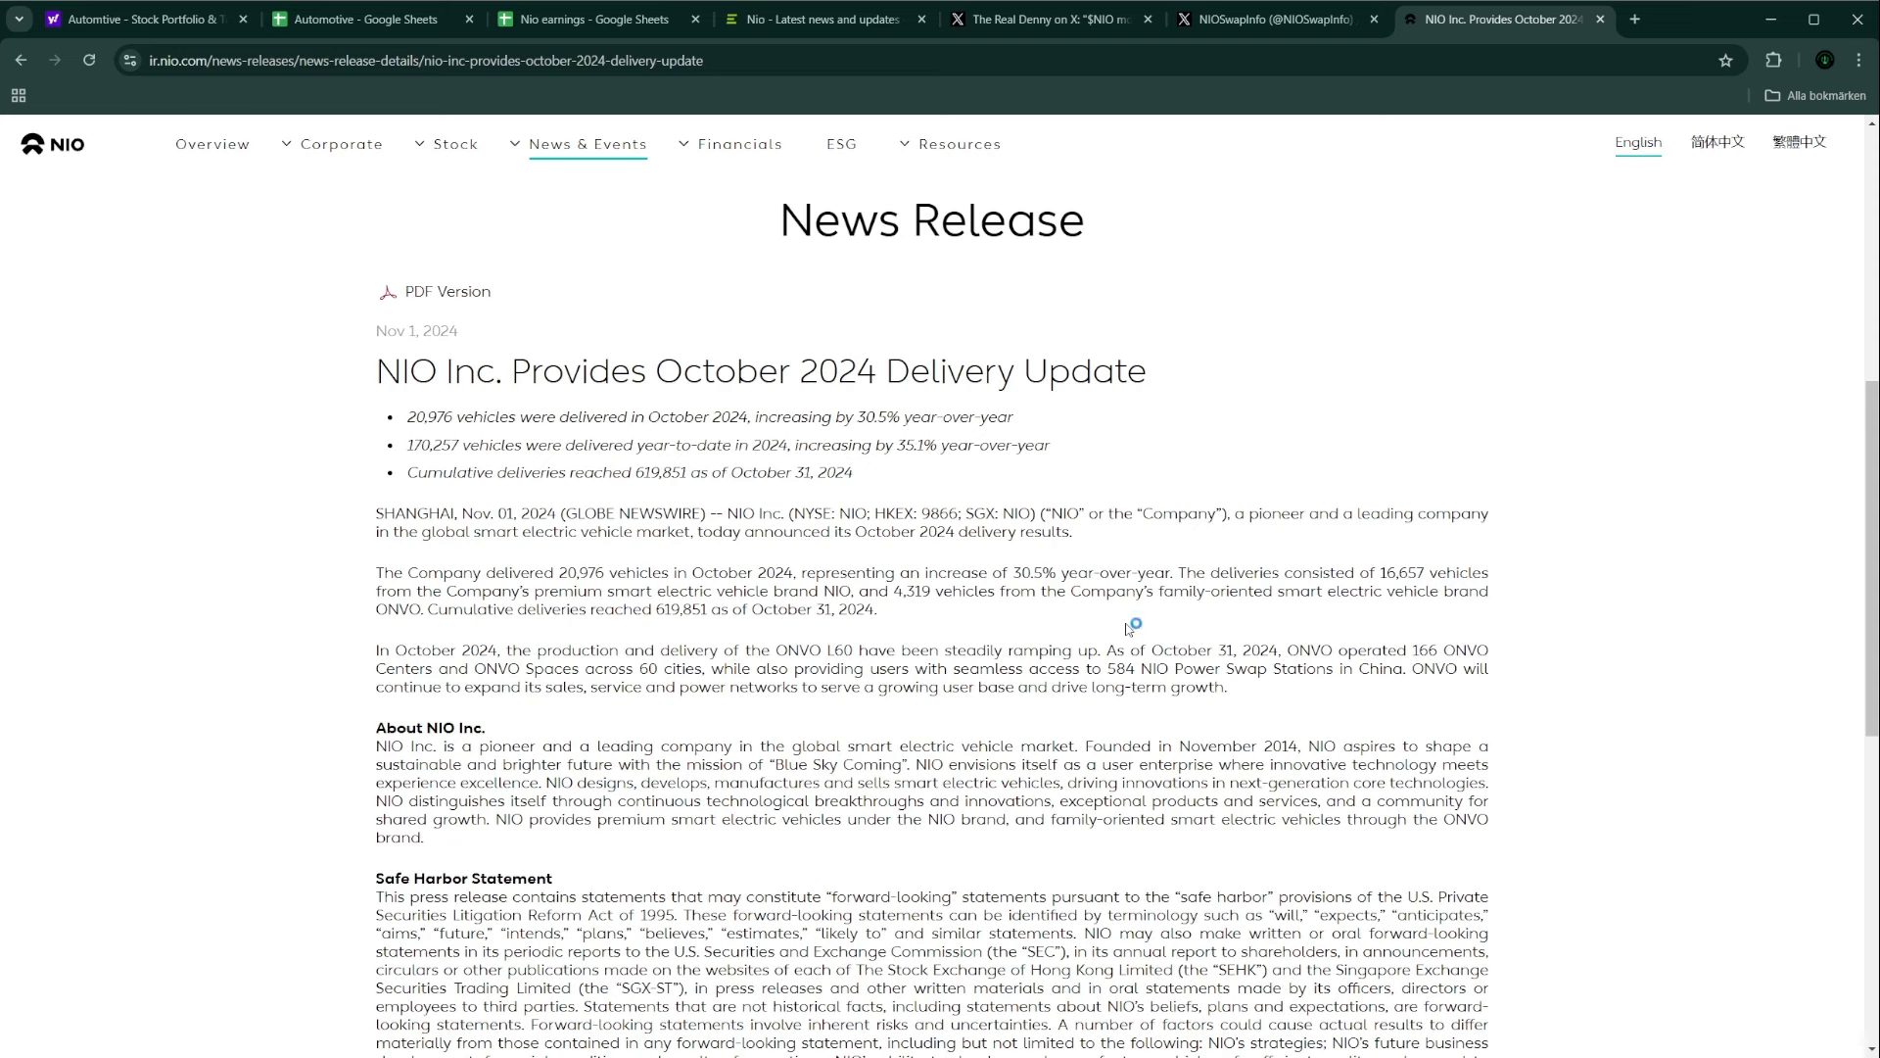
{"action": "mouse_move", "coordinate": [1127, 628]}
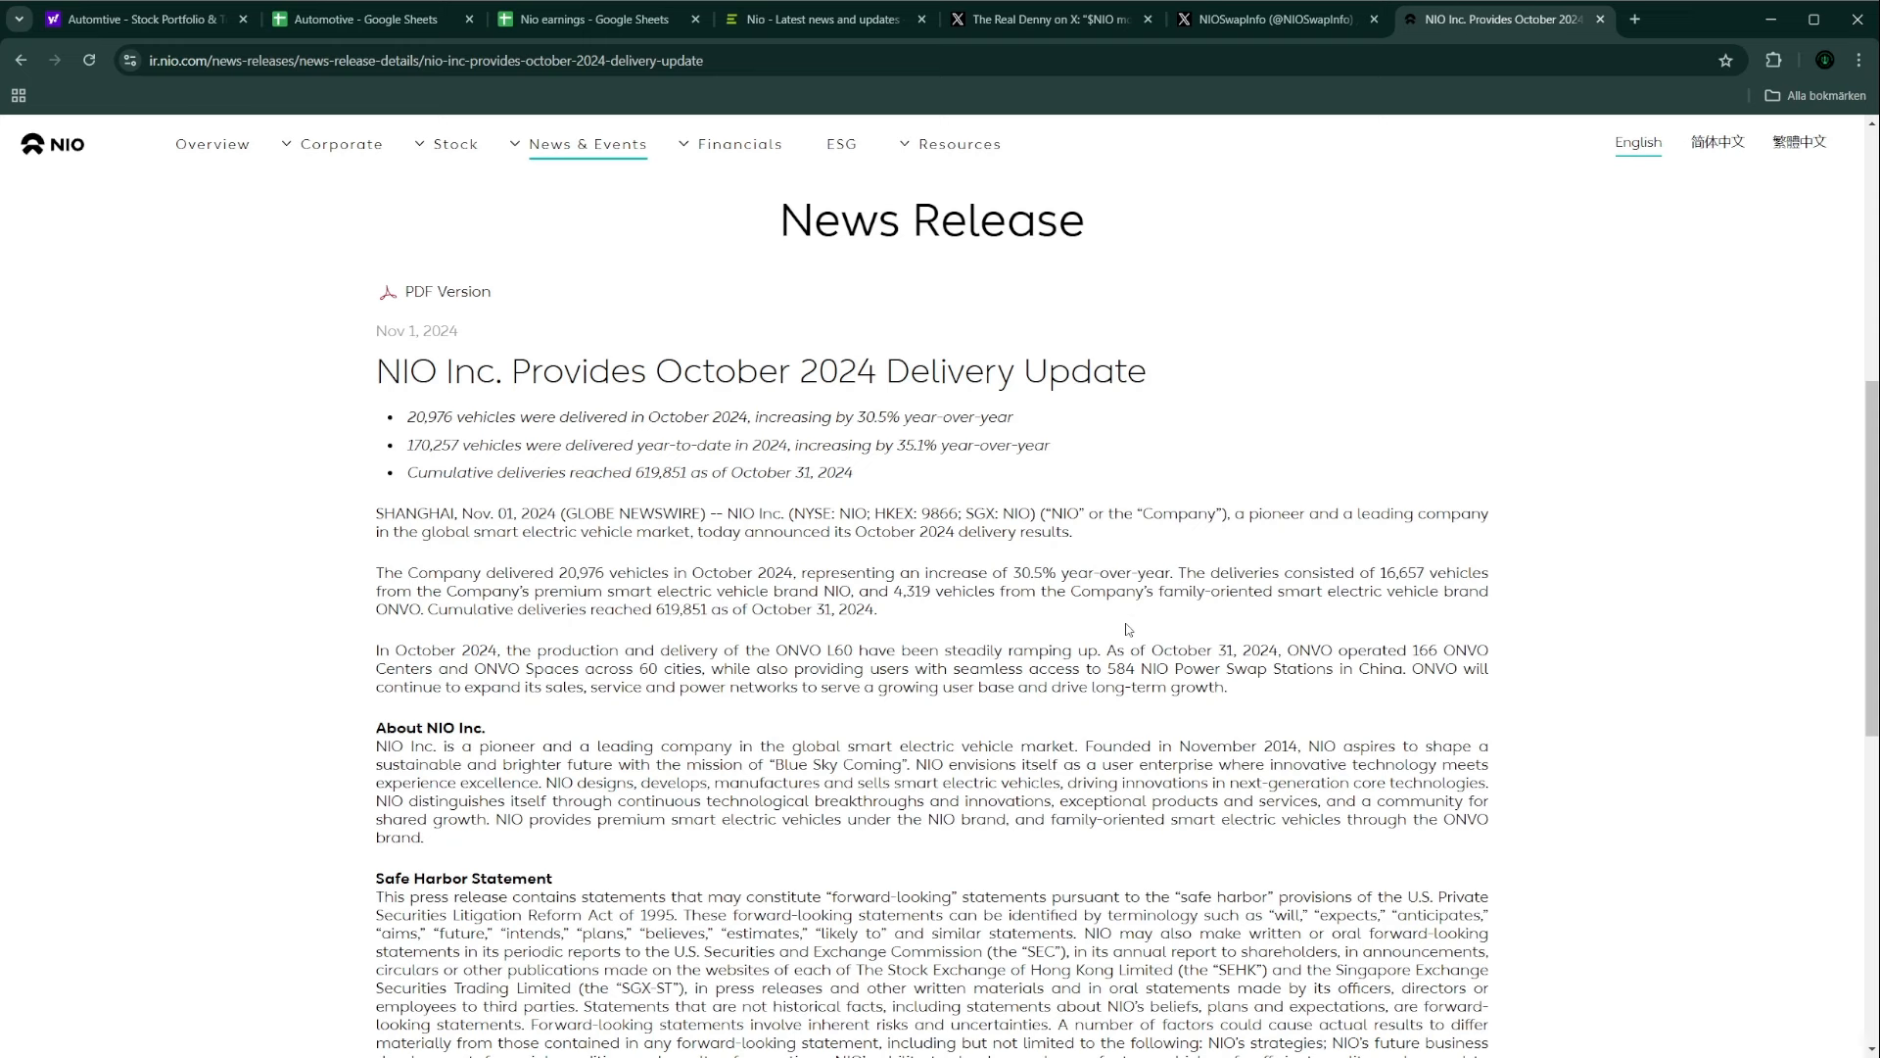